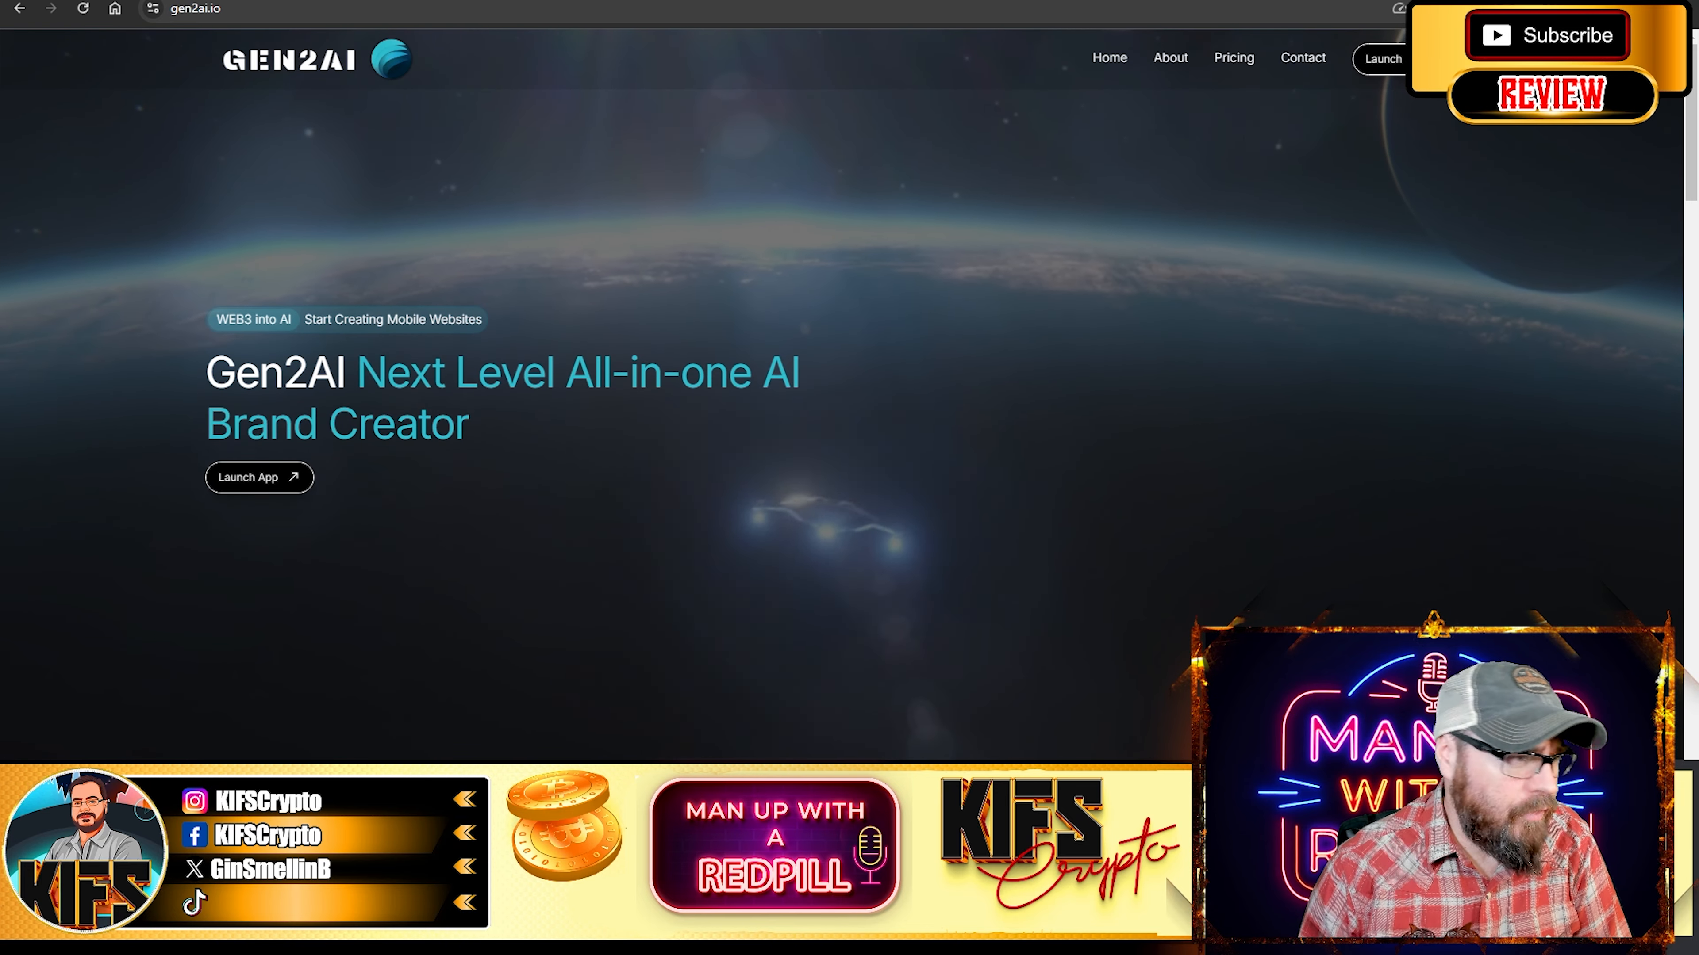
Read the hero banner, partner logos and the Register, AI Web Generation, Hodl and Web Analytics steps
scroll(down, 3)
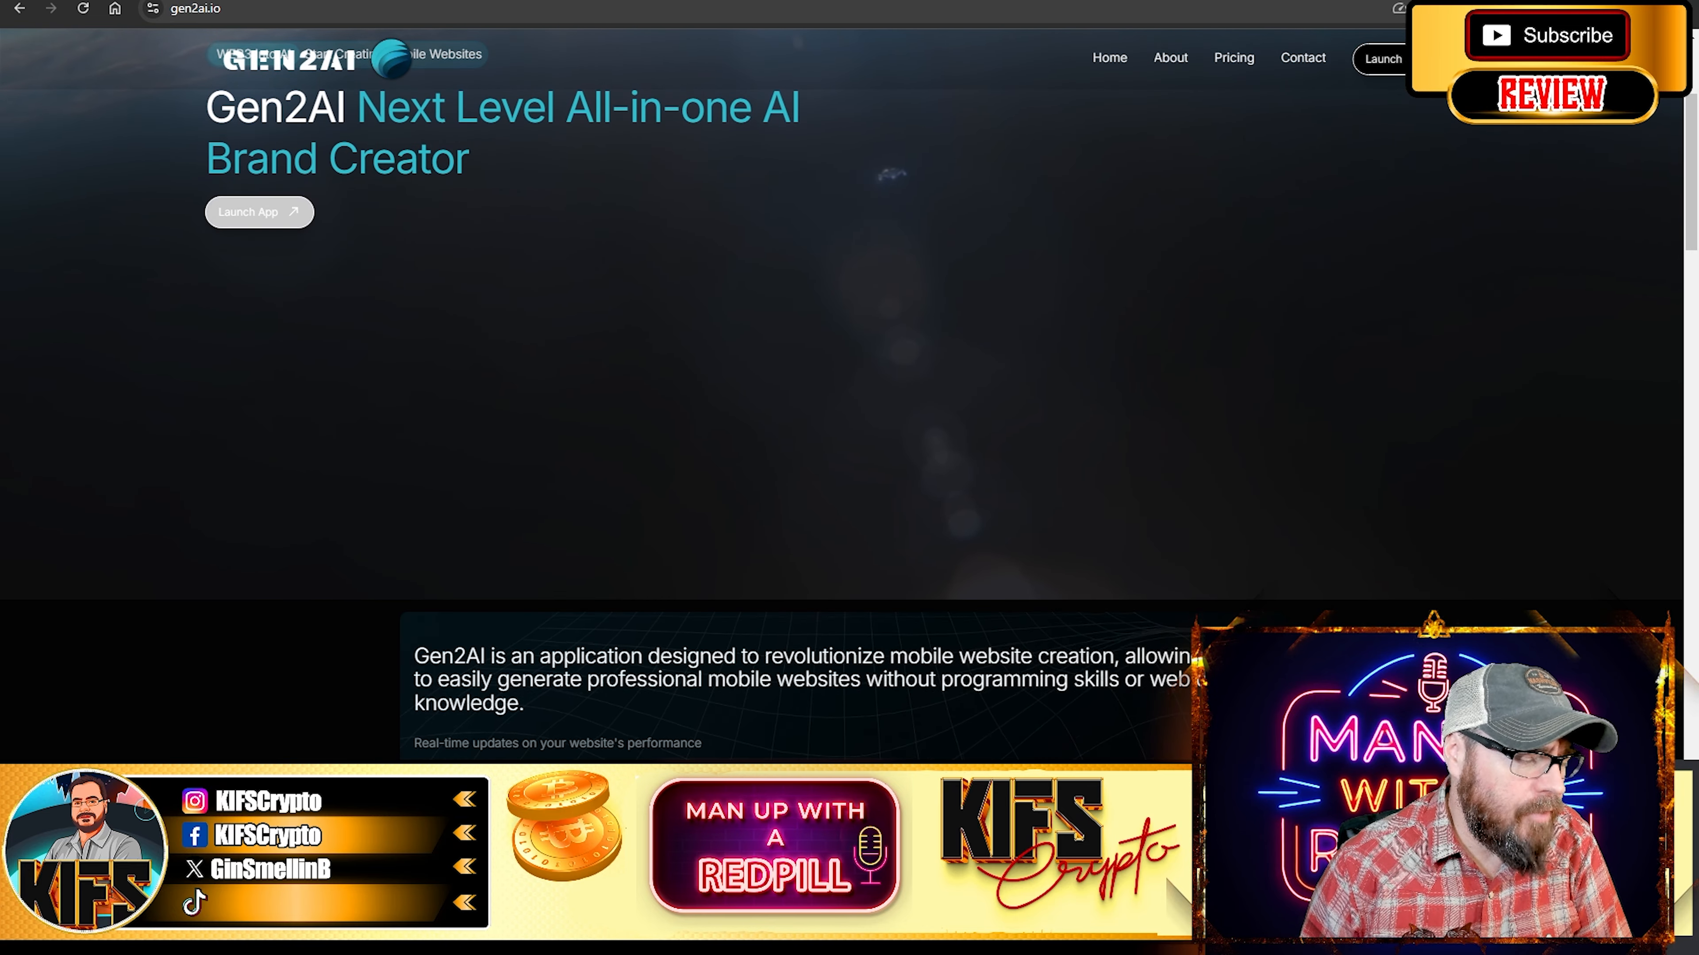
scroll(down, 3)
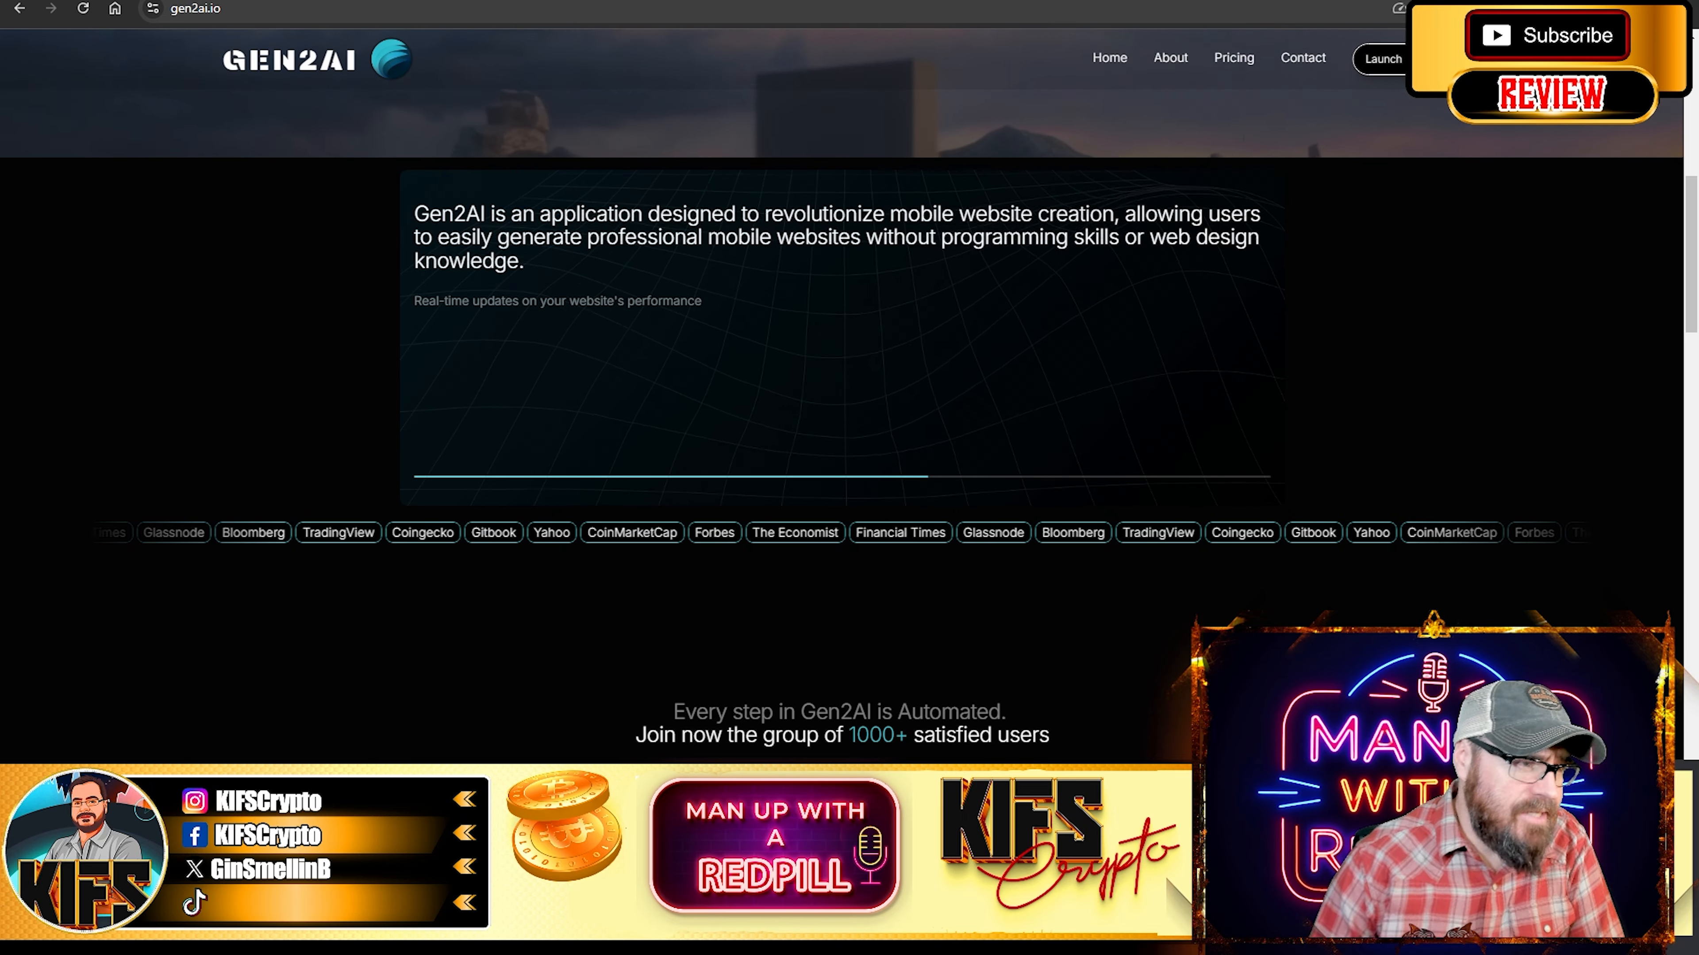
scroll(down, 3)
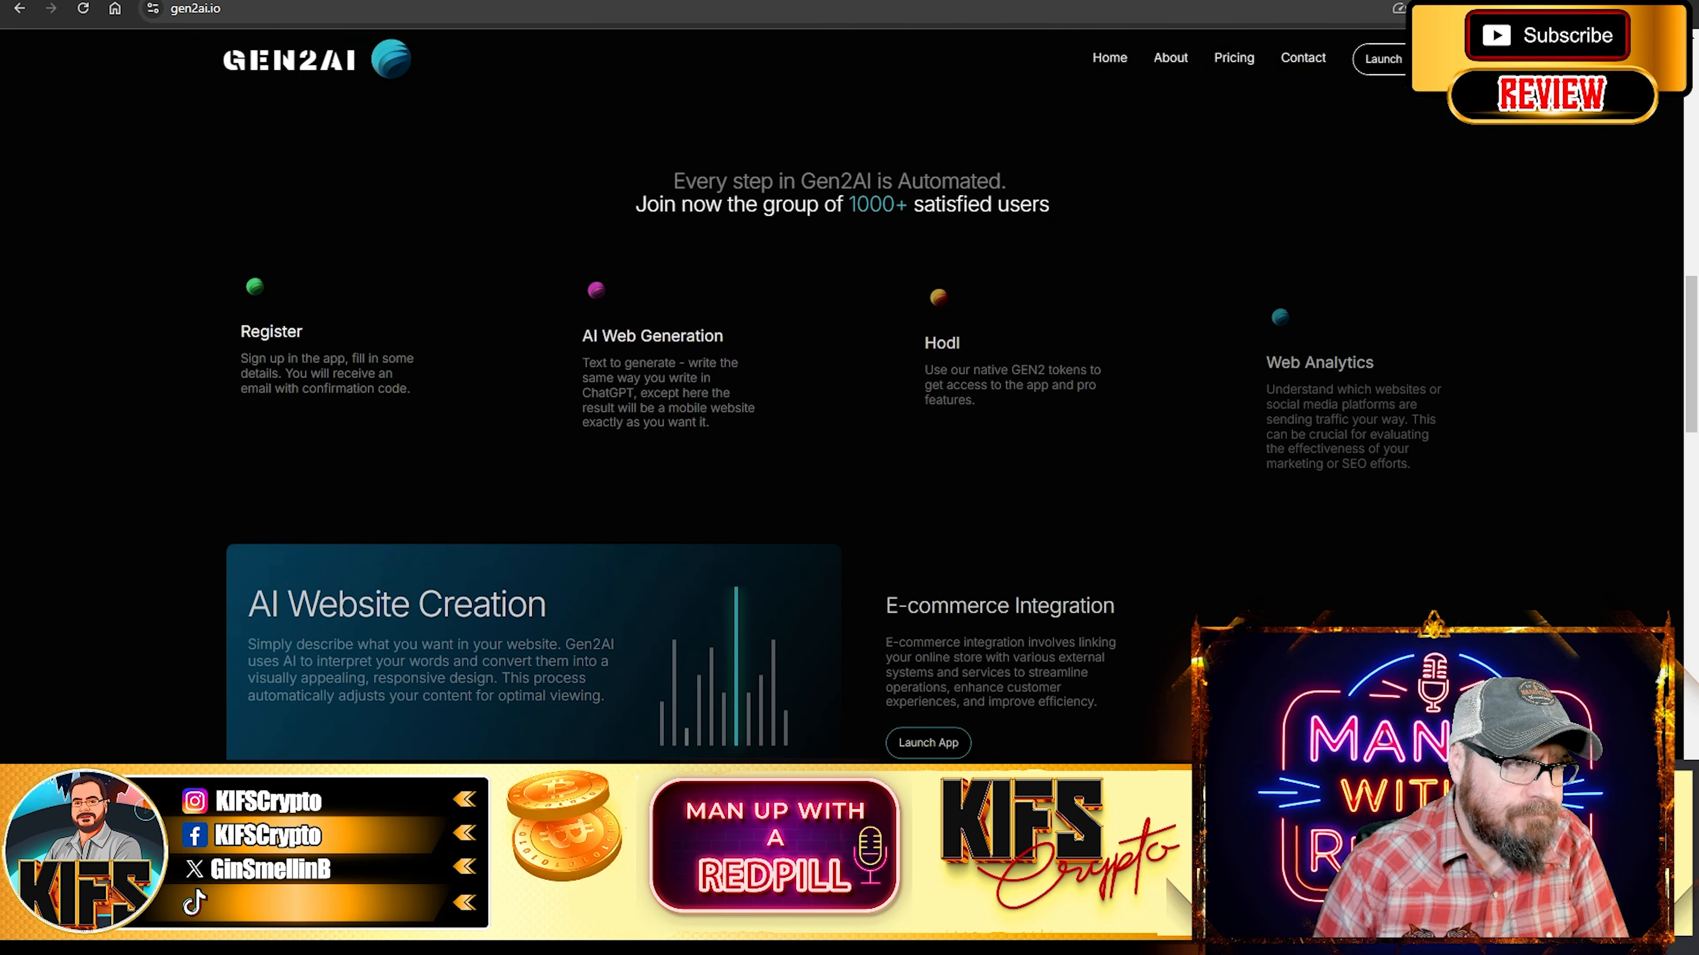
scroll(up, 3)
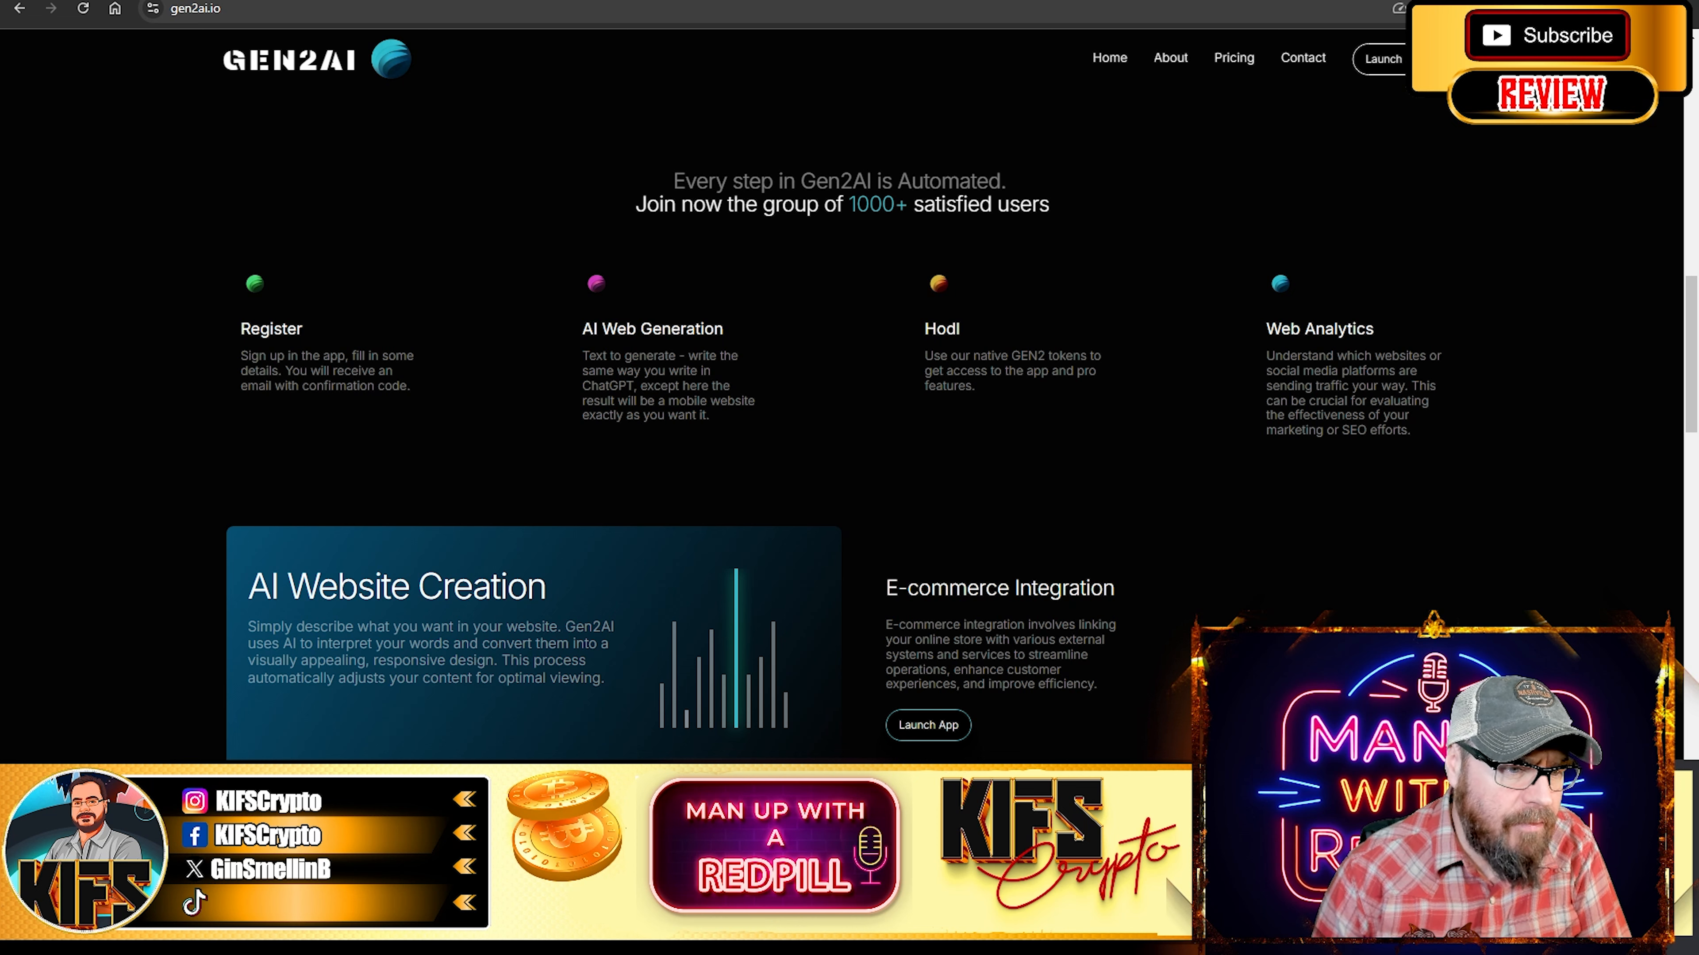
scroll(down, 3)
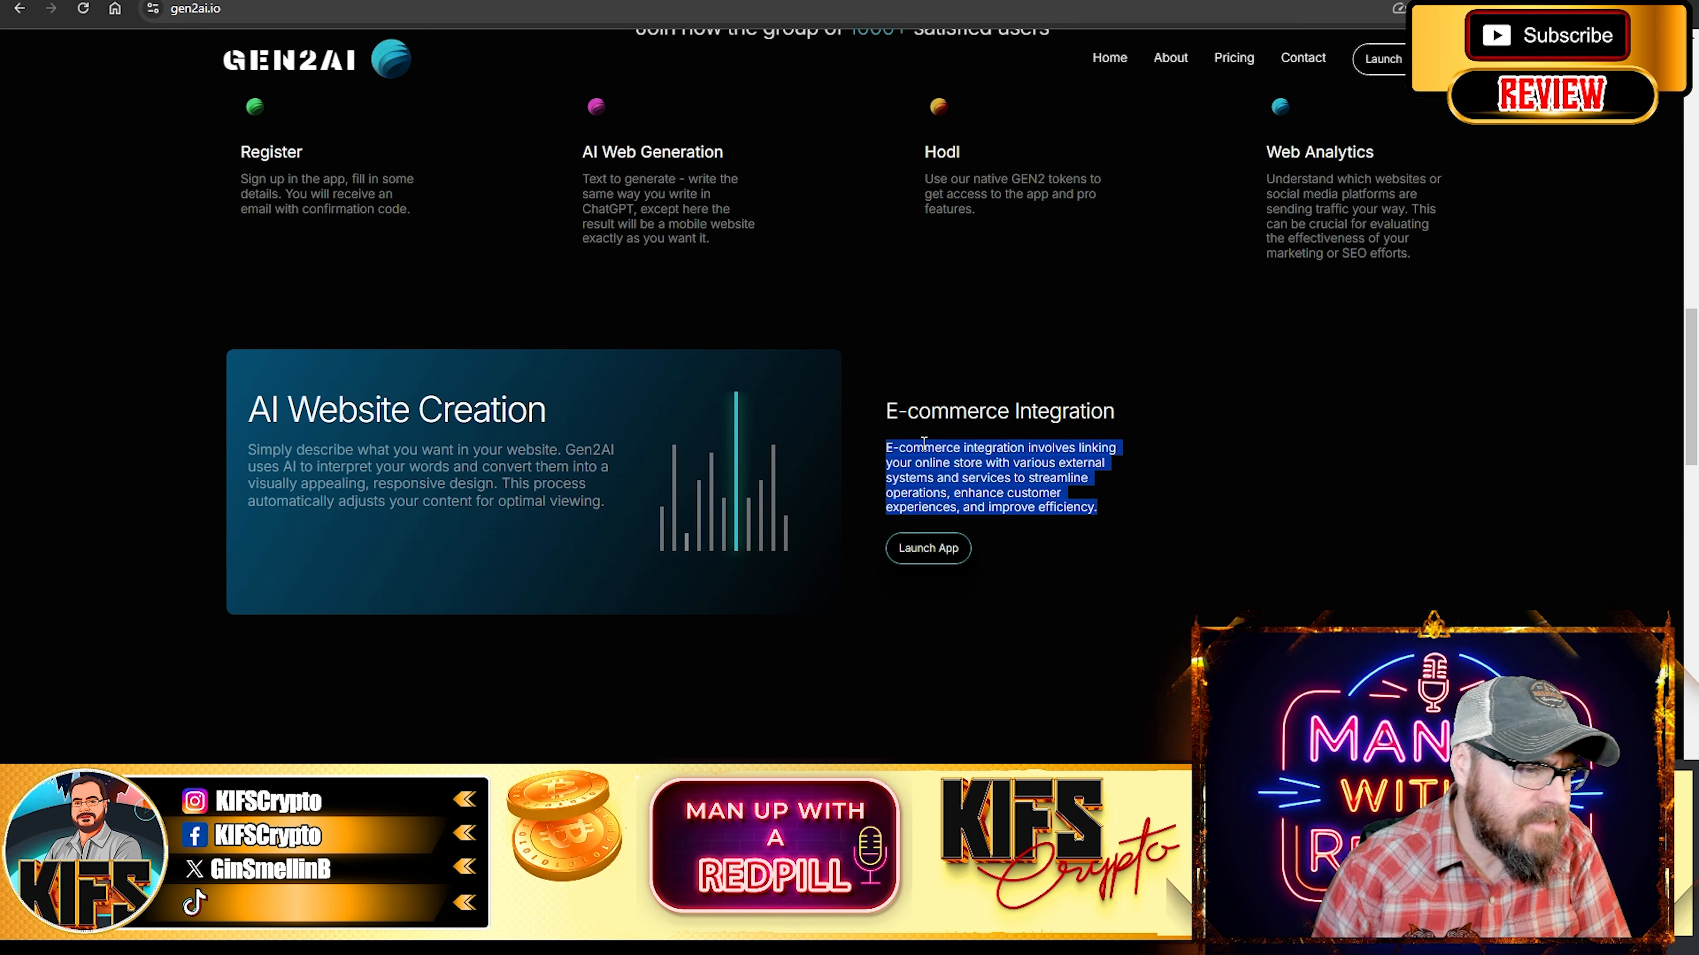
Read the Website Analytics and GEN2 Token cards, blockchain partners and the Web3 mission statement
scroll(down, 3)
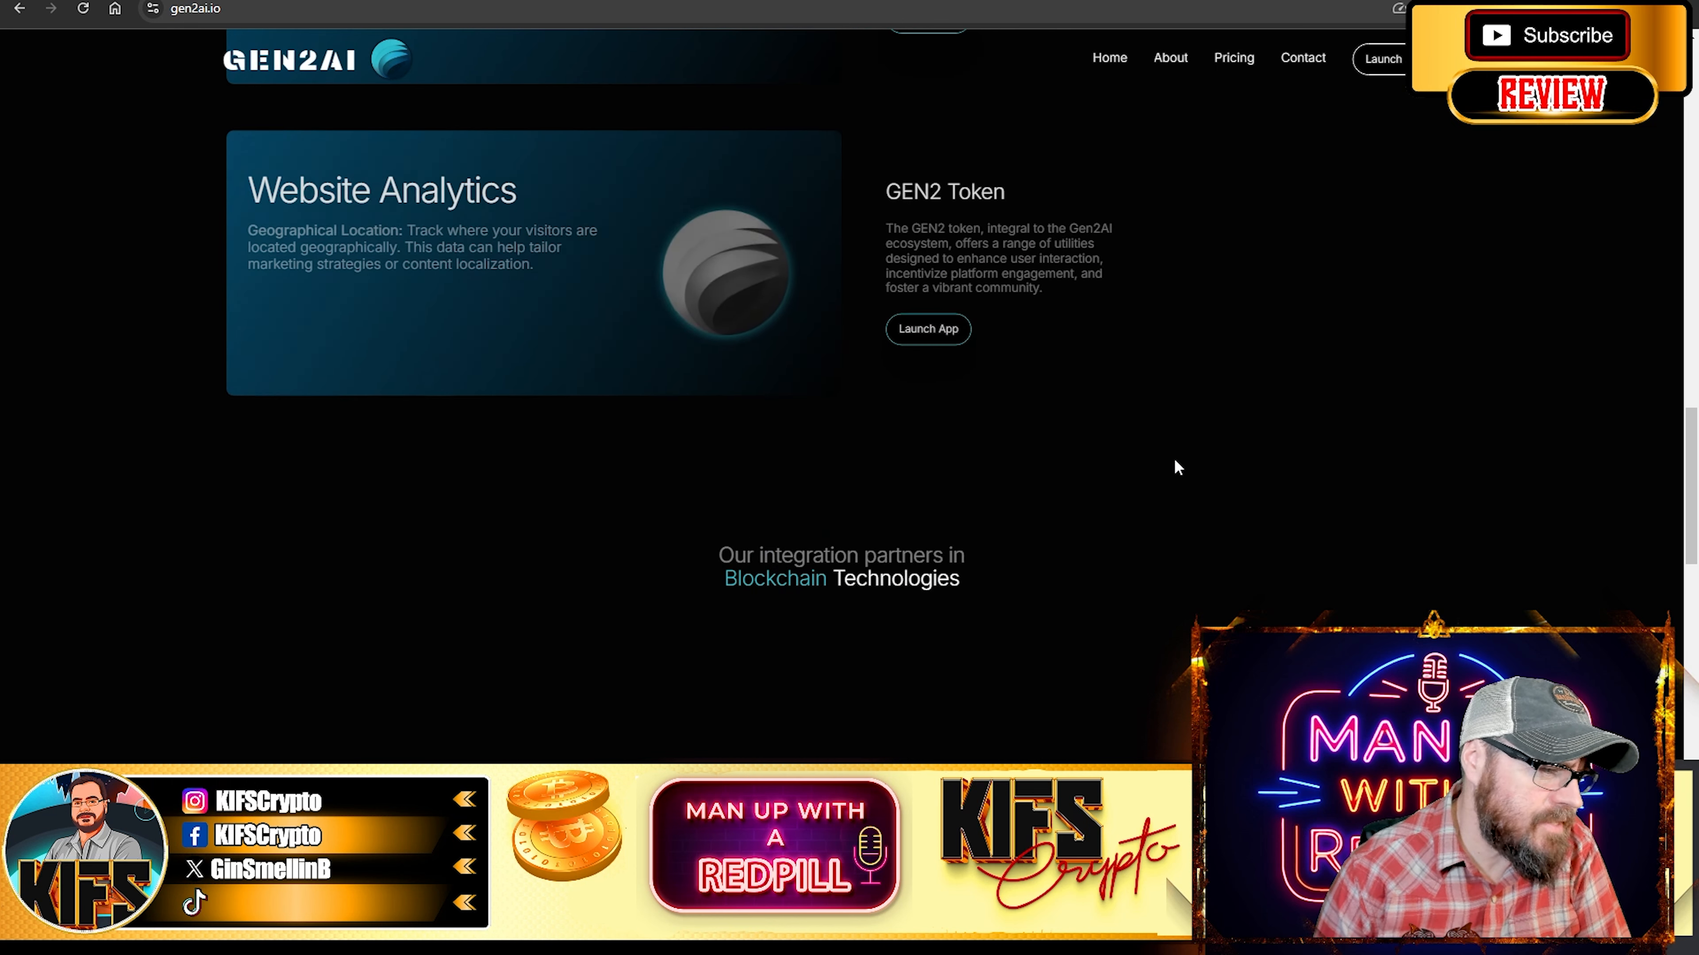
scroll(down, 3)
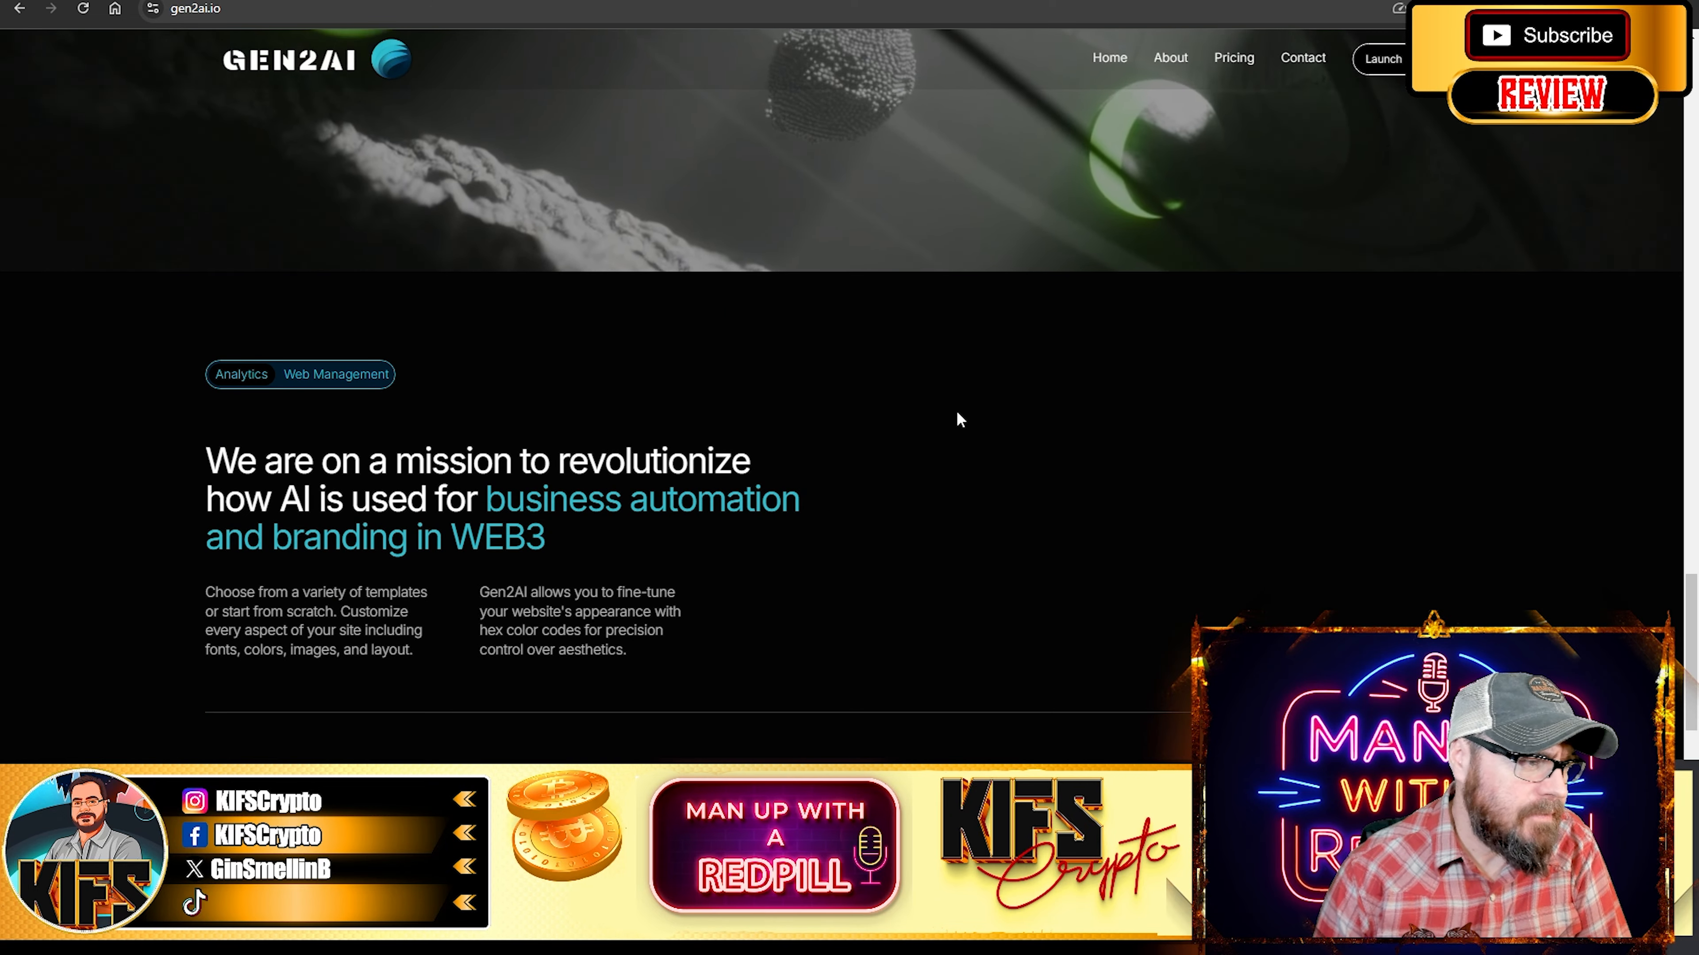
scroll(down, 3)
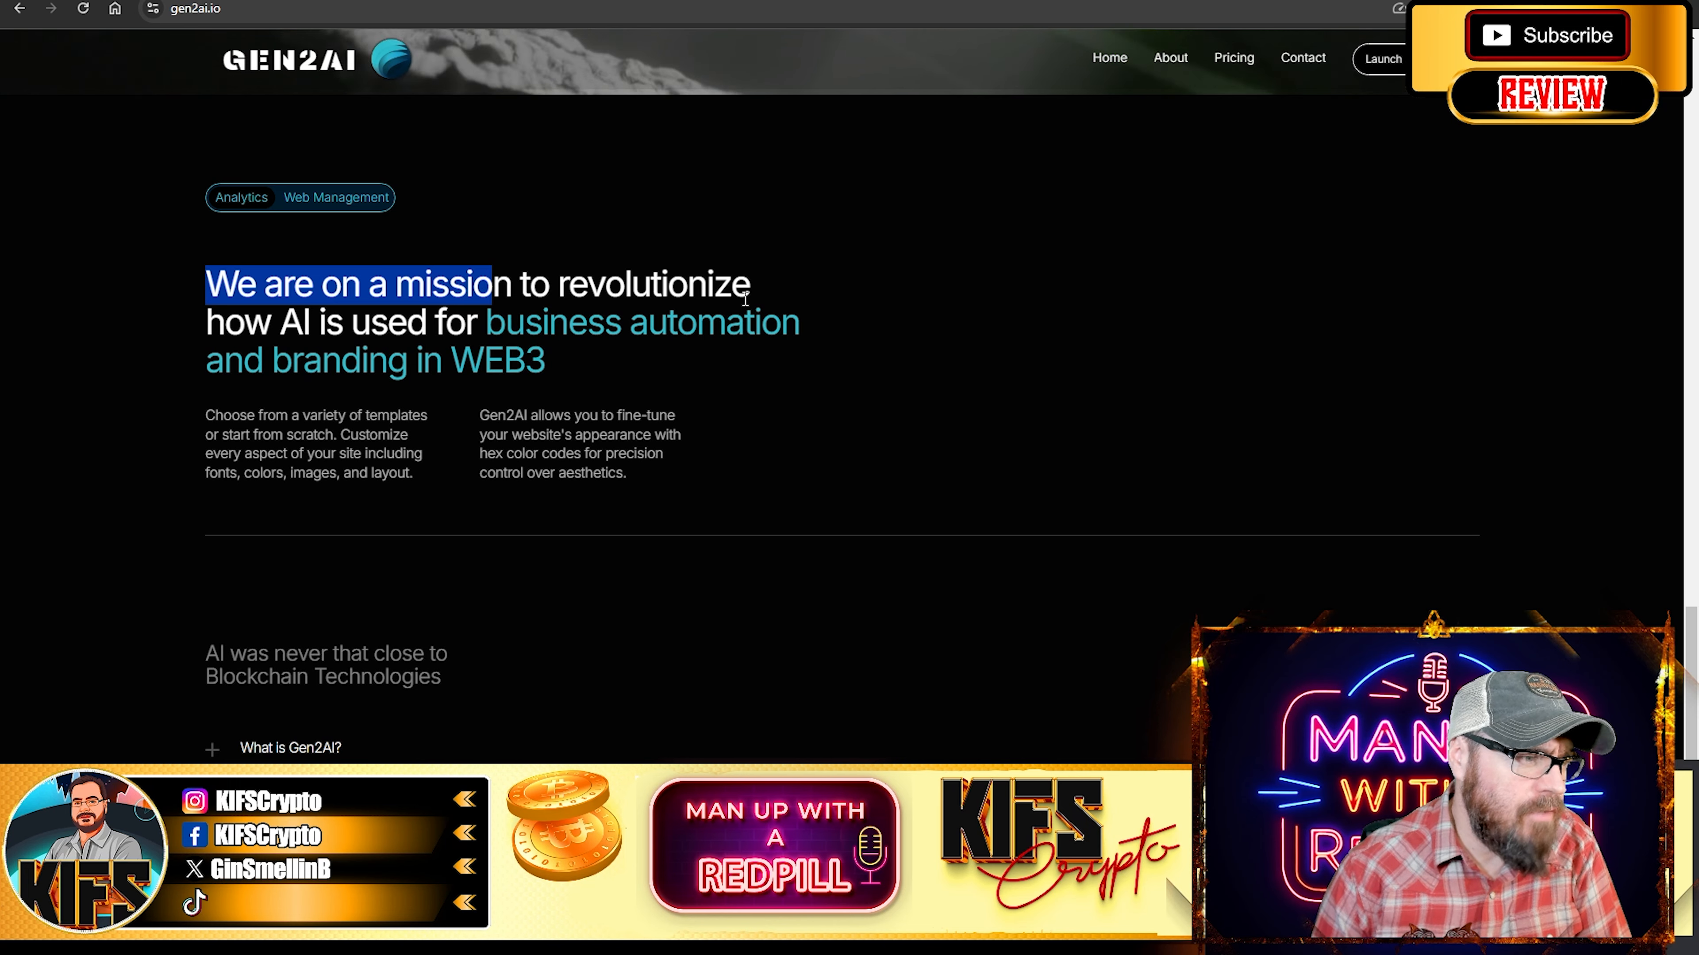
mouse_move(817, 353)
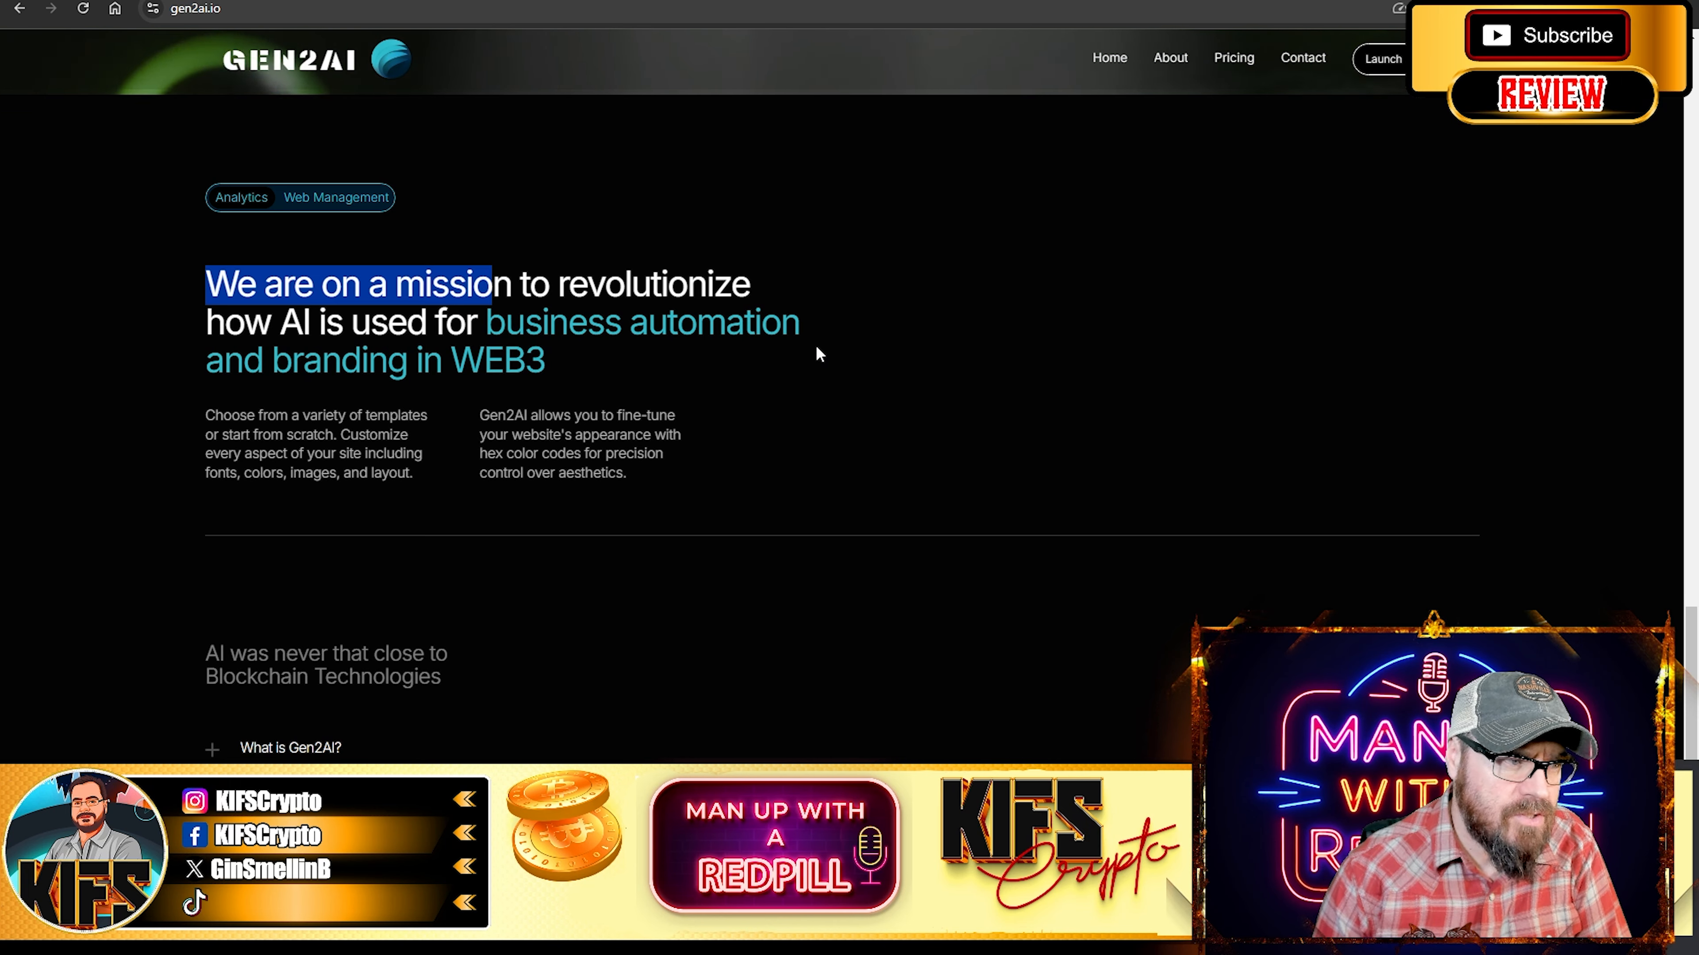
mouse_move(921, 354)
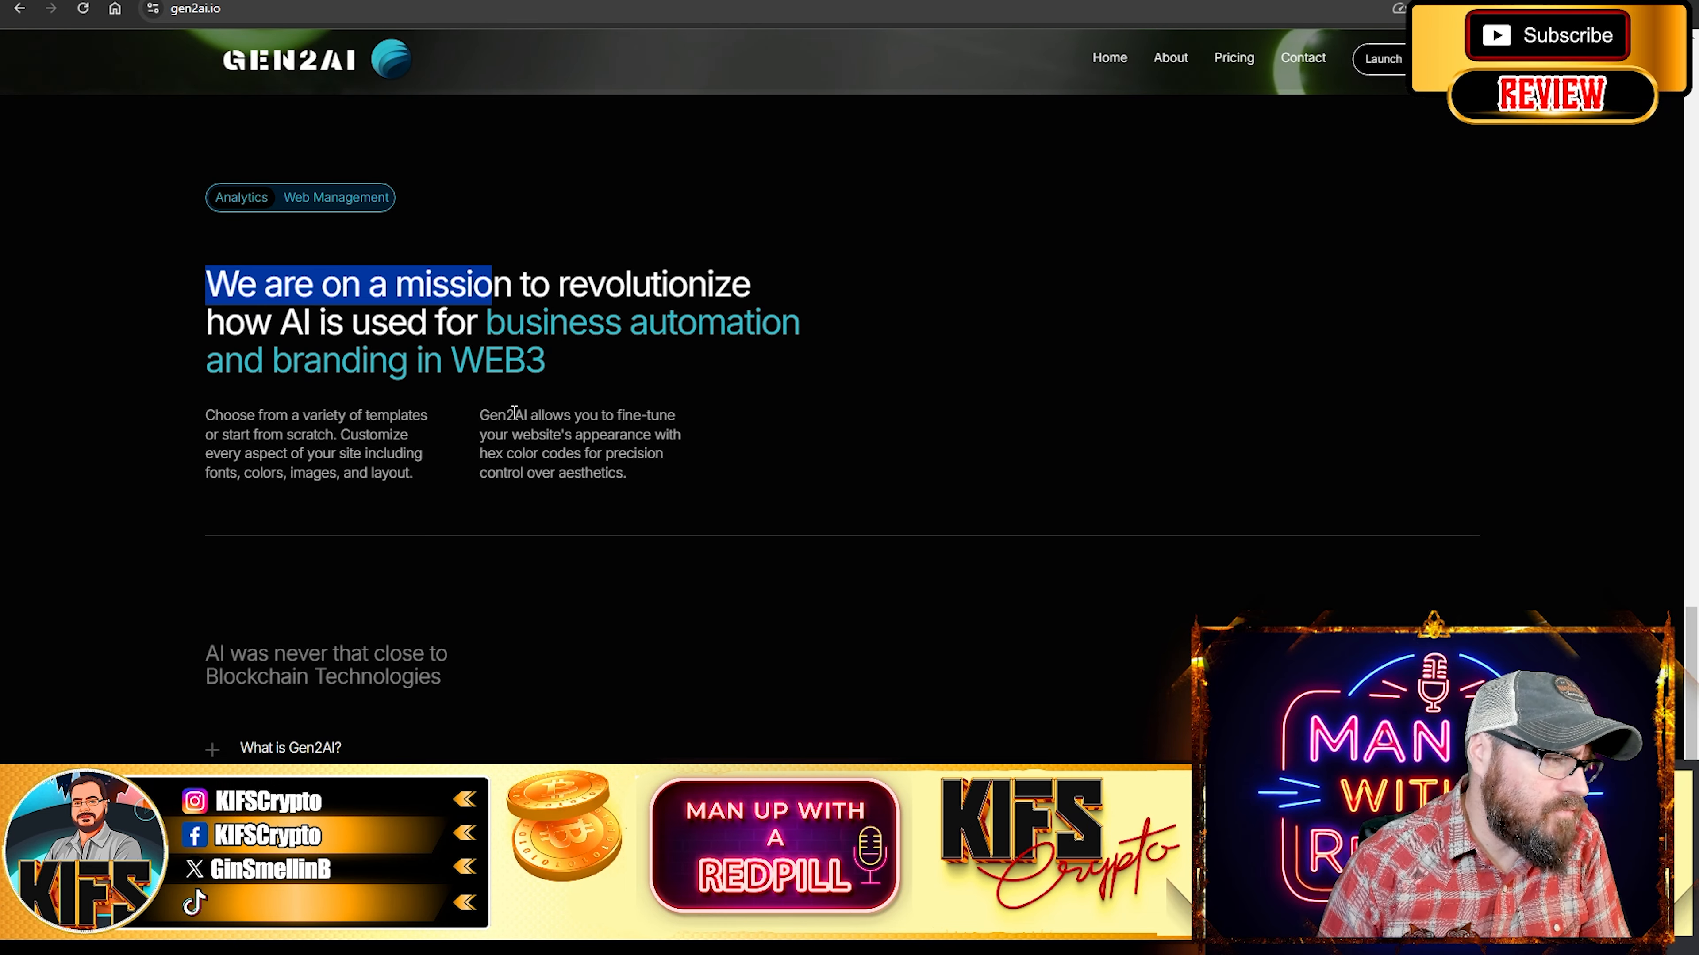
mouse_move(149, 387)
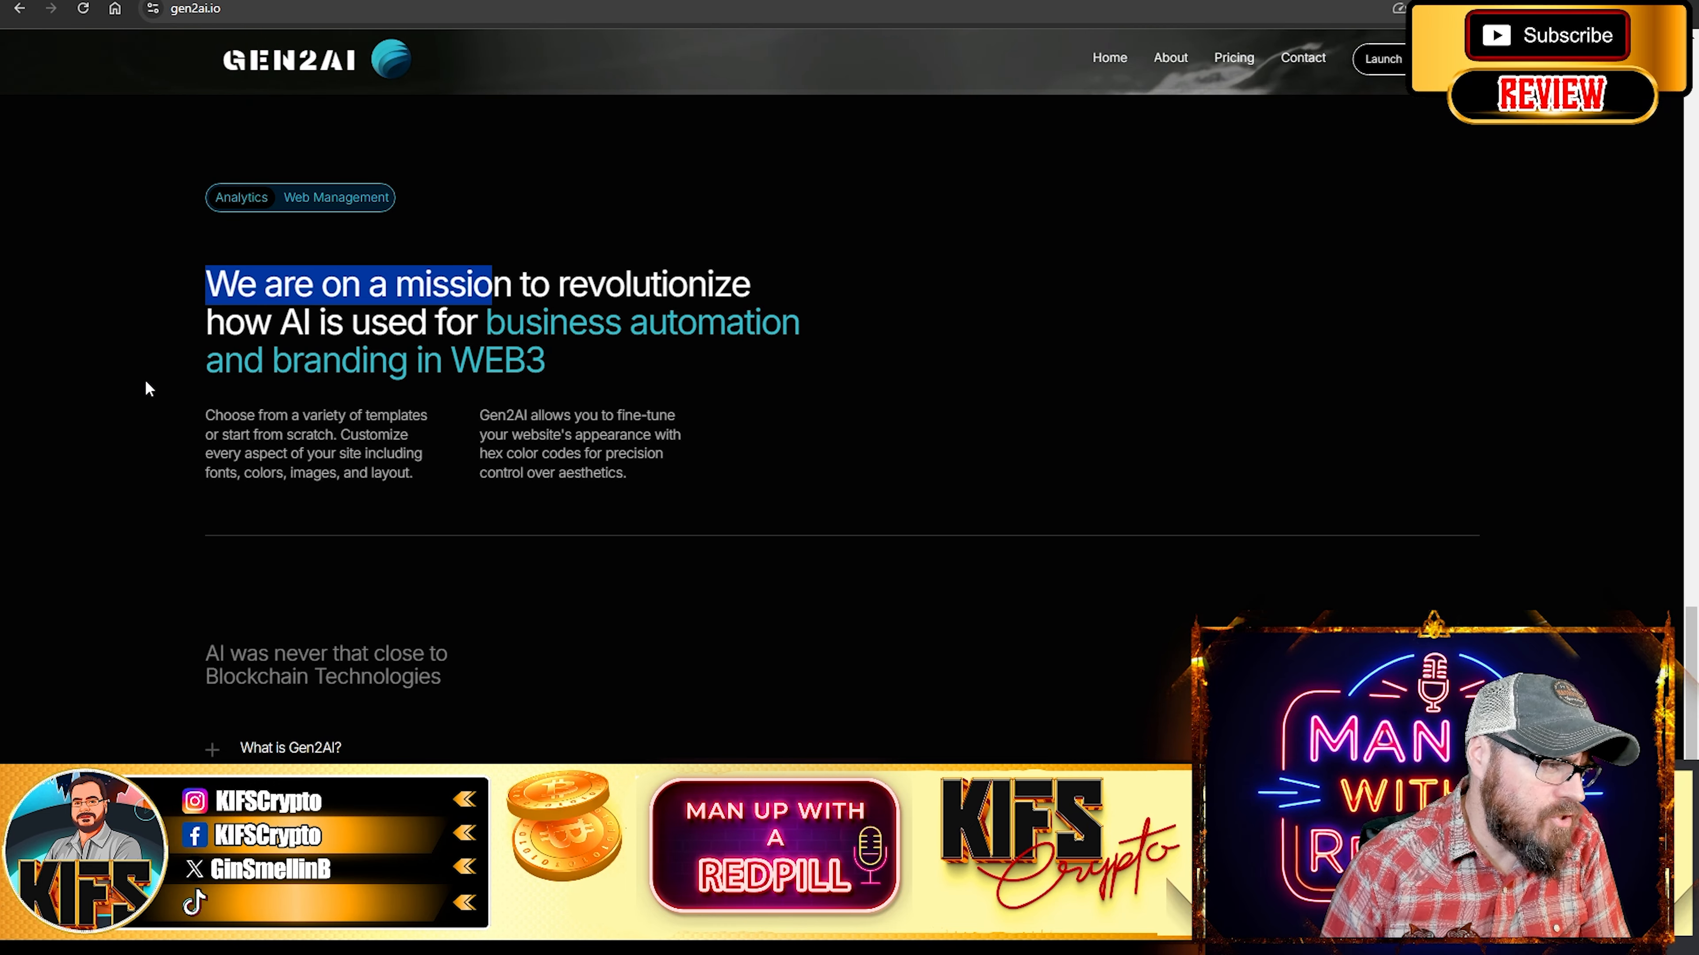
Reach the FAQ and expand the 'What is Gen2AI?' answer about the no-code mobile website generator
scroll(down, 3)
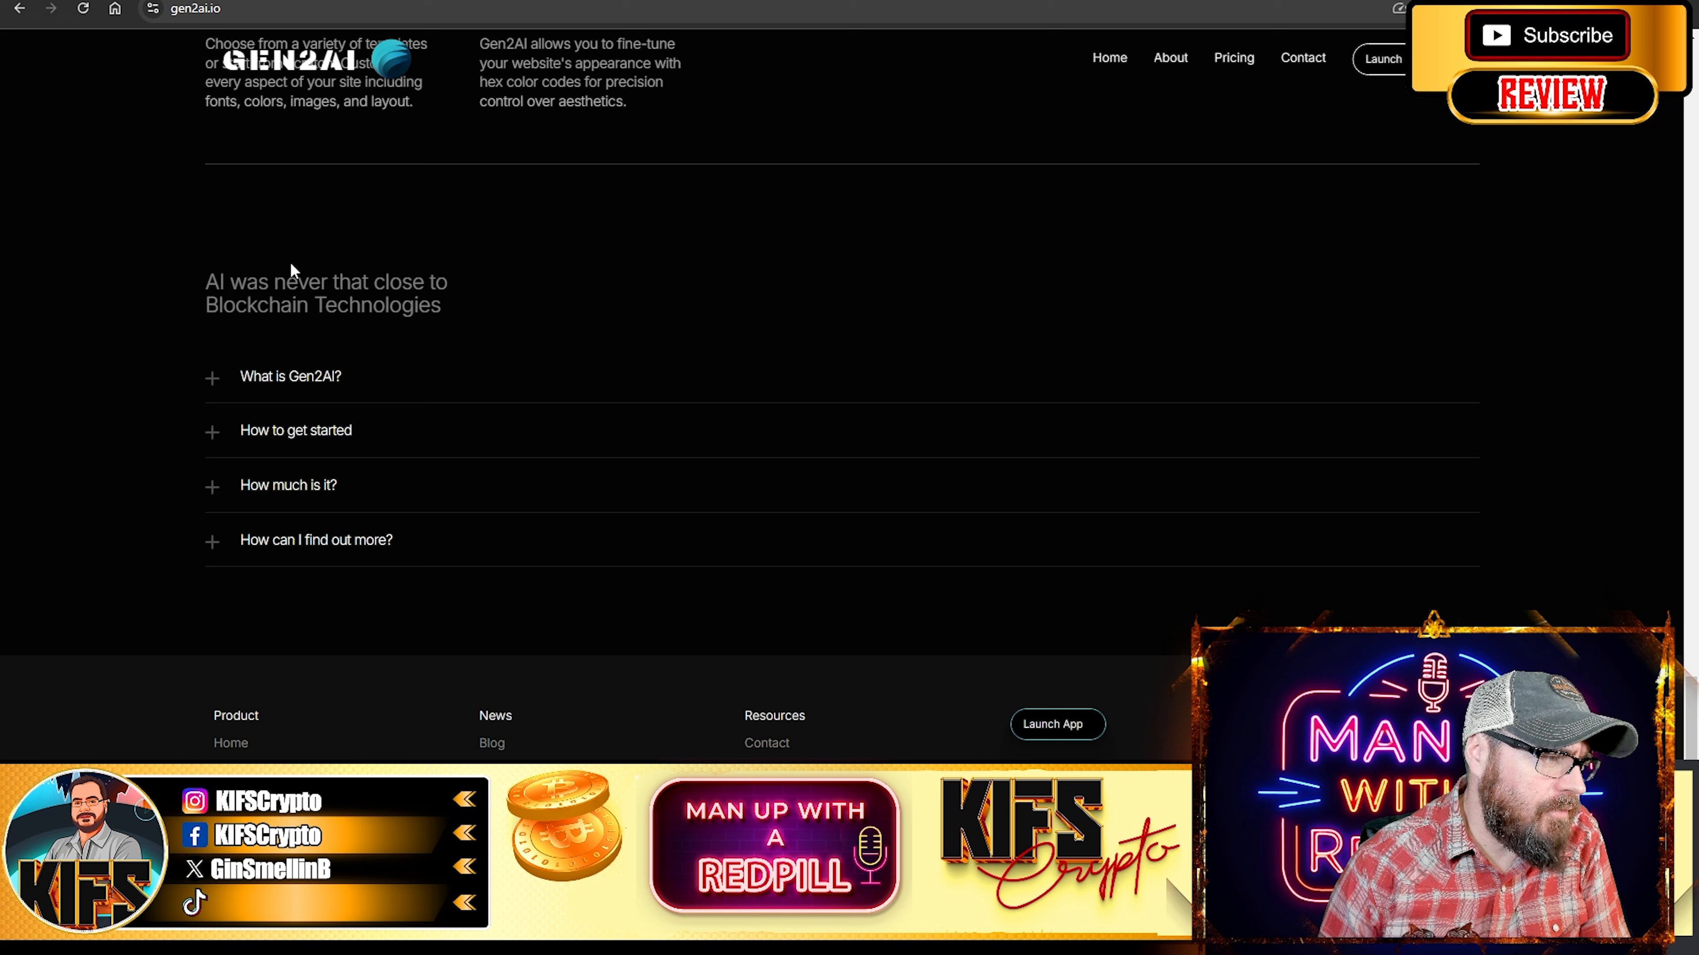
mouse_move(214, 392)
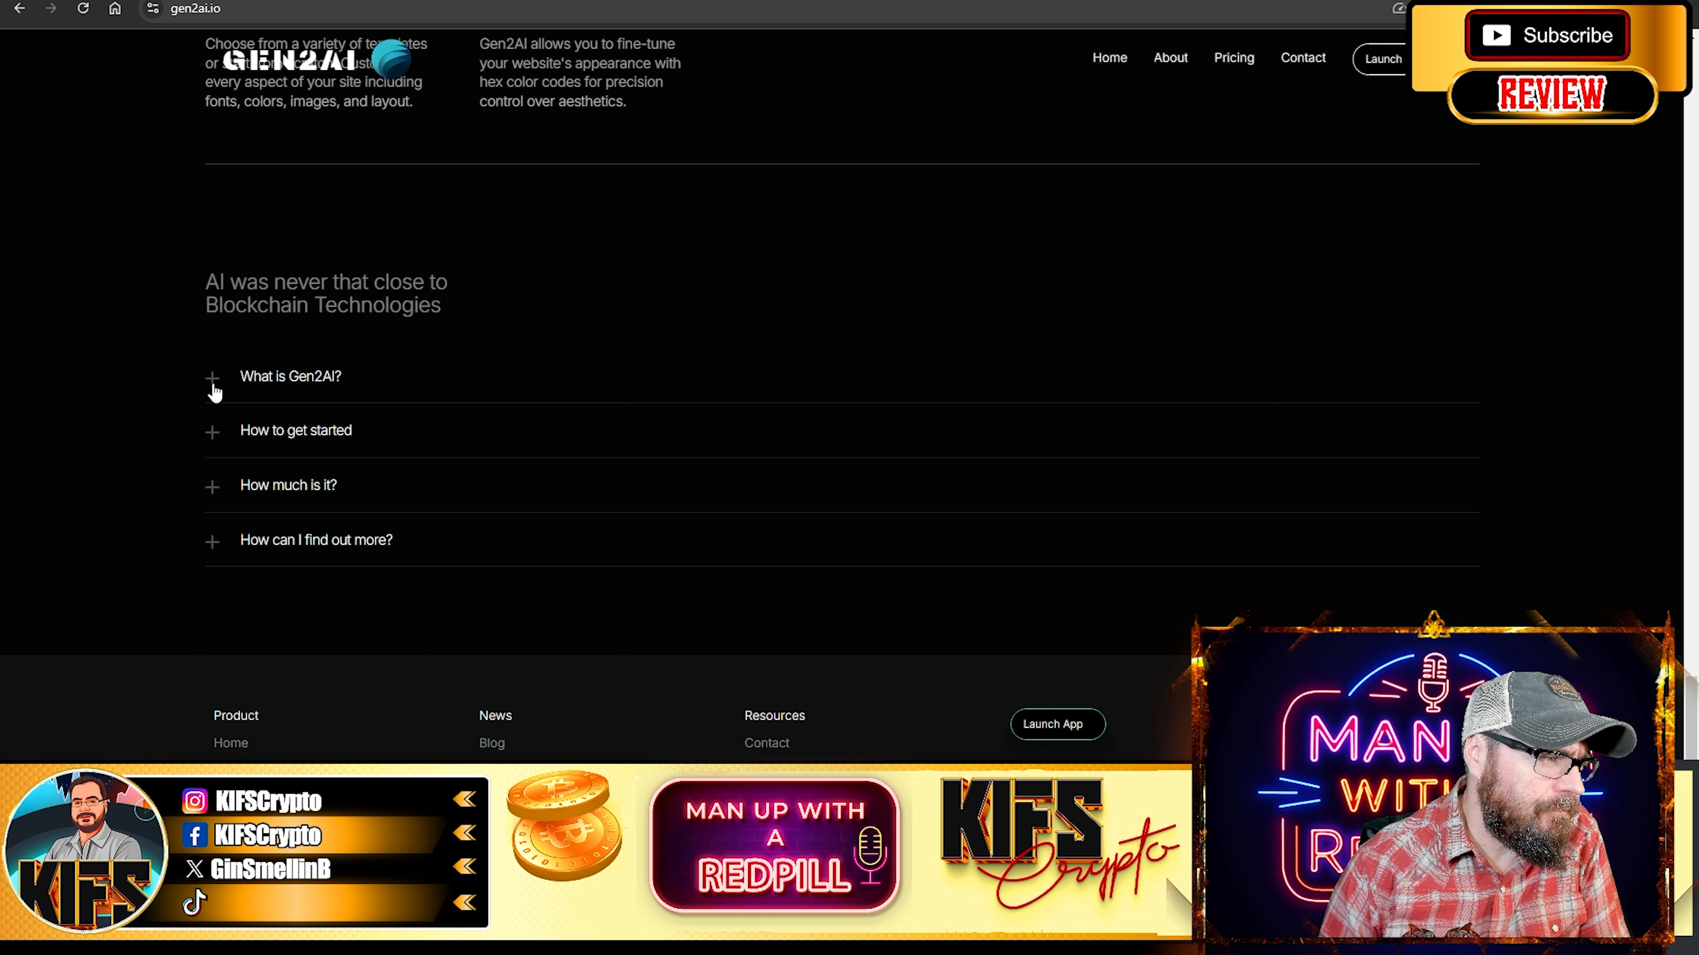
click(212, 377)
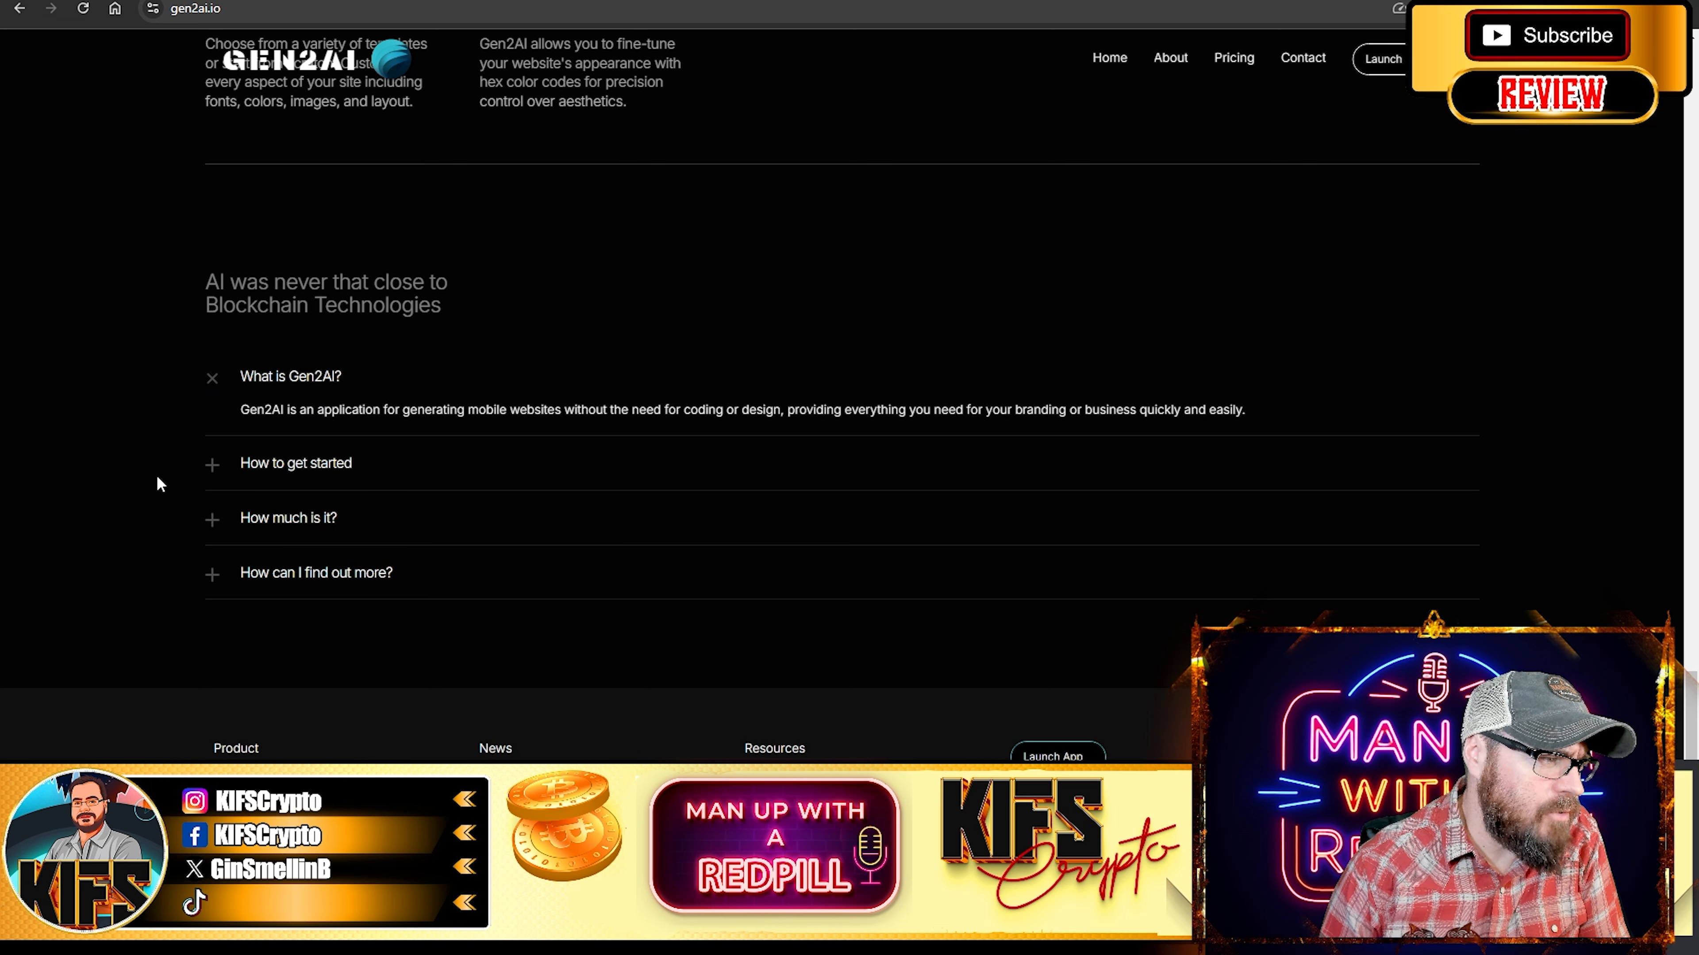
mouse_move(337, 418)
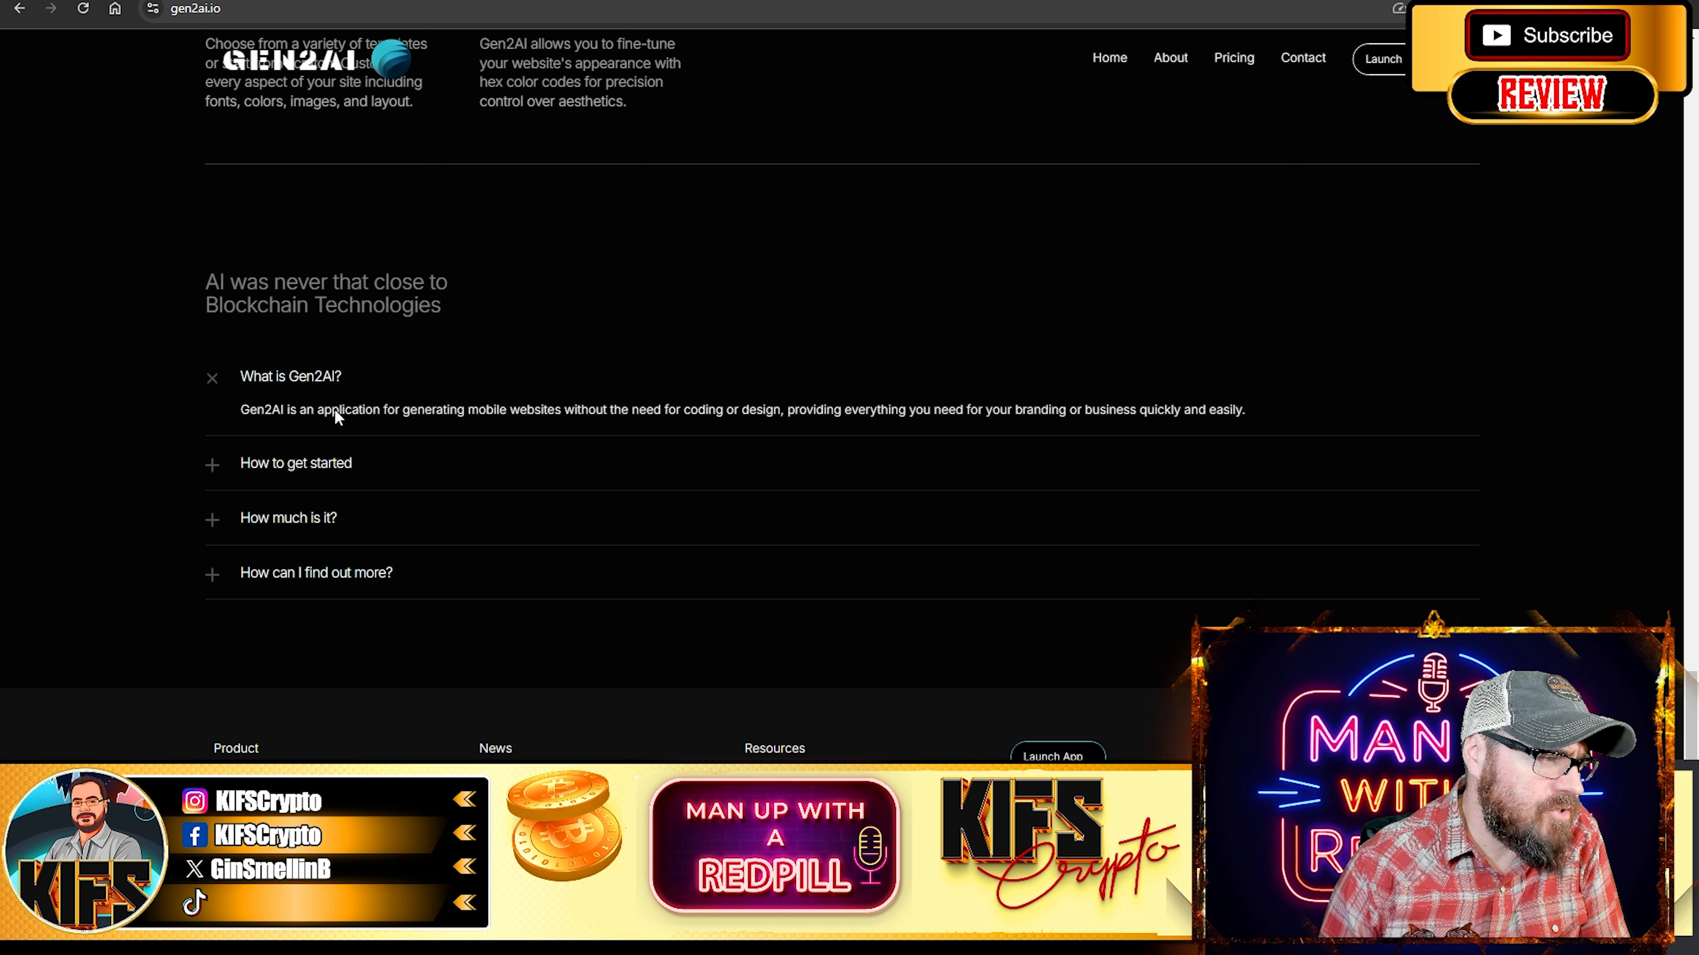
mouse_move(224, 392)
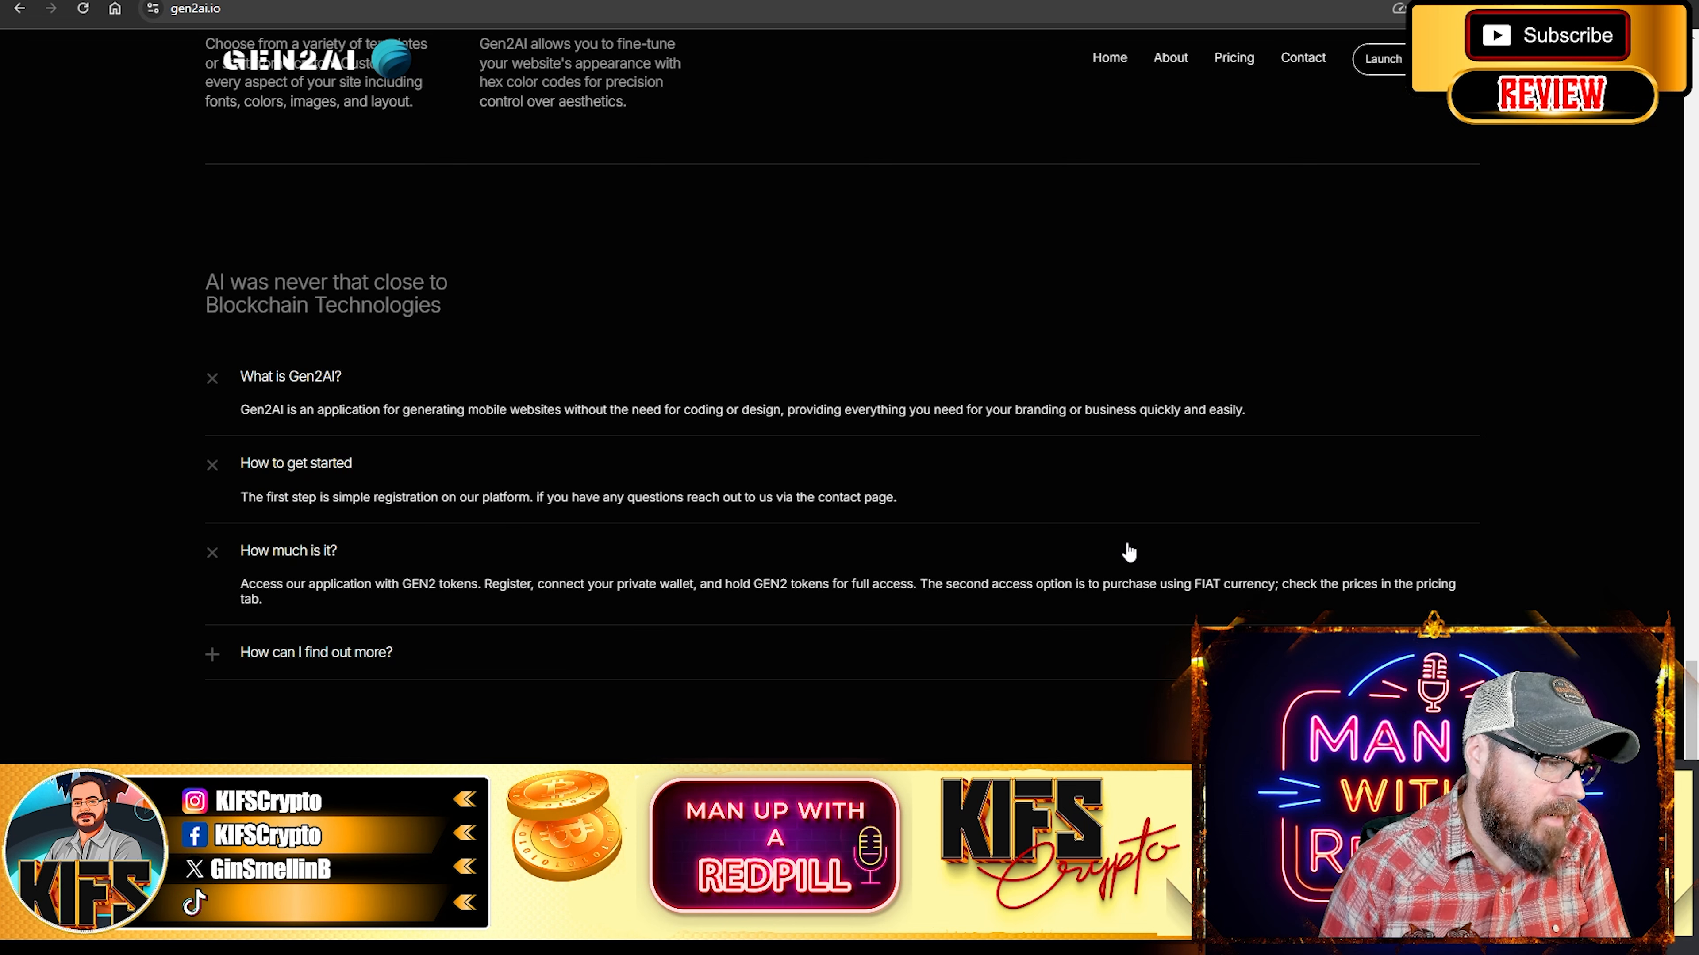
mouse_move(423, 605)
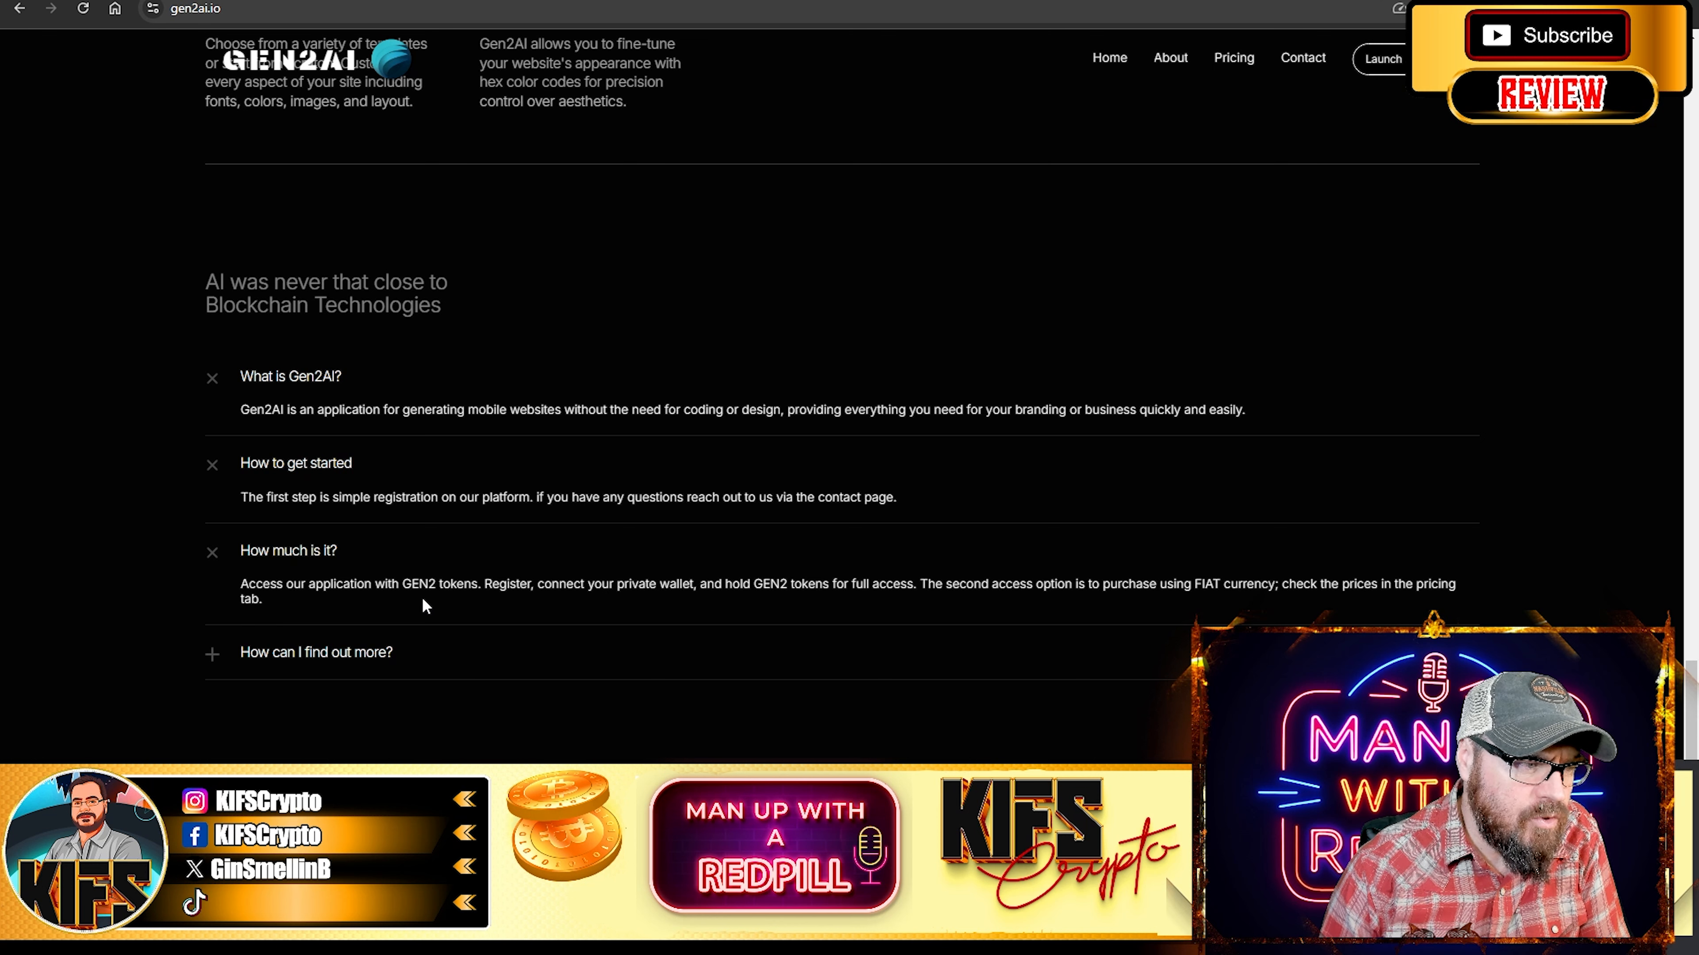
mouse_move(851, 599)
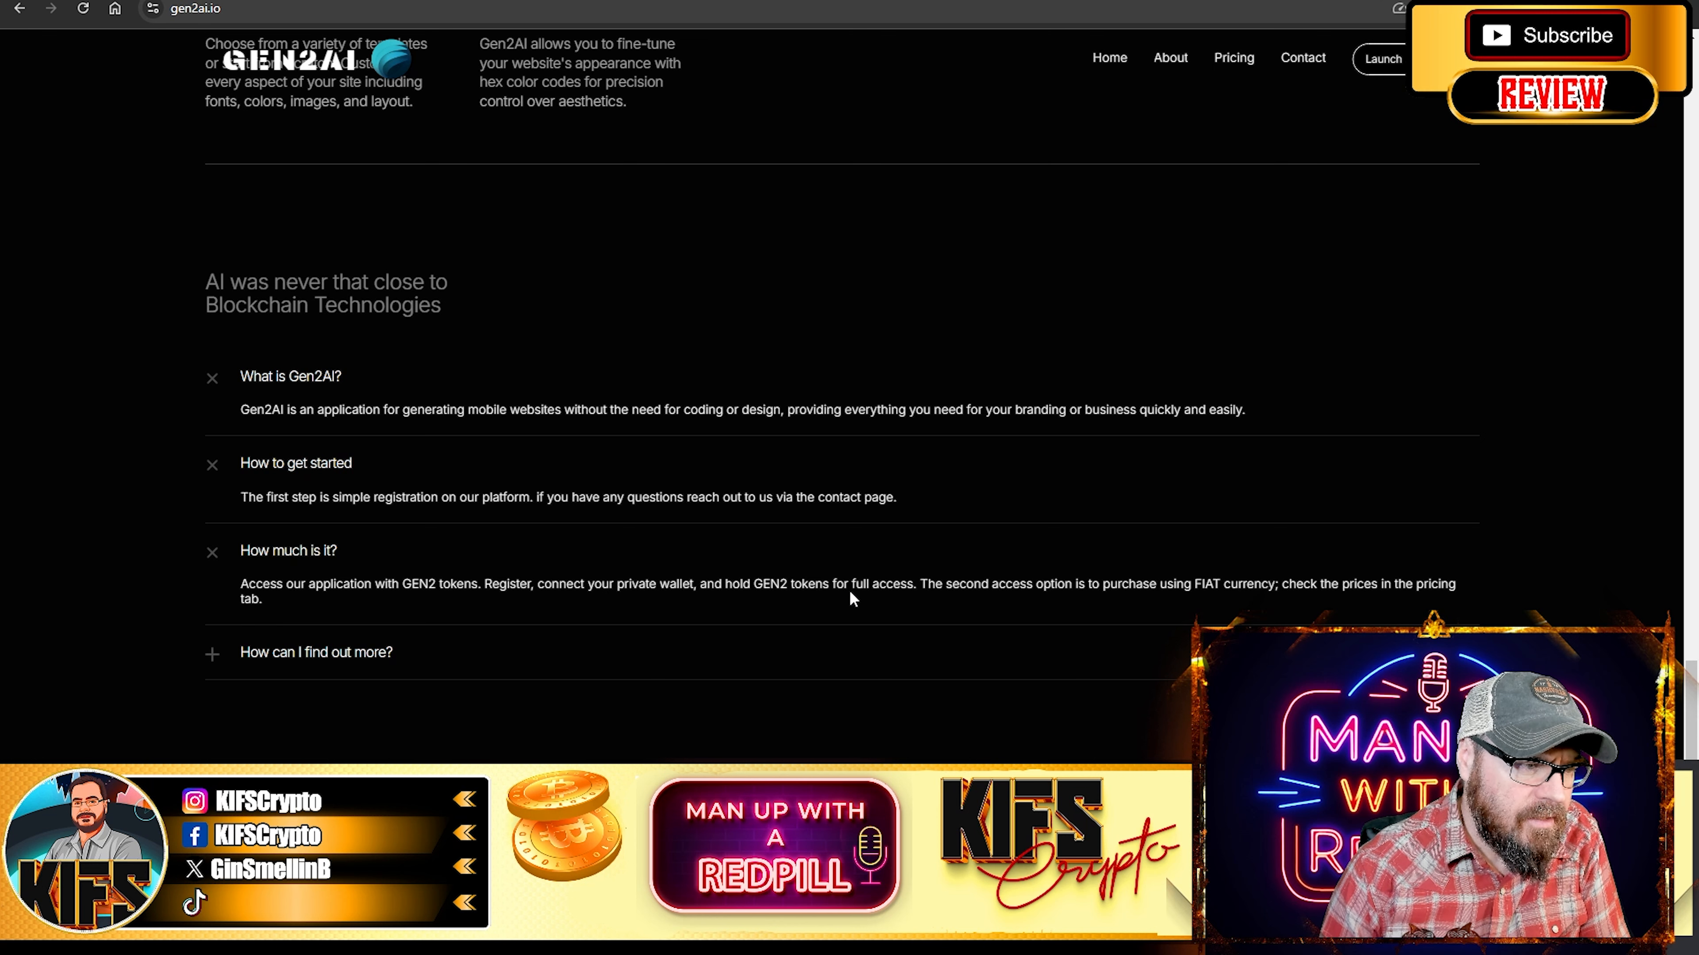
mouse_move(1254, 527)
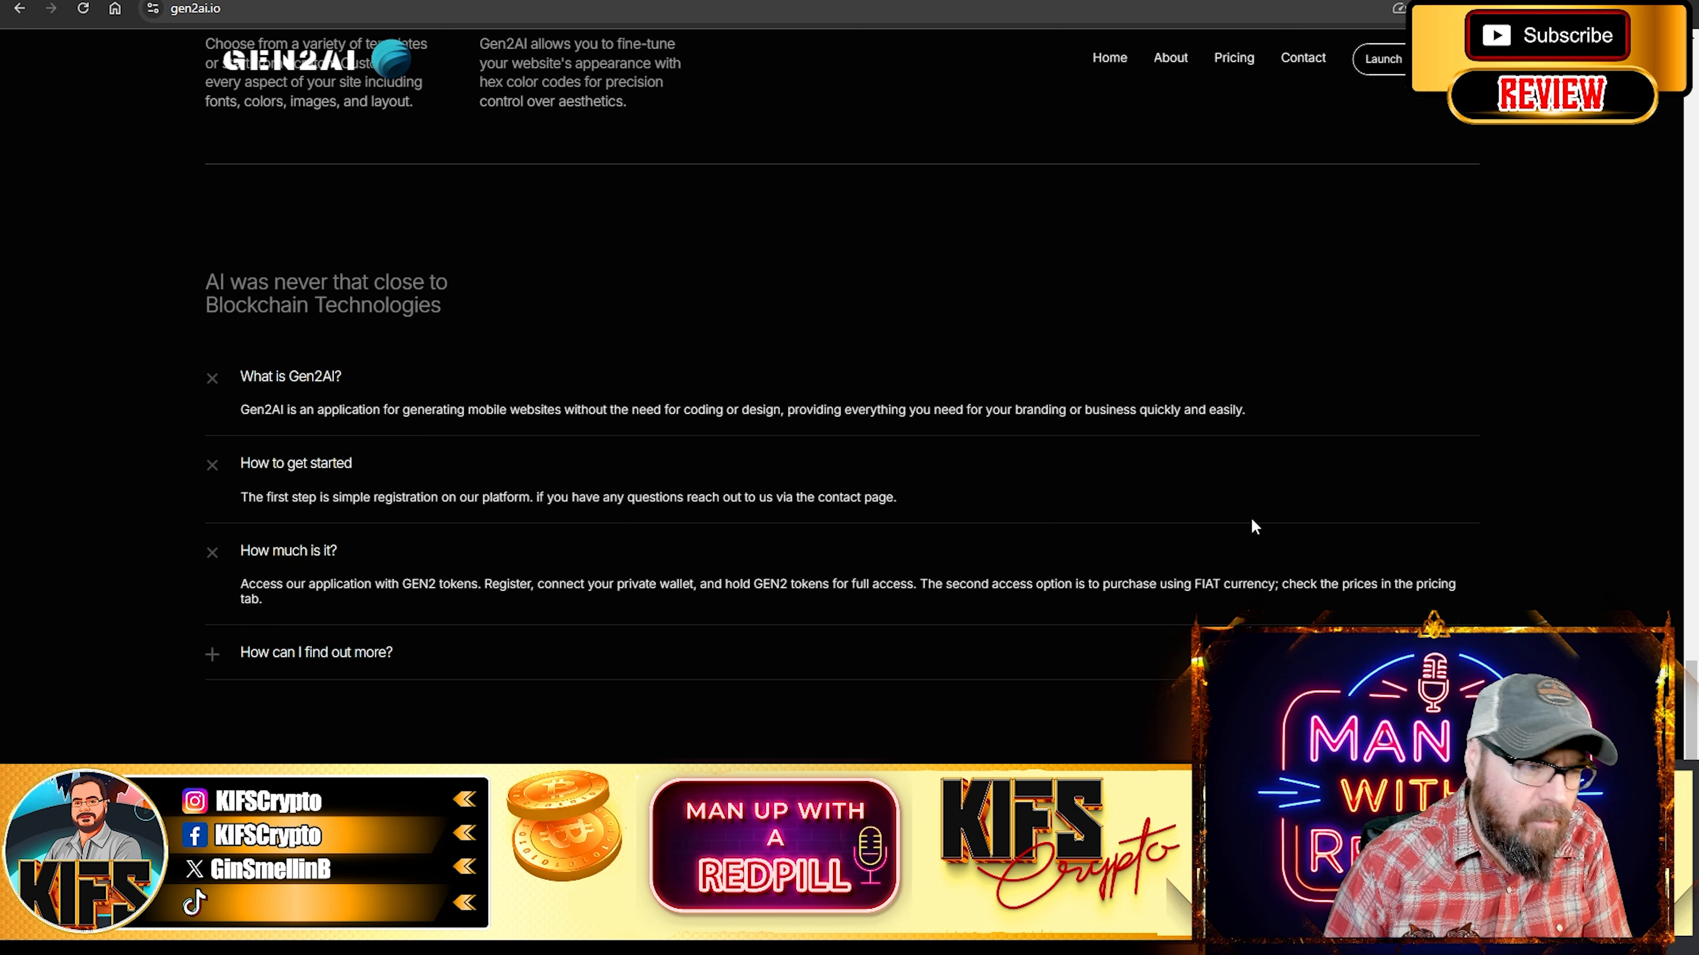
mouse_move(1333, 488)
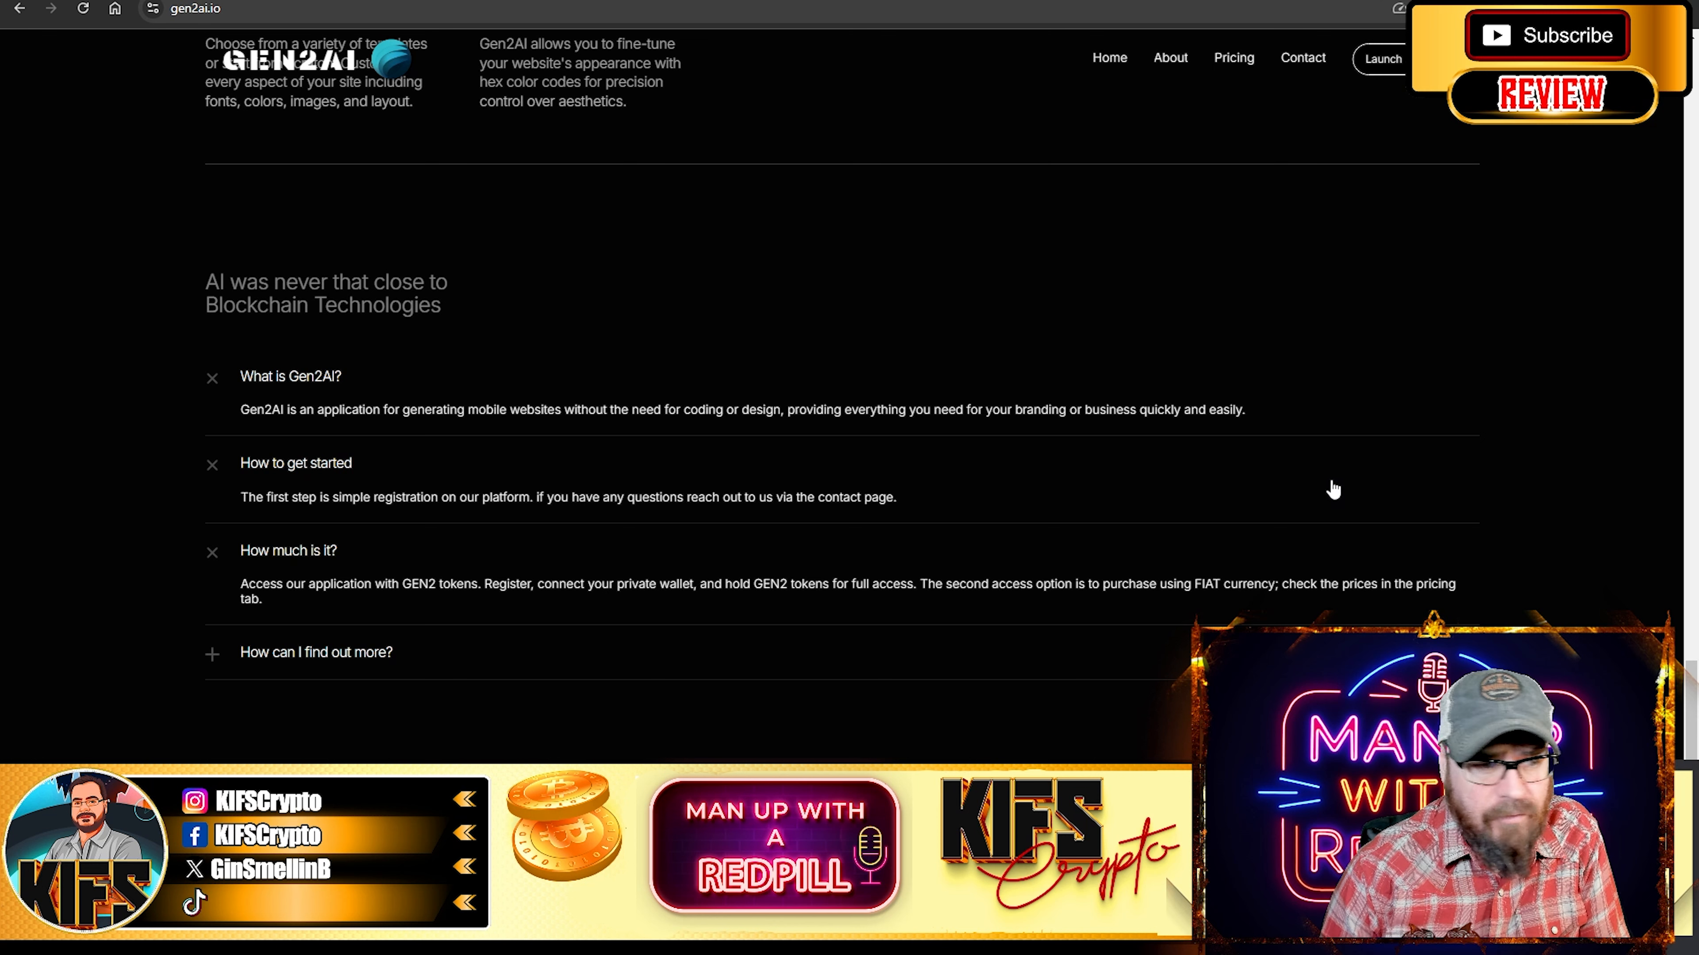
mouse_move(958, 599)
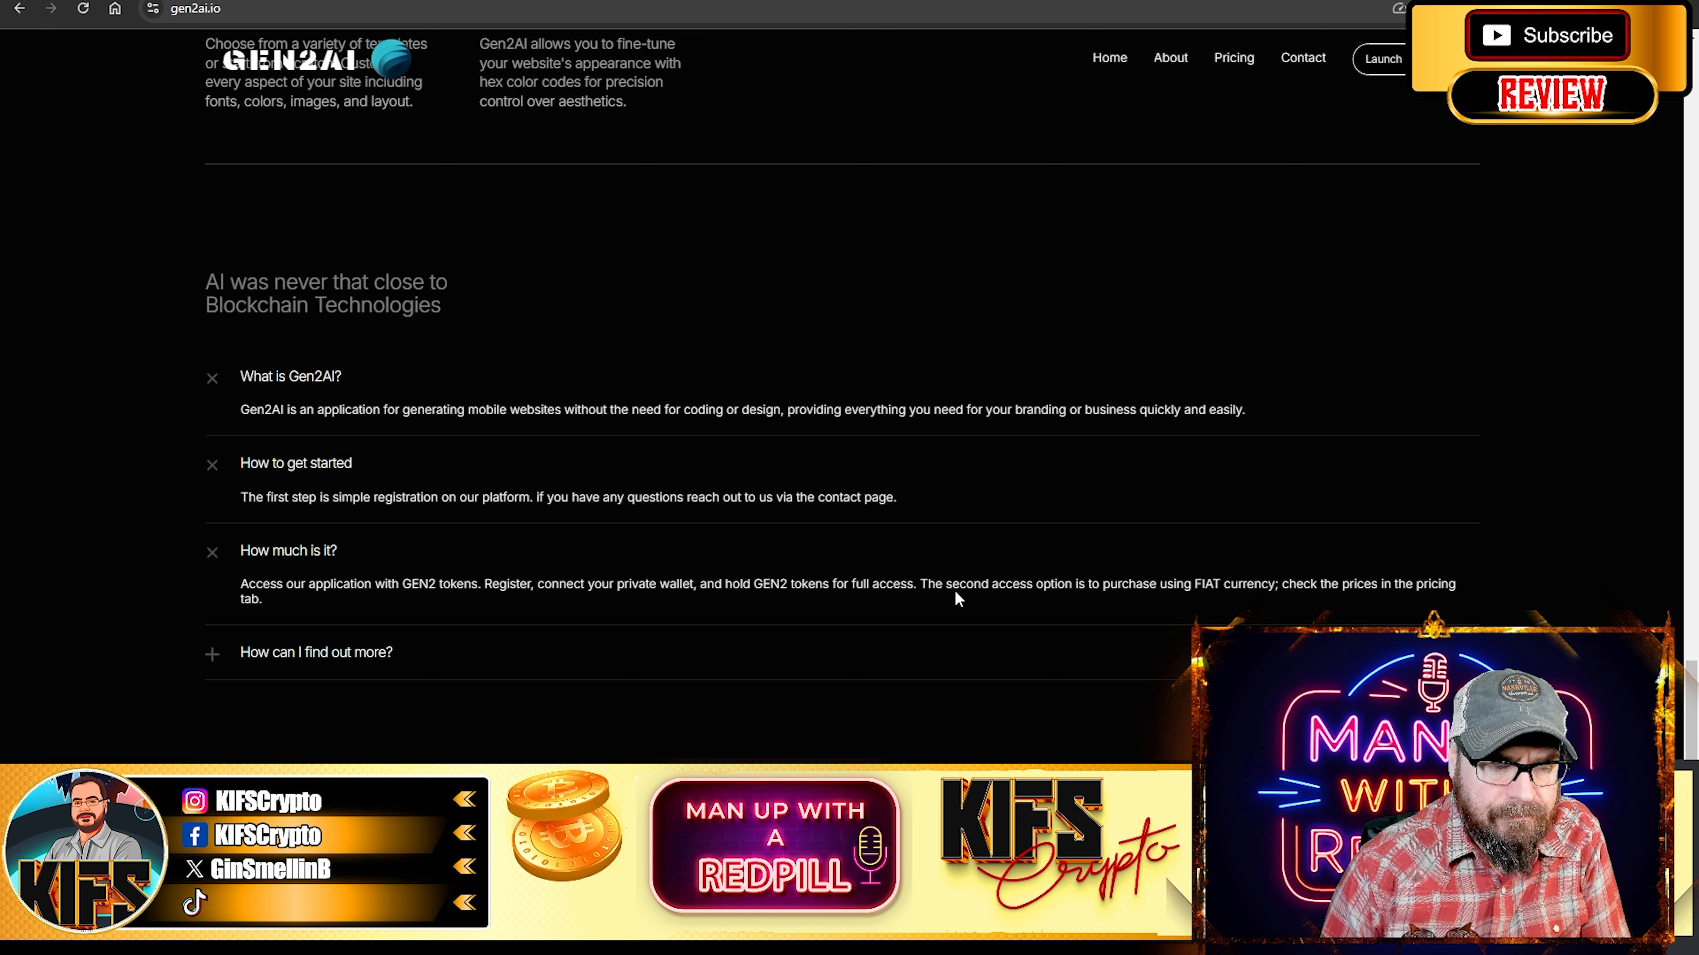
mouse_move(1173, 599)
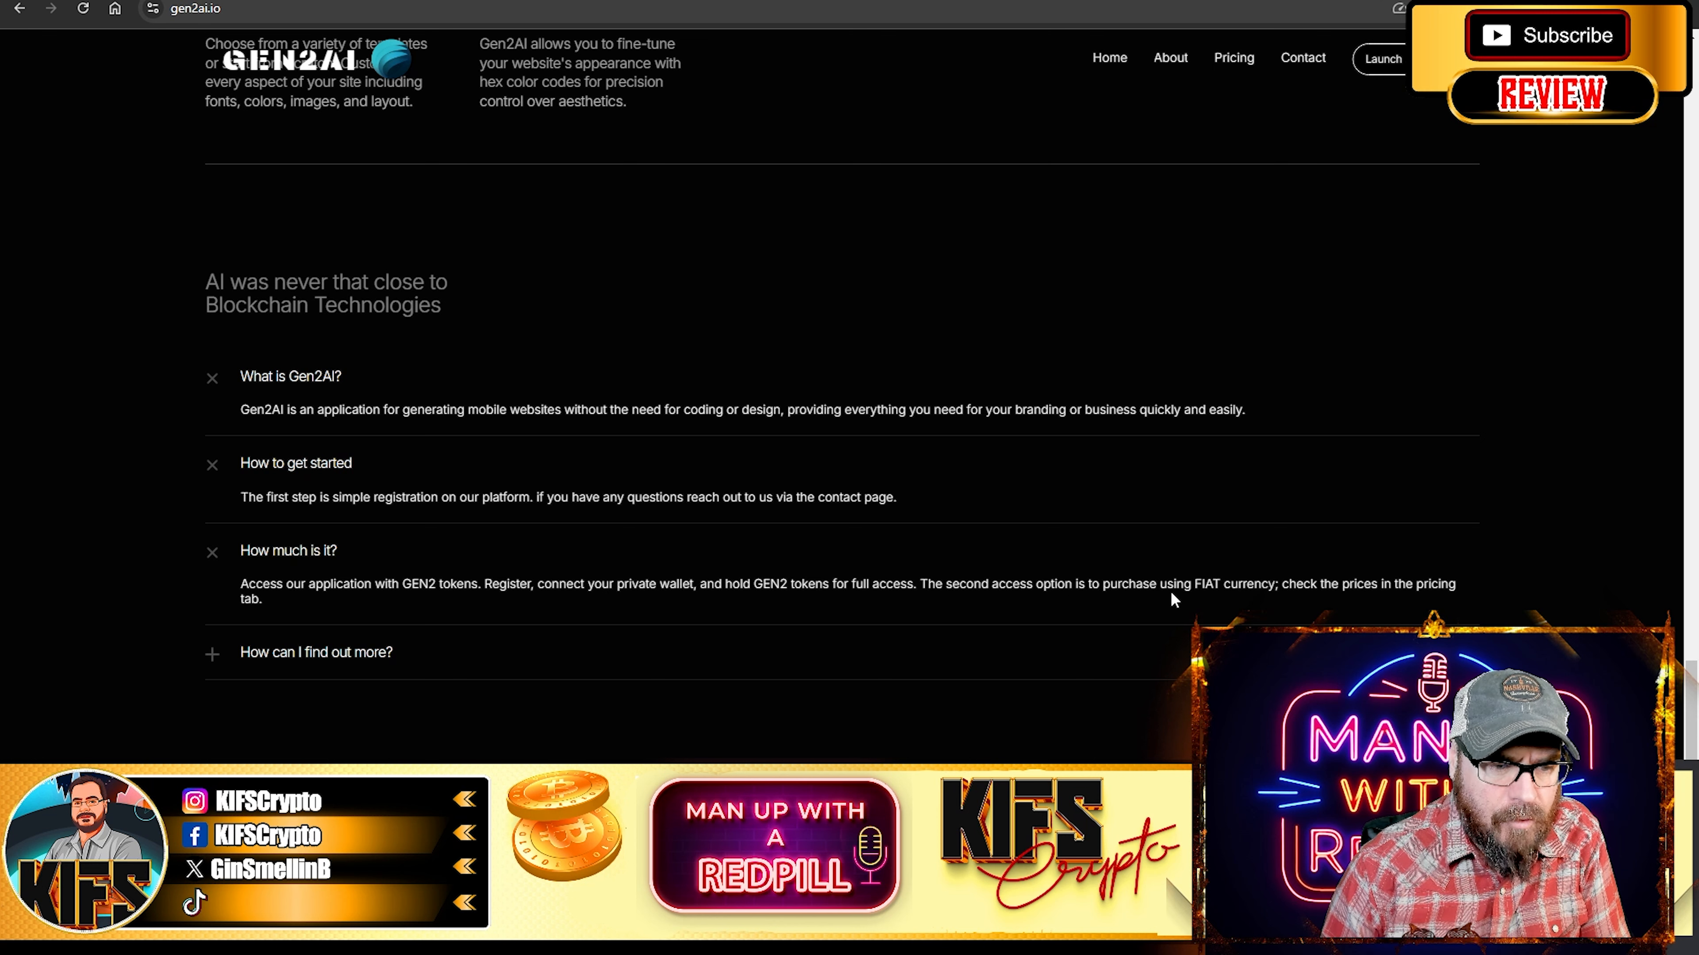
mouse_move(352, 596)
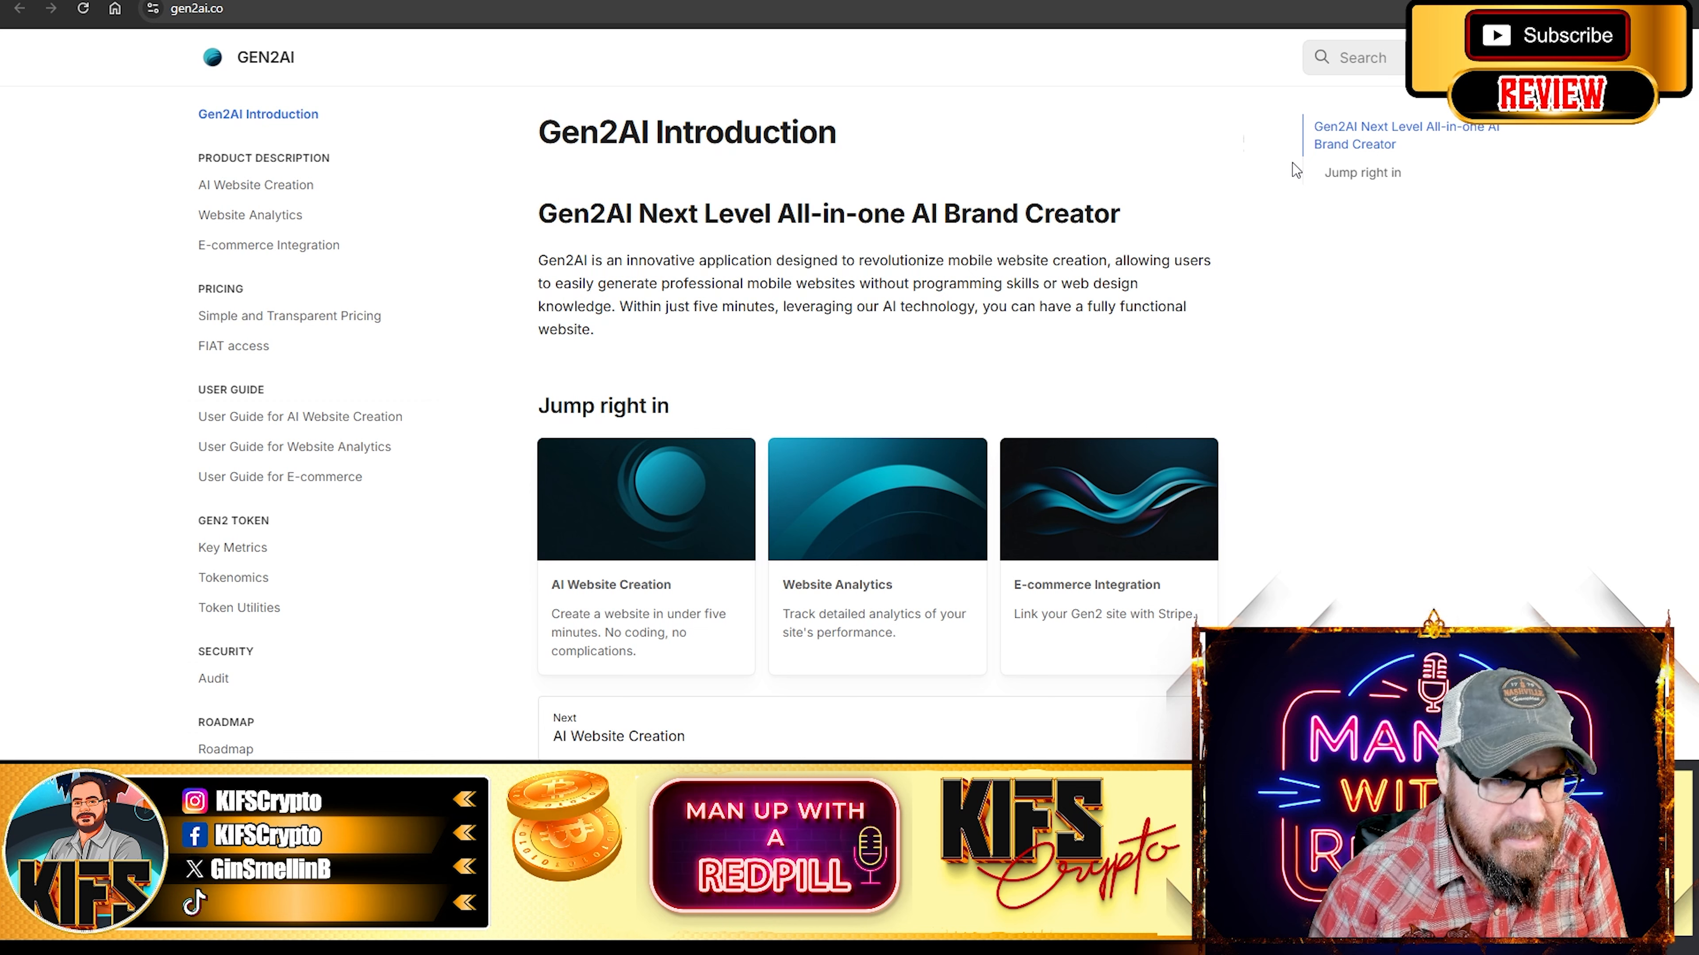
mouse_move(177, 343)
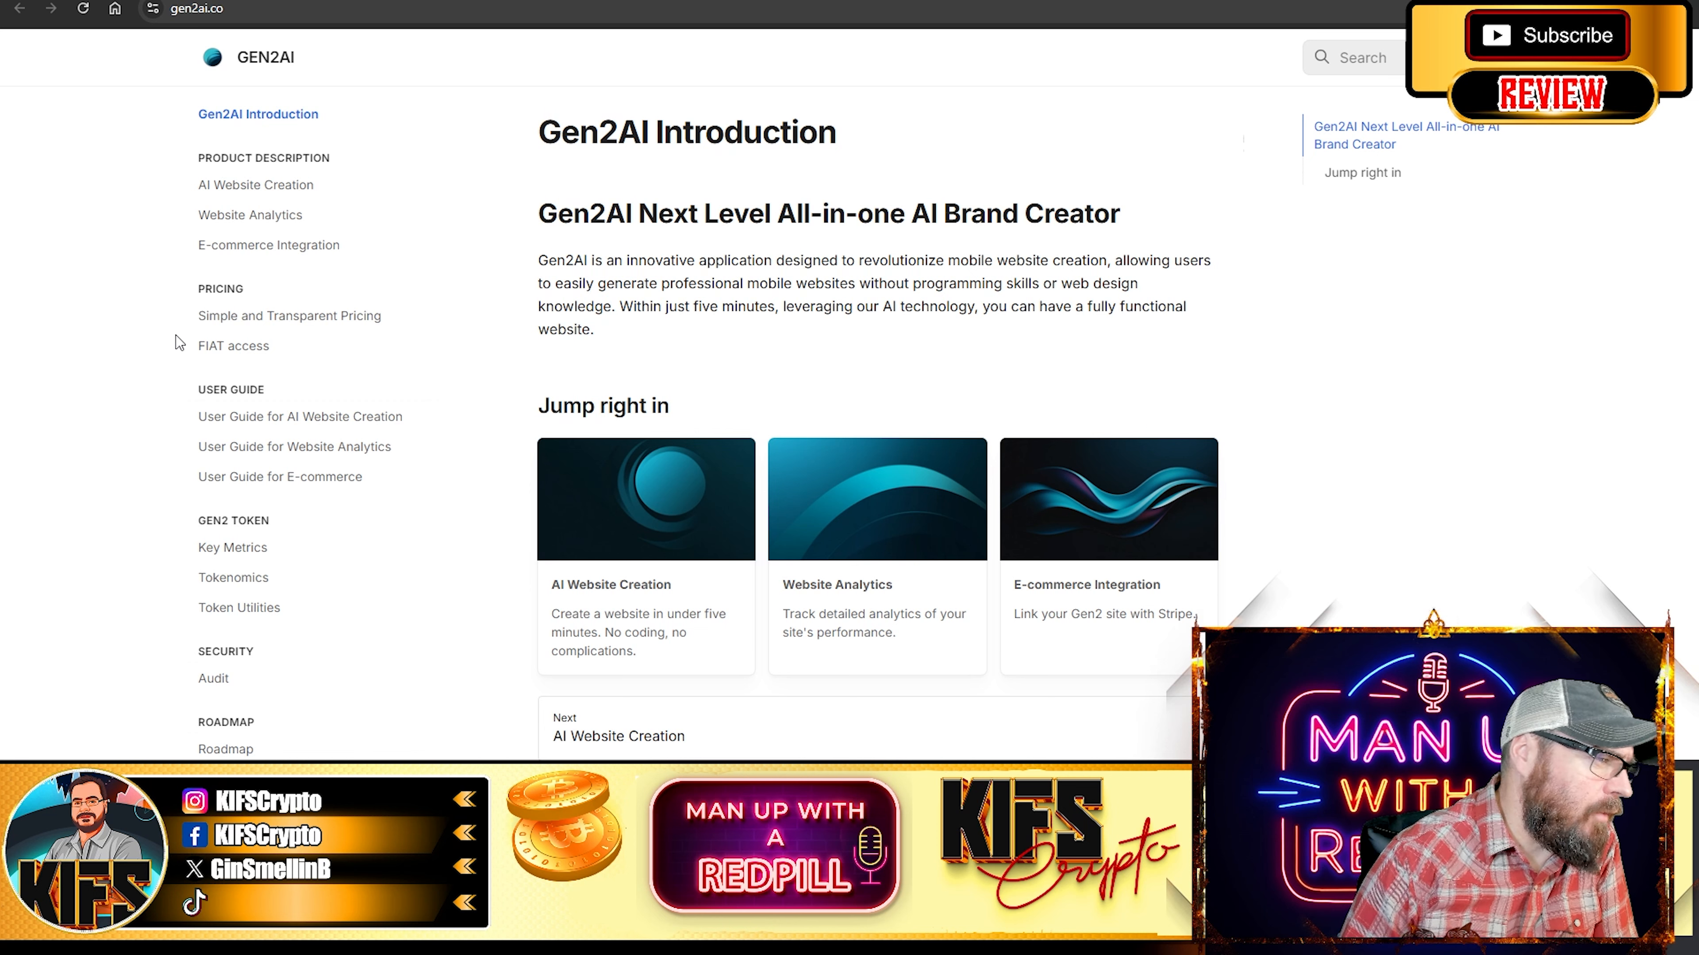
Read the docs Introduction page describing the All-in-one AI Brand Creator
scroll(down, 3)
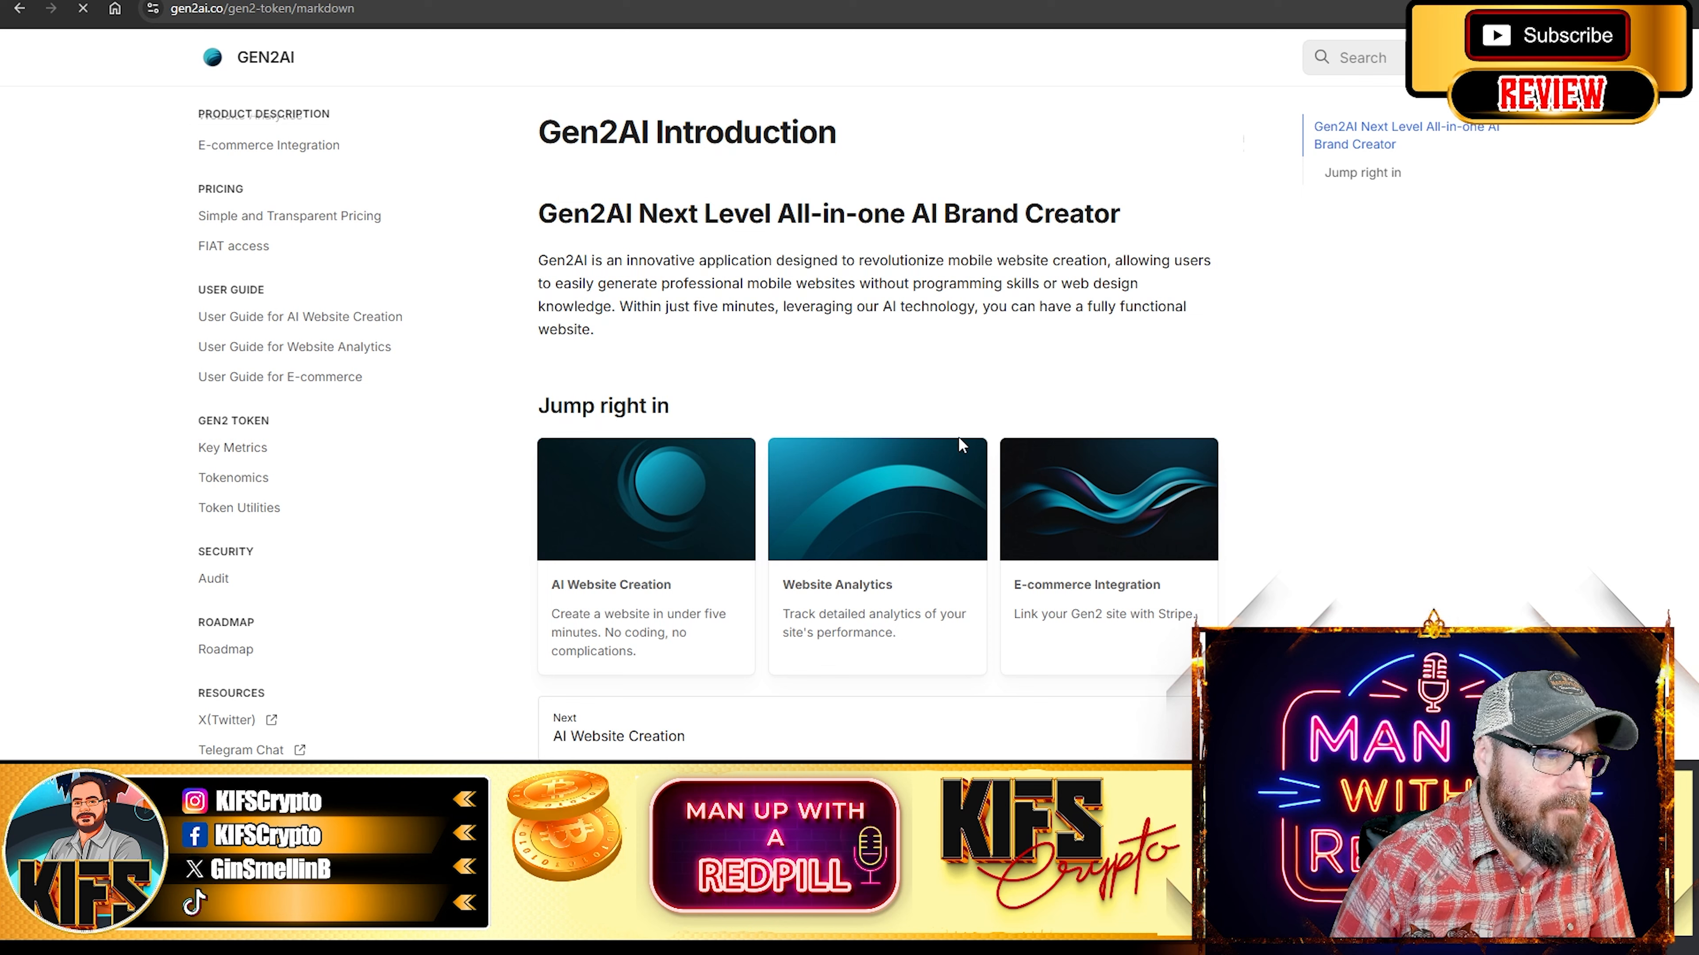
View the Key Metrics page: Ethereum & Pulsechain, 1 billion supply, $10M valuation, 75M tokens at TGE
click(232, 447)
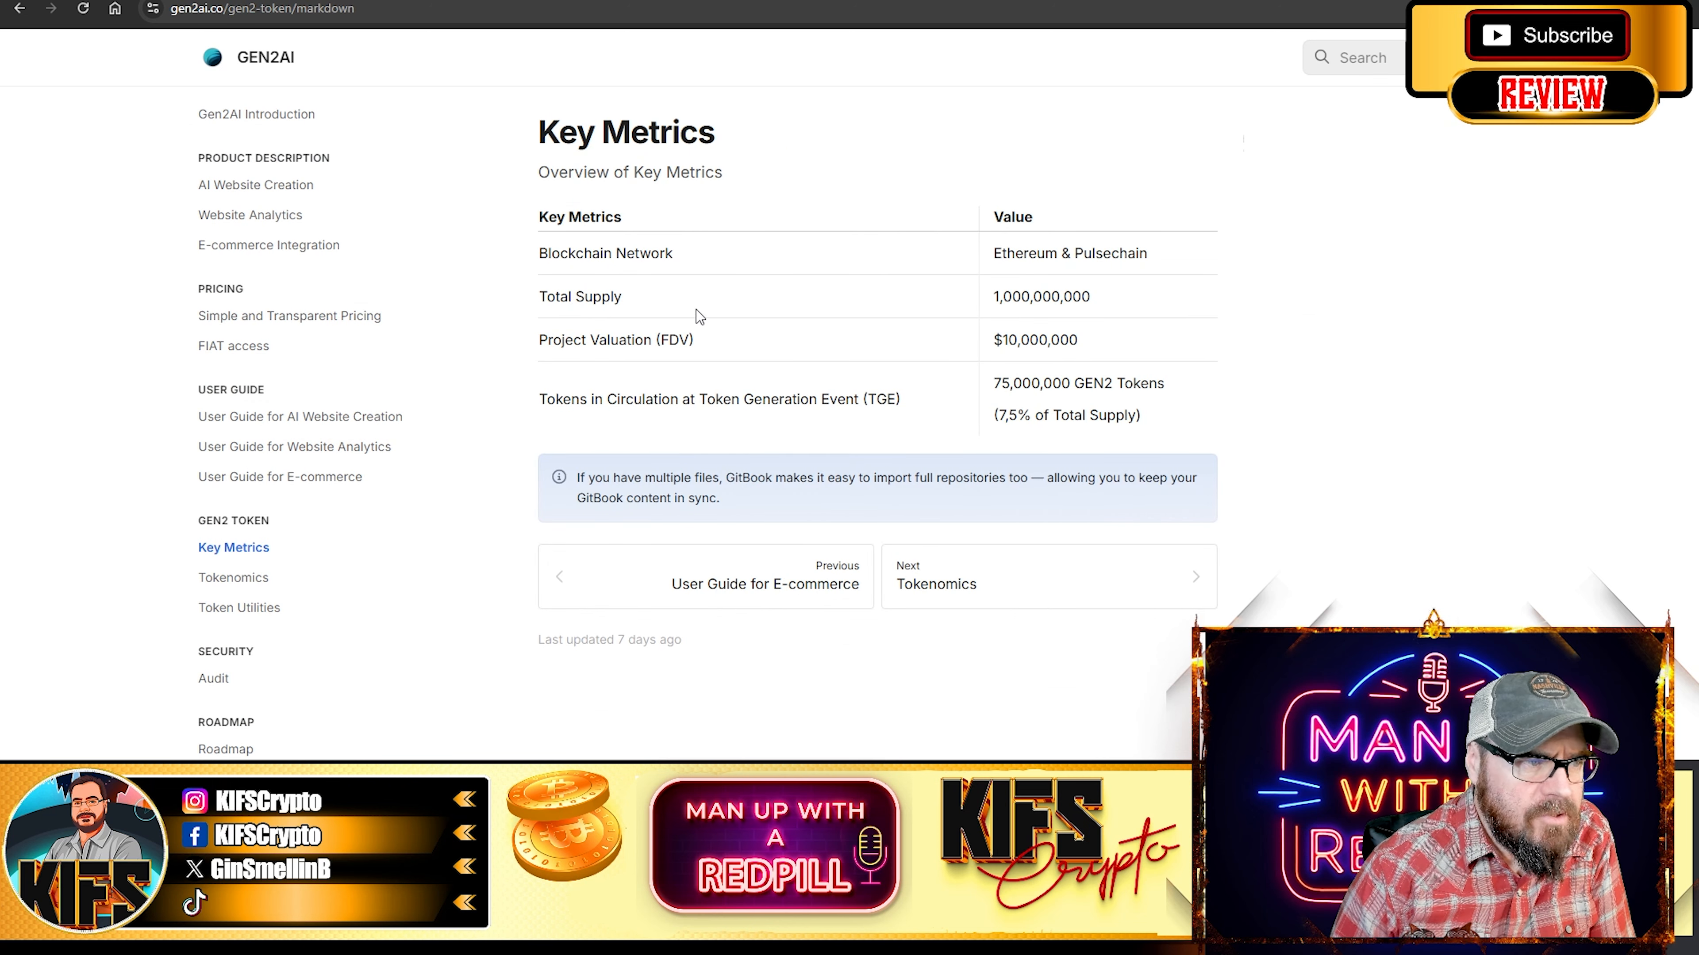
mouse_move(1089, 301)
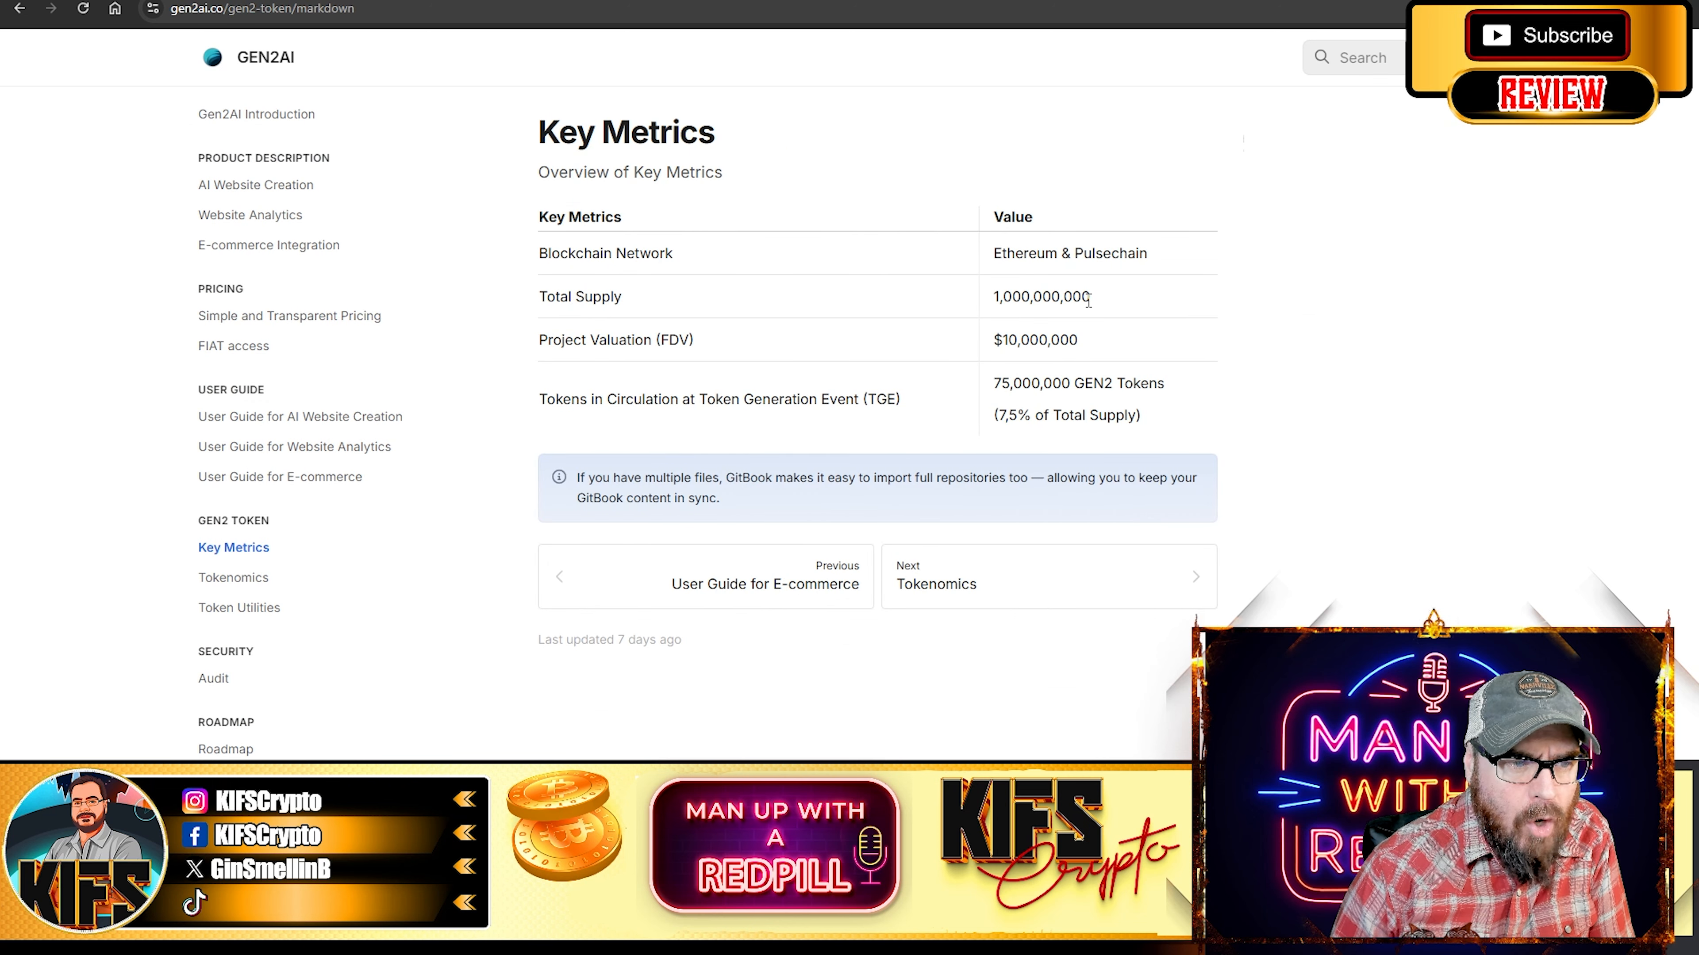
mouse_move(743, 372)
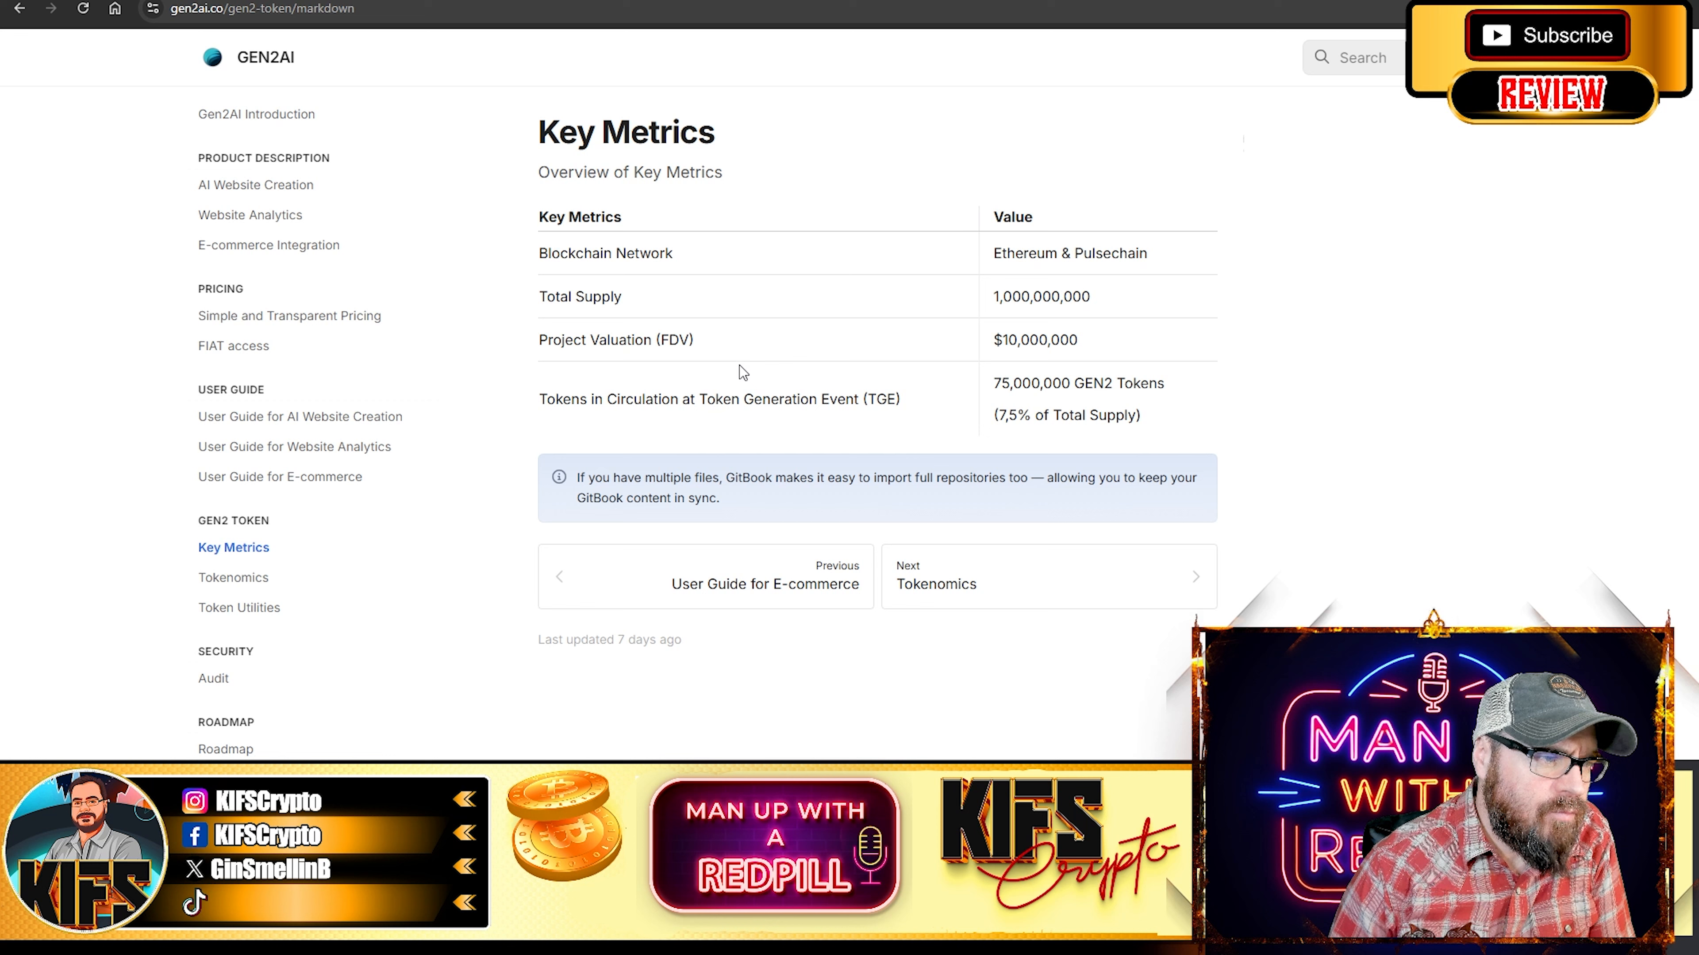
mouse_move(1157, 353)
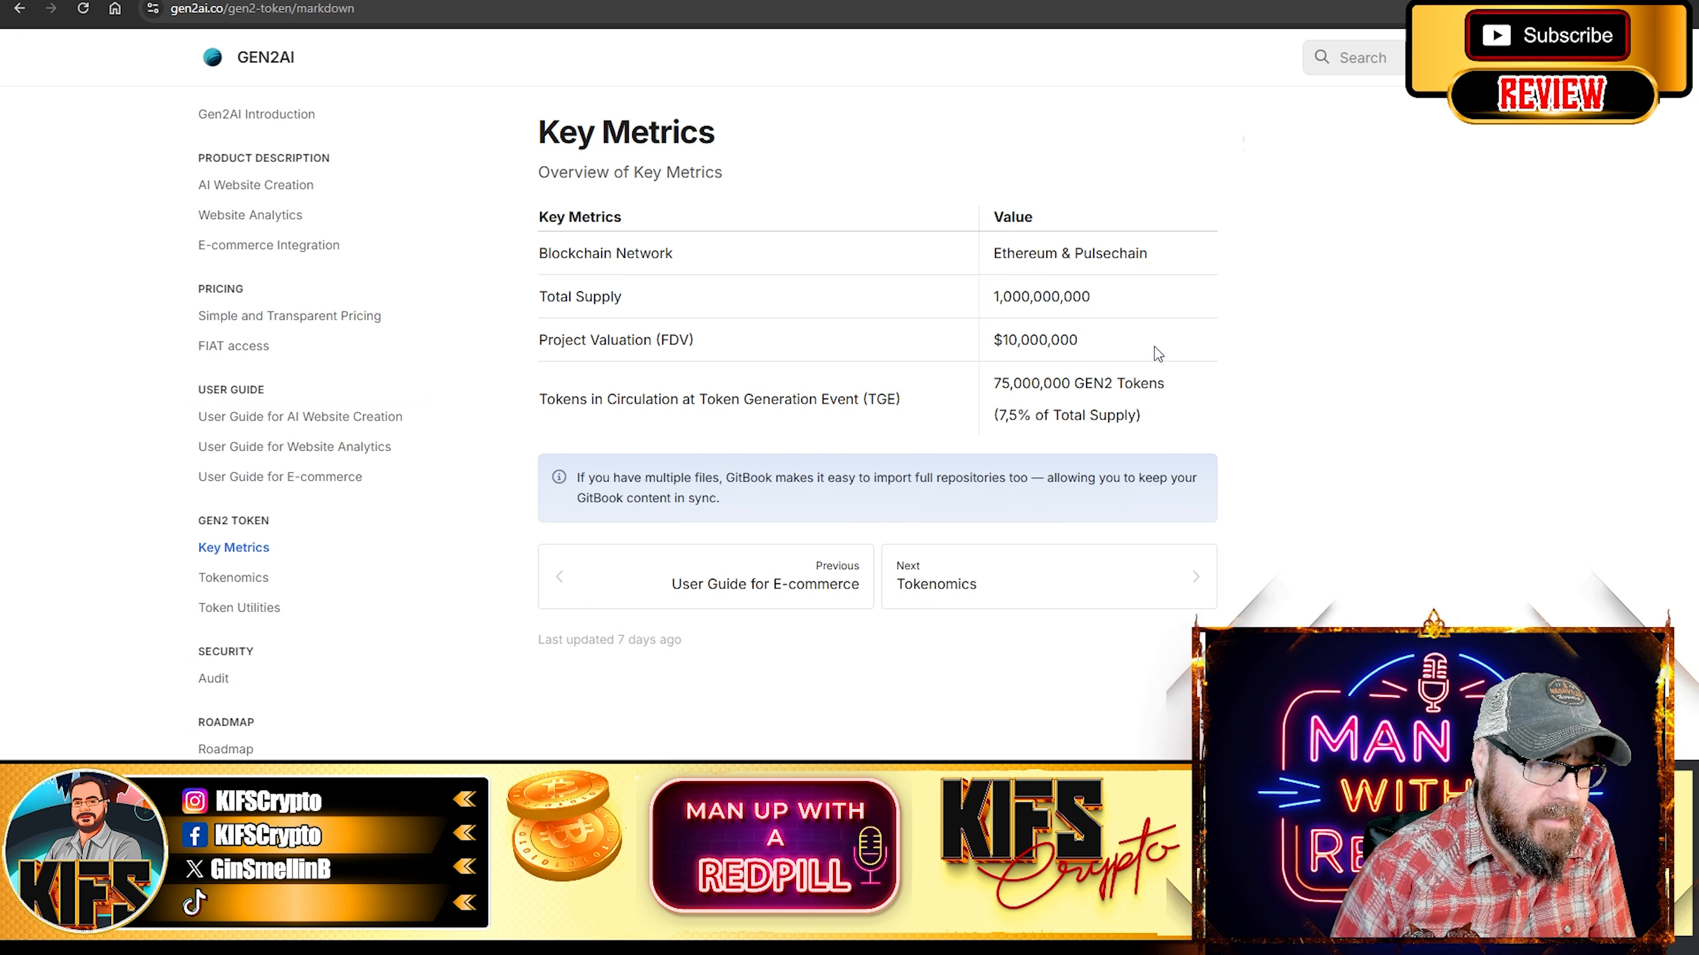
mouse_move(888, 404)
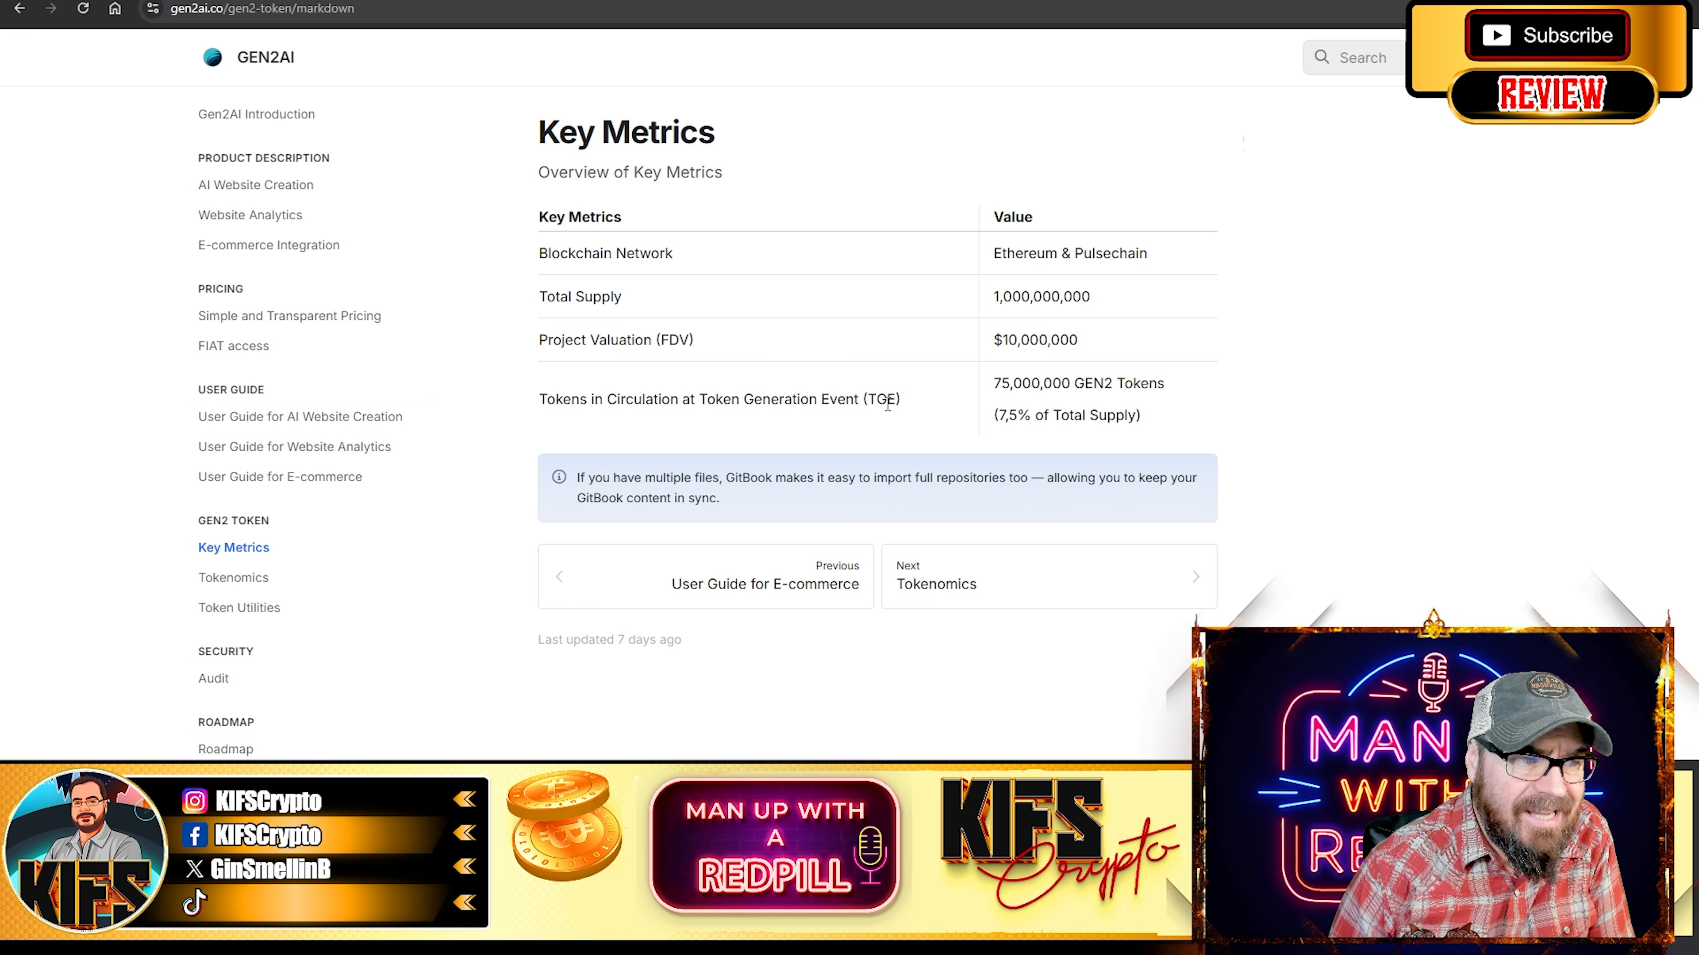
mouse_move(1063, 435)
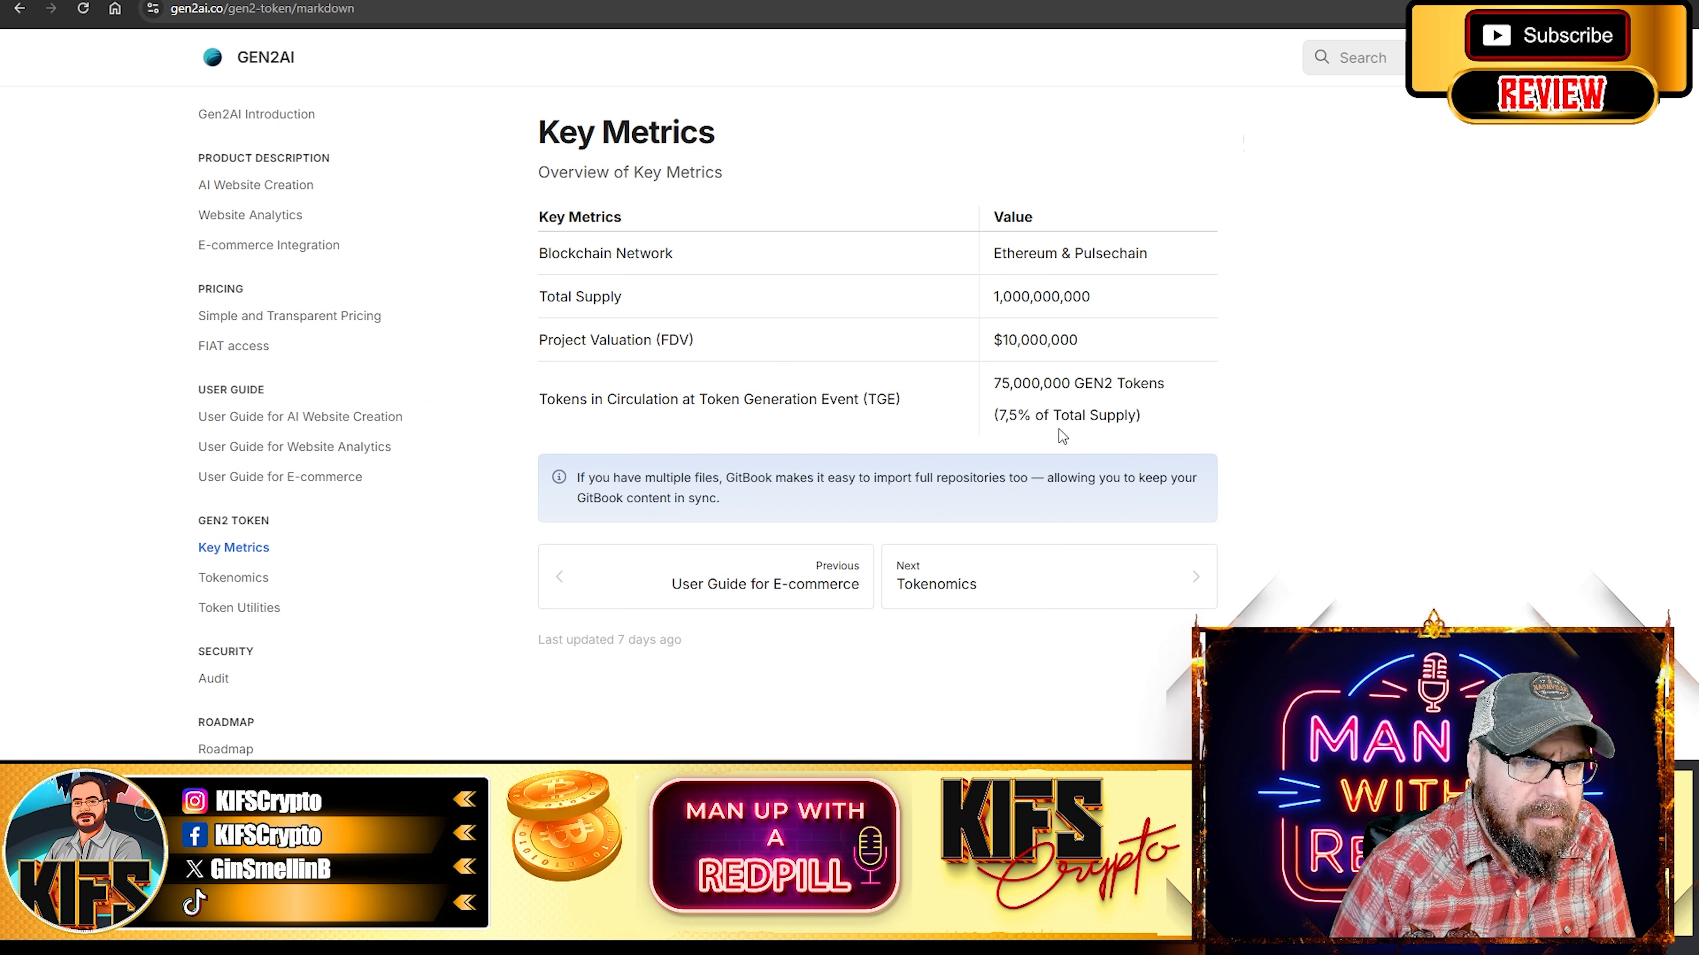
mouse_move(959, 410)
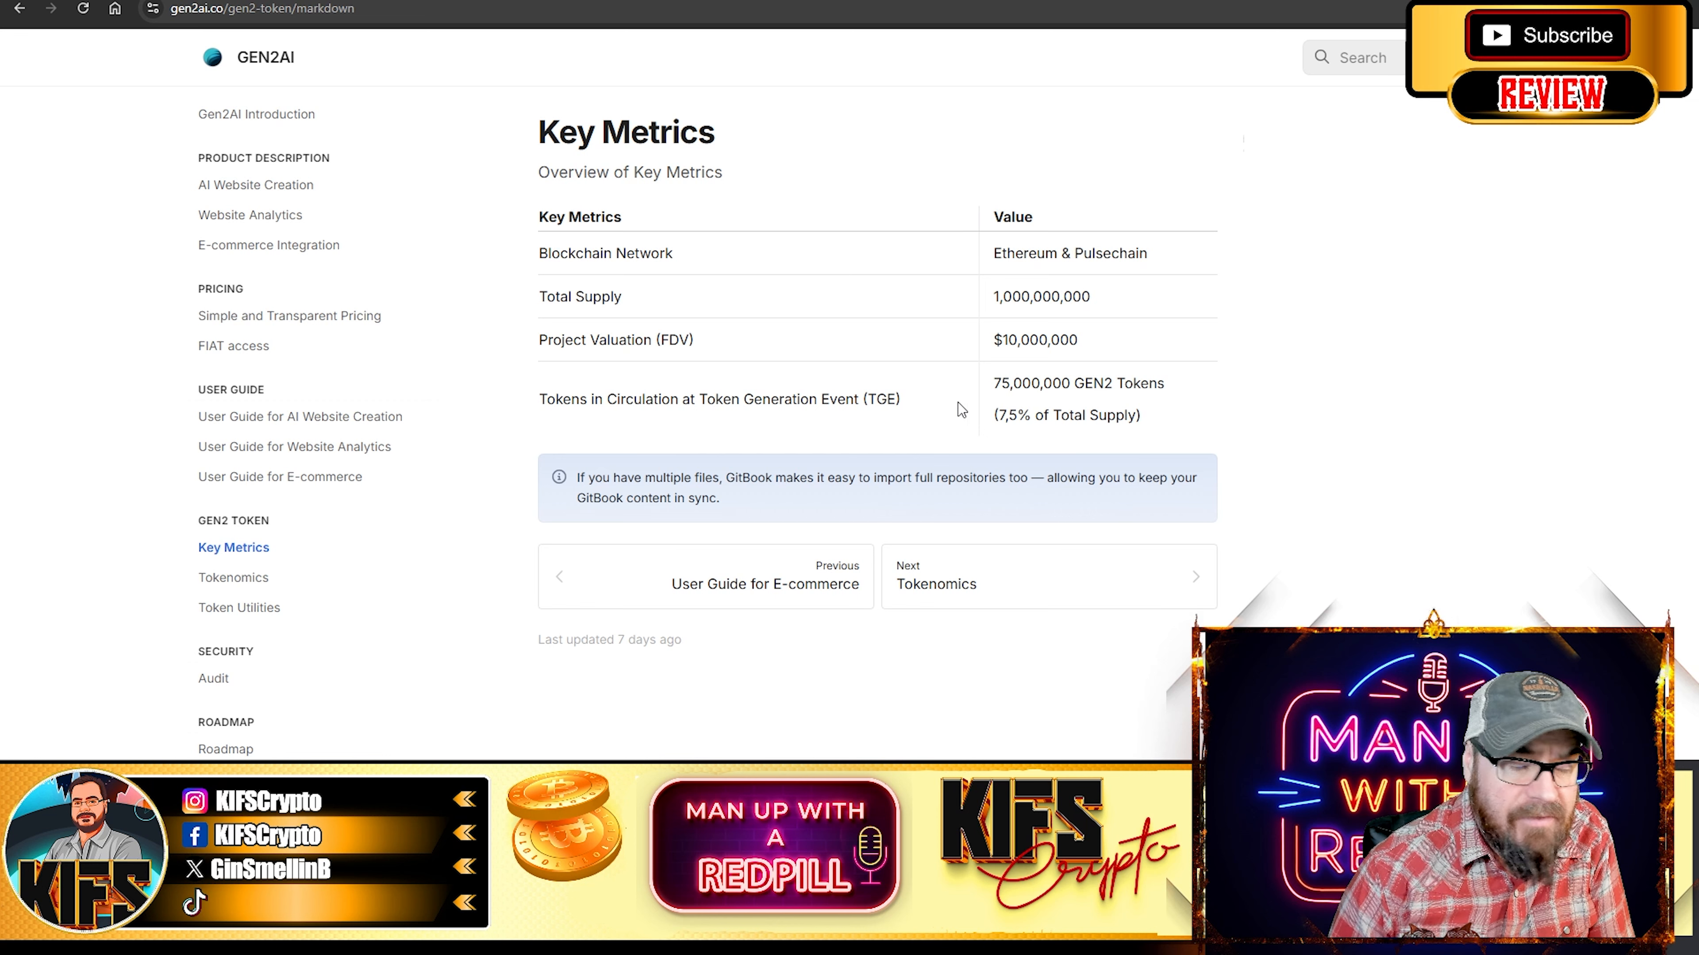
mouse_move(893, 428)
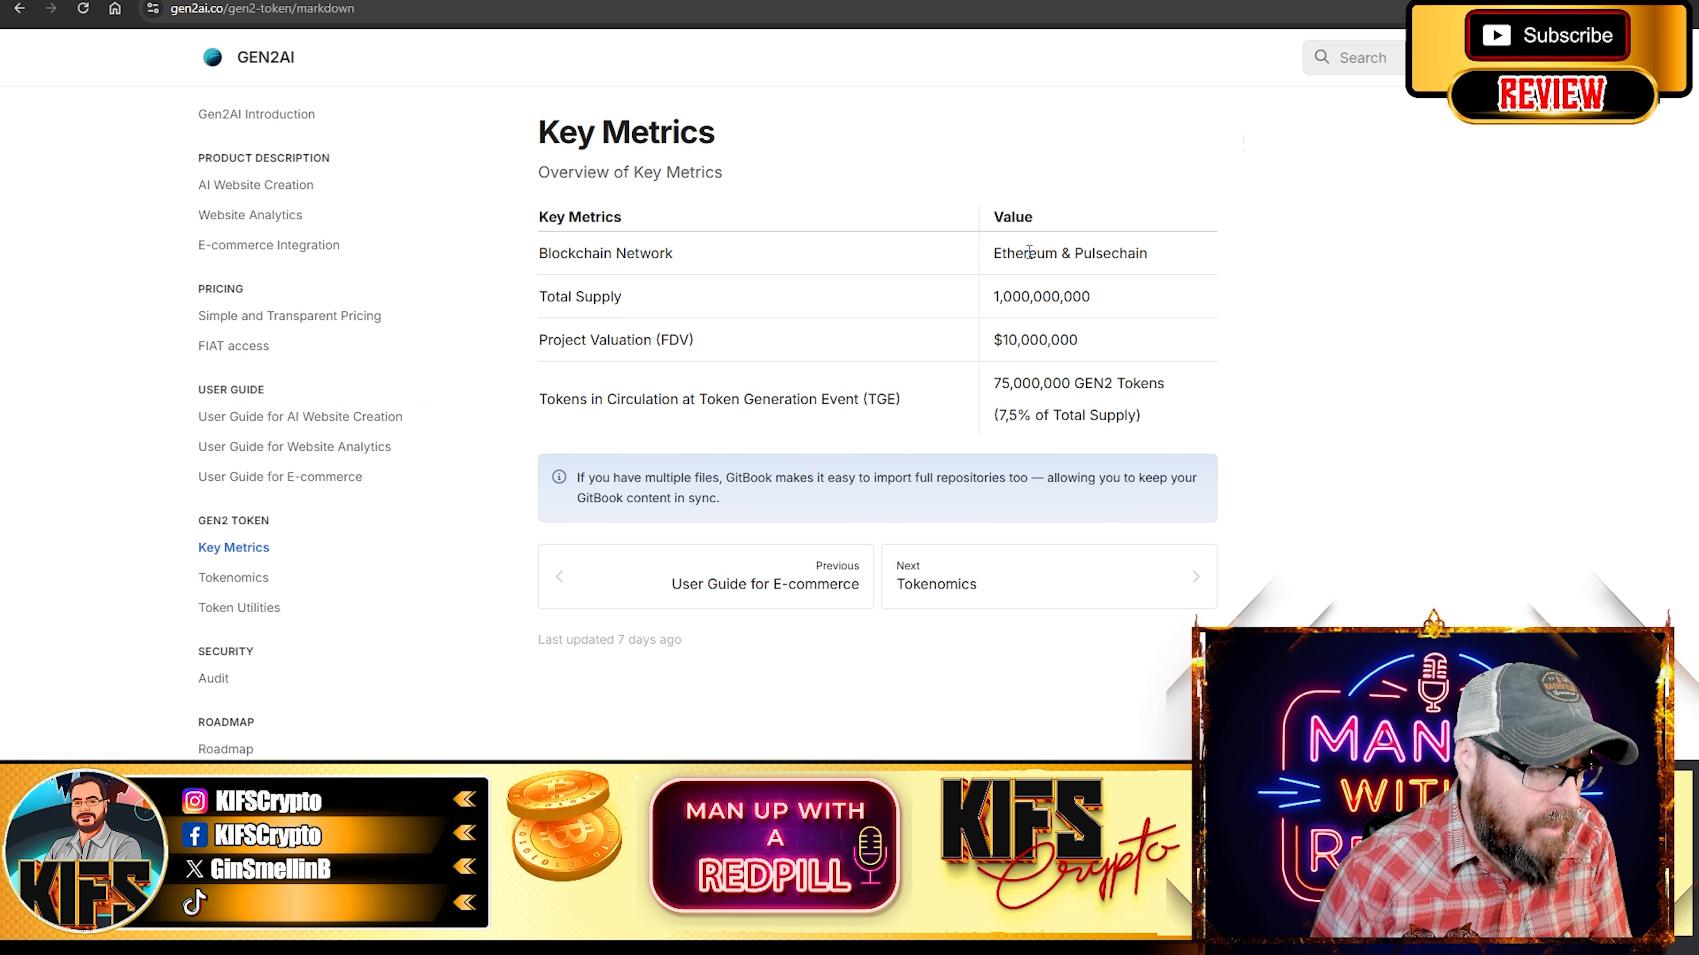
mouse_move(233, 577)
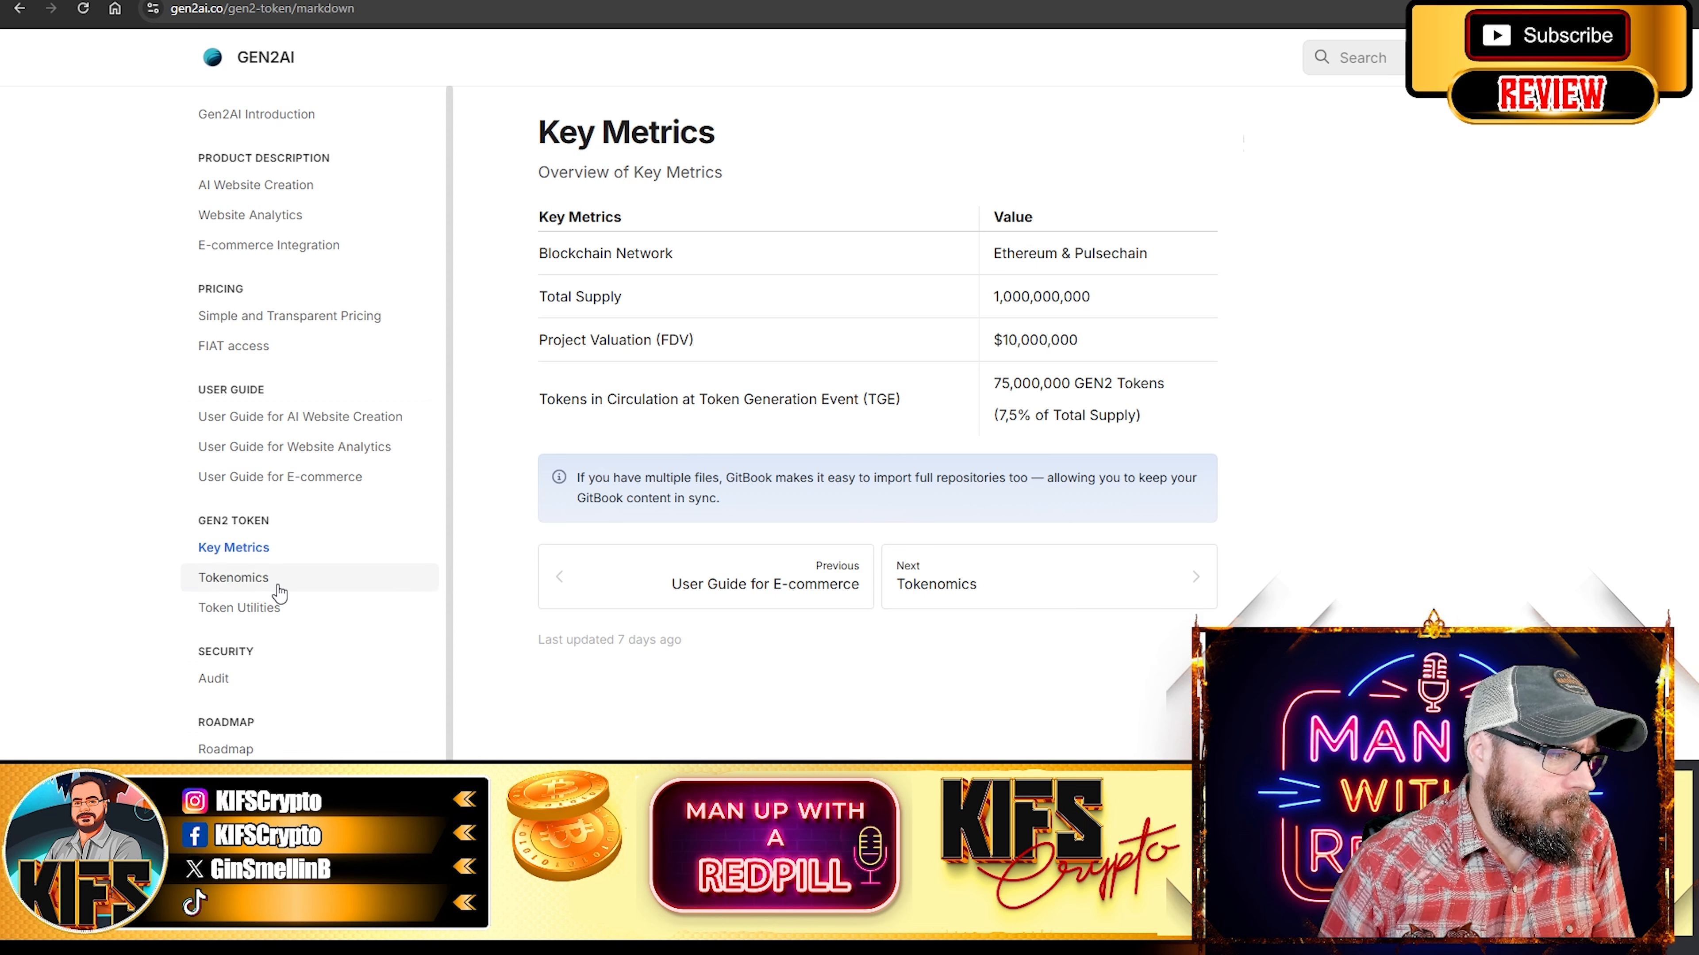
View the Tokenomics table: Private 5%, Public 25%, Ecosystem 35%, Team 10%, Reserve 25% with vesting
click(234, 578)
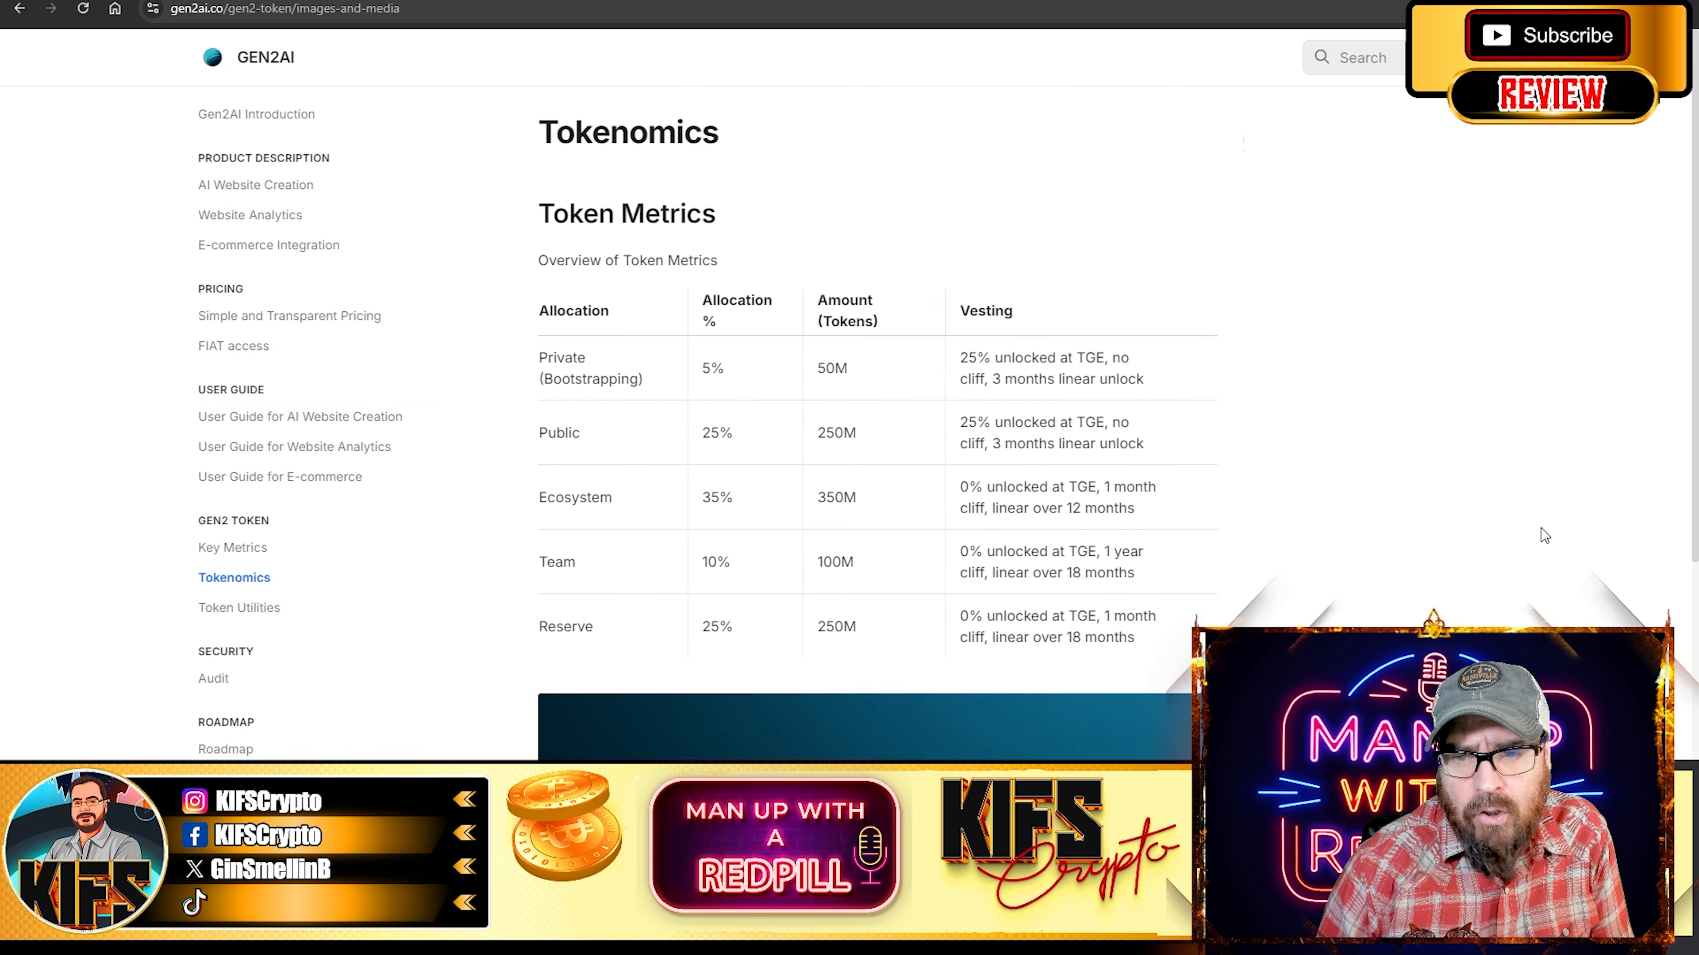
scroll(down, 3)
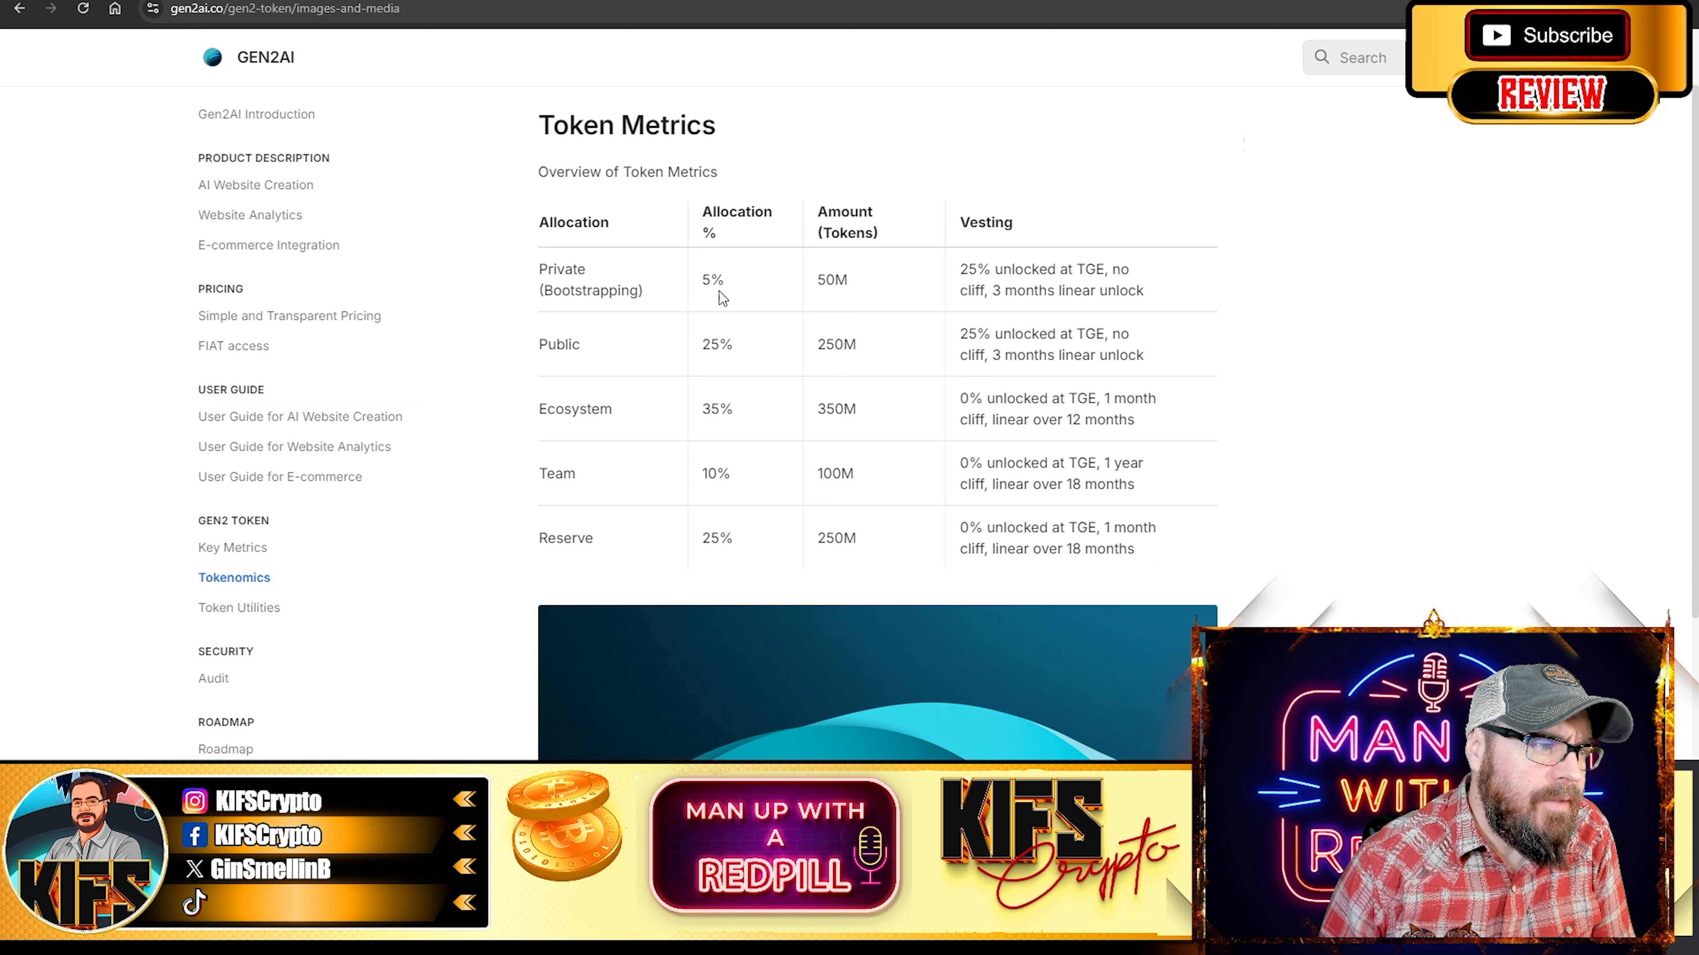
mouse_move(805, 310)
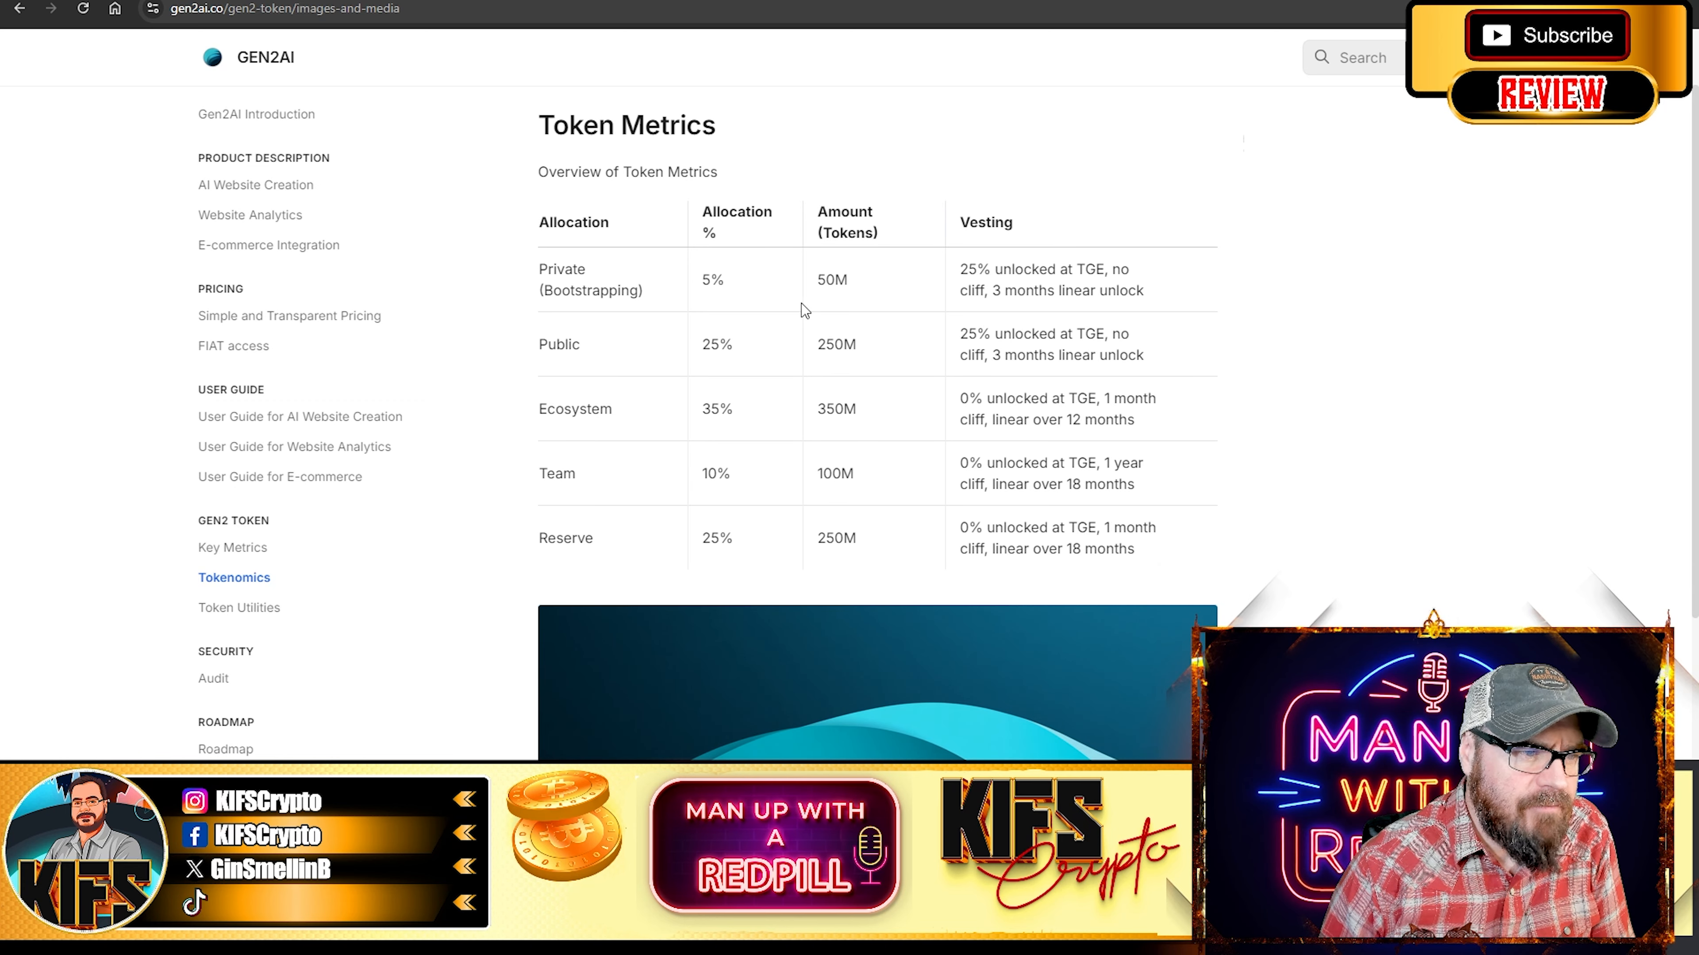
mouse_move(617, 382)
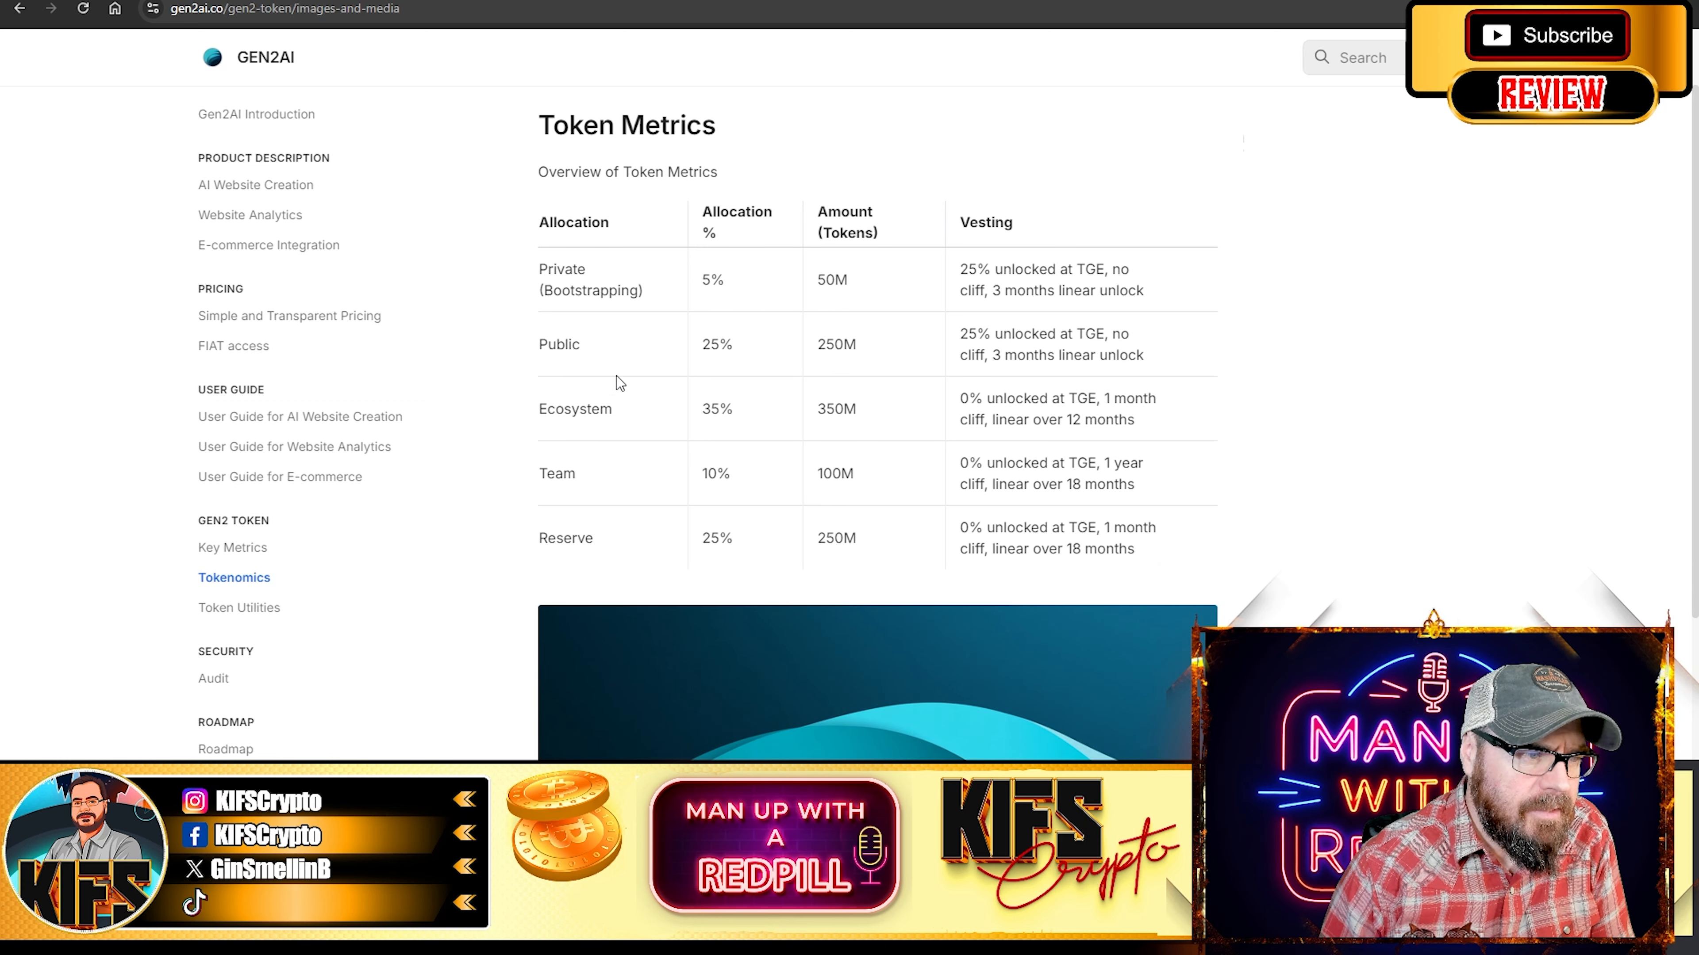
mouse_move(927, 354)
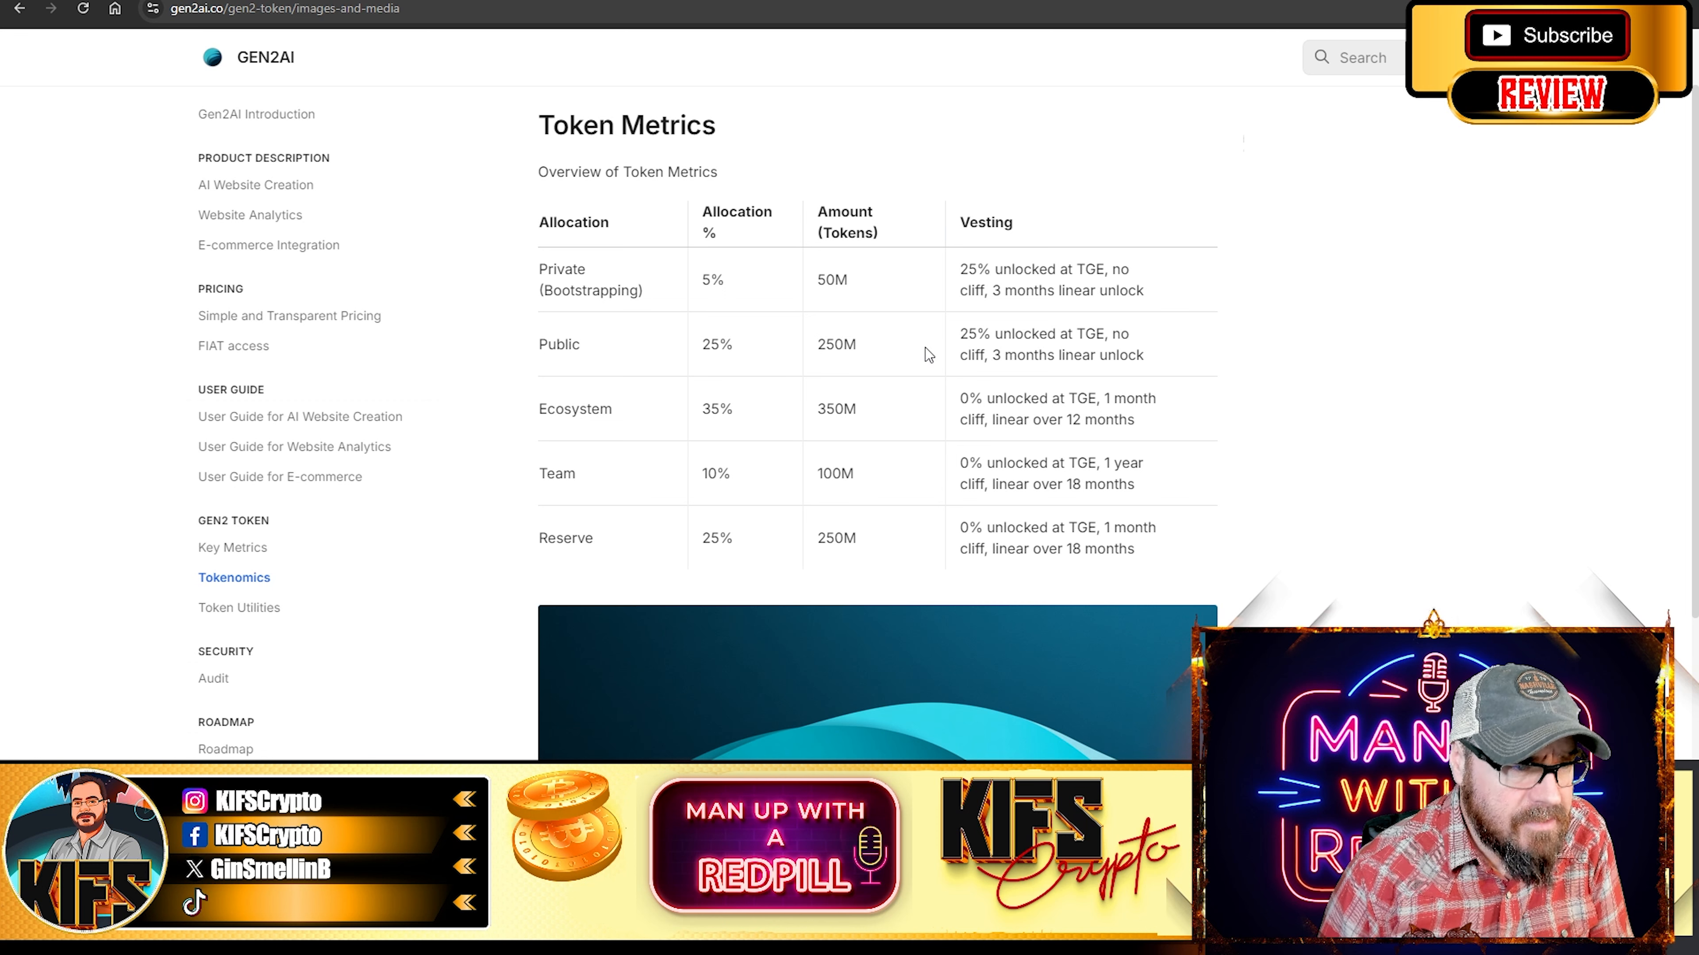
mouse_move(645, 429)
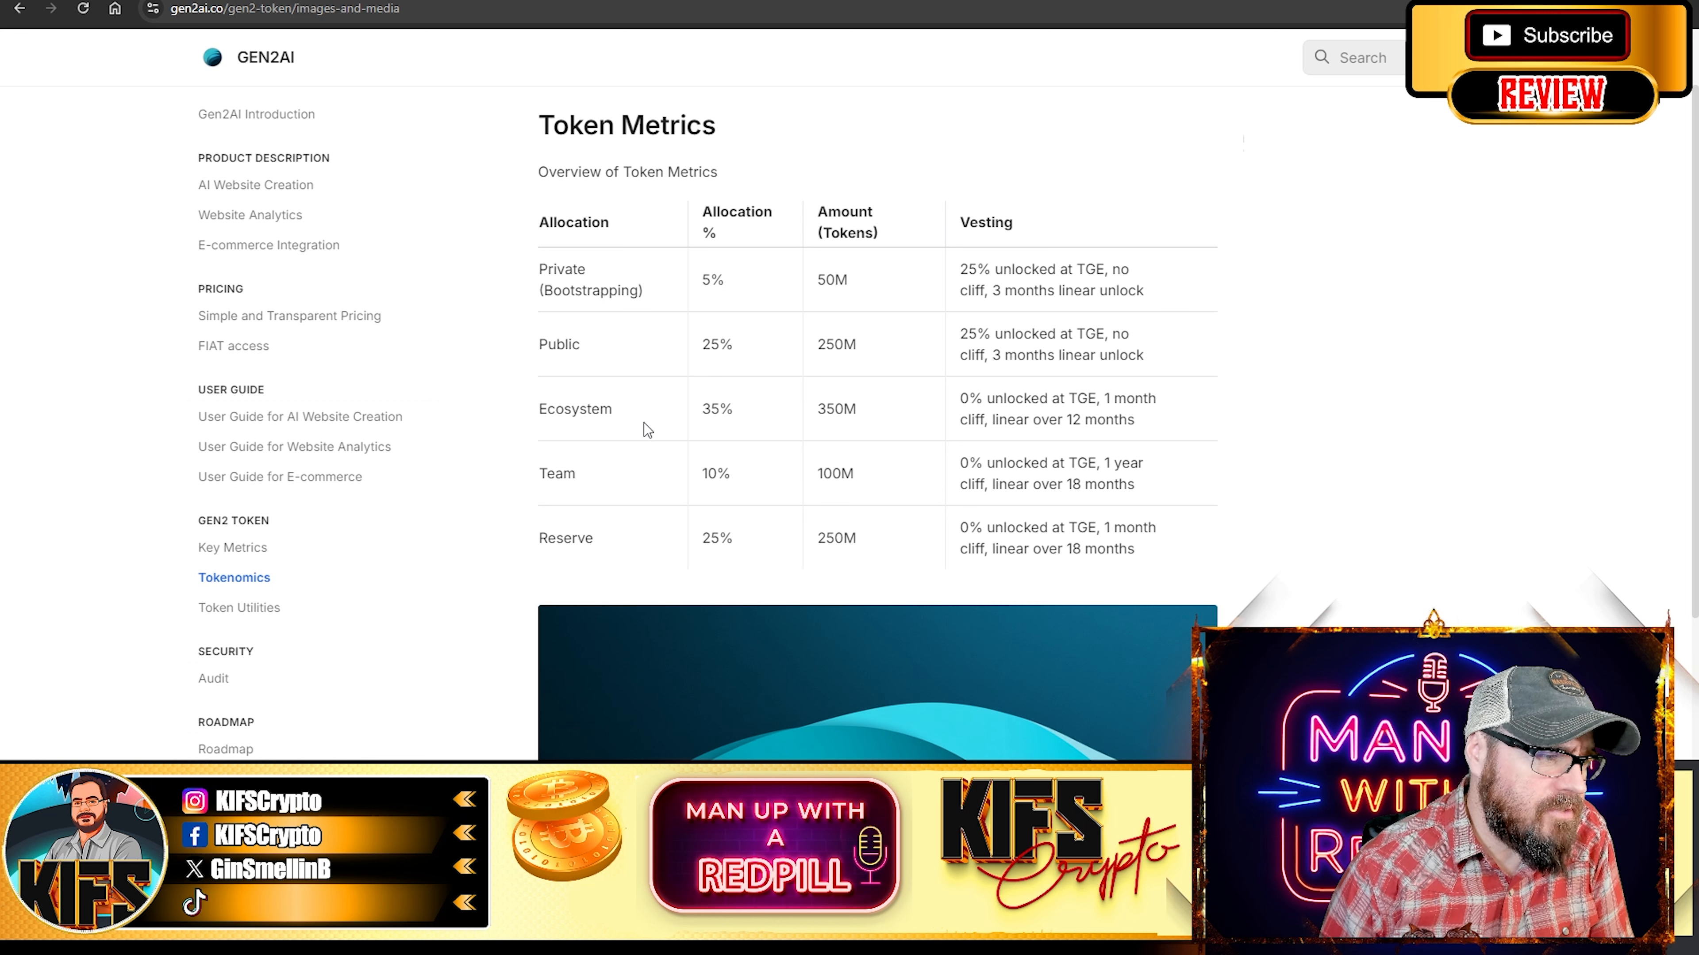
mouse_move(858, 424)
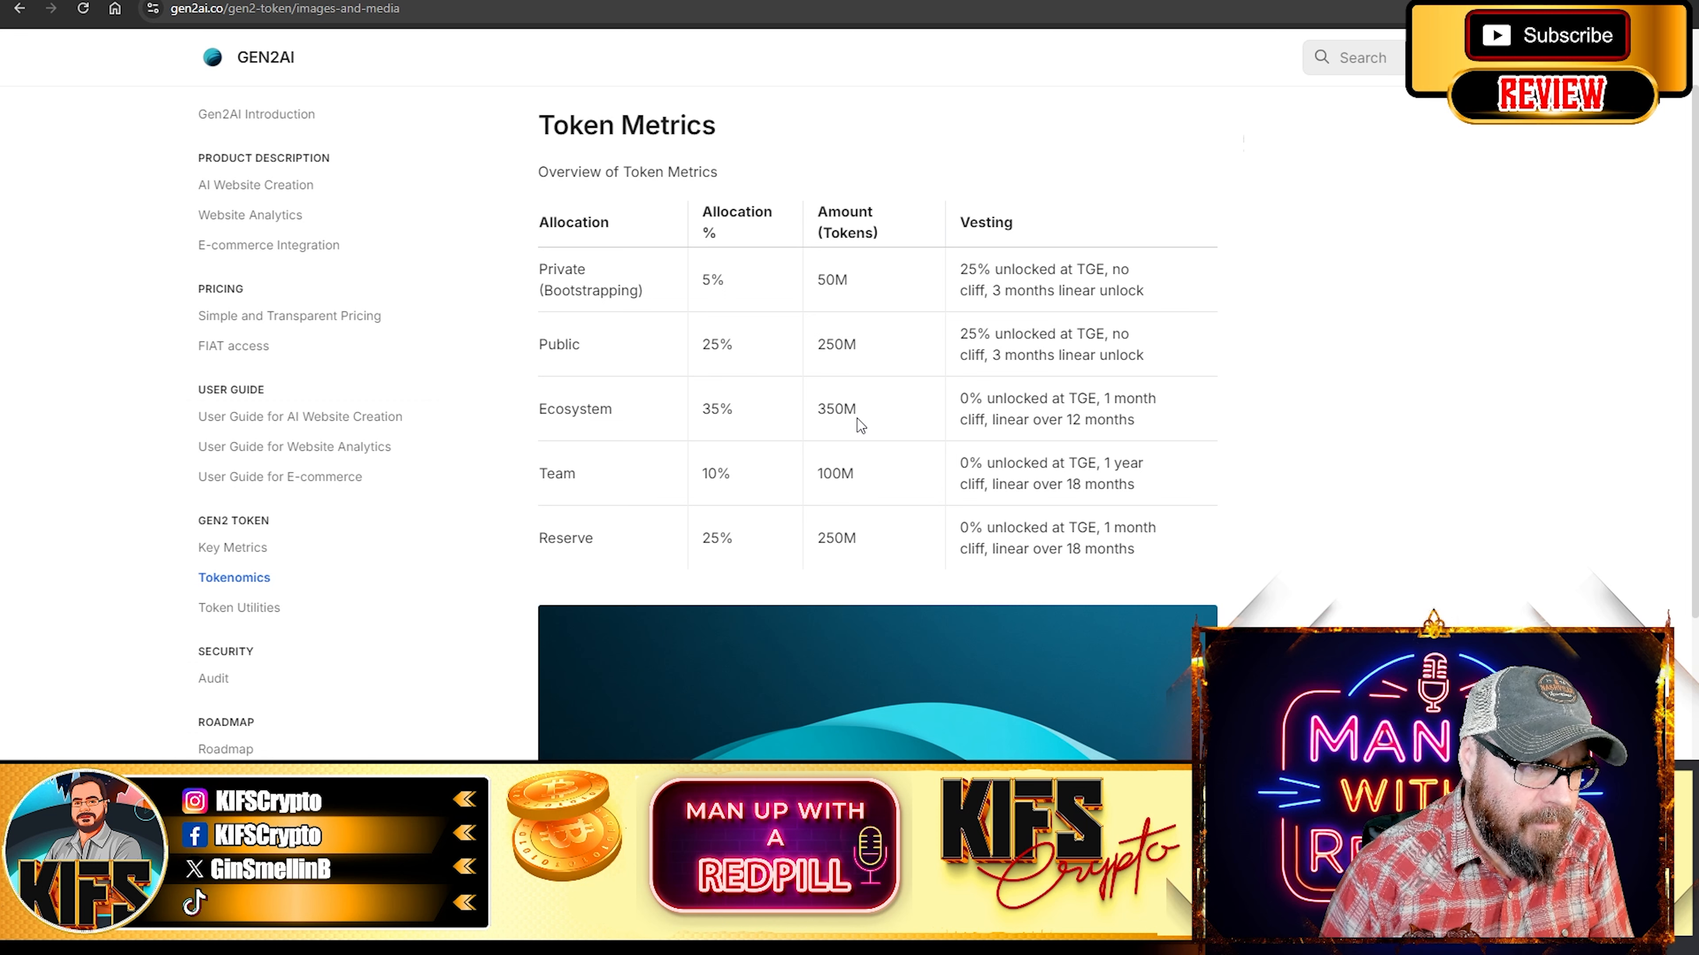
mouse_move(735, 494)
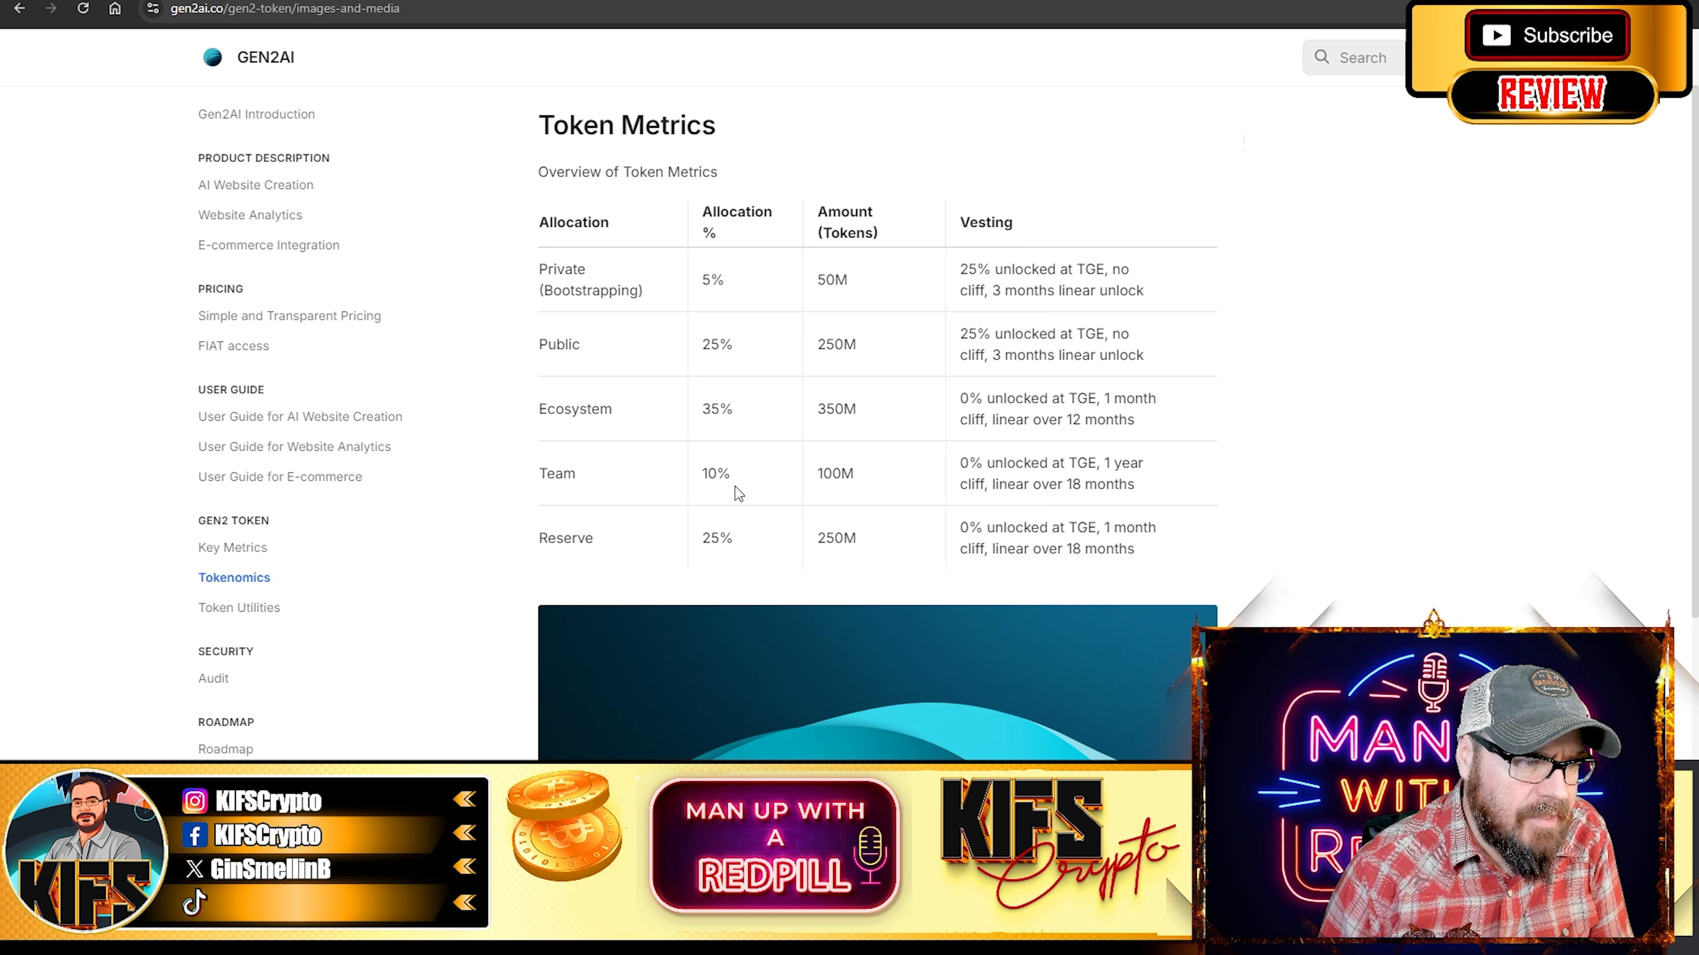
mouse_move(1462, 436)
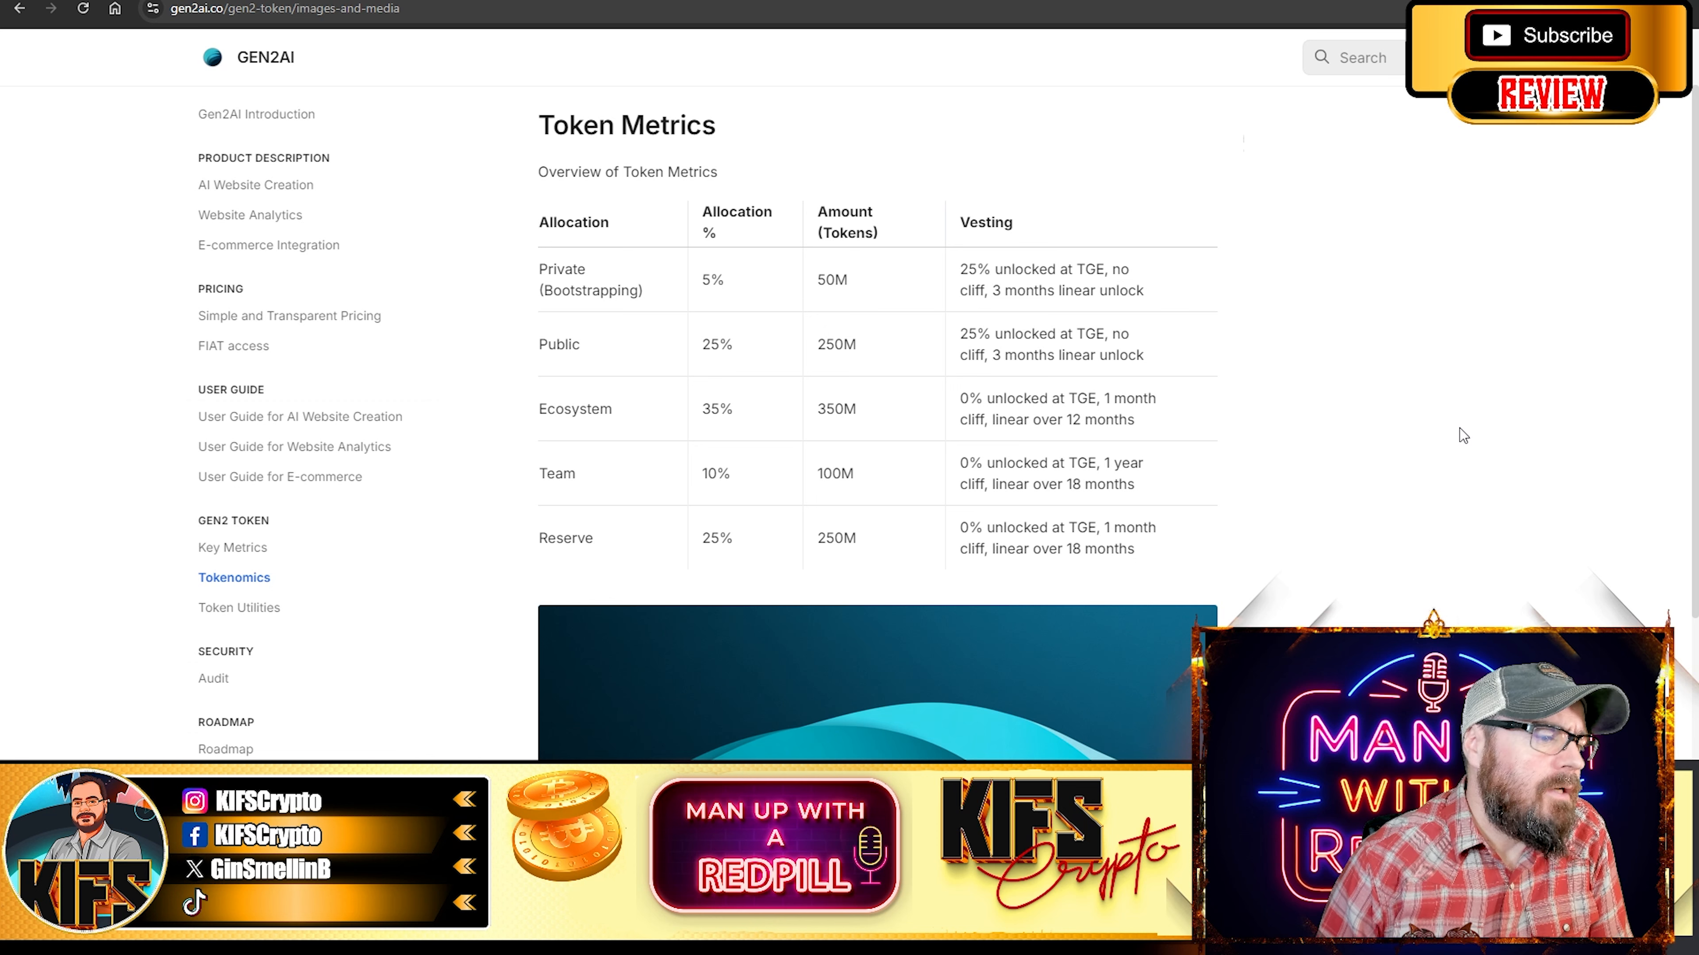
scroll(down, 3)
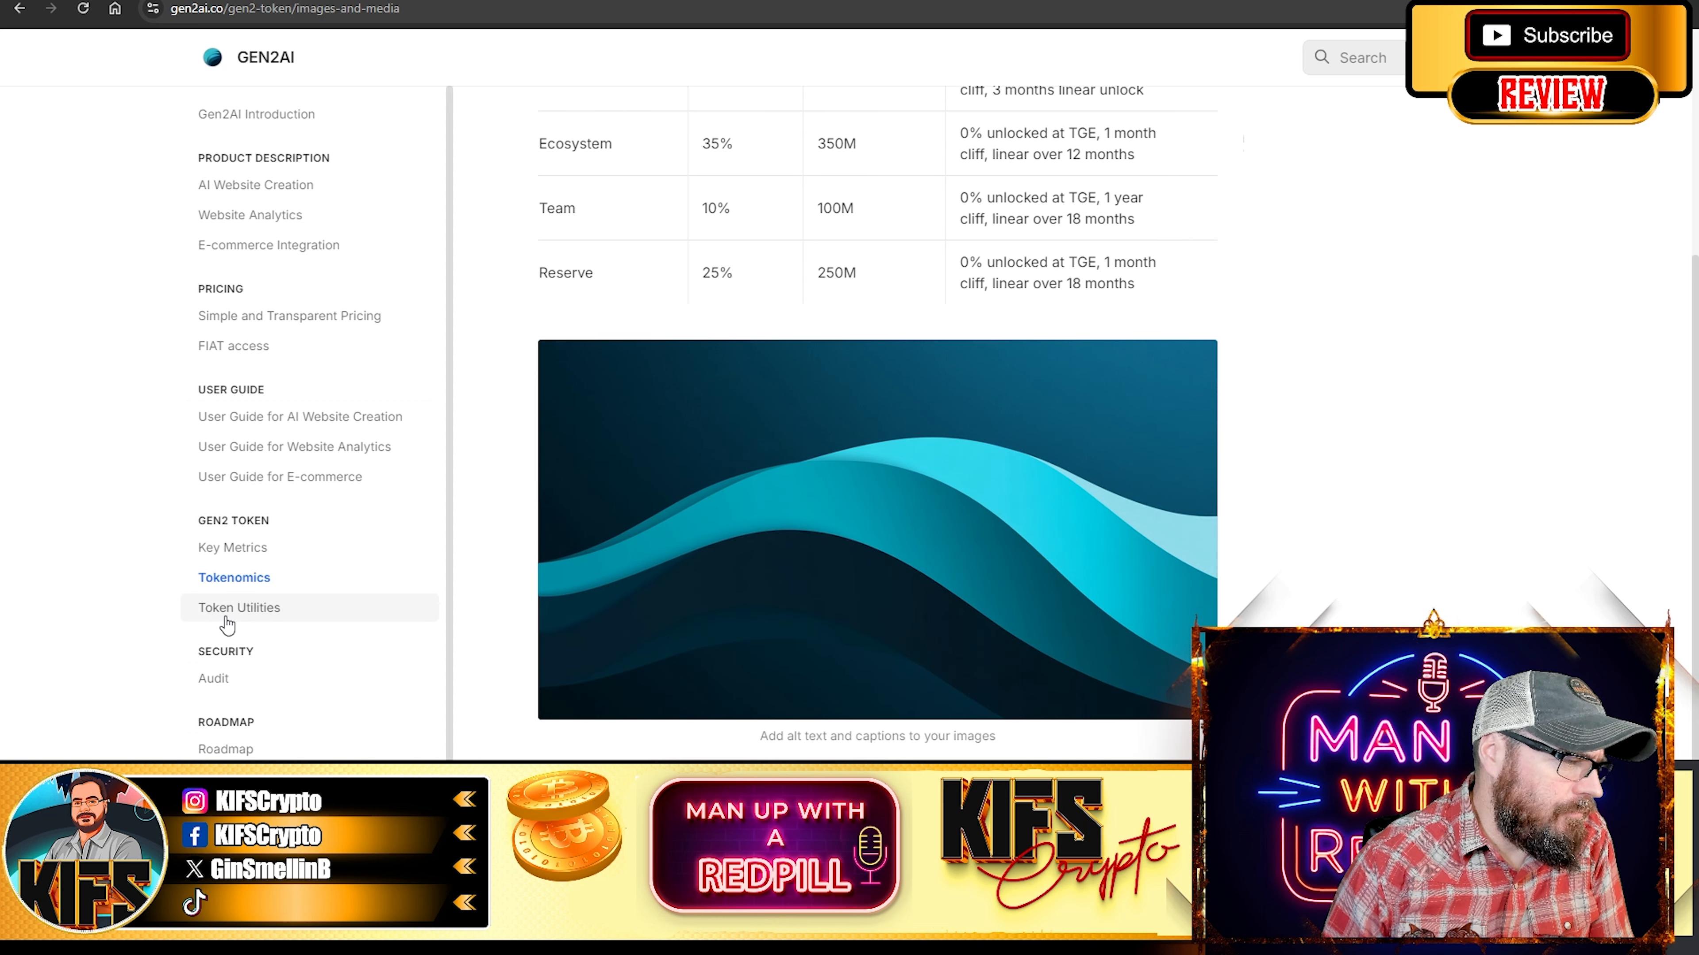
Read the Token Utilities page covering content credits, analytics, governance voting, staking and DAO integration
click(240, 607)
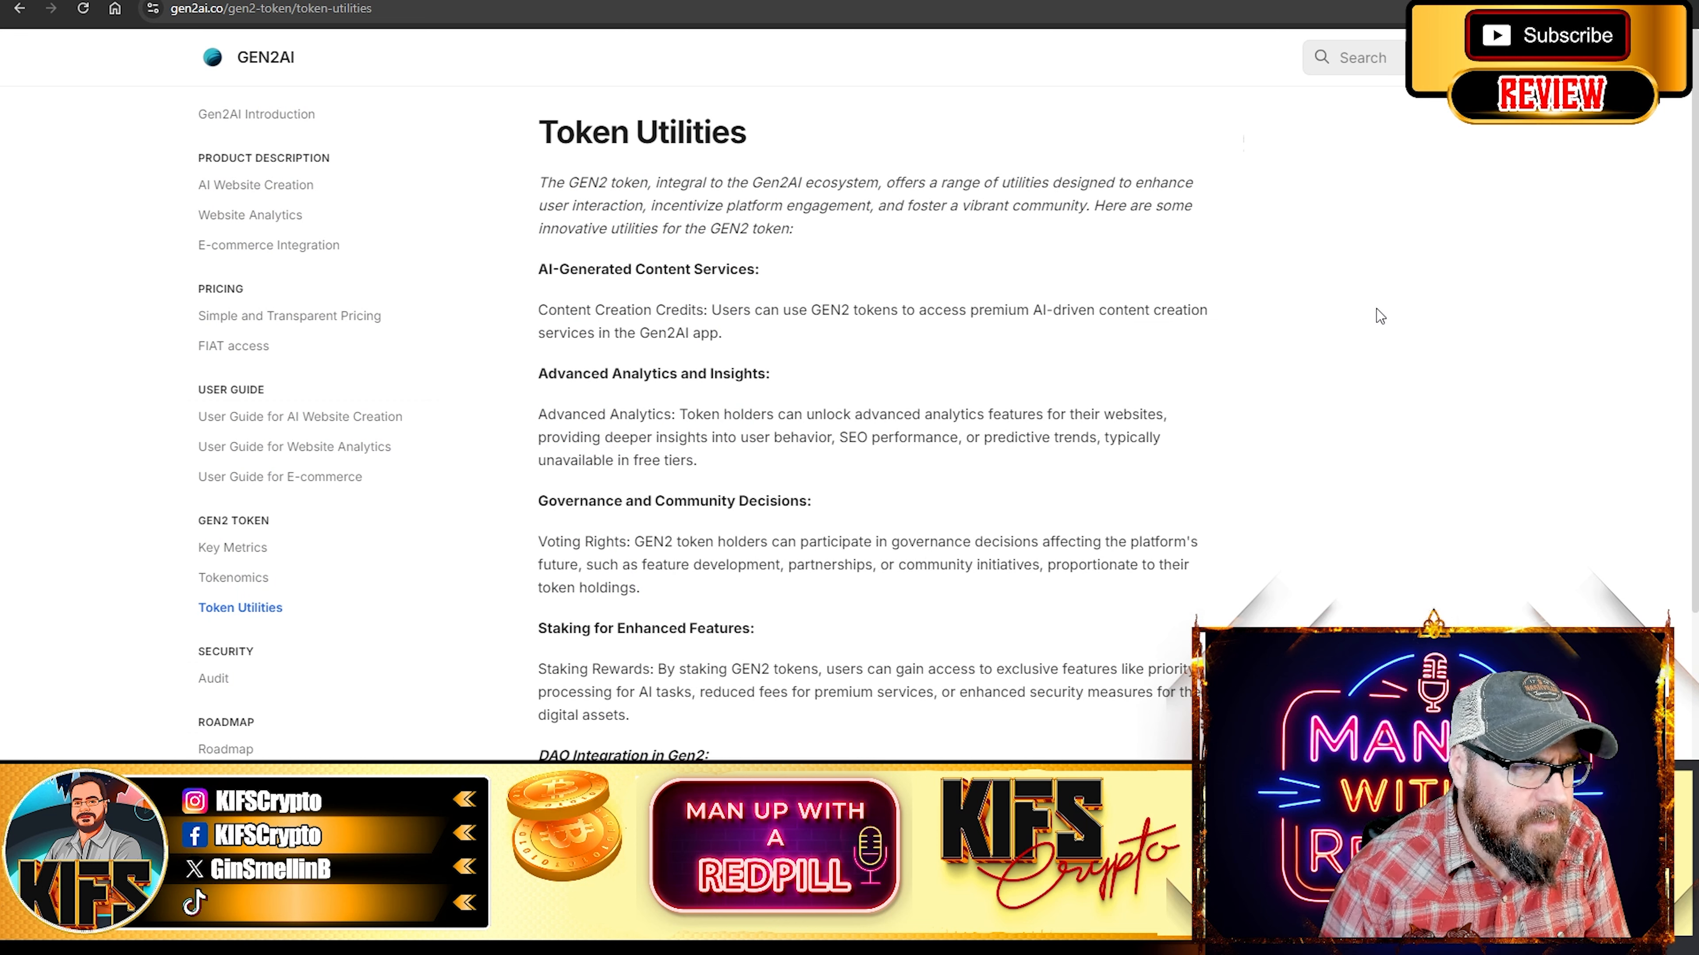
mouse_move(1200, 499)
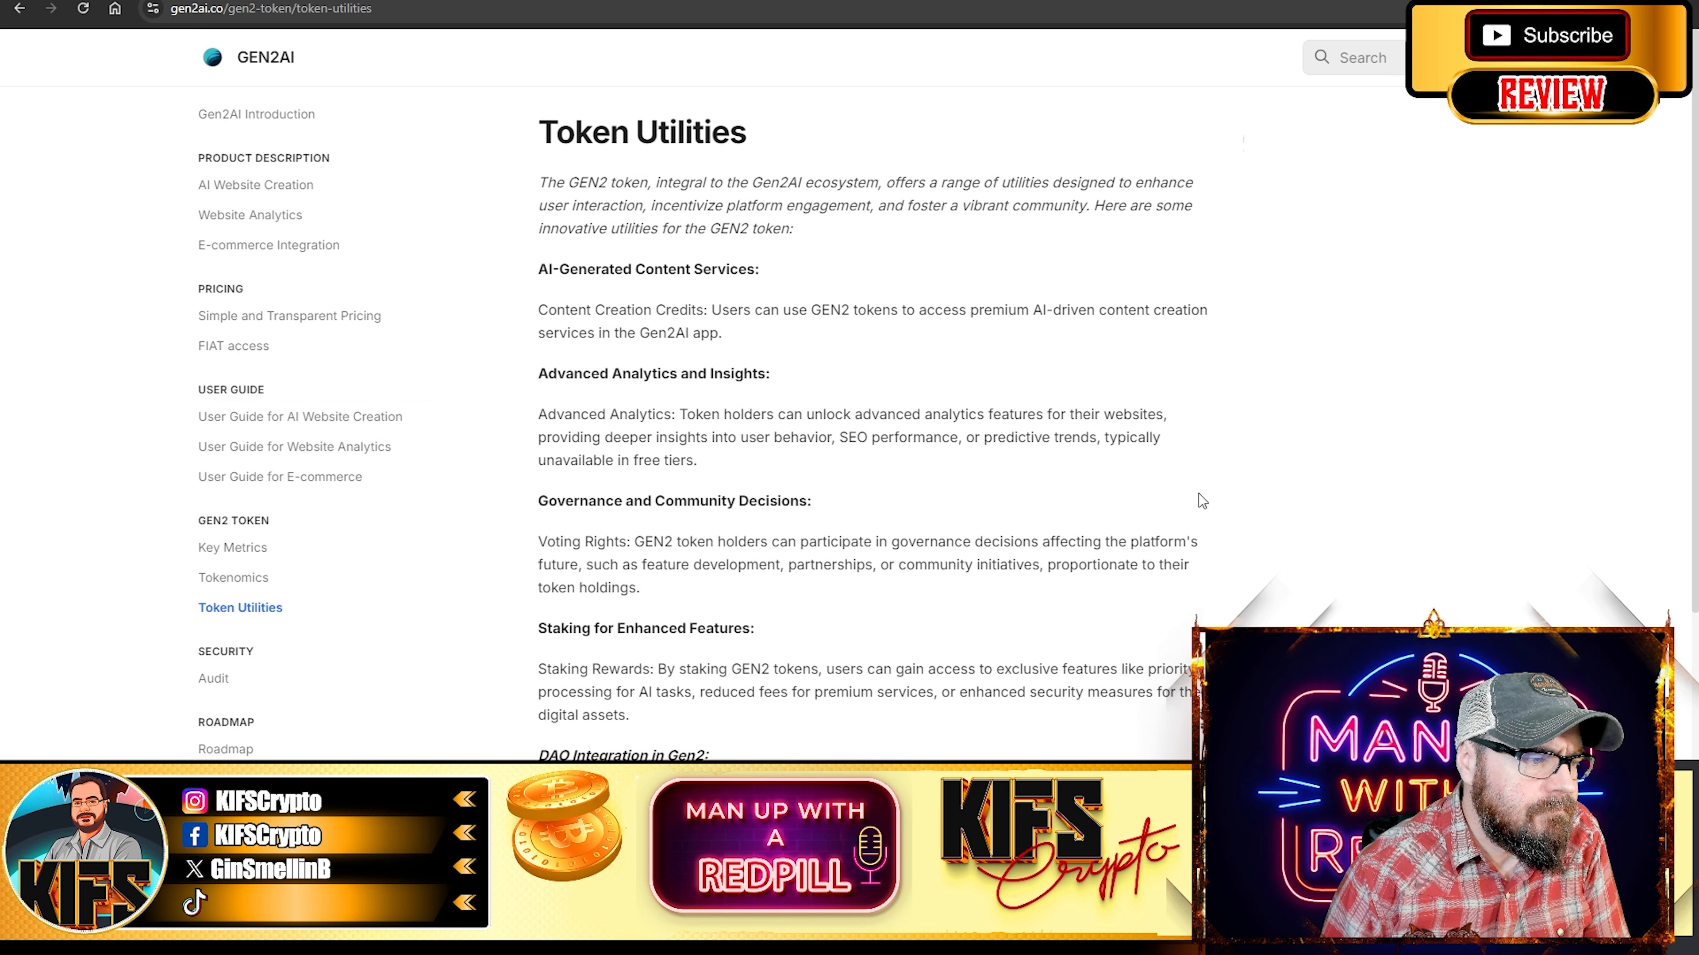
mouse_move(539, 511)
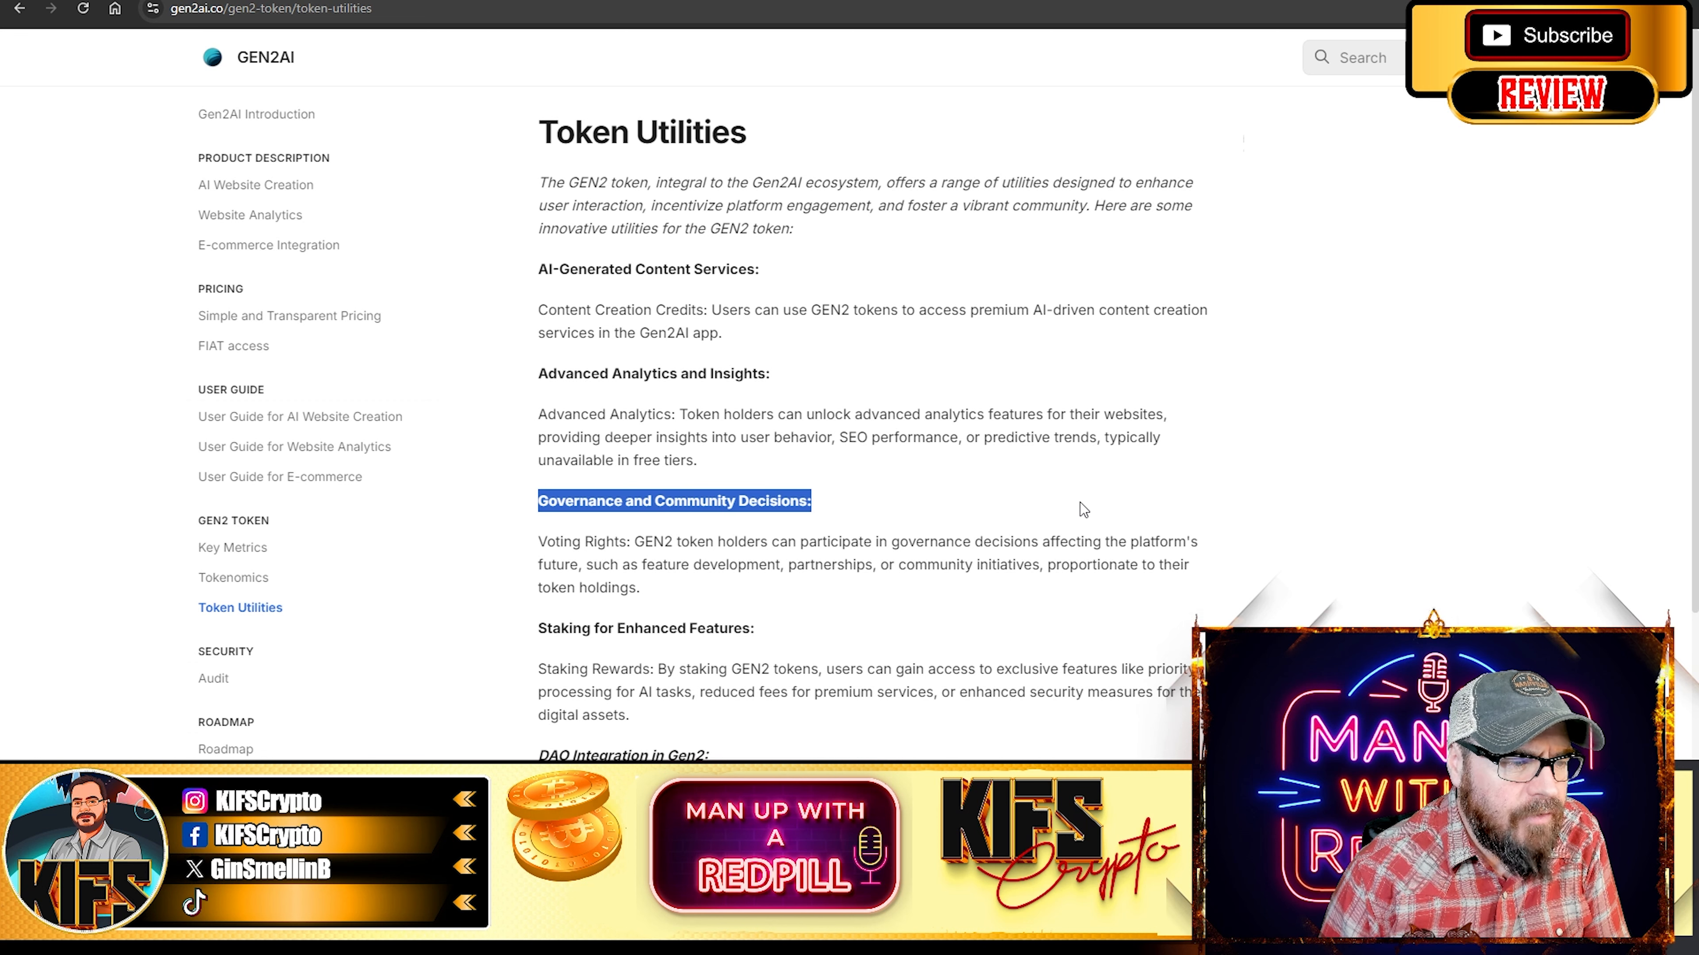
mouse_move(650, 599)
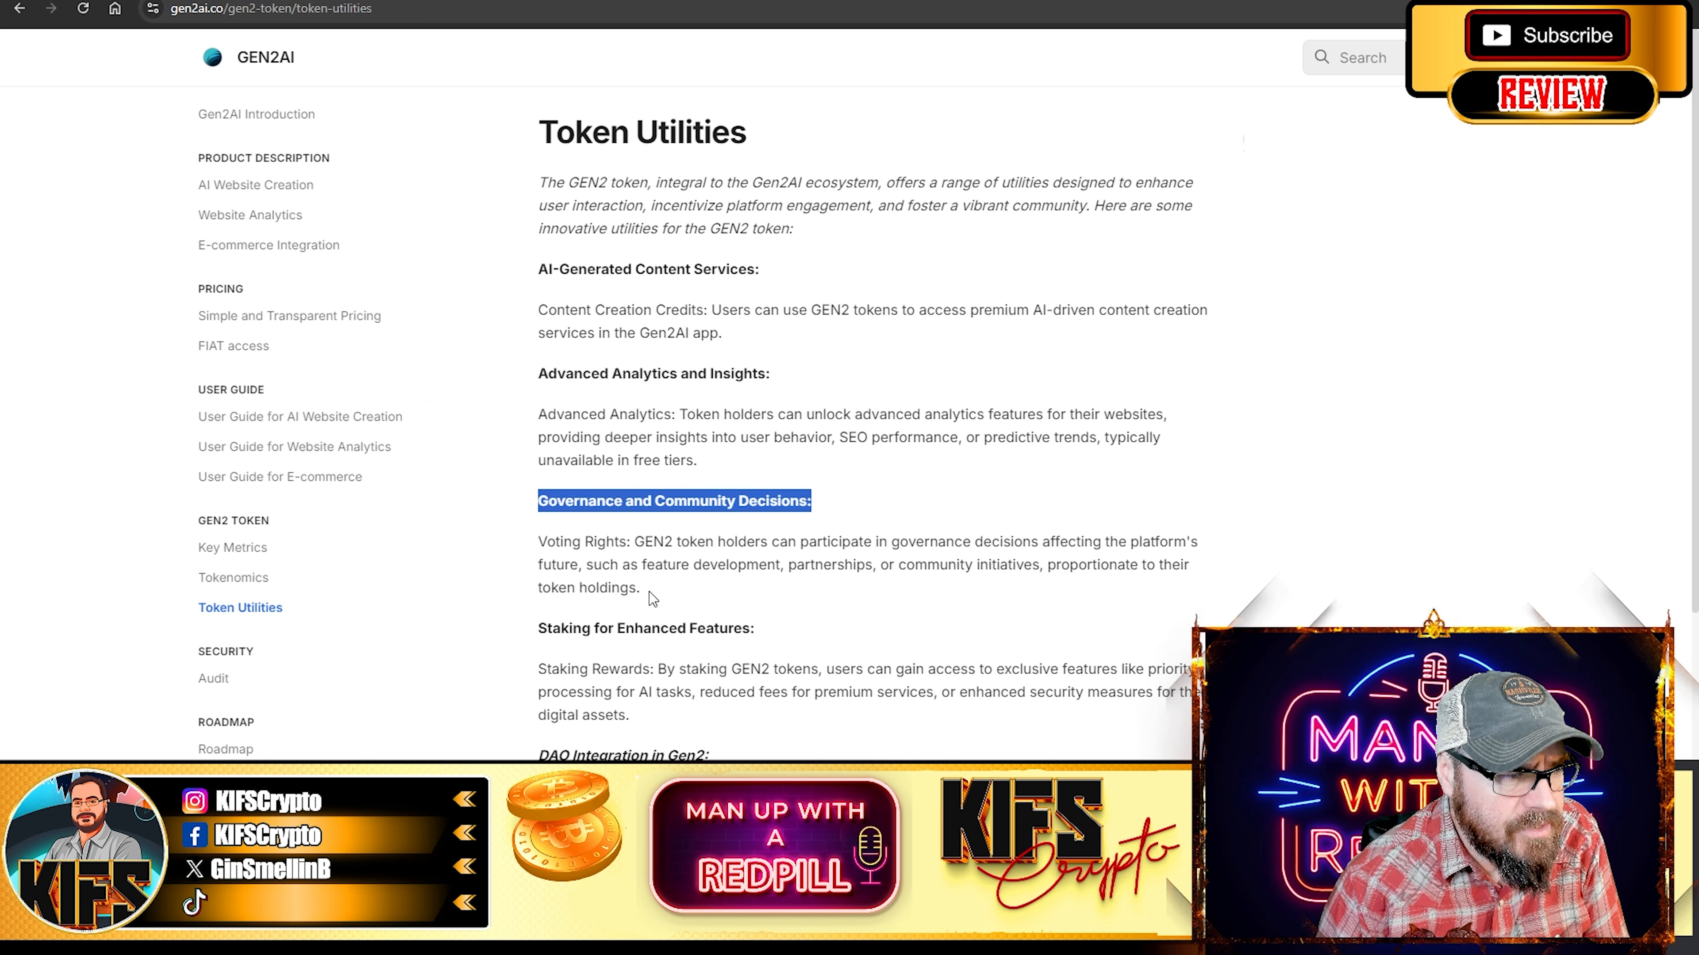
mouse_move(1062, 539)
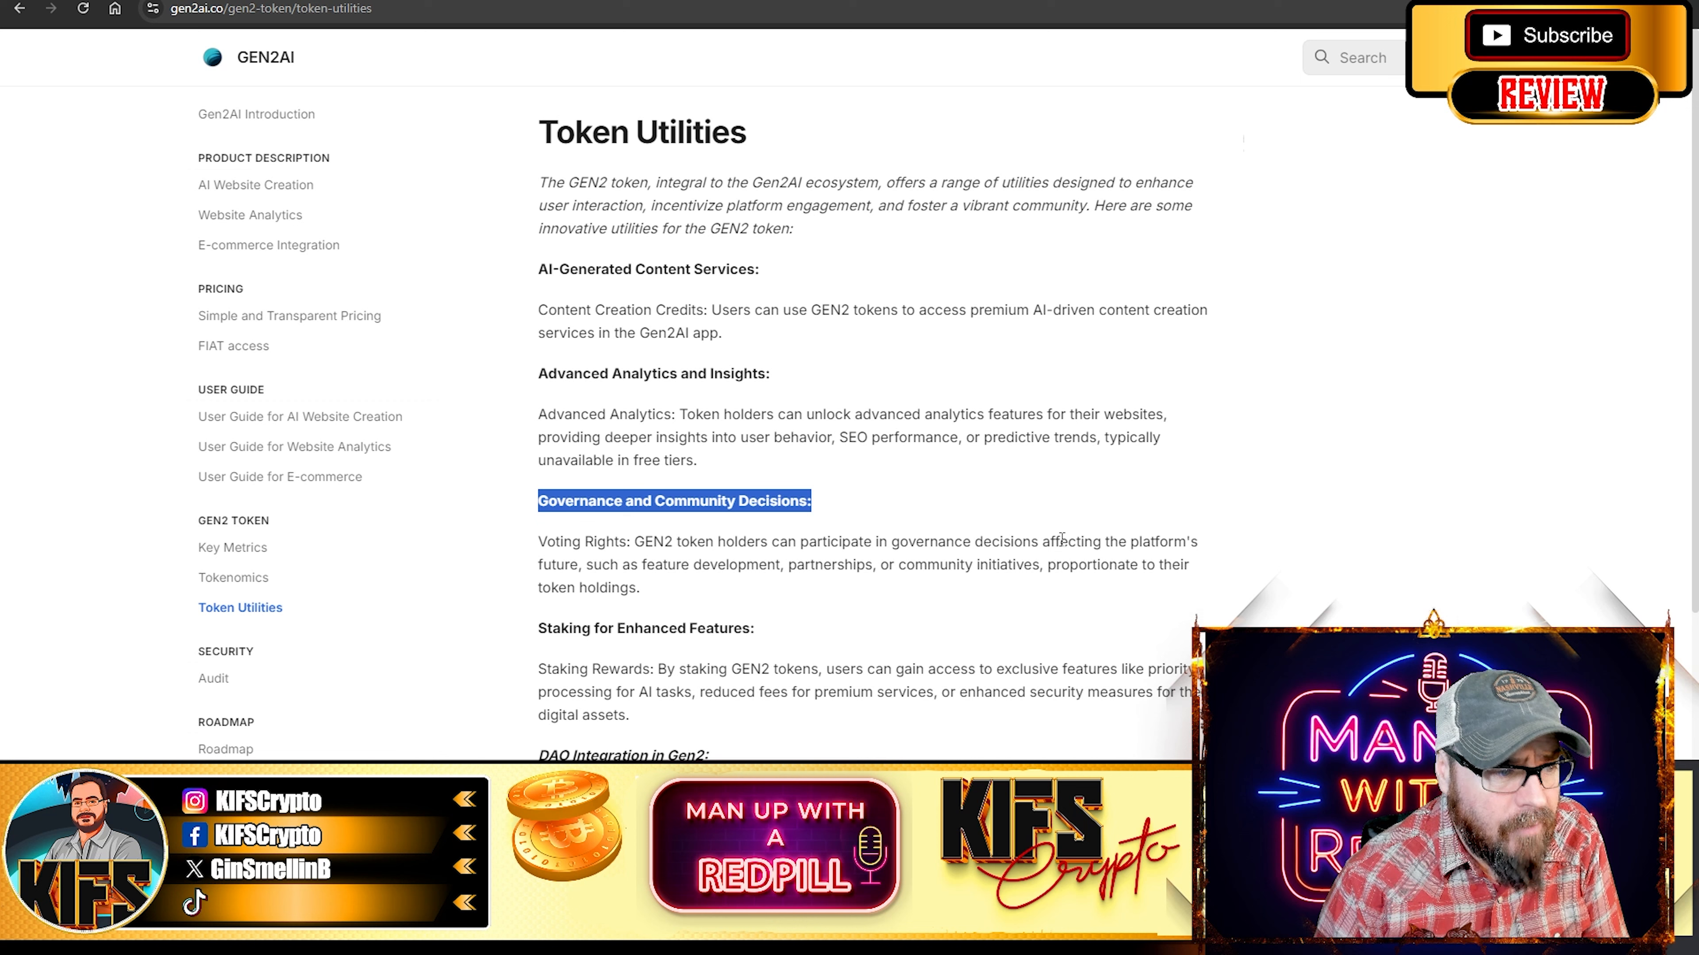
mouse_move(1471, 460)
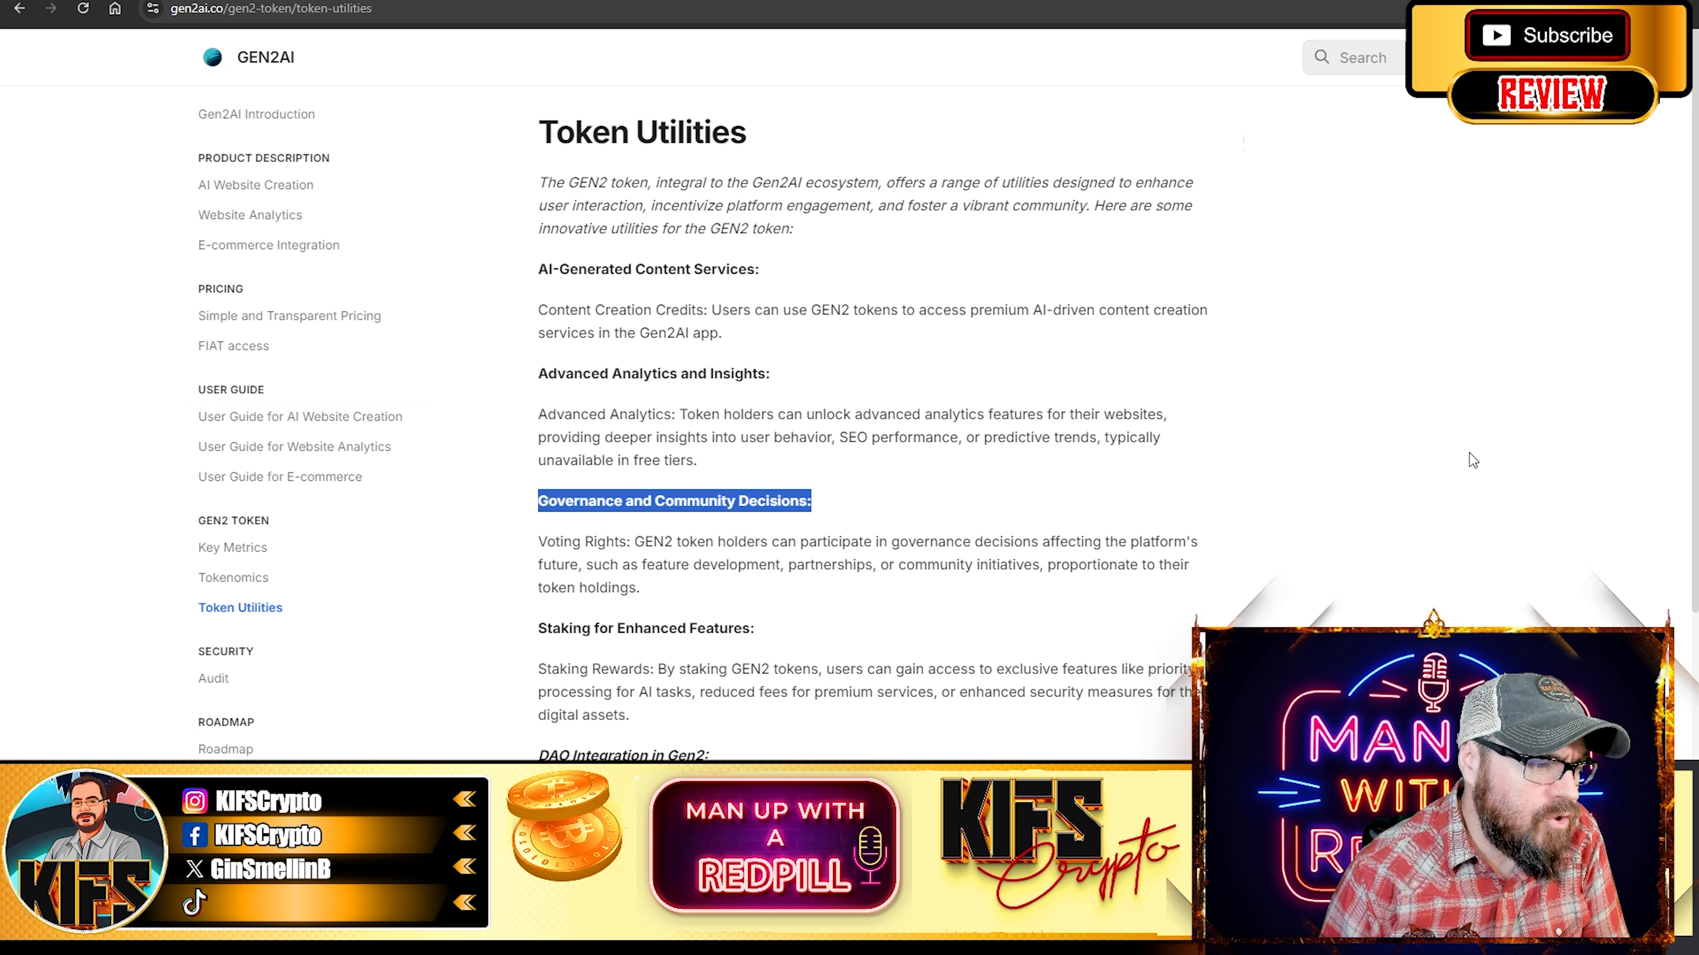
scroll(down, 3)
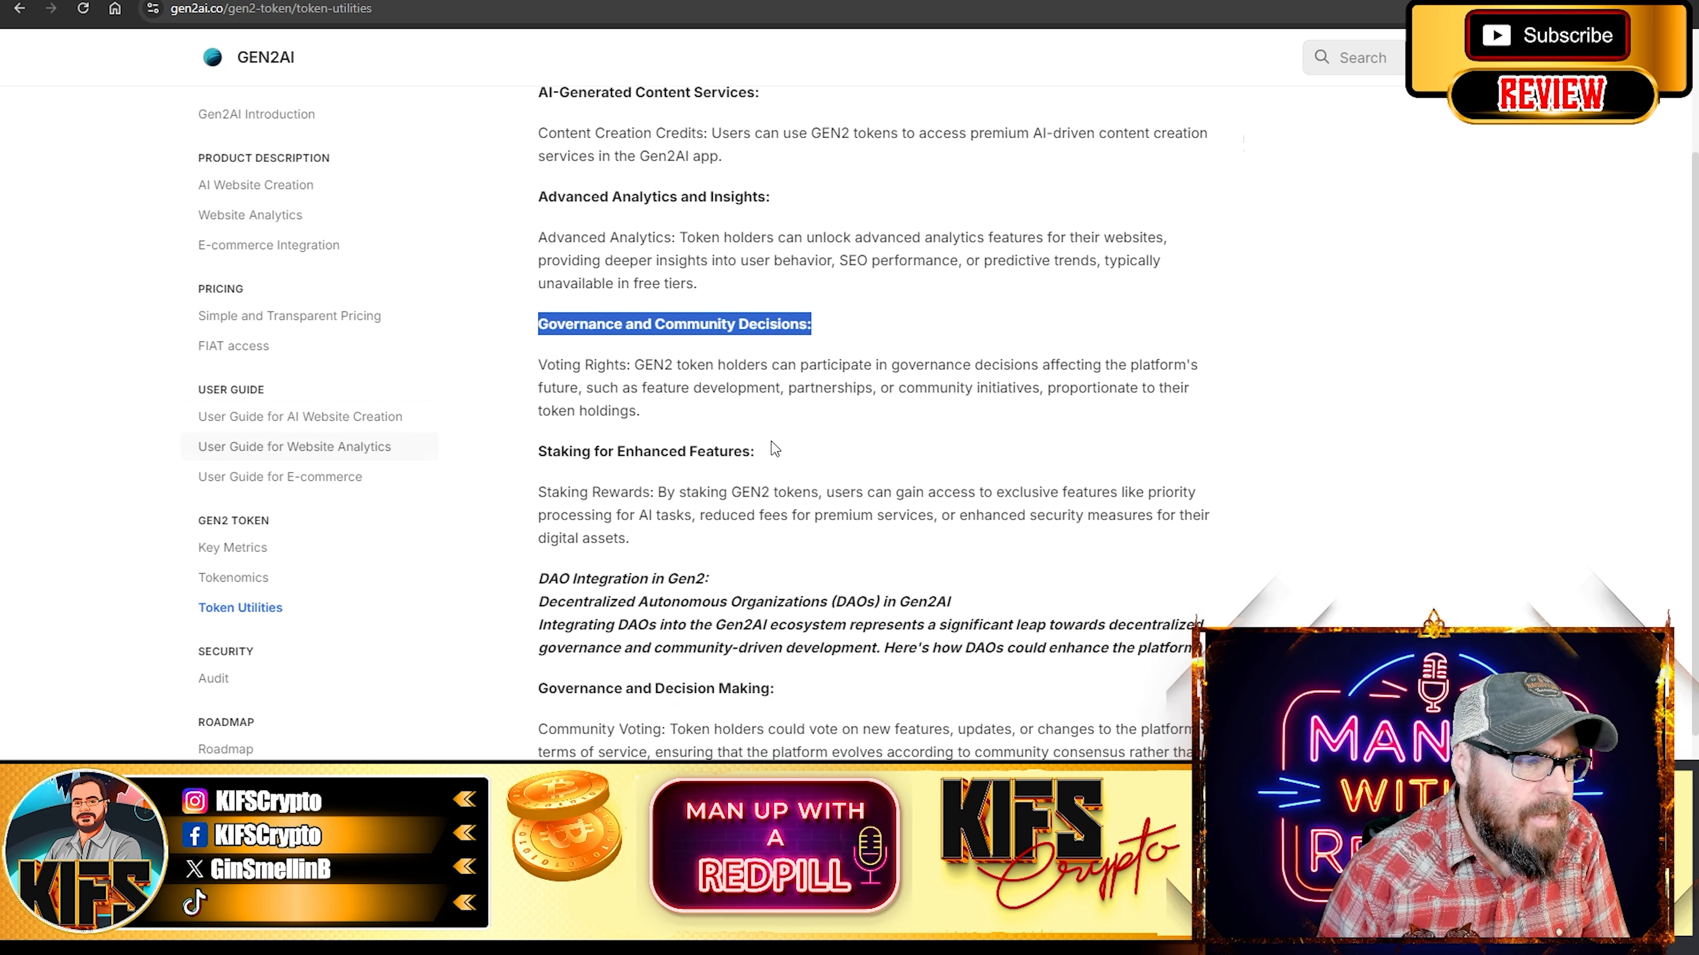
mouse_move(838, 512)
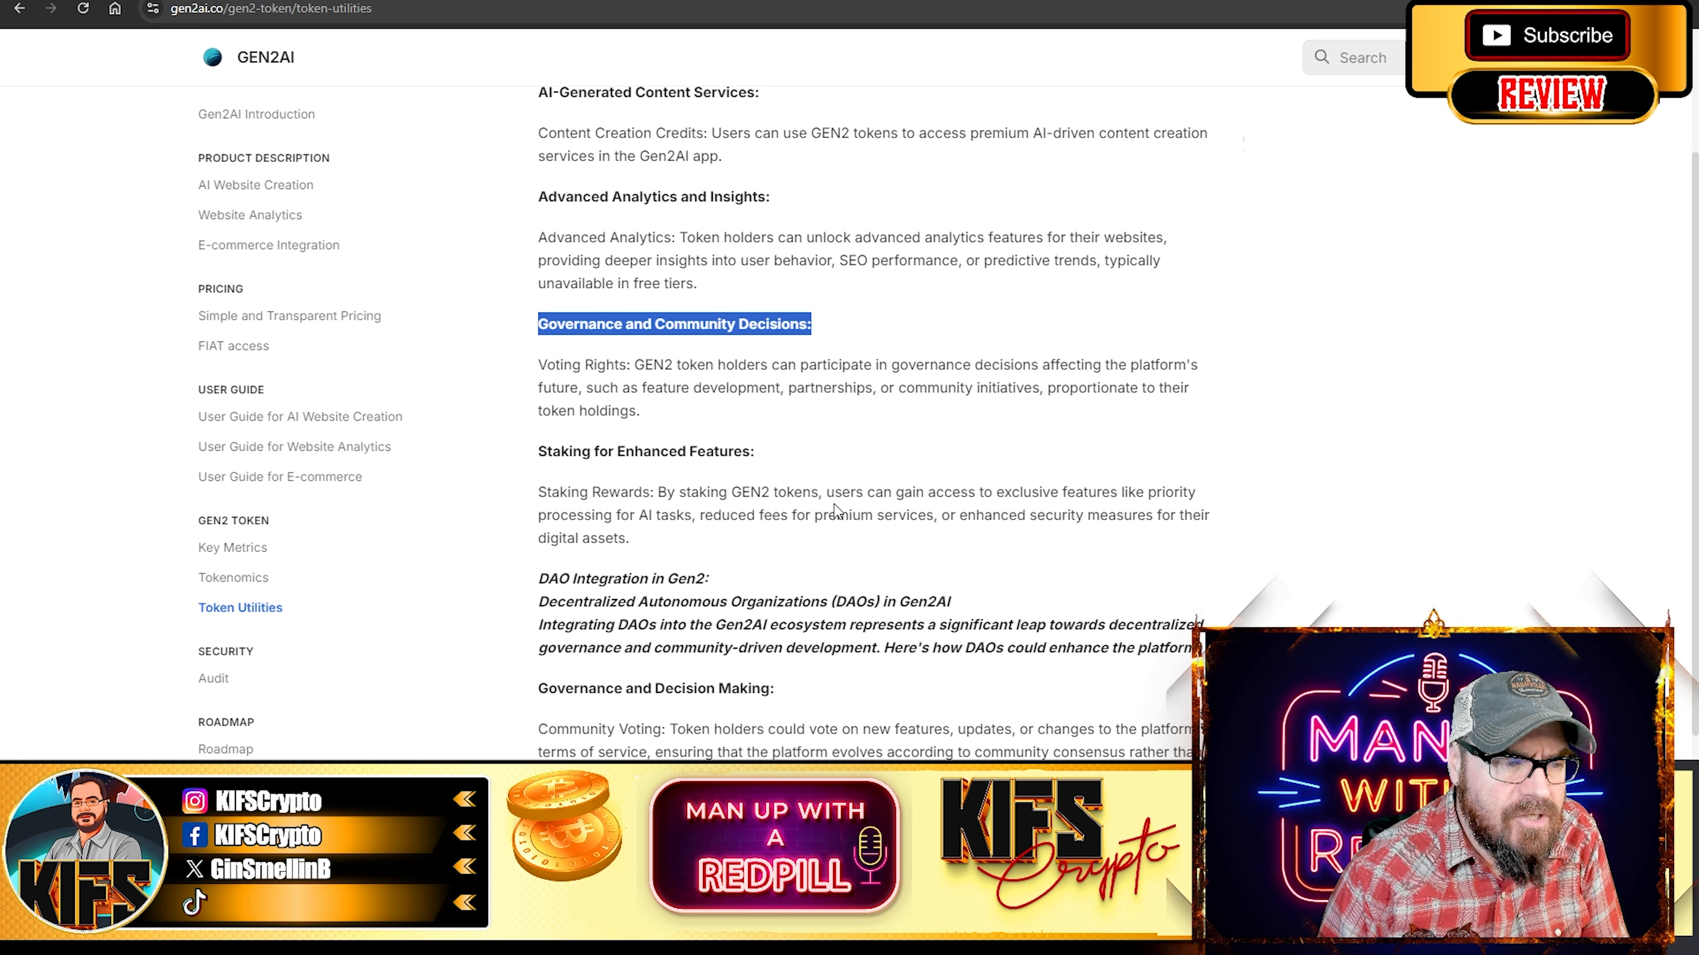
mouse_move(1169, 499)
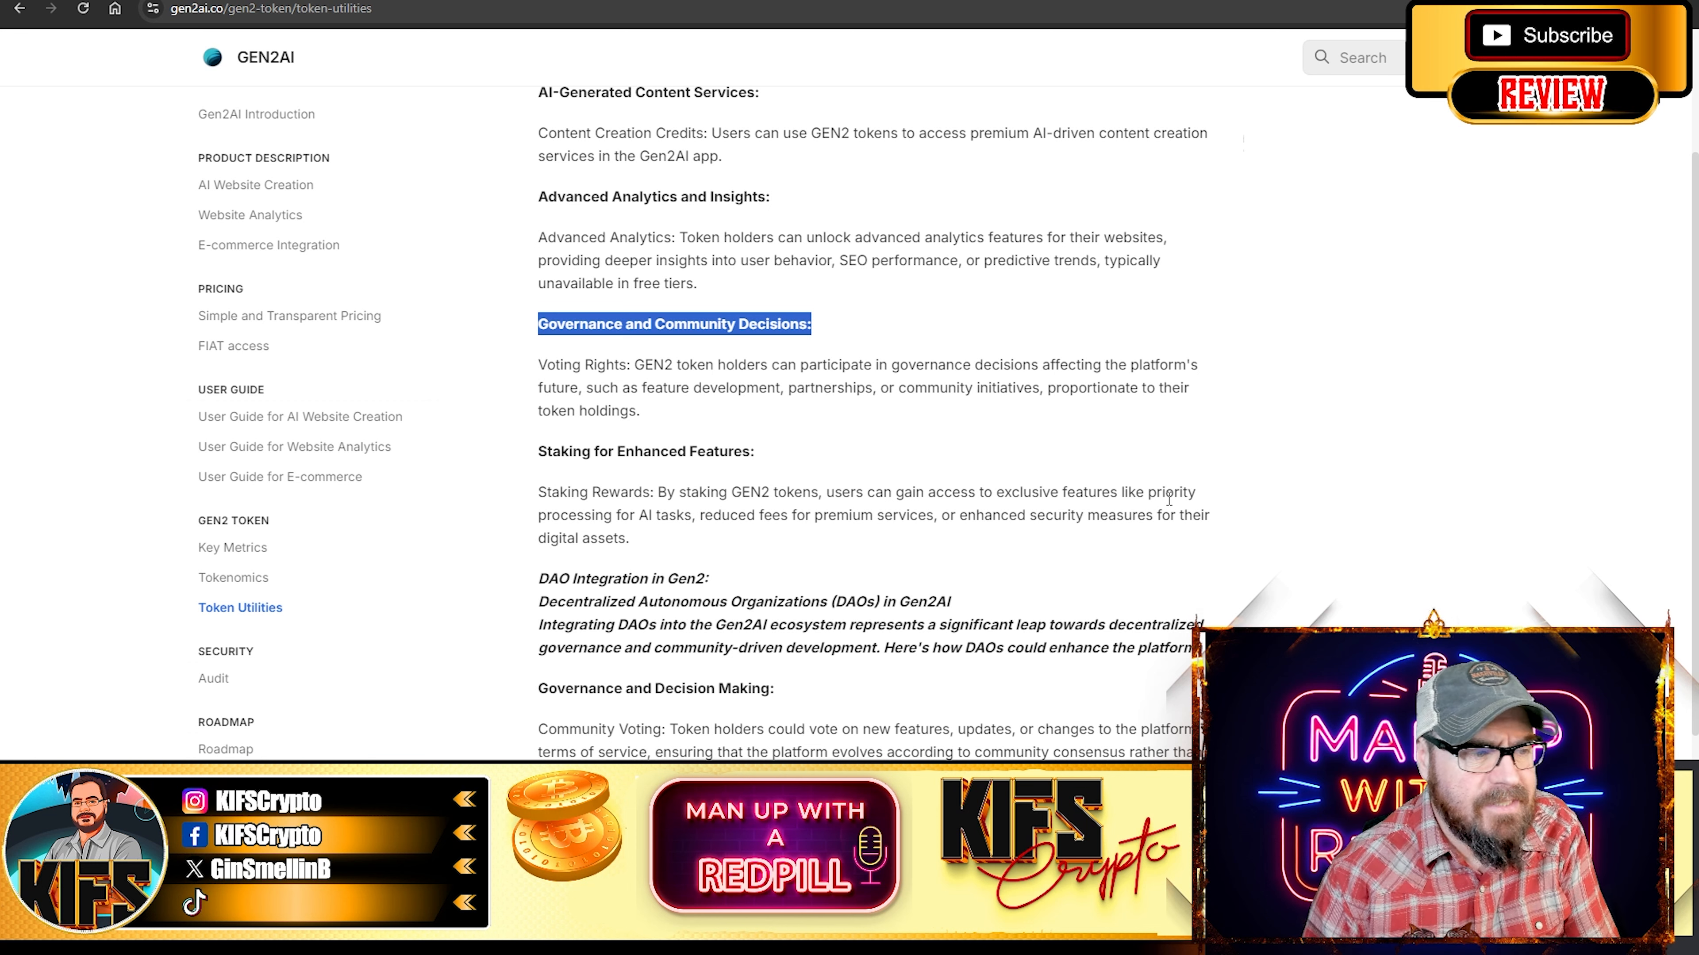
mouse_move(1139, 521)
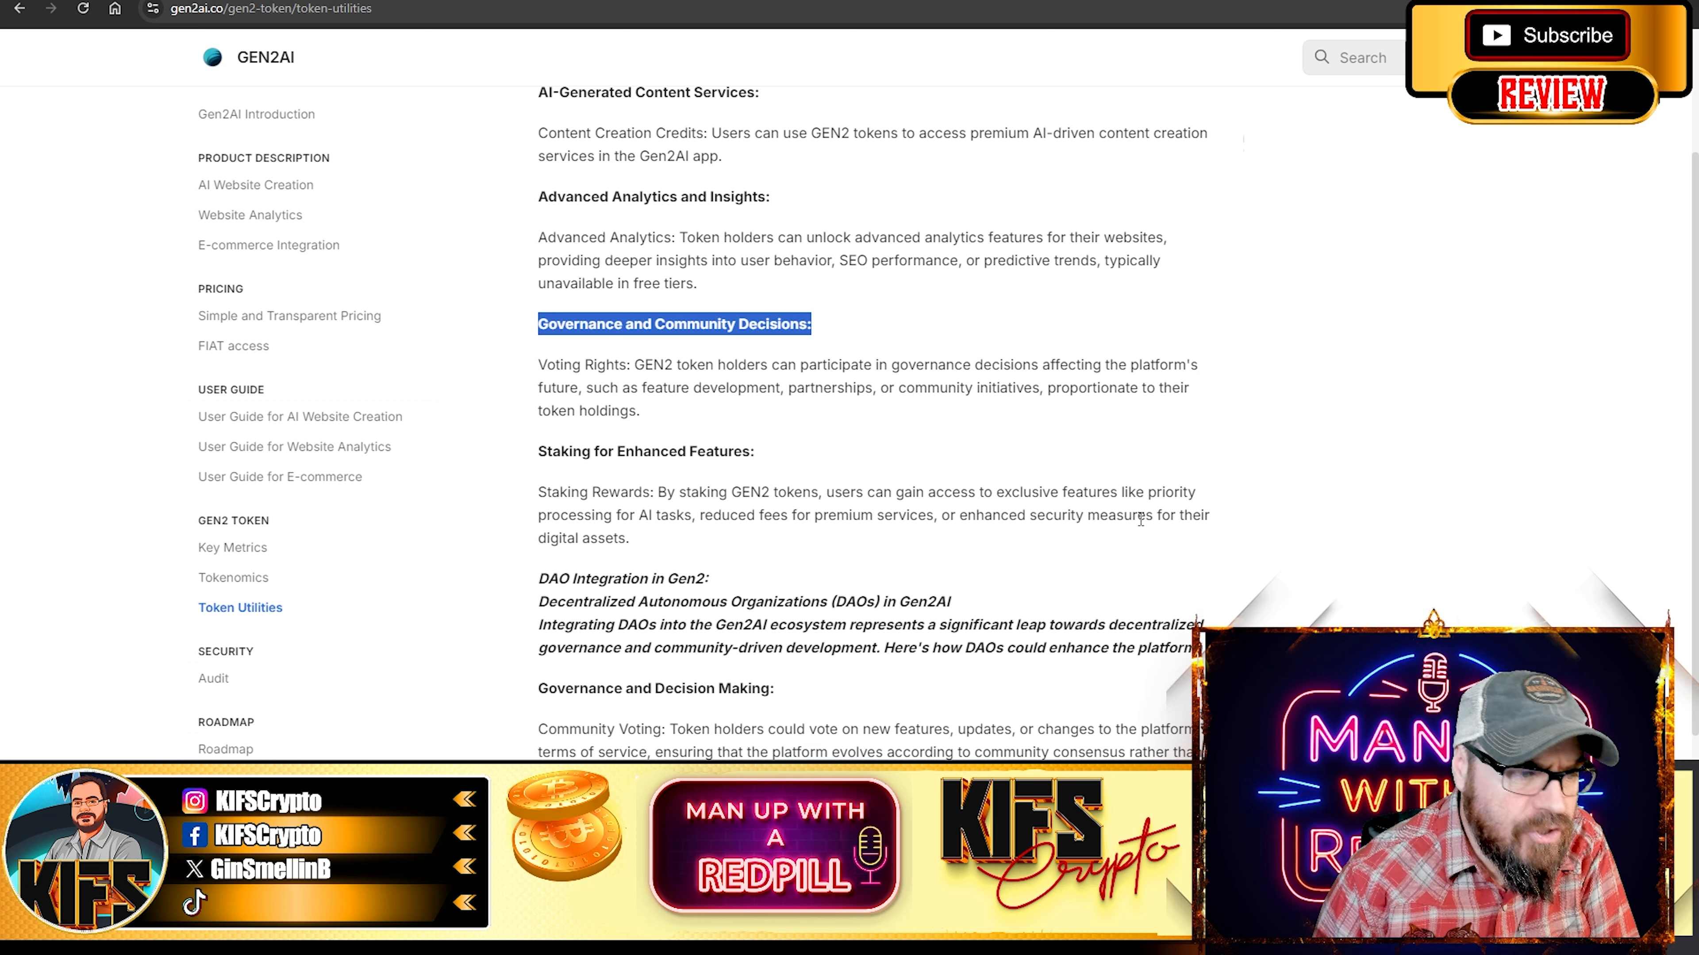
mouse_move(1191, 555)
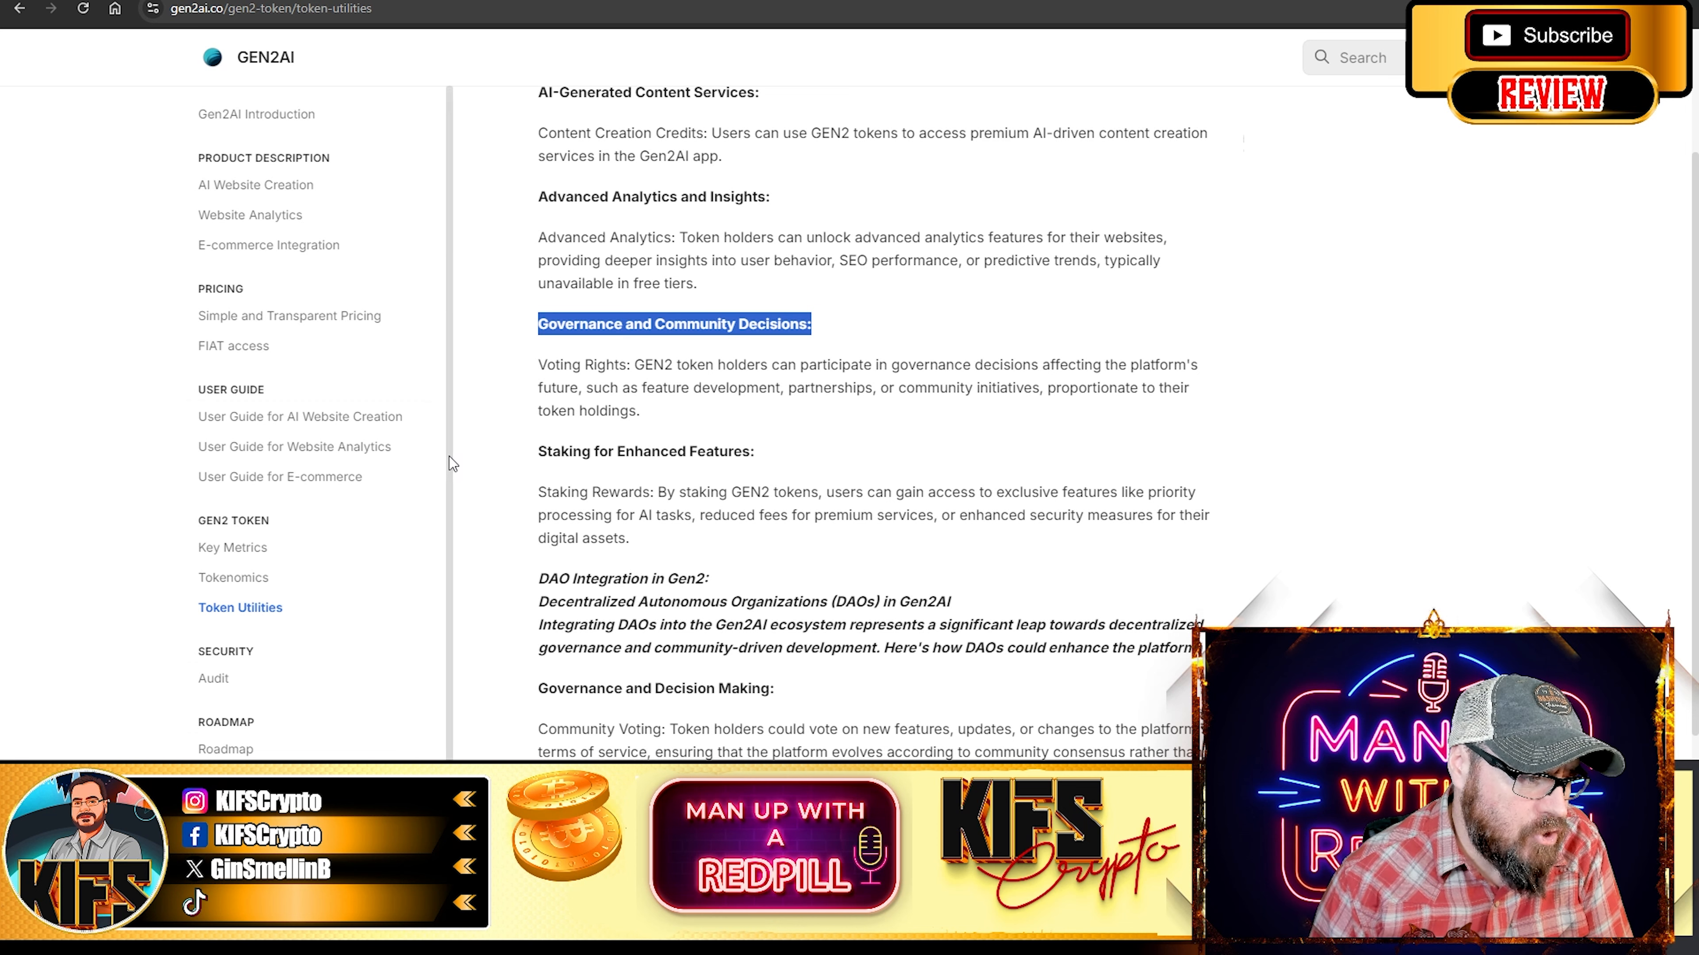
scroll(down, 3)
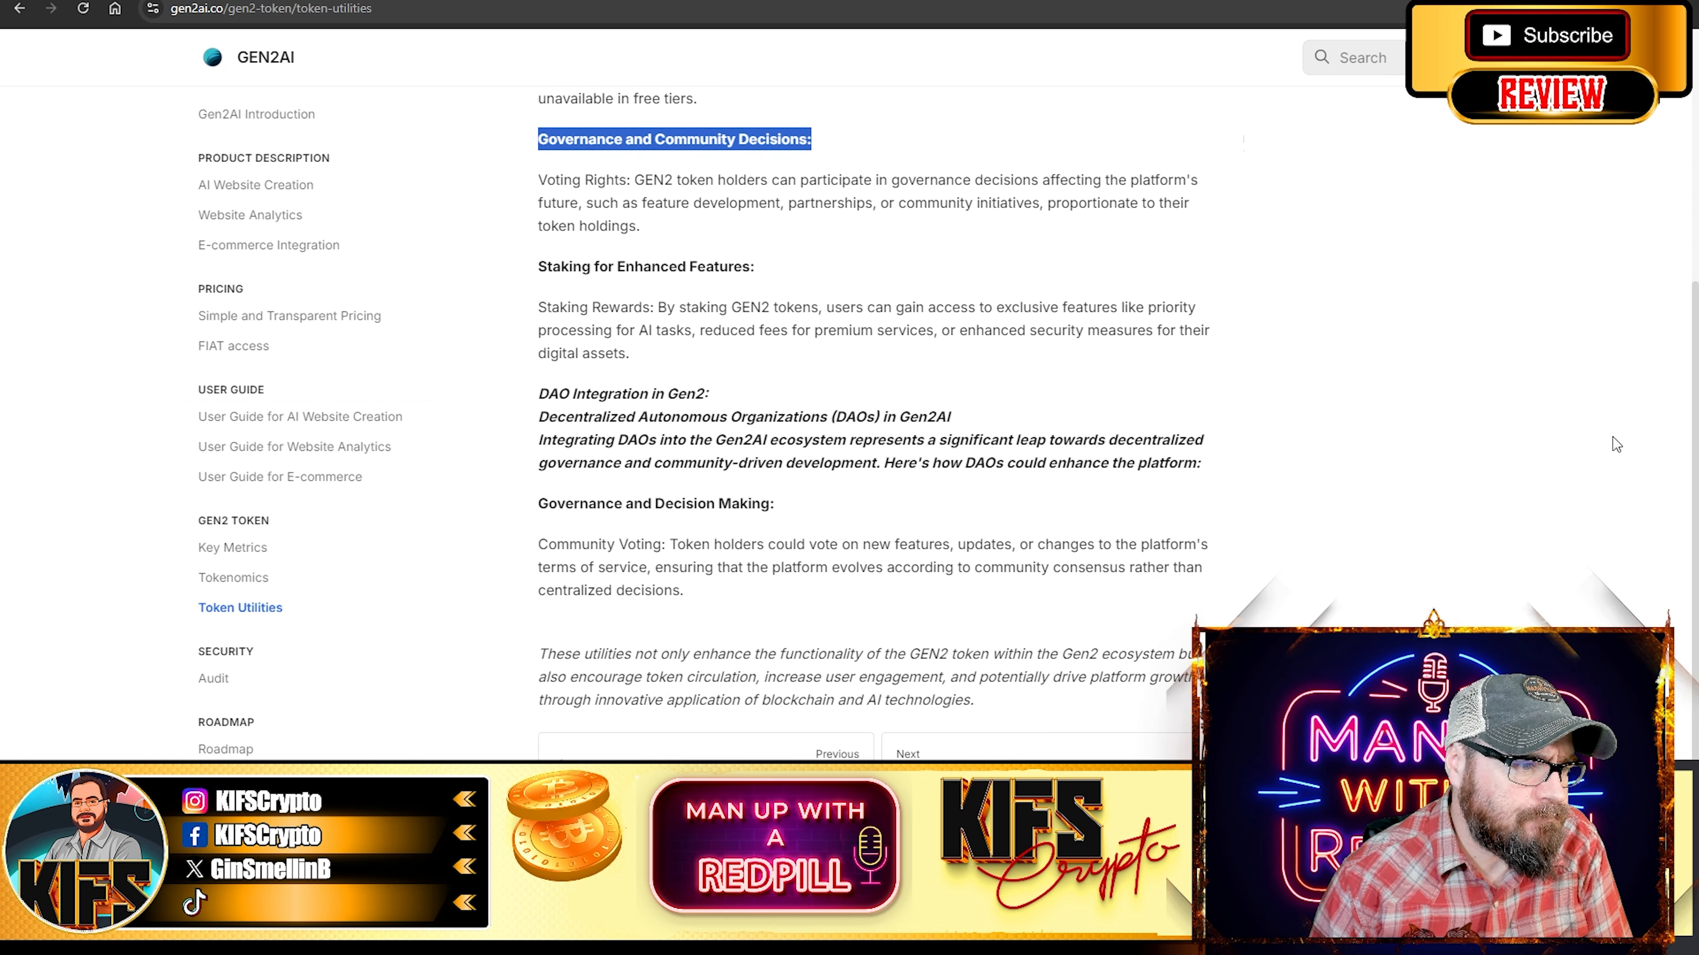
mouse_move(986, 431)
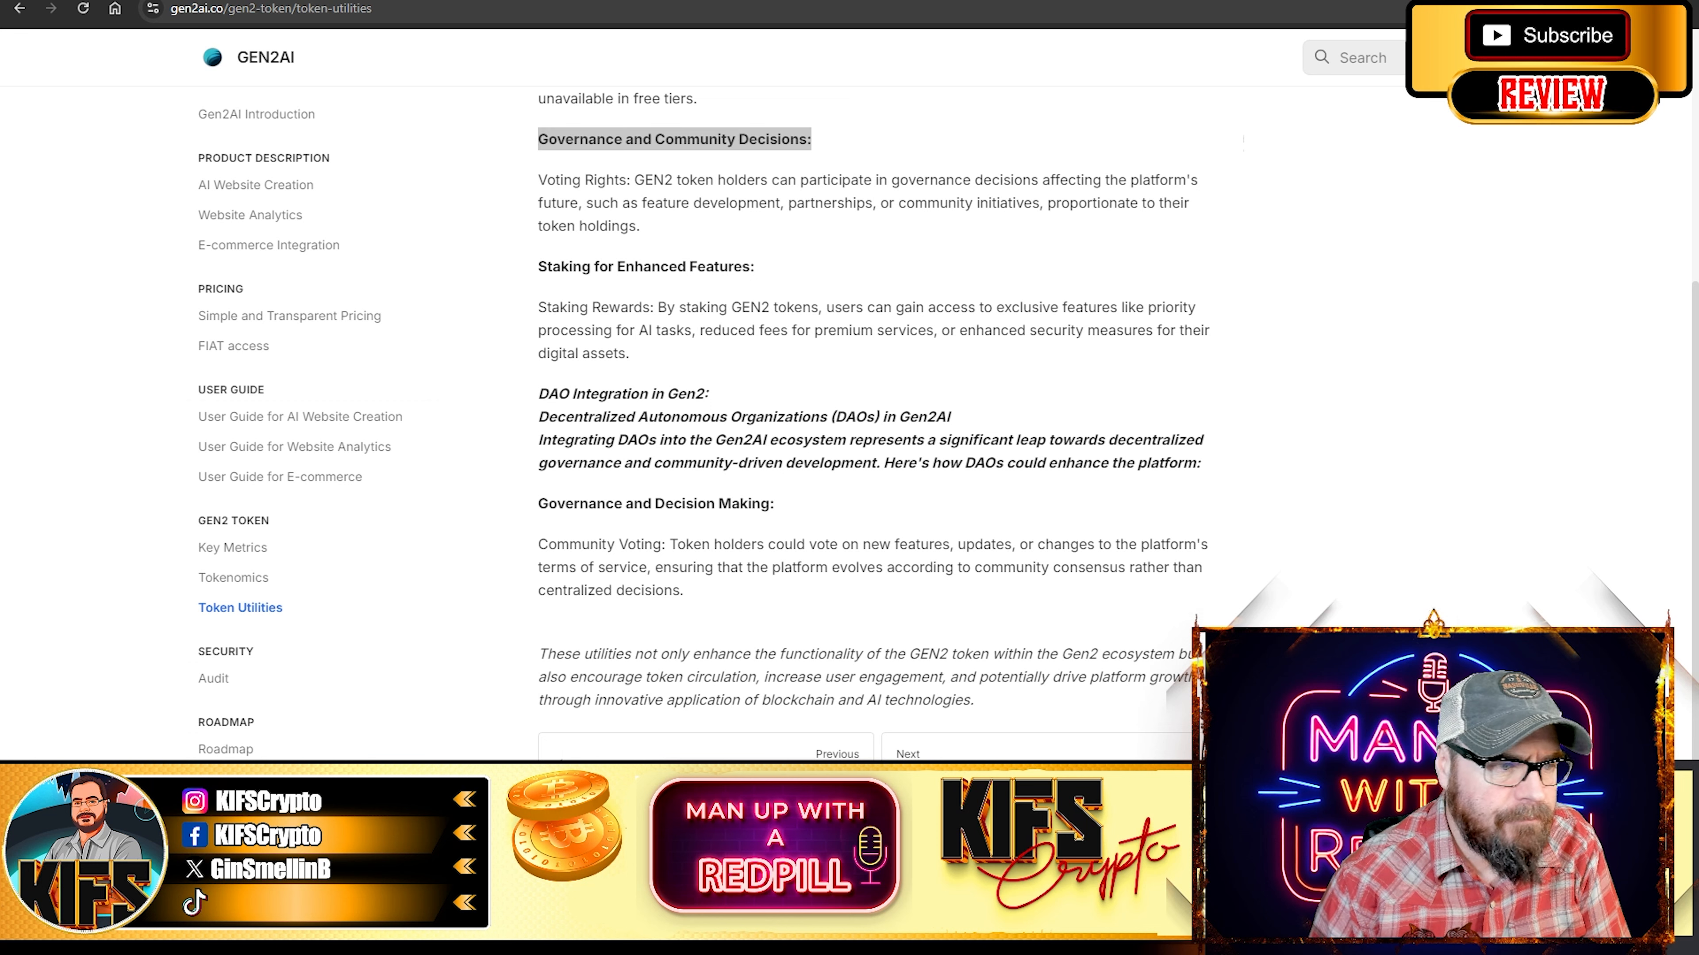
double_click(671, 139)
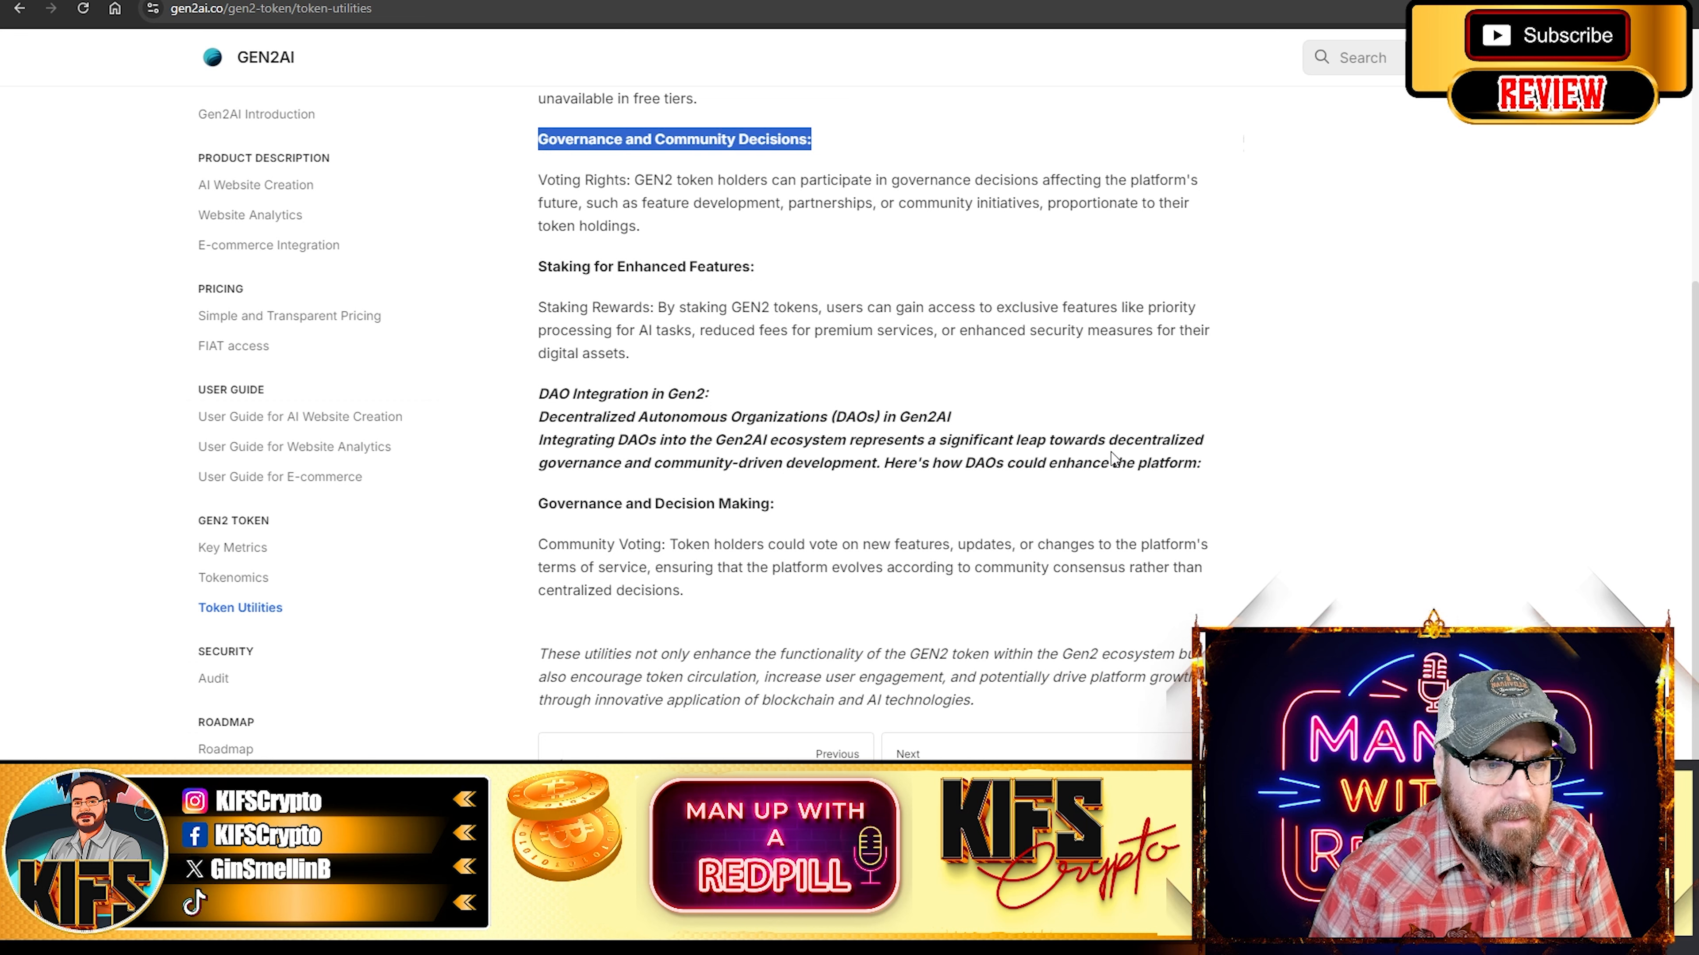
mouse_move(807, 468)
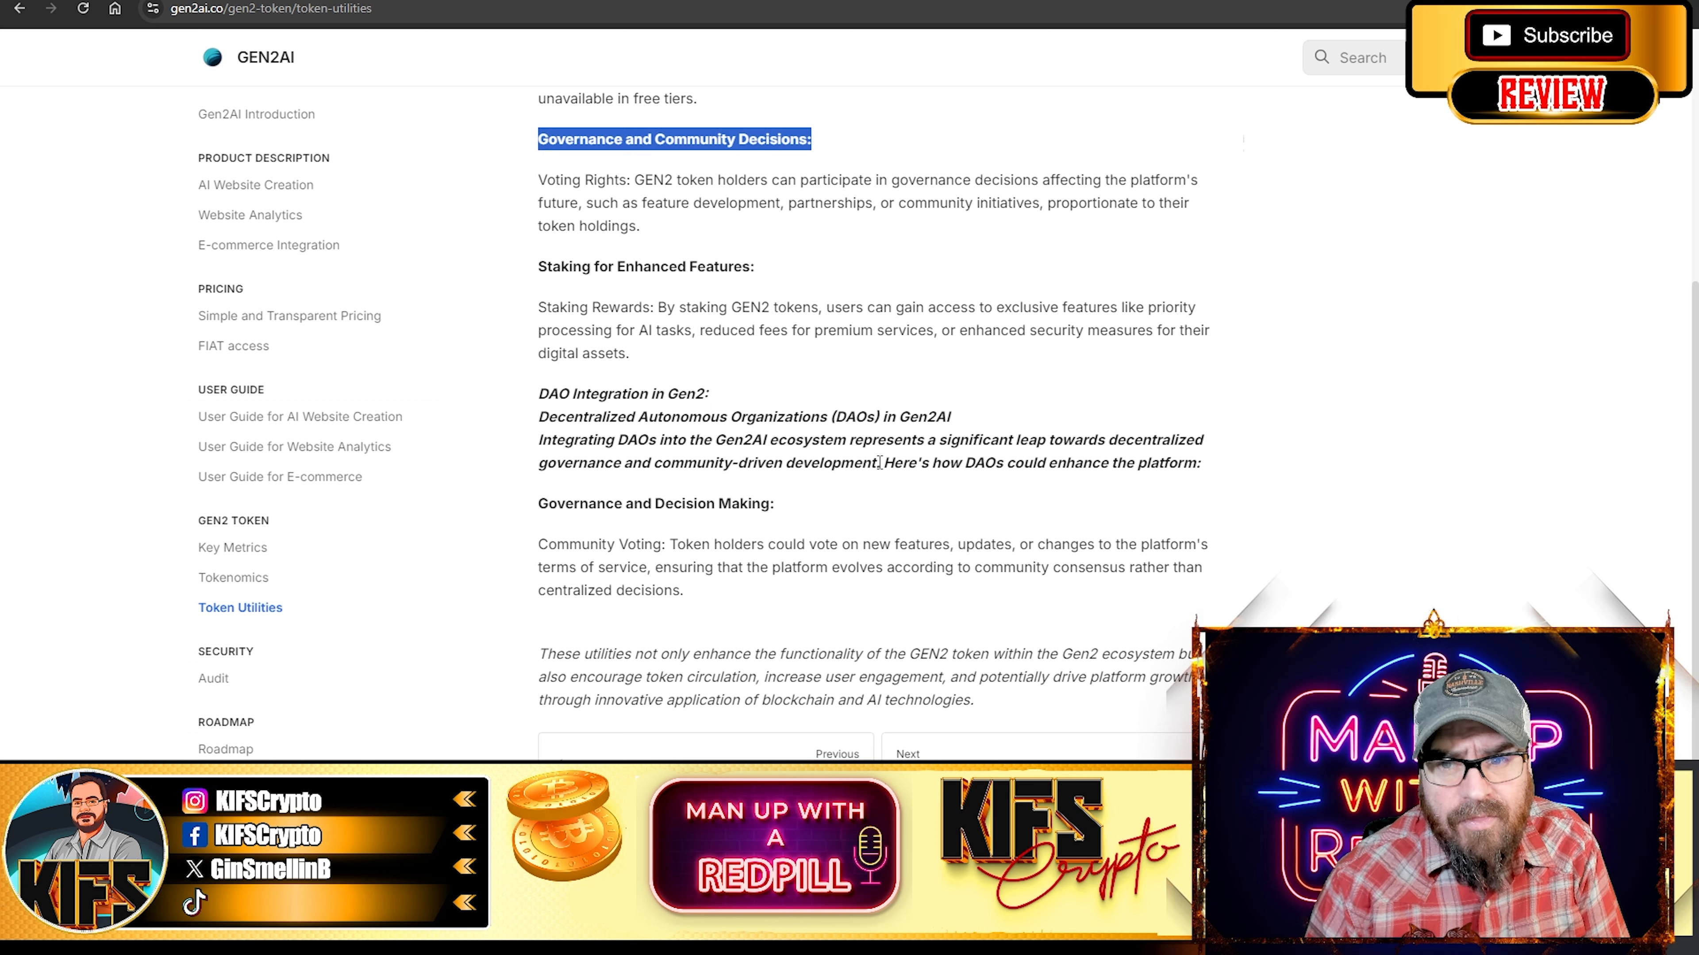
scroll(up, 3)
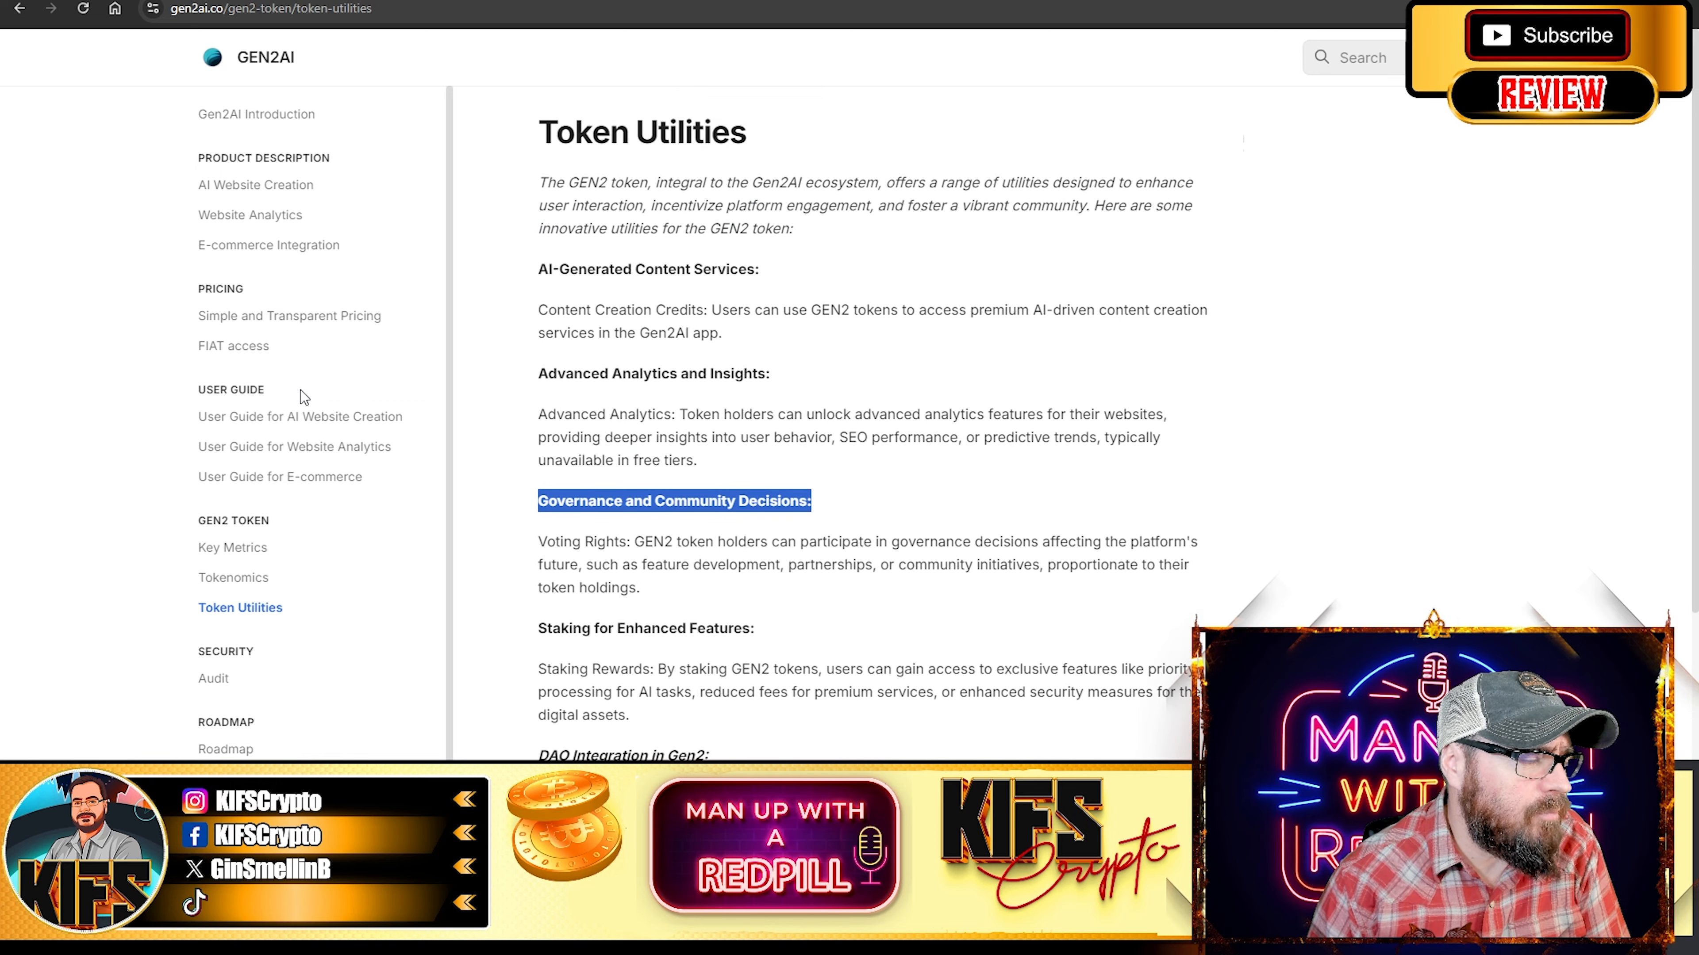
mouse_move(1347, 380)
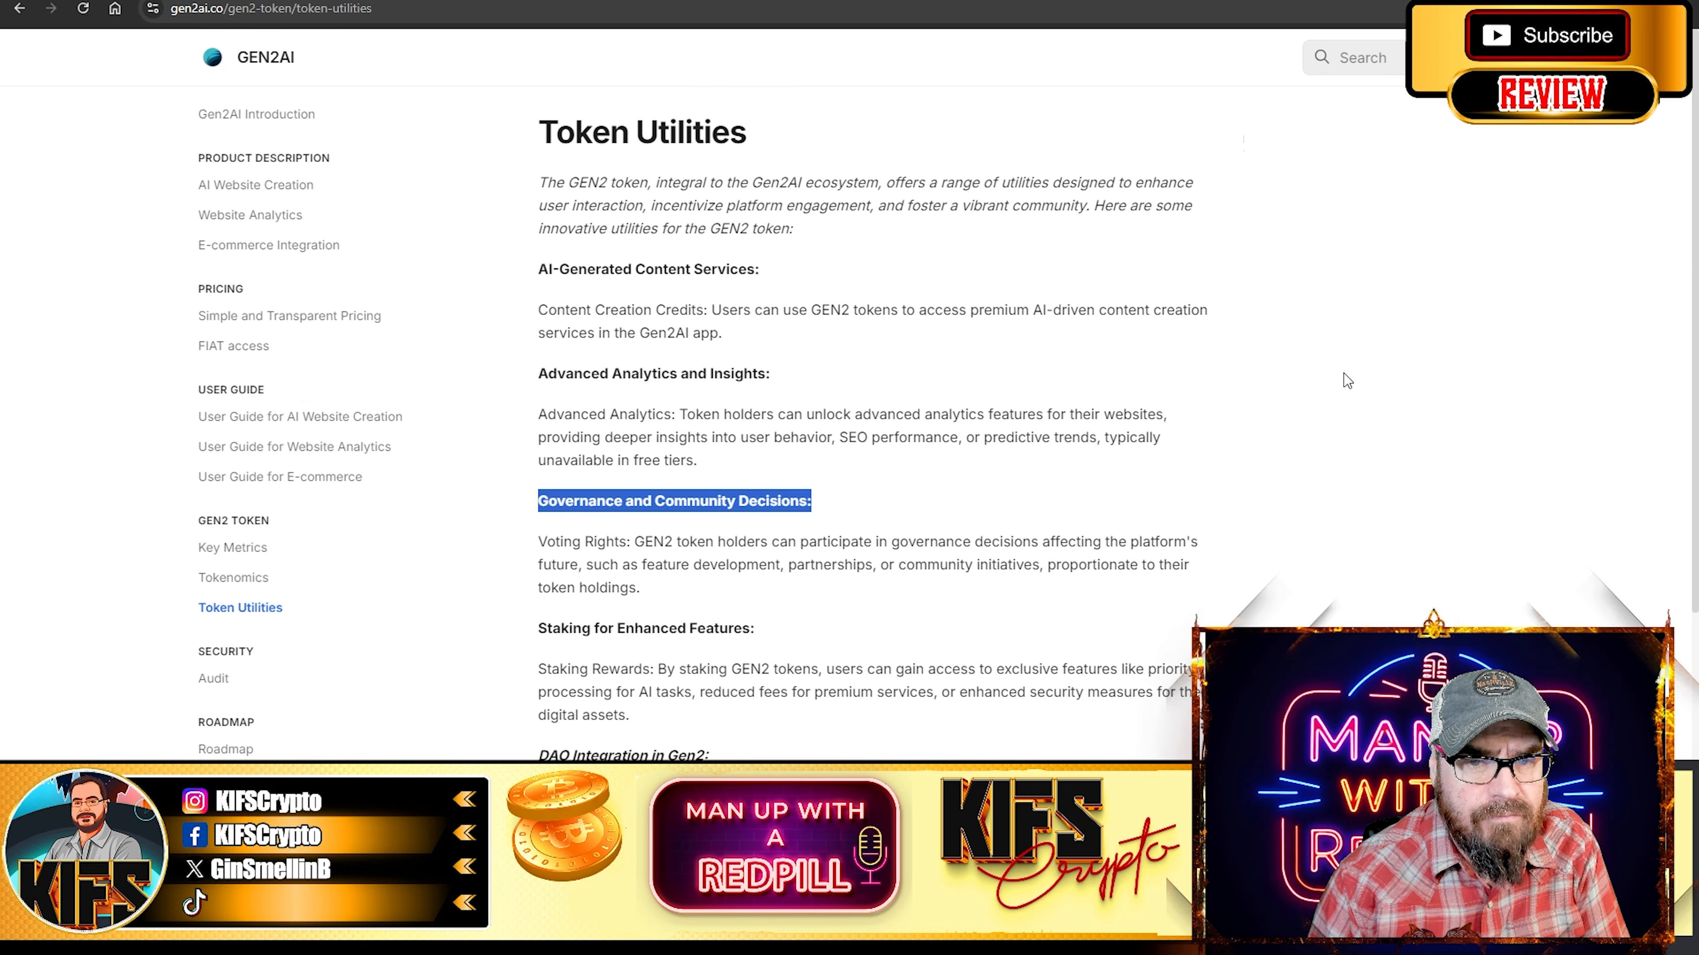
mouse_move(1006, 339)
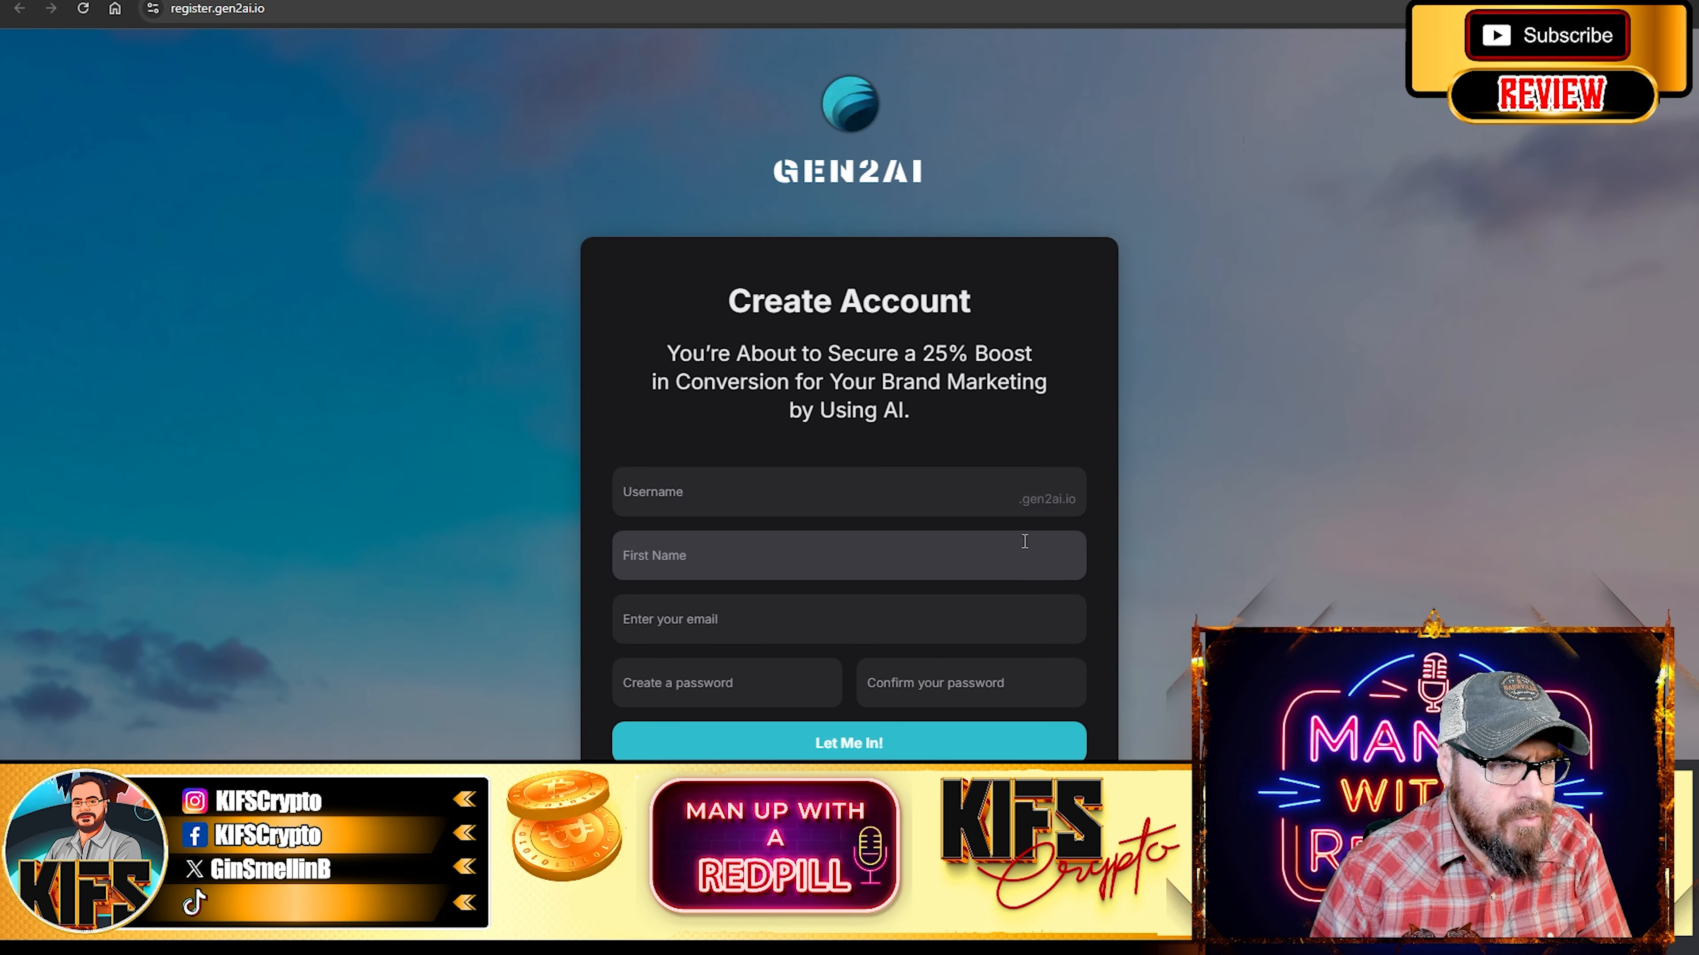
Reach the account dashboard's mini-website Design editor with Theme Settings and purple card preset
double_click(1046, 499)
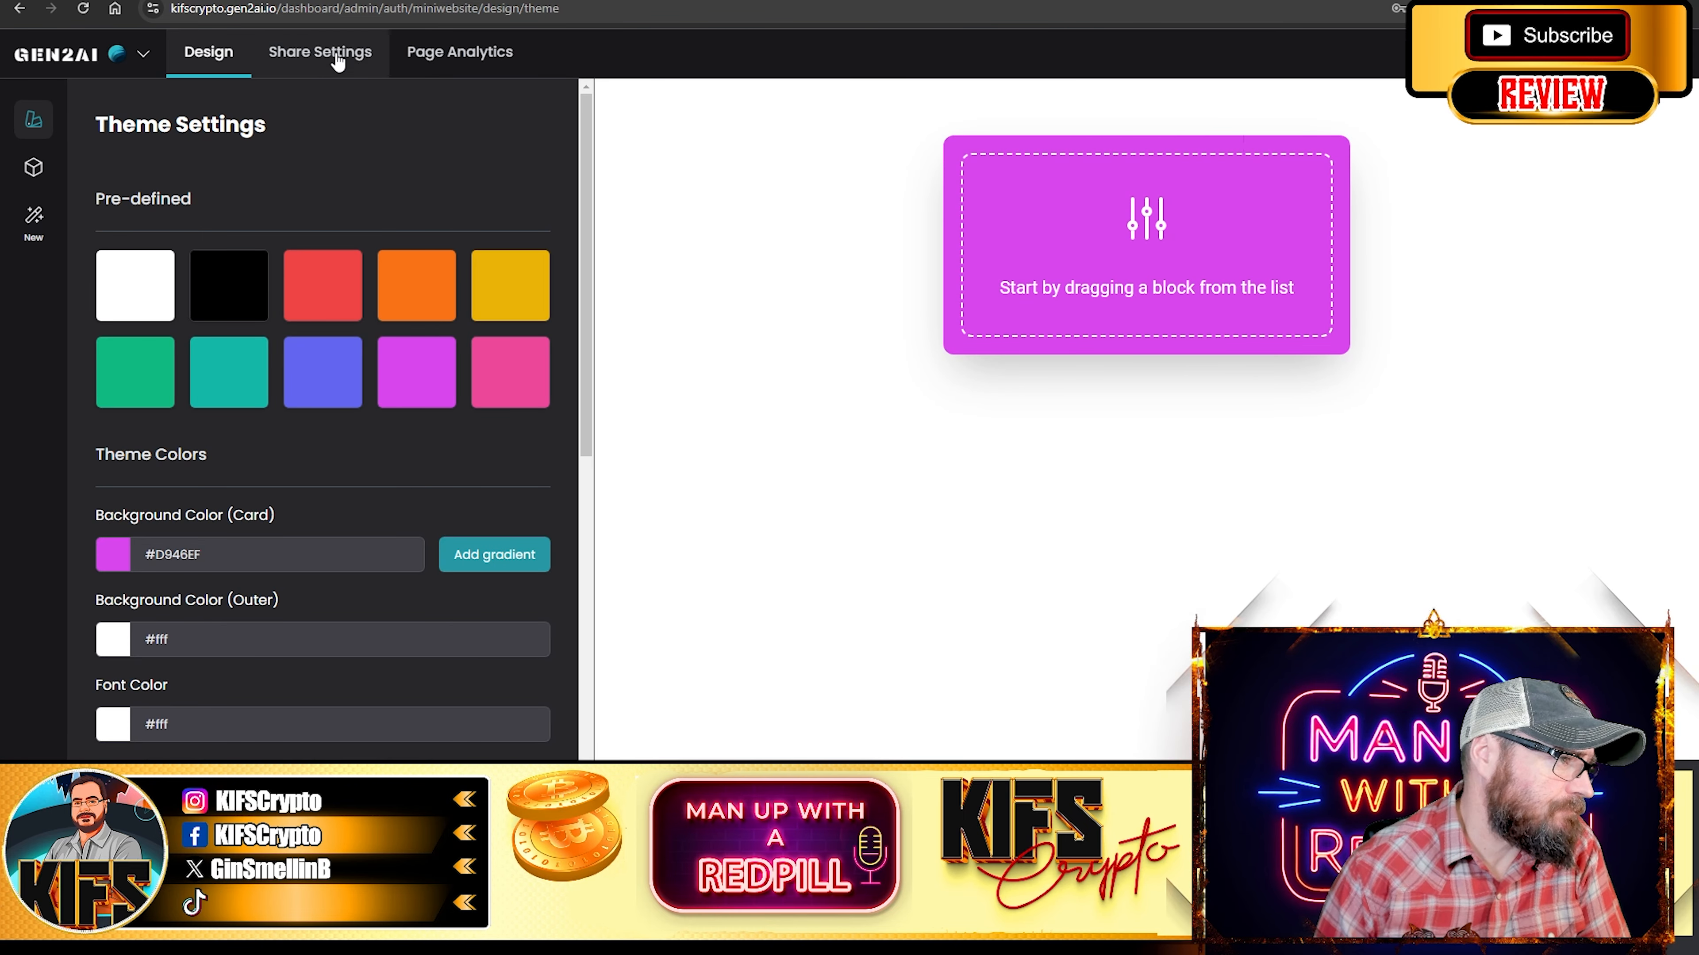
mouse_move(930, 175)
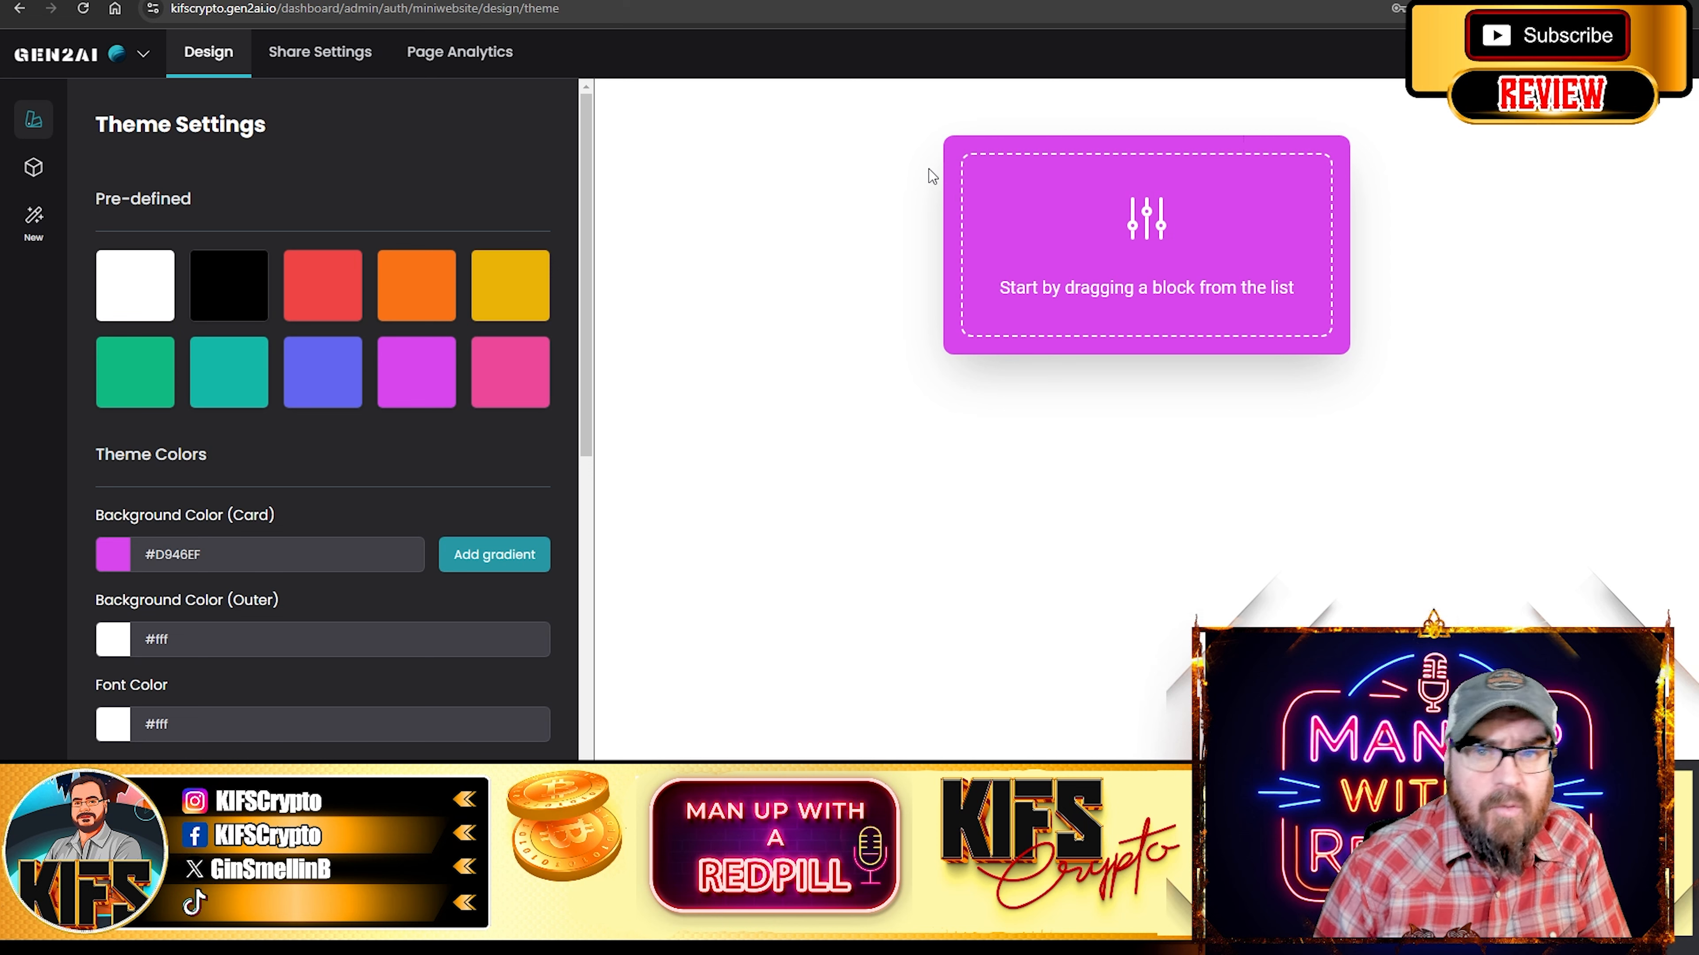
mouse_move(155, 173)
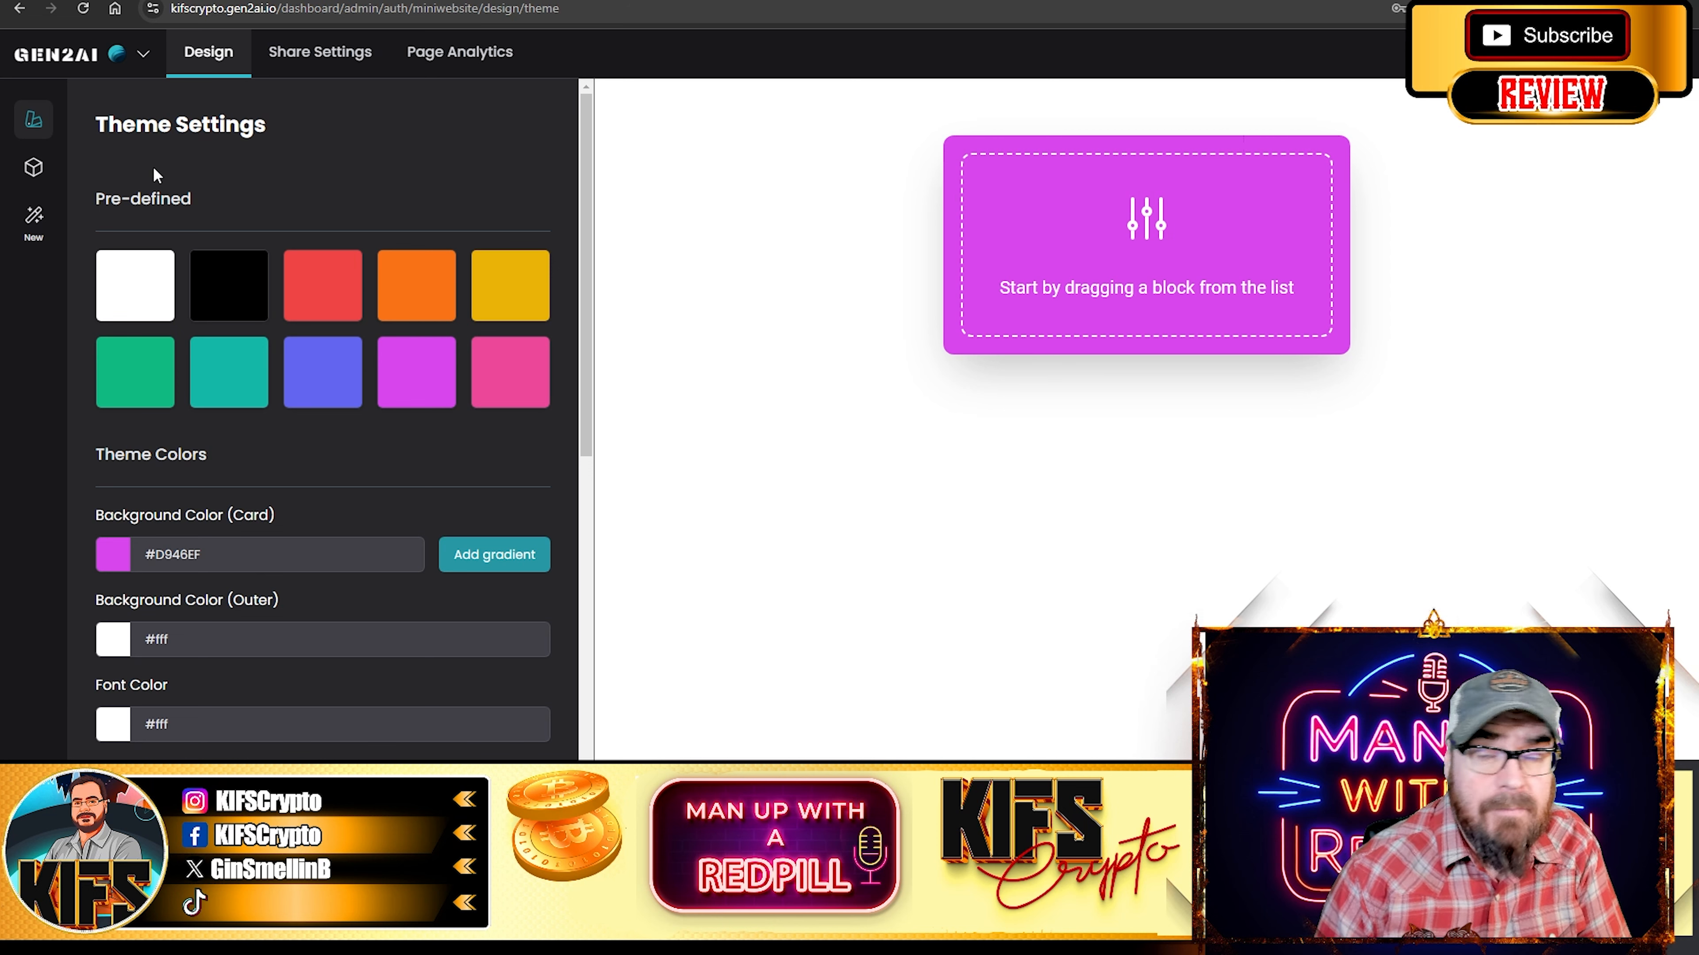
mouse_move(926, 684)
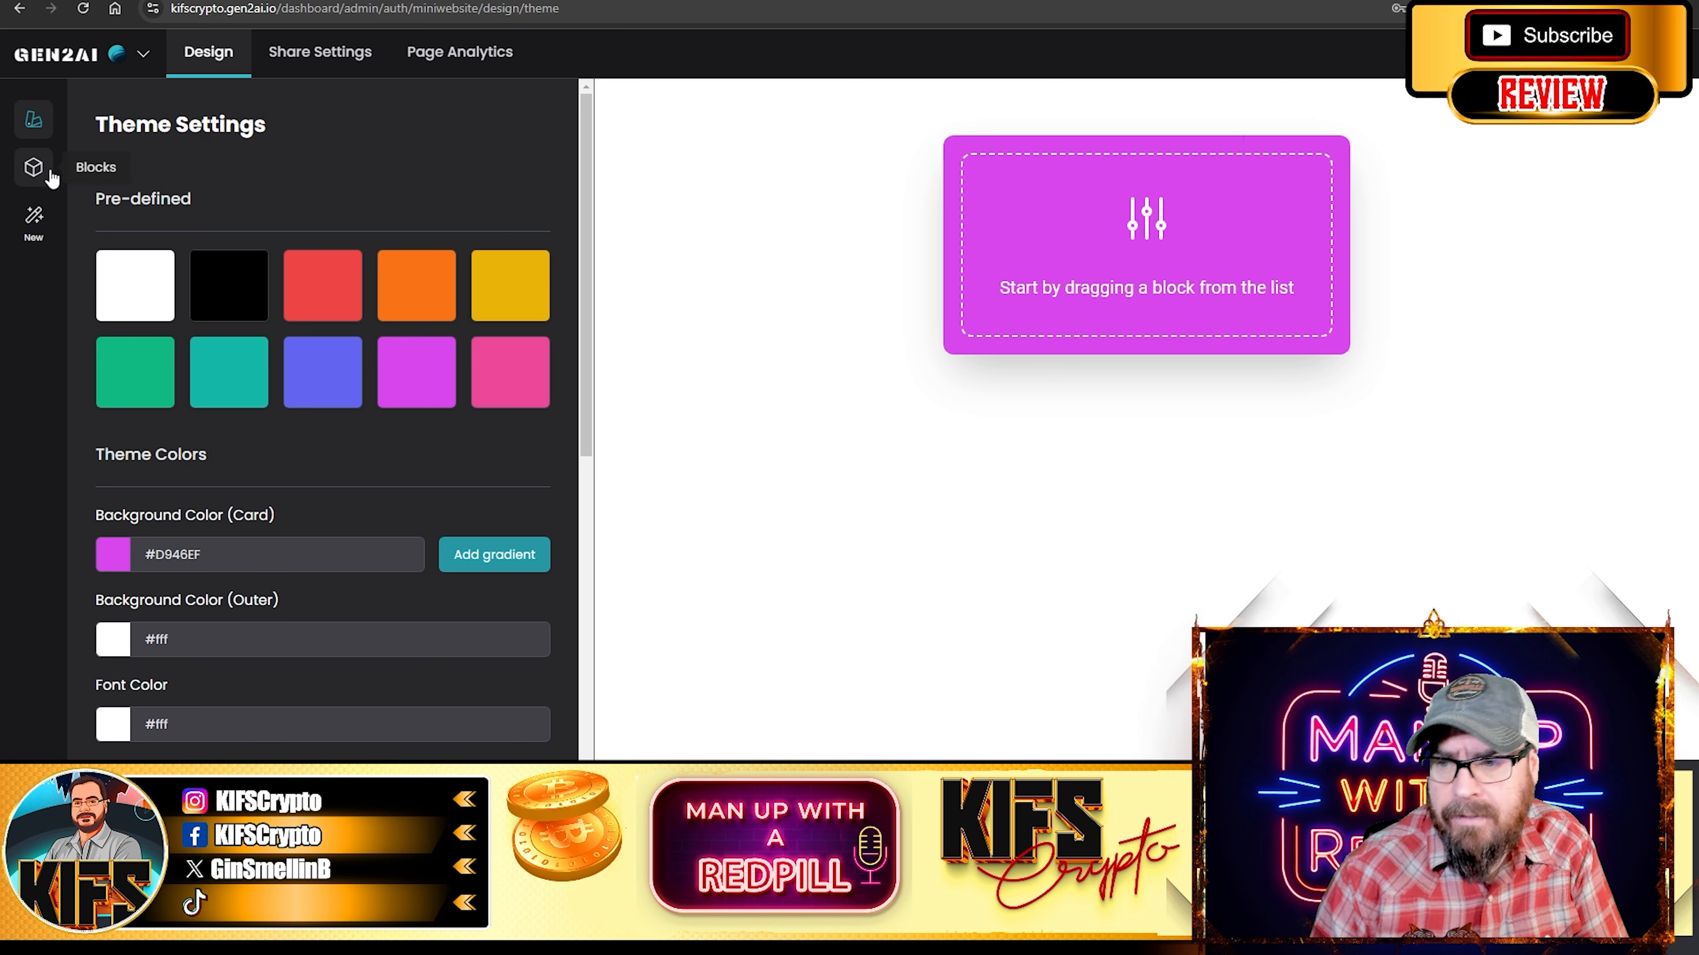
Add a Banner CTA block from the blocks list and move to the Share Settings SEO page
click(33, 168)
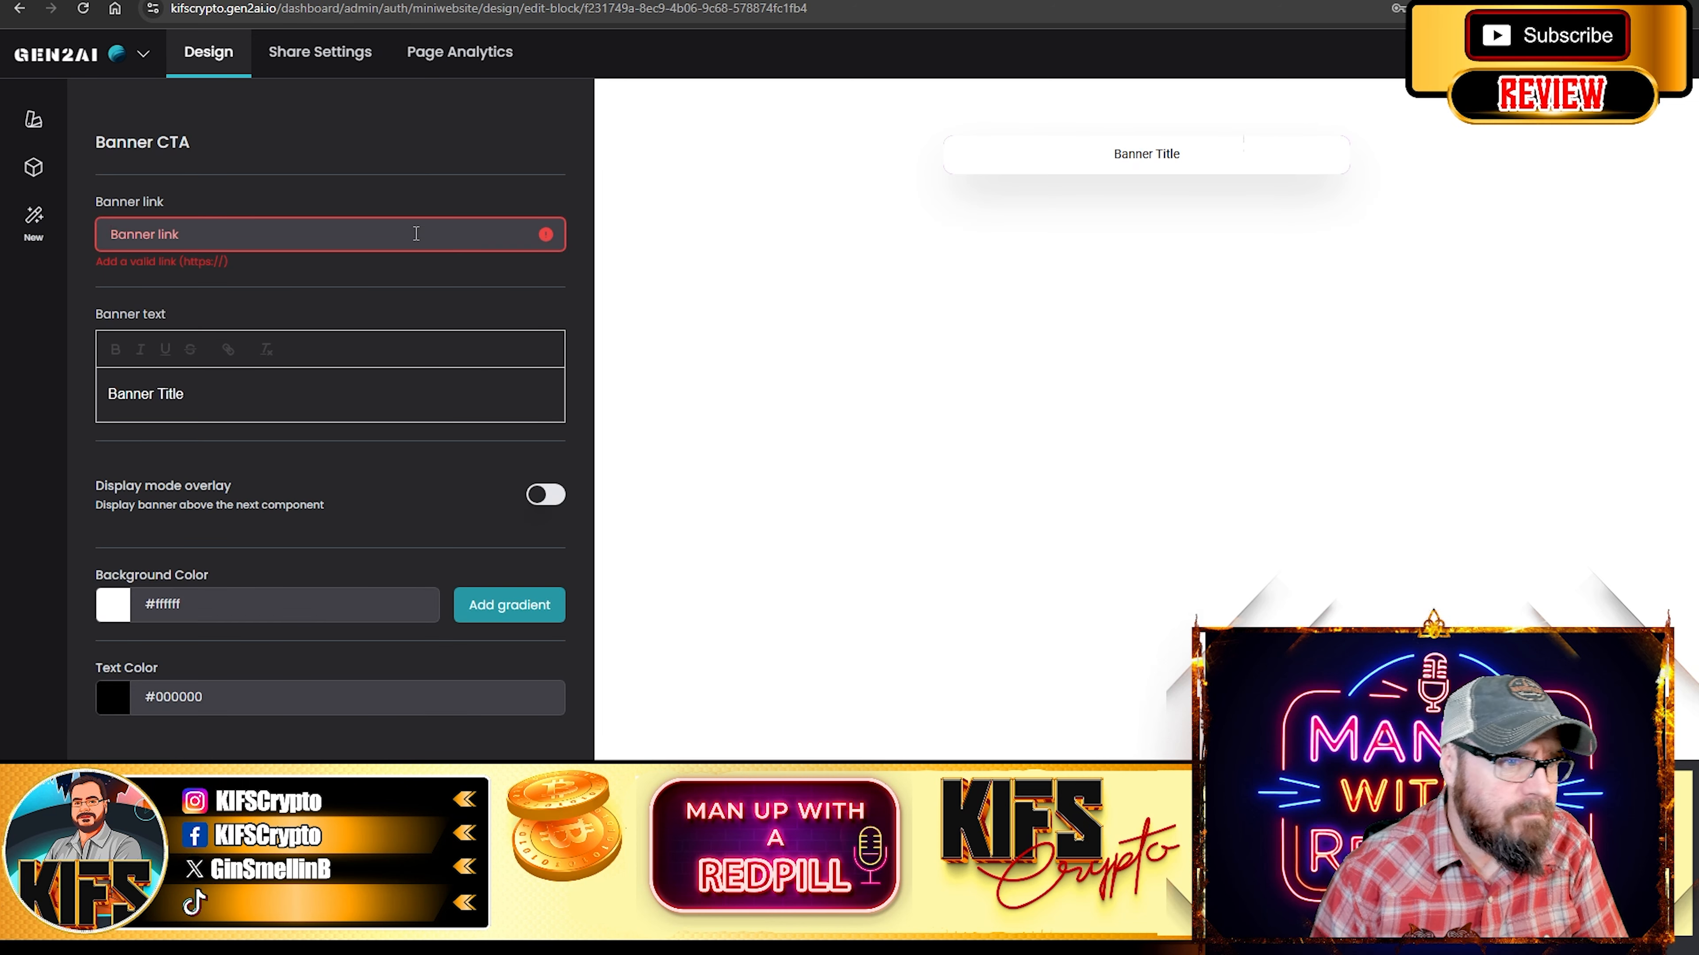
click(318, 51)
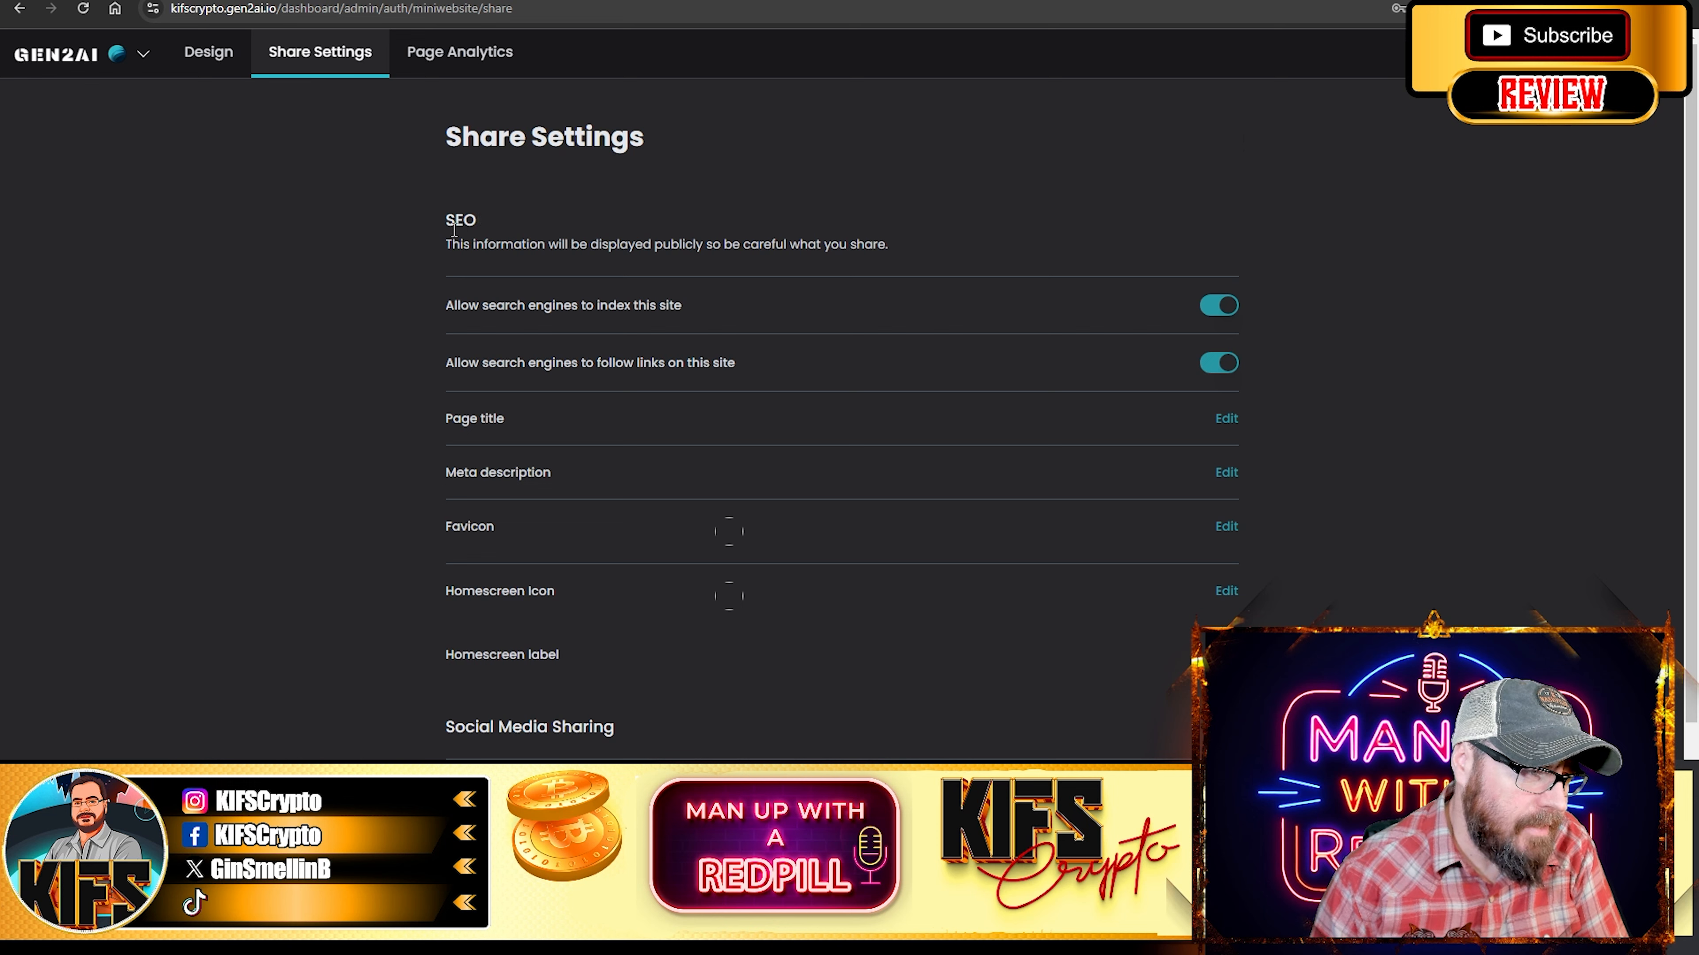
mouse_move(622, 366)
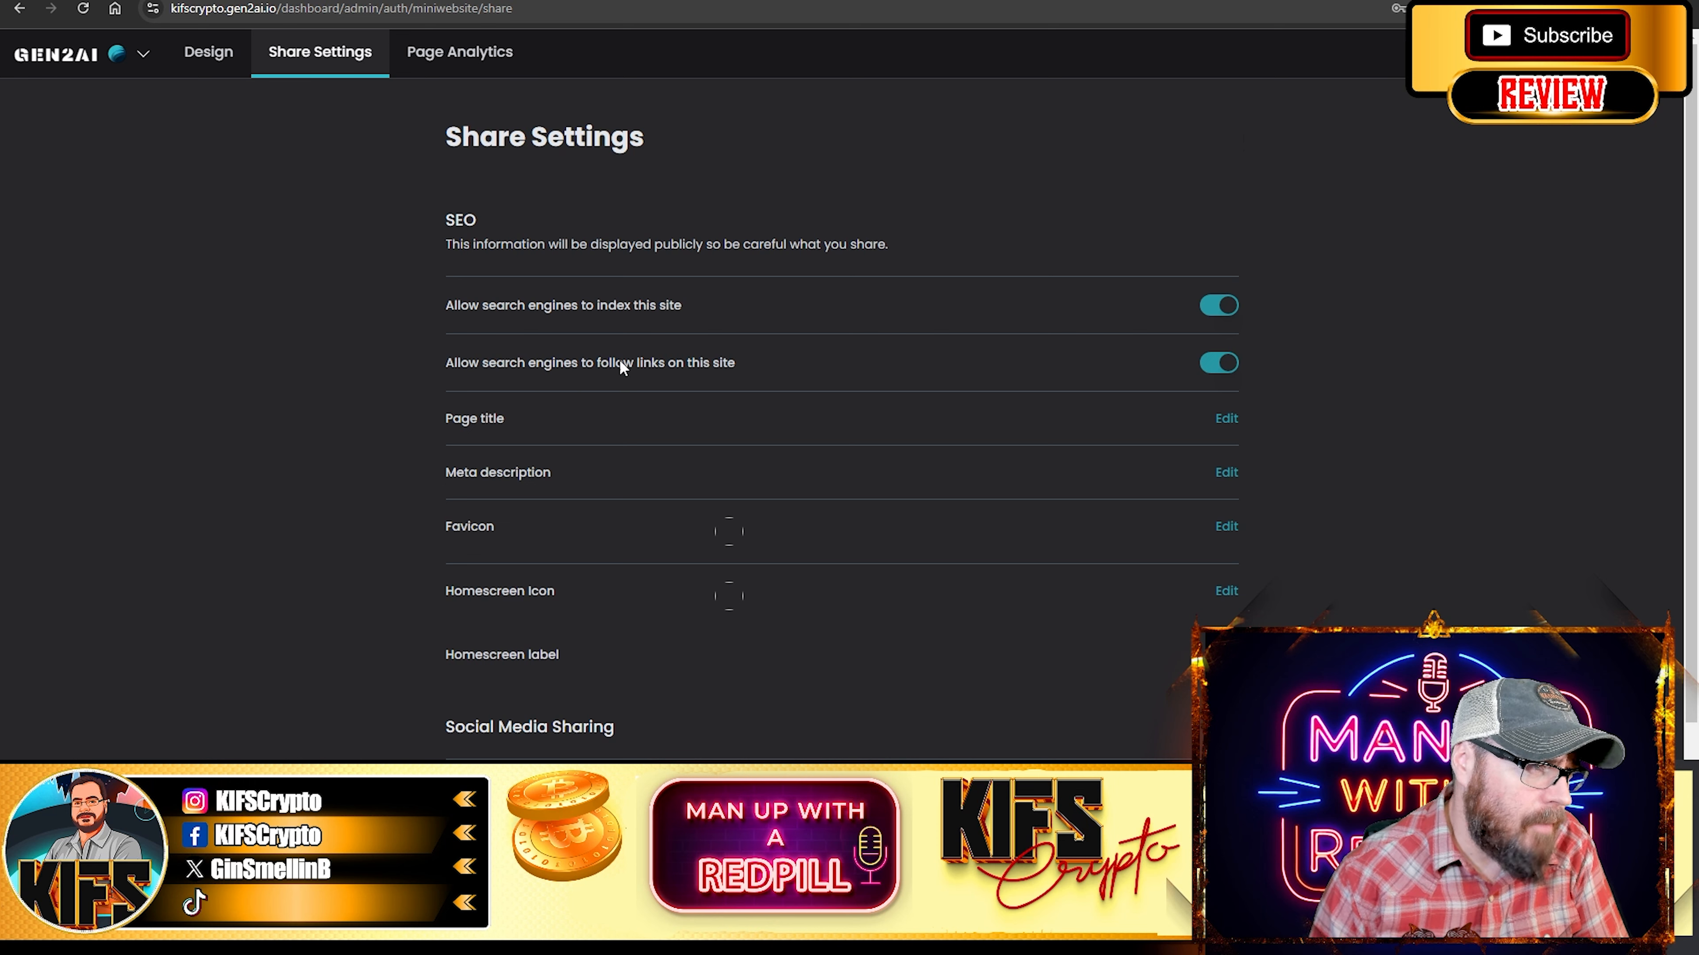
View the empty Page Analytics and return to the Design editor's Theme Settings
click(459, 51)
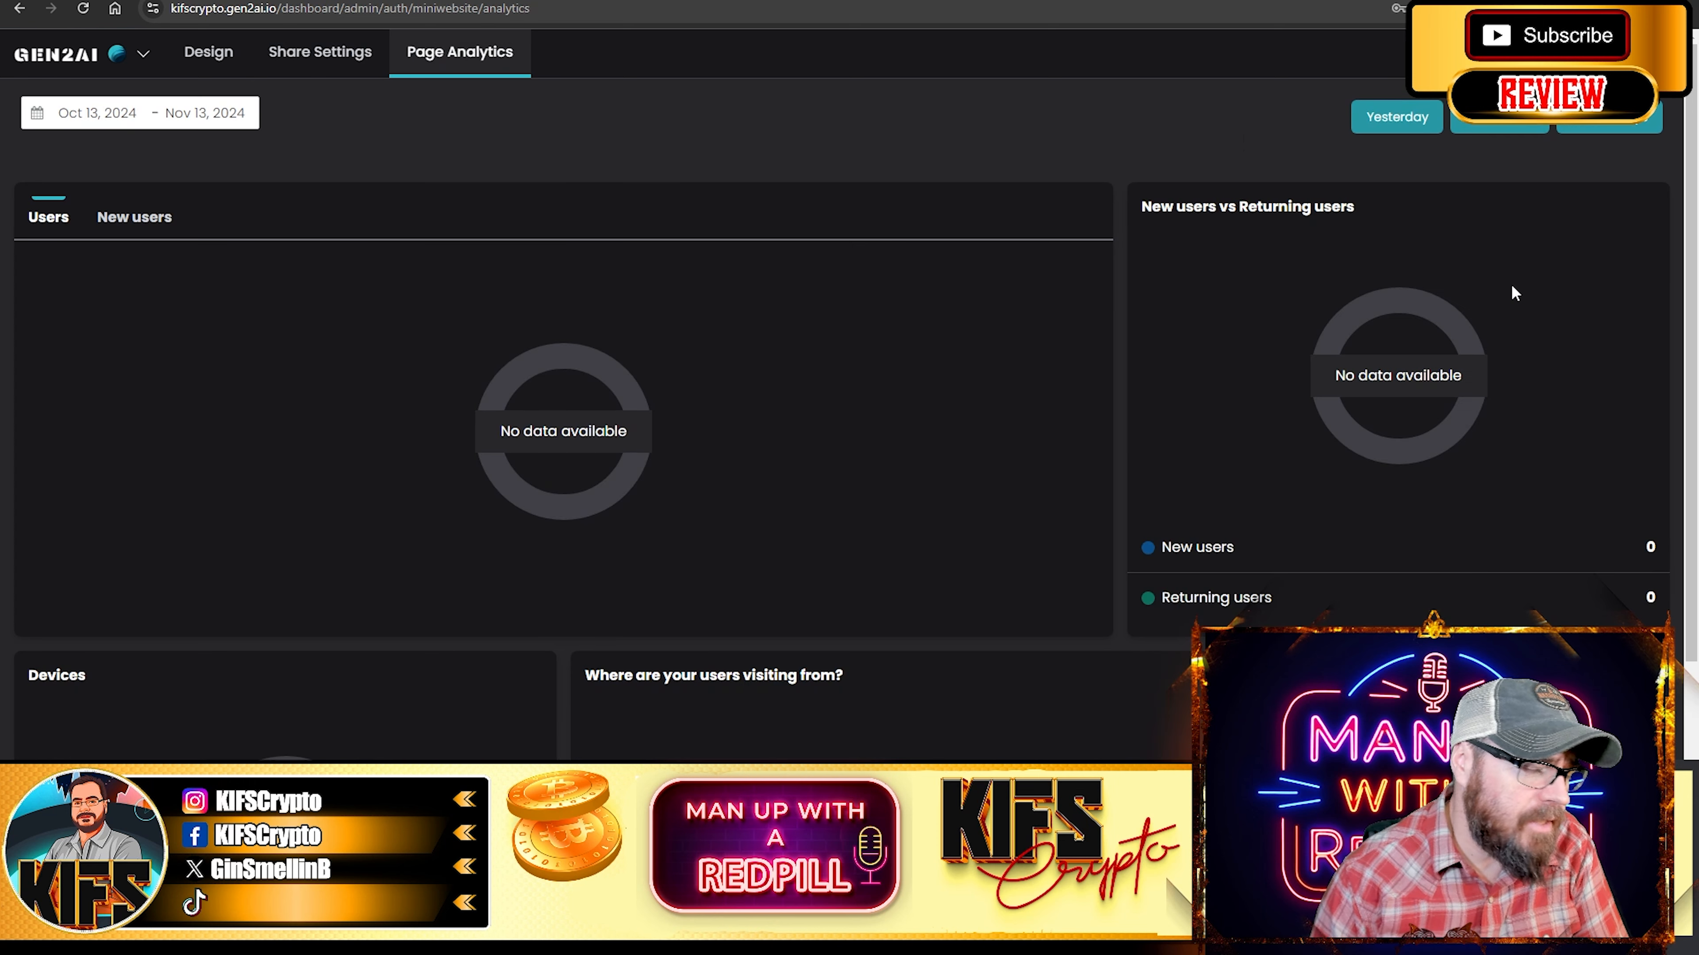
mouse_move(815, 392)
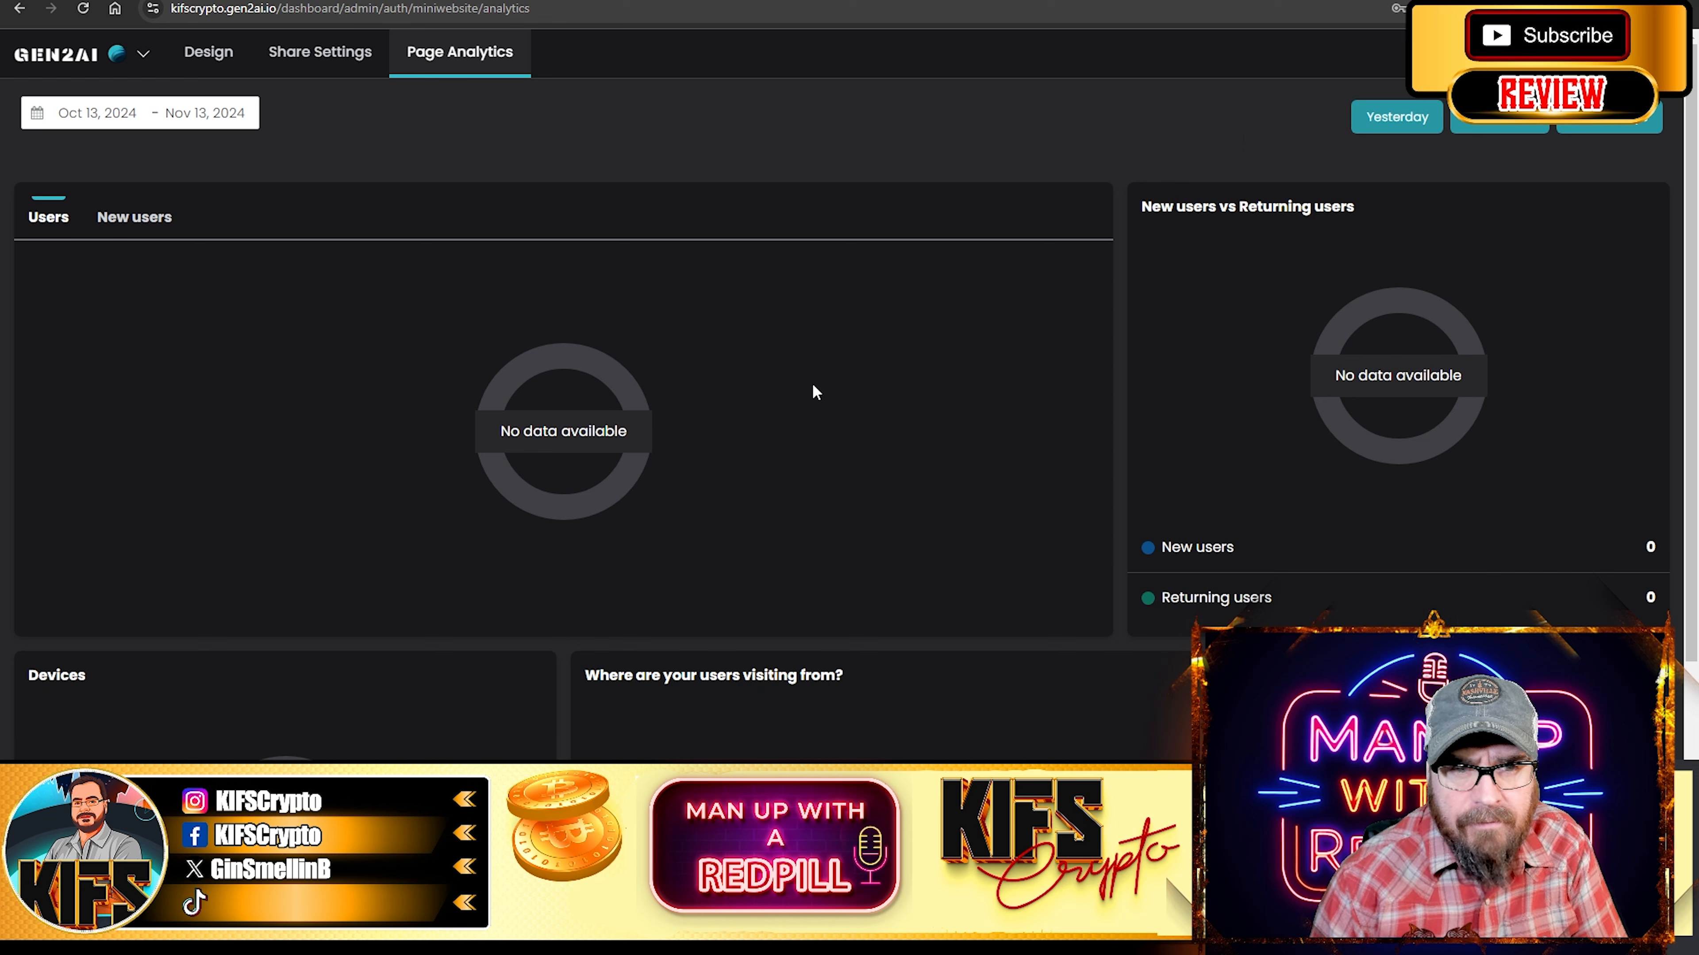
click(208, 52)
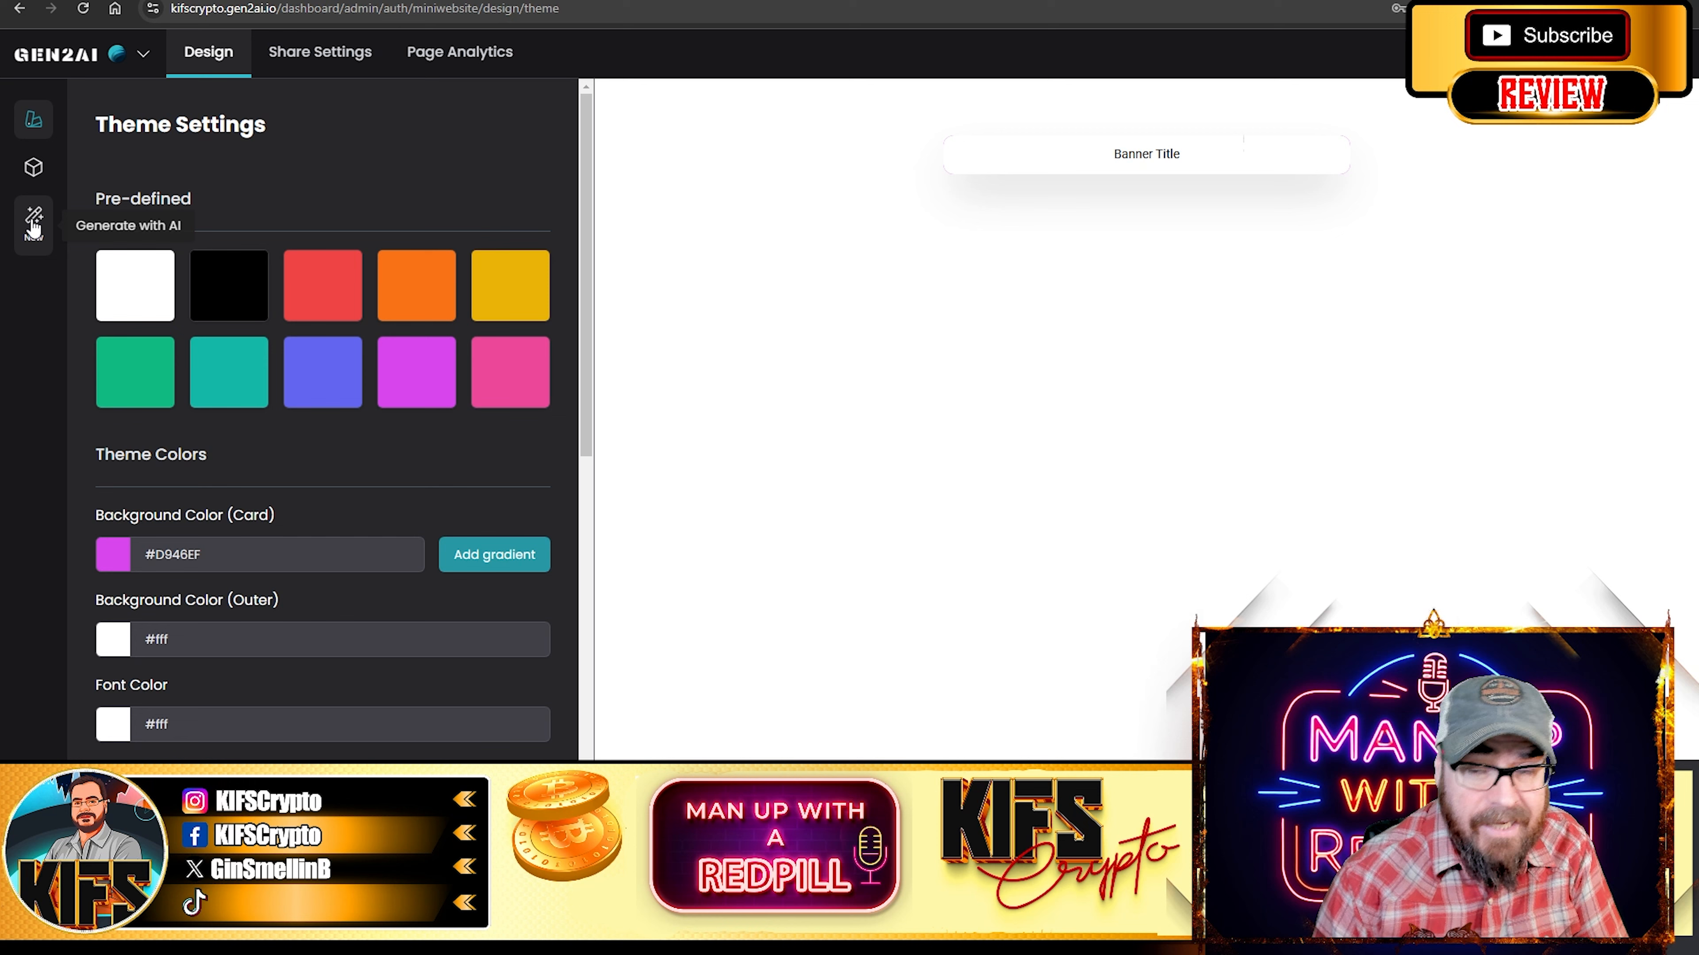
Start the AI mini-website generator and choose the Personal Website prompt form
click(34, 169)
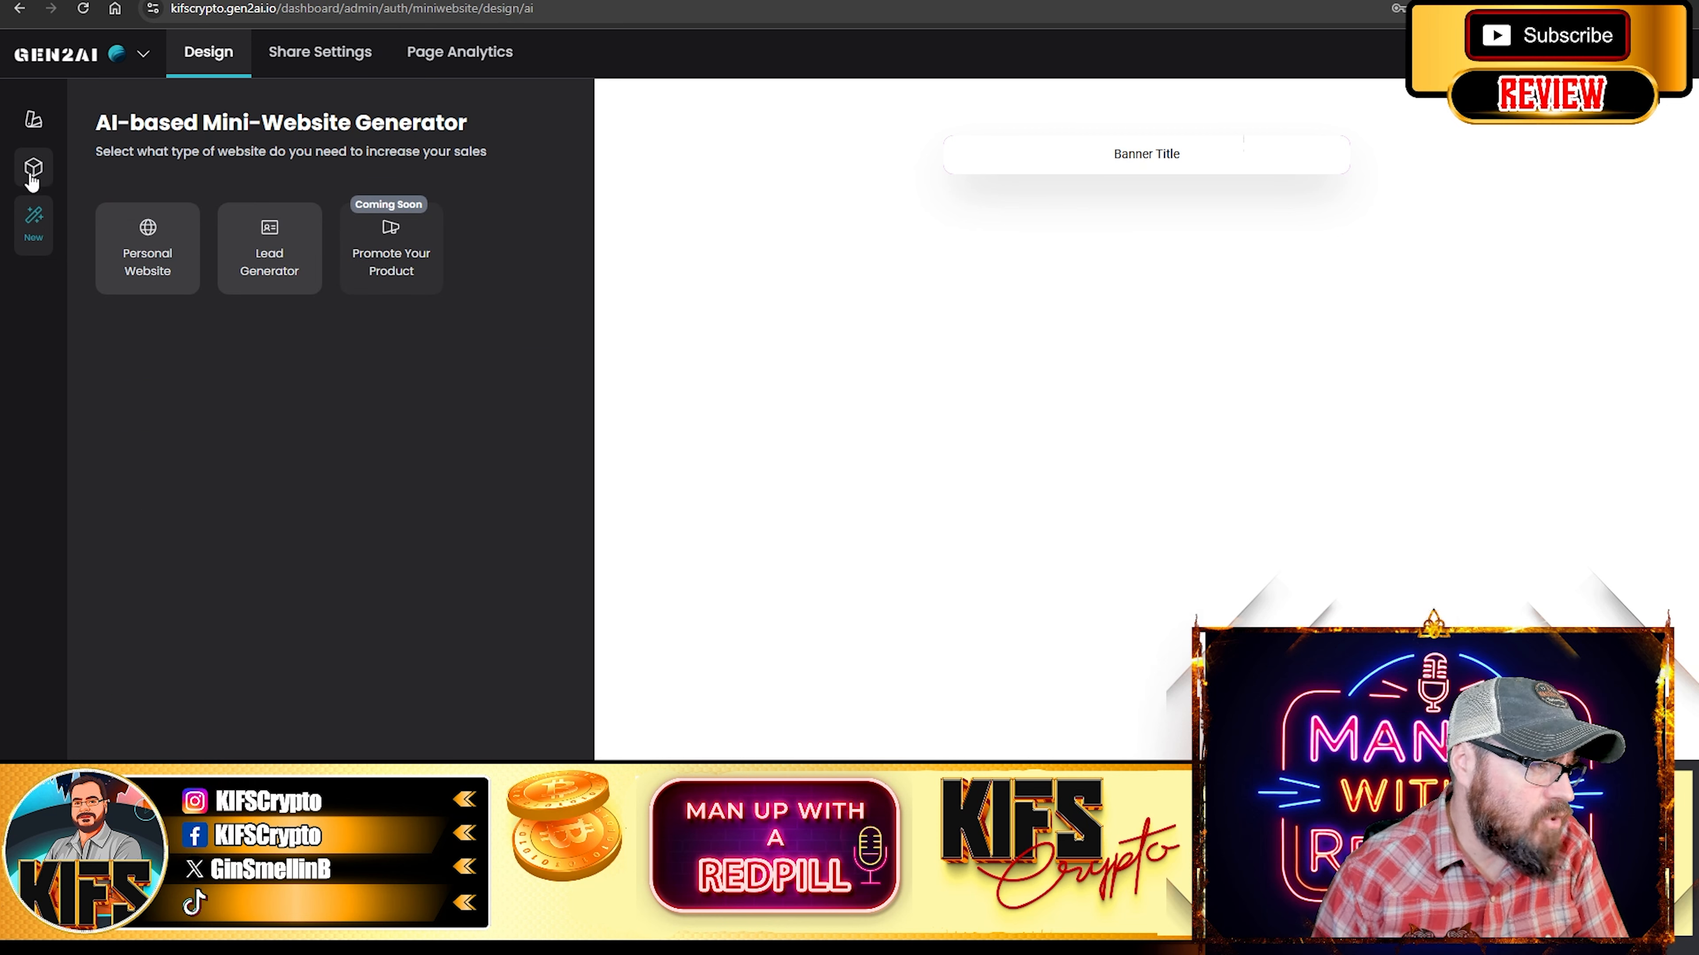
click(146, 247)
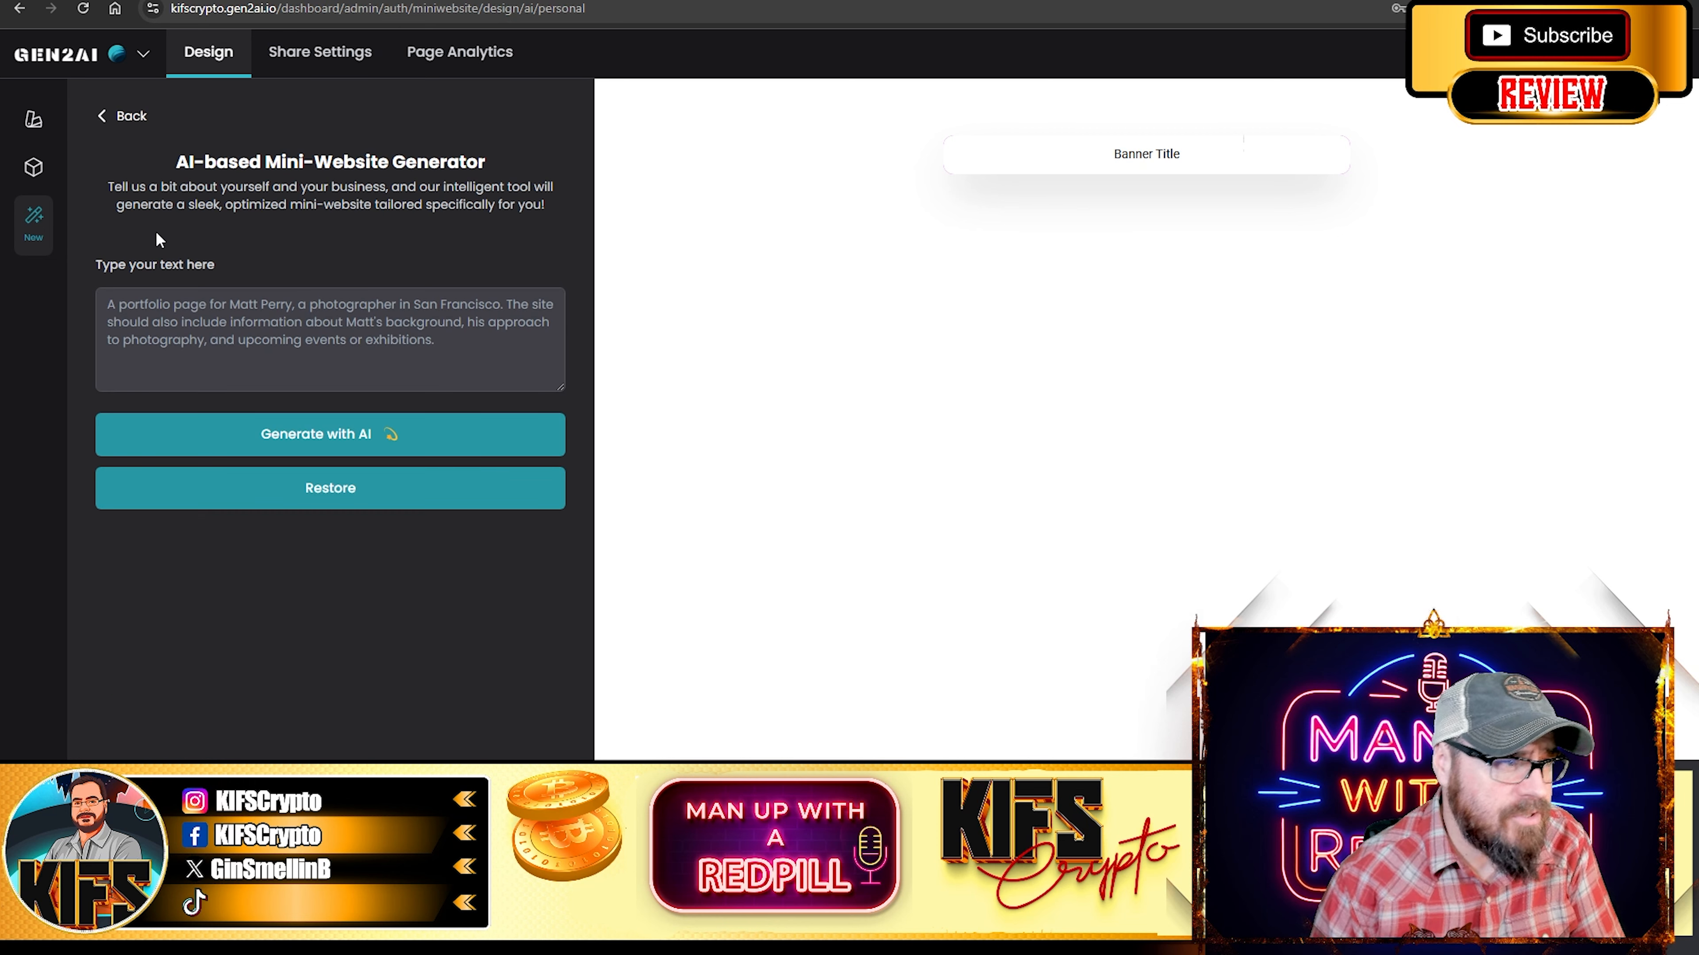
mouse_move(420, 154)
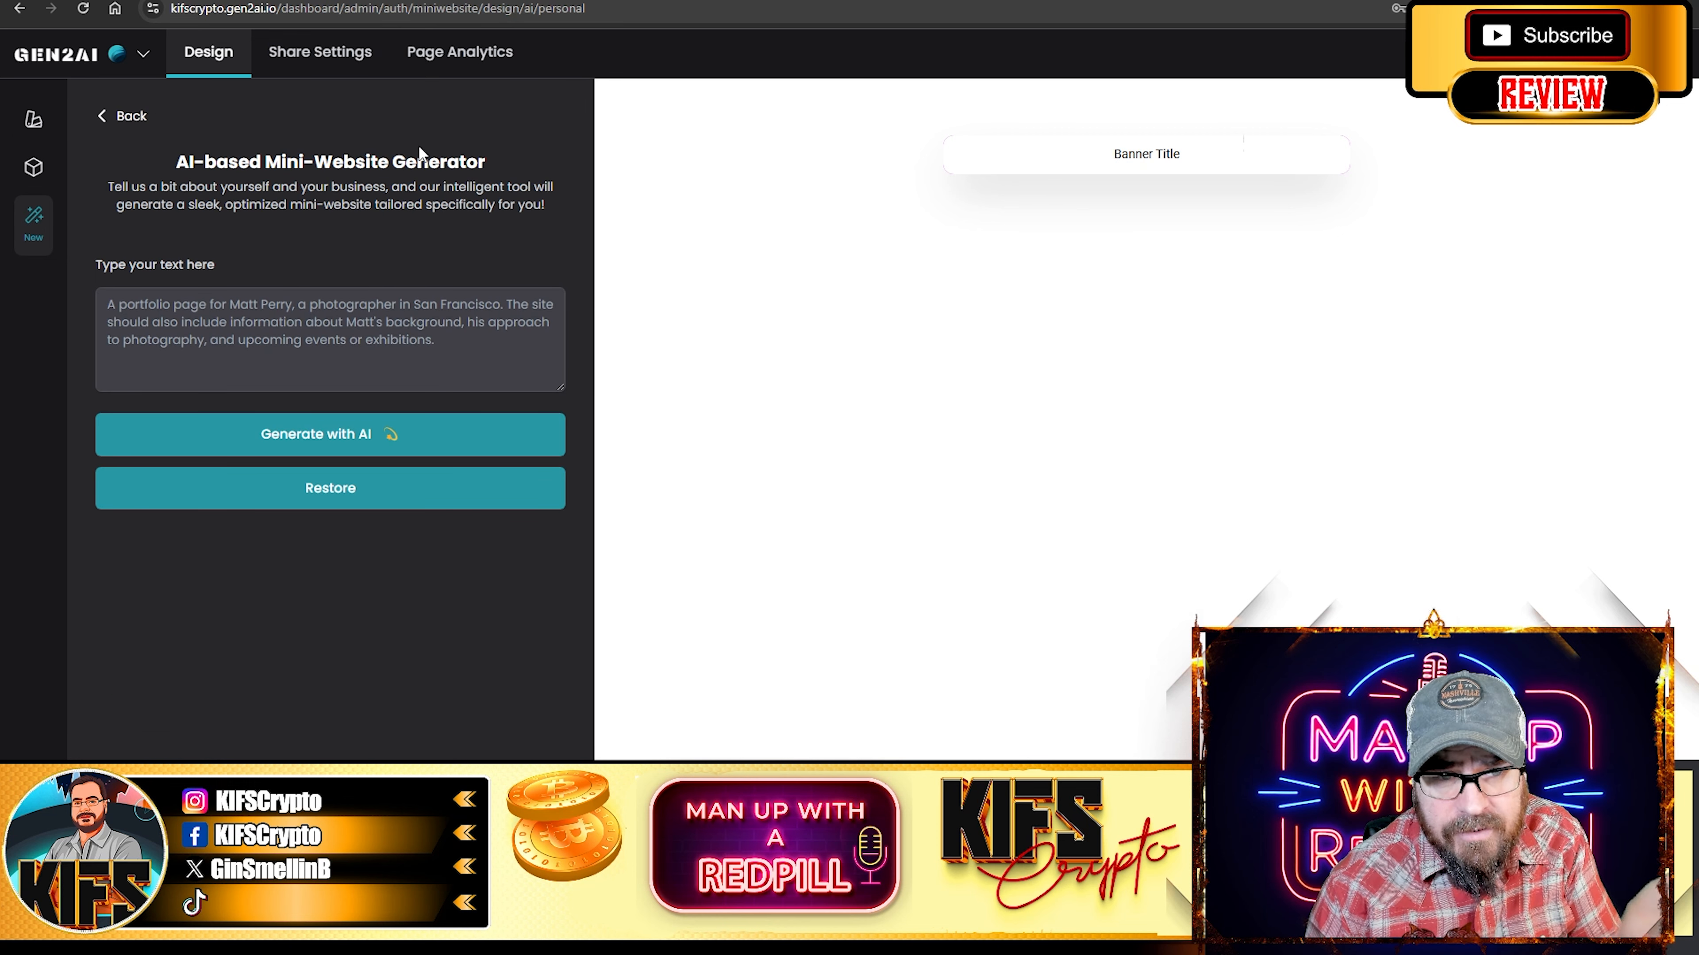
mouse_move(705, 467)
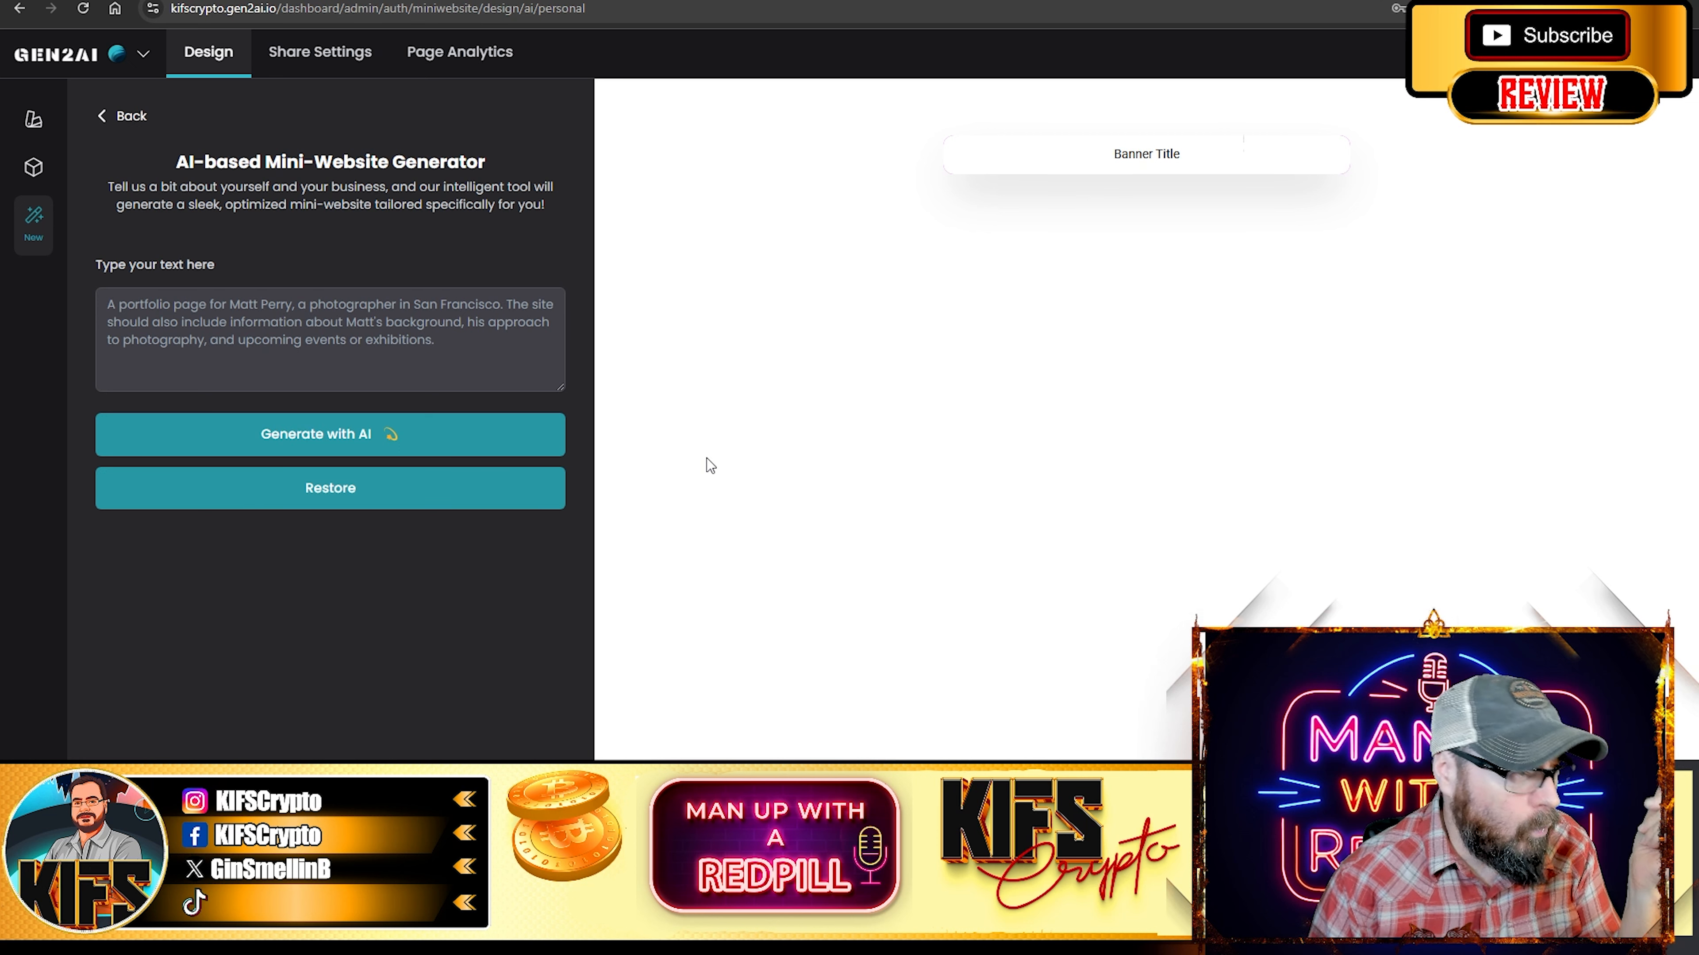
mouse_move(1422, 184)
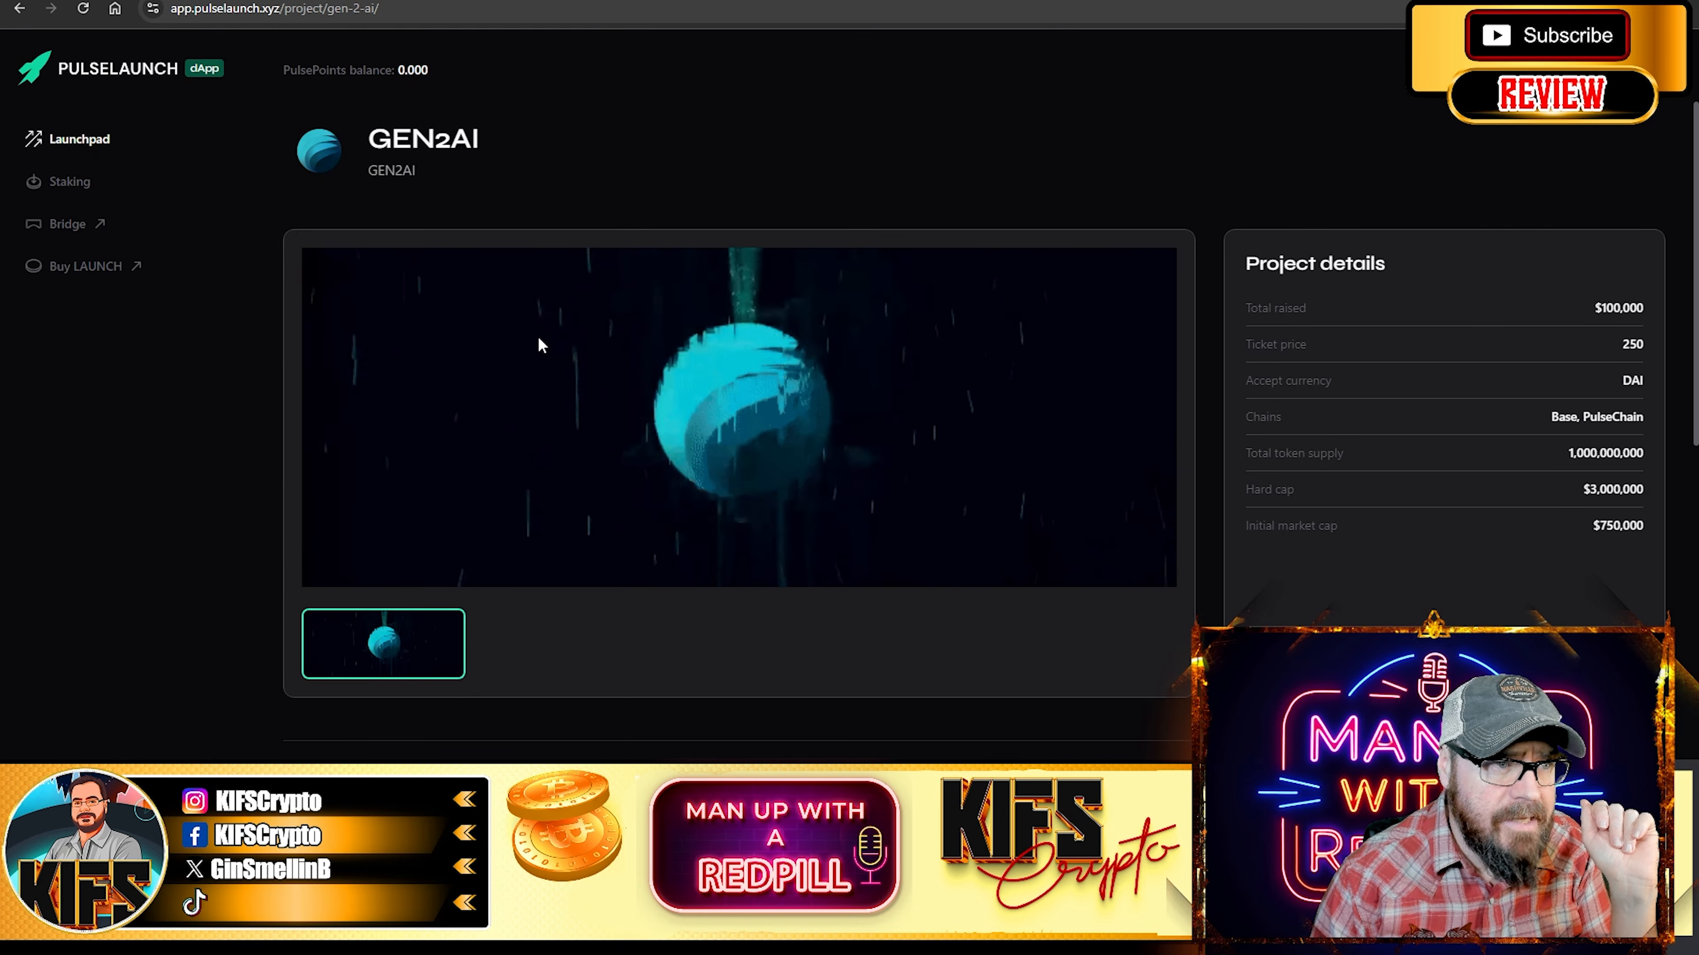
mouse_move(1311, 446)
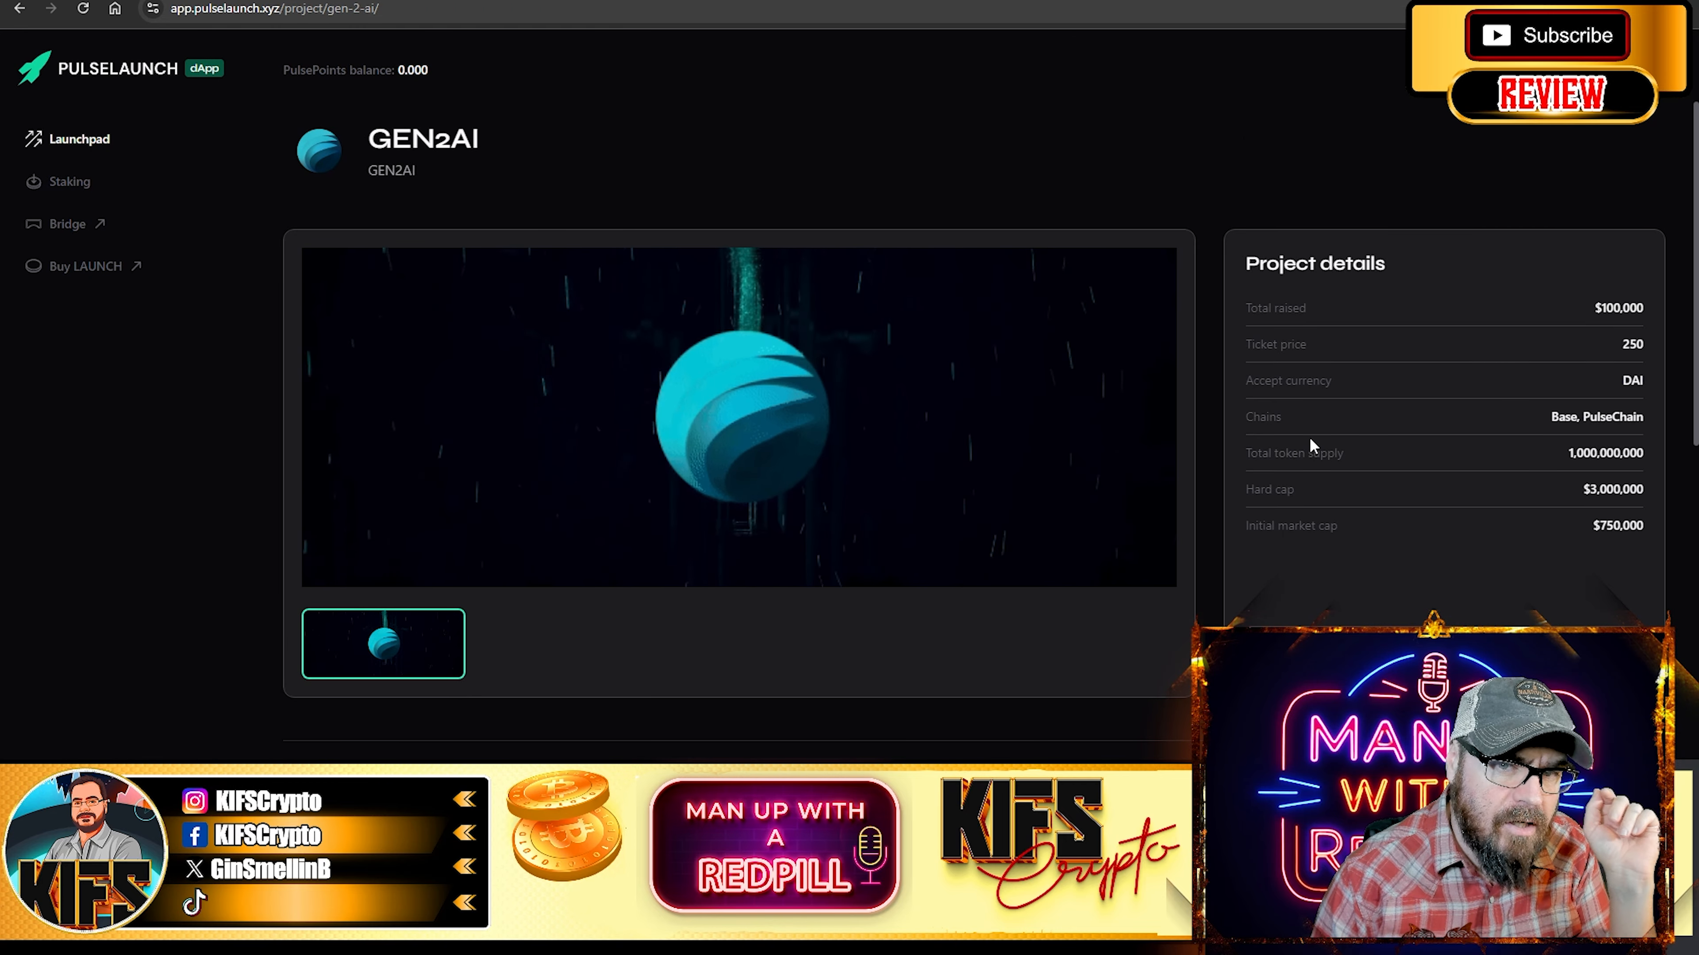
Scroll the GEN2AI IDO page through project details, key metrics, token distribution and business plan summary
scroll(up, 3)
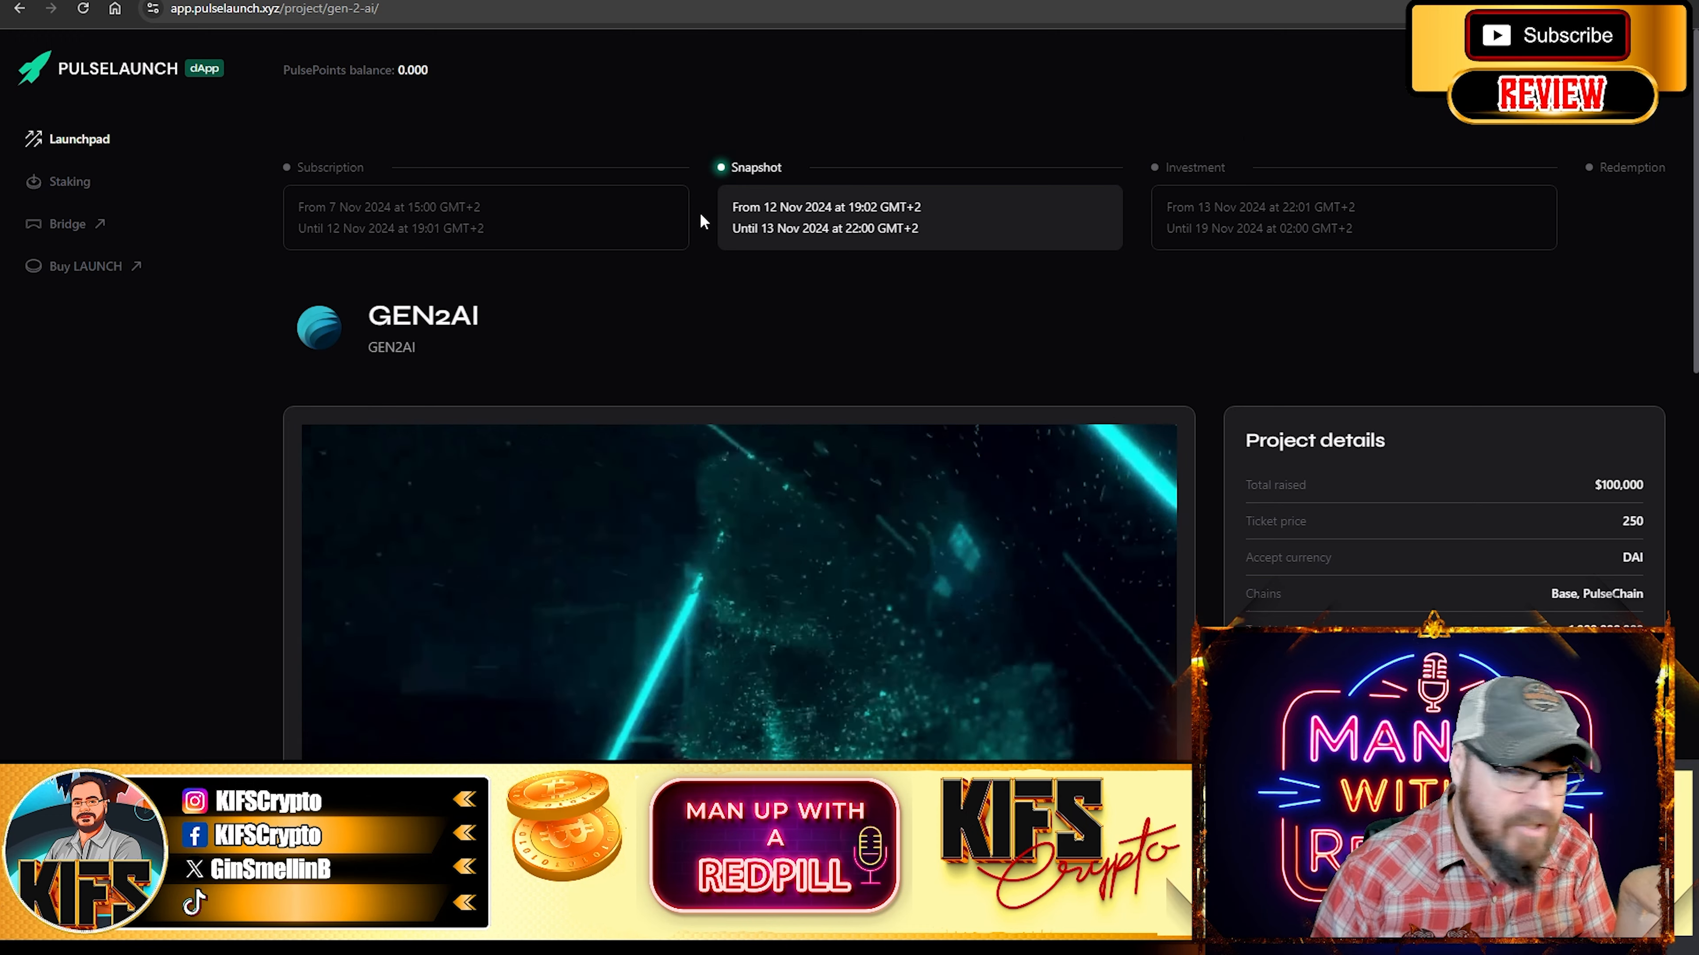
mouse_move(1138, 231)
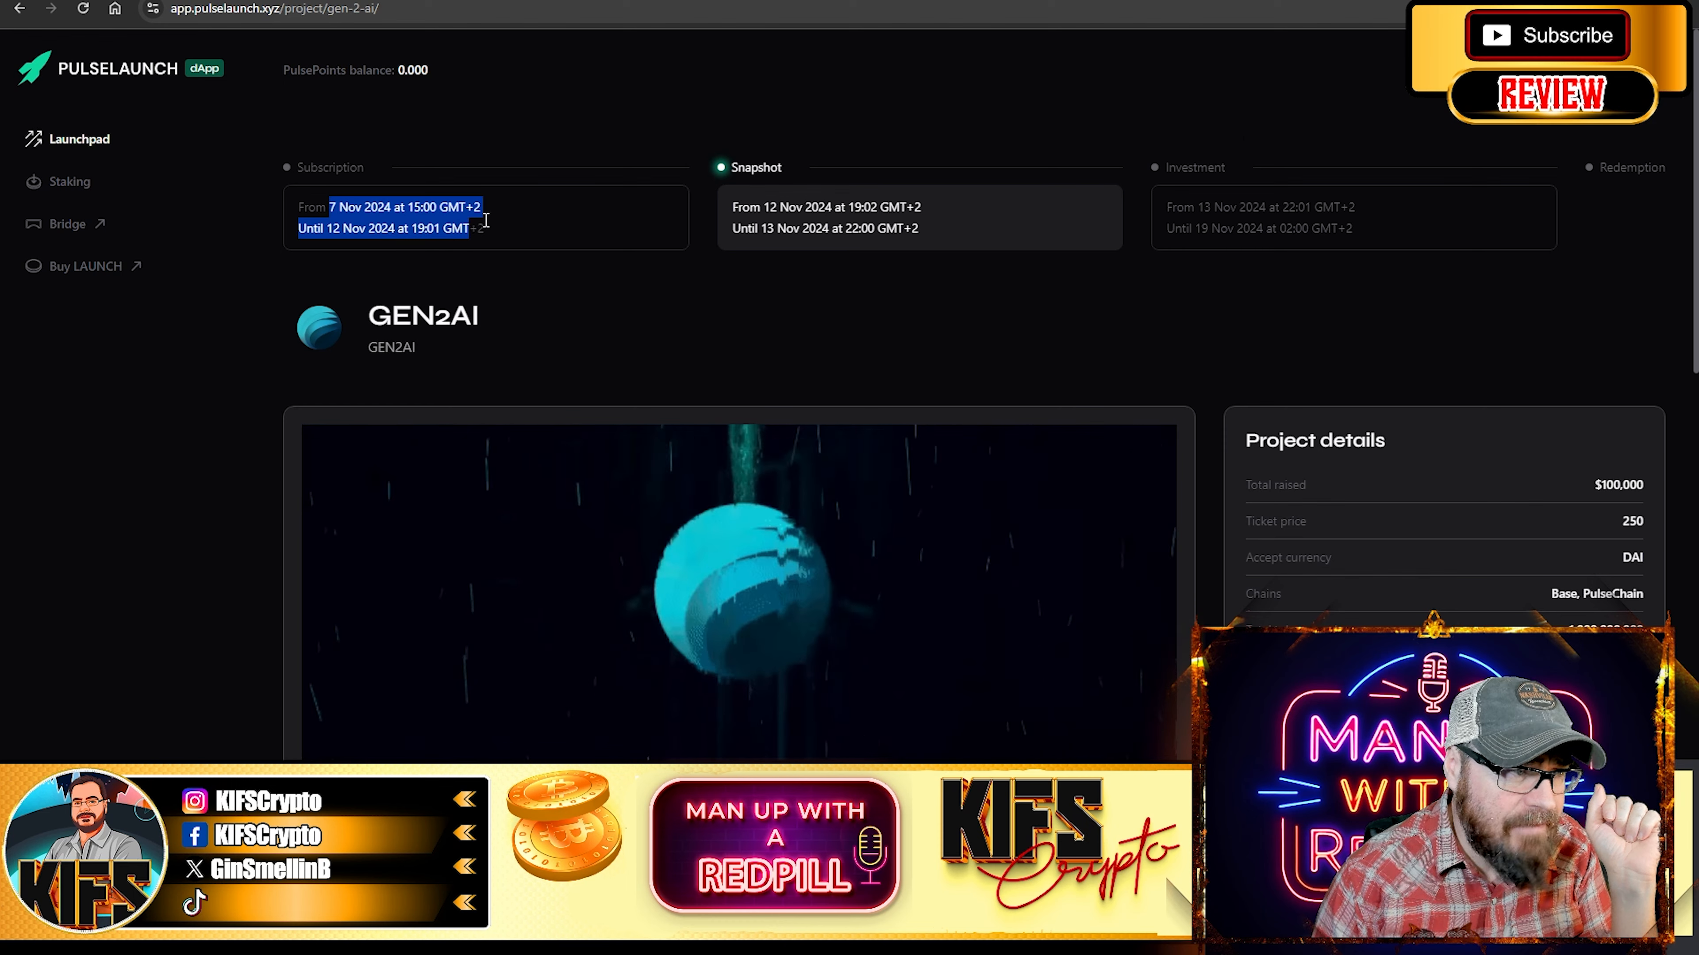
scroll(down, 3)
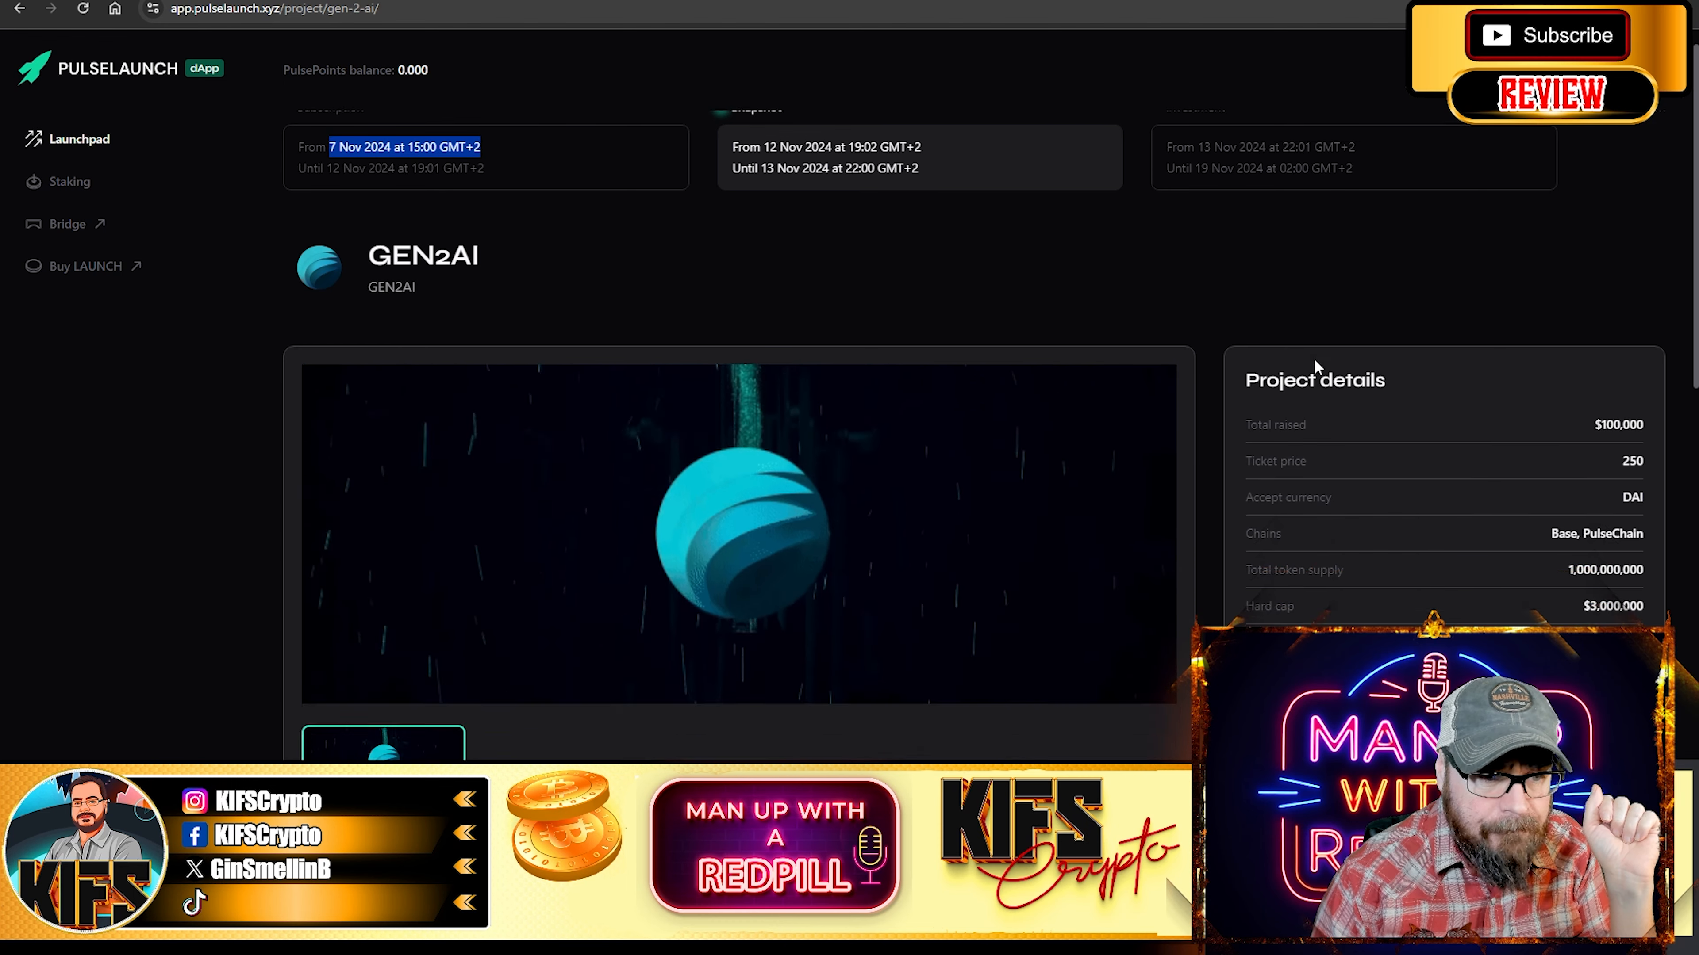
scroll(down, 3)
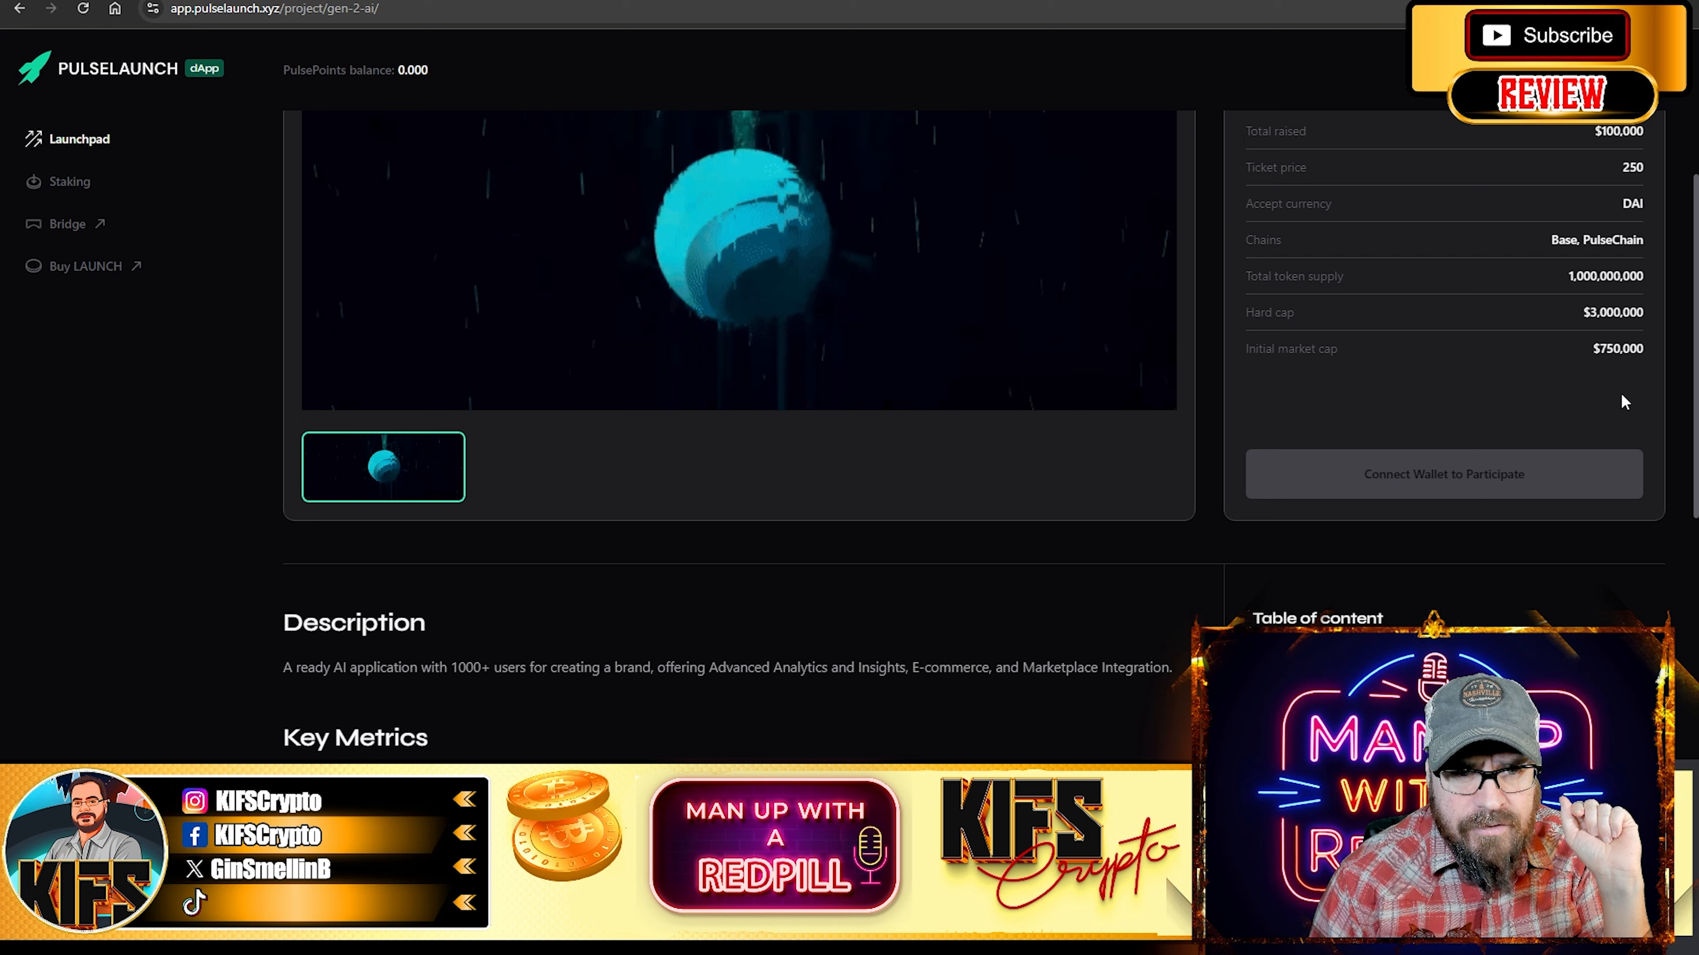
scroll(down, 3)
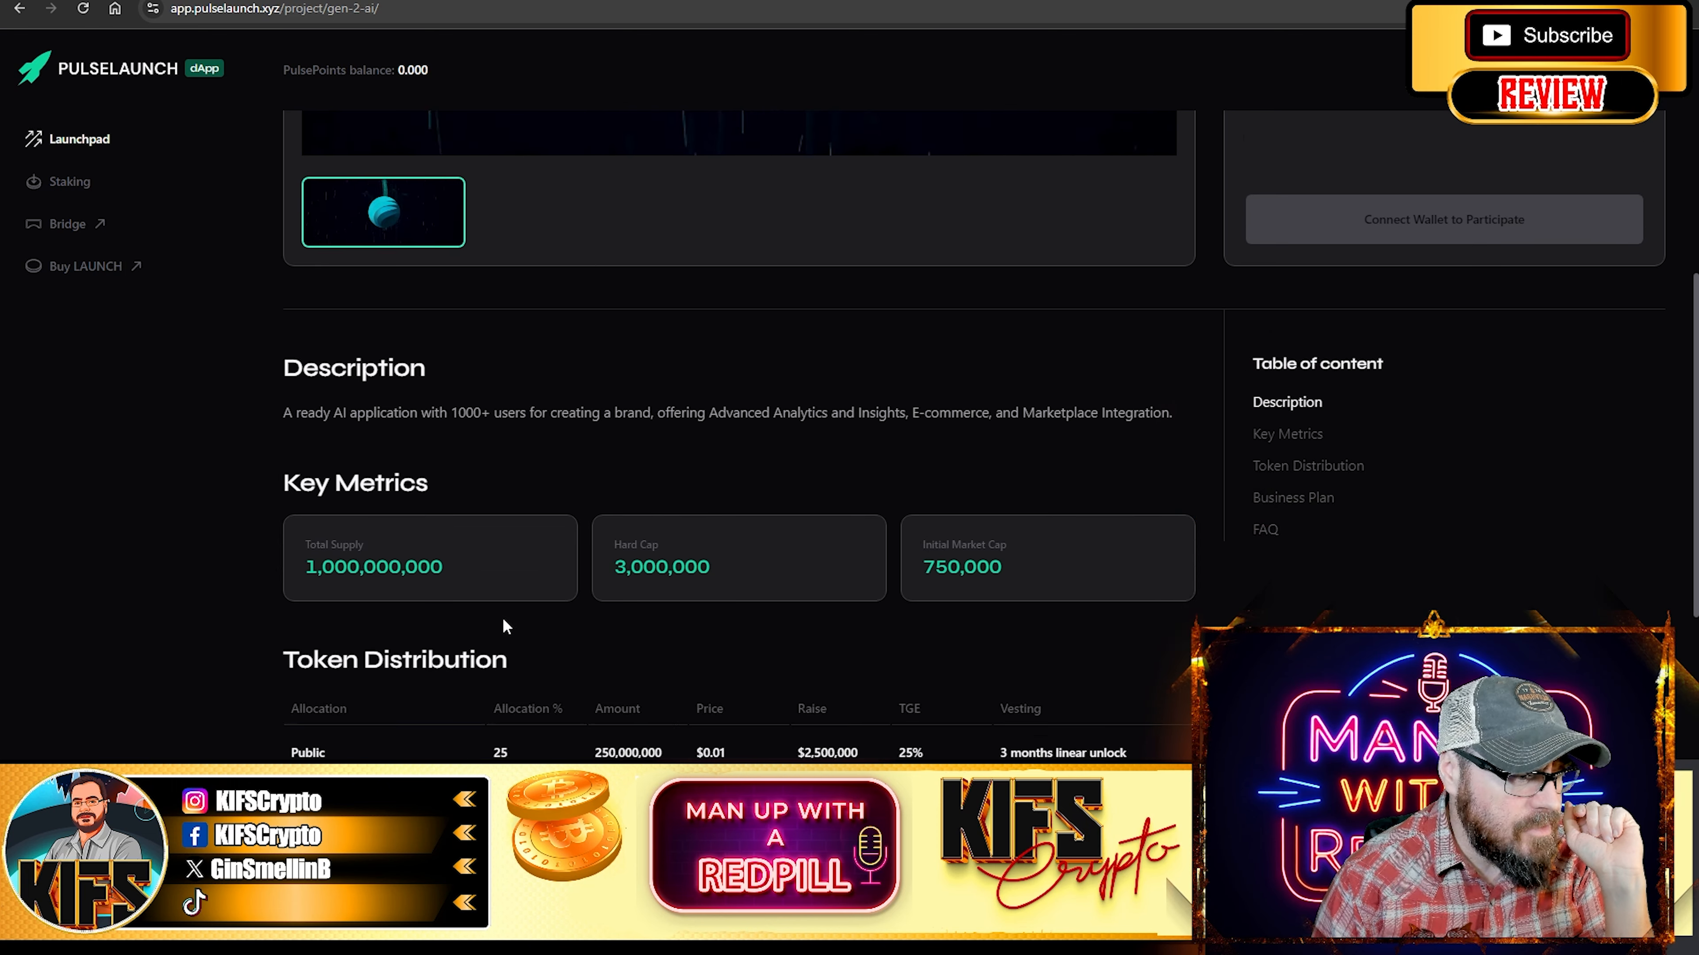
scroll(down, 3)
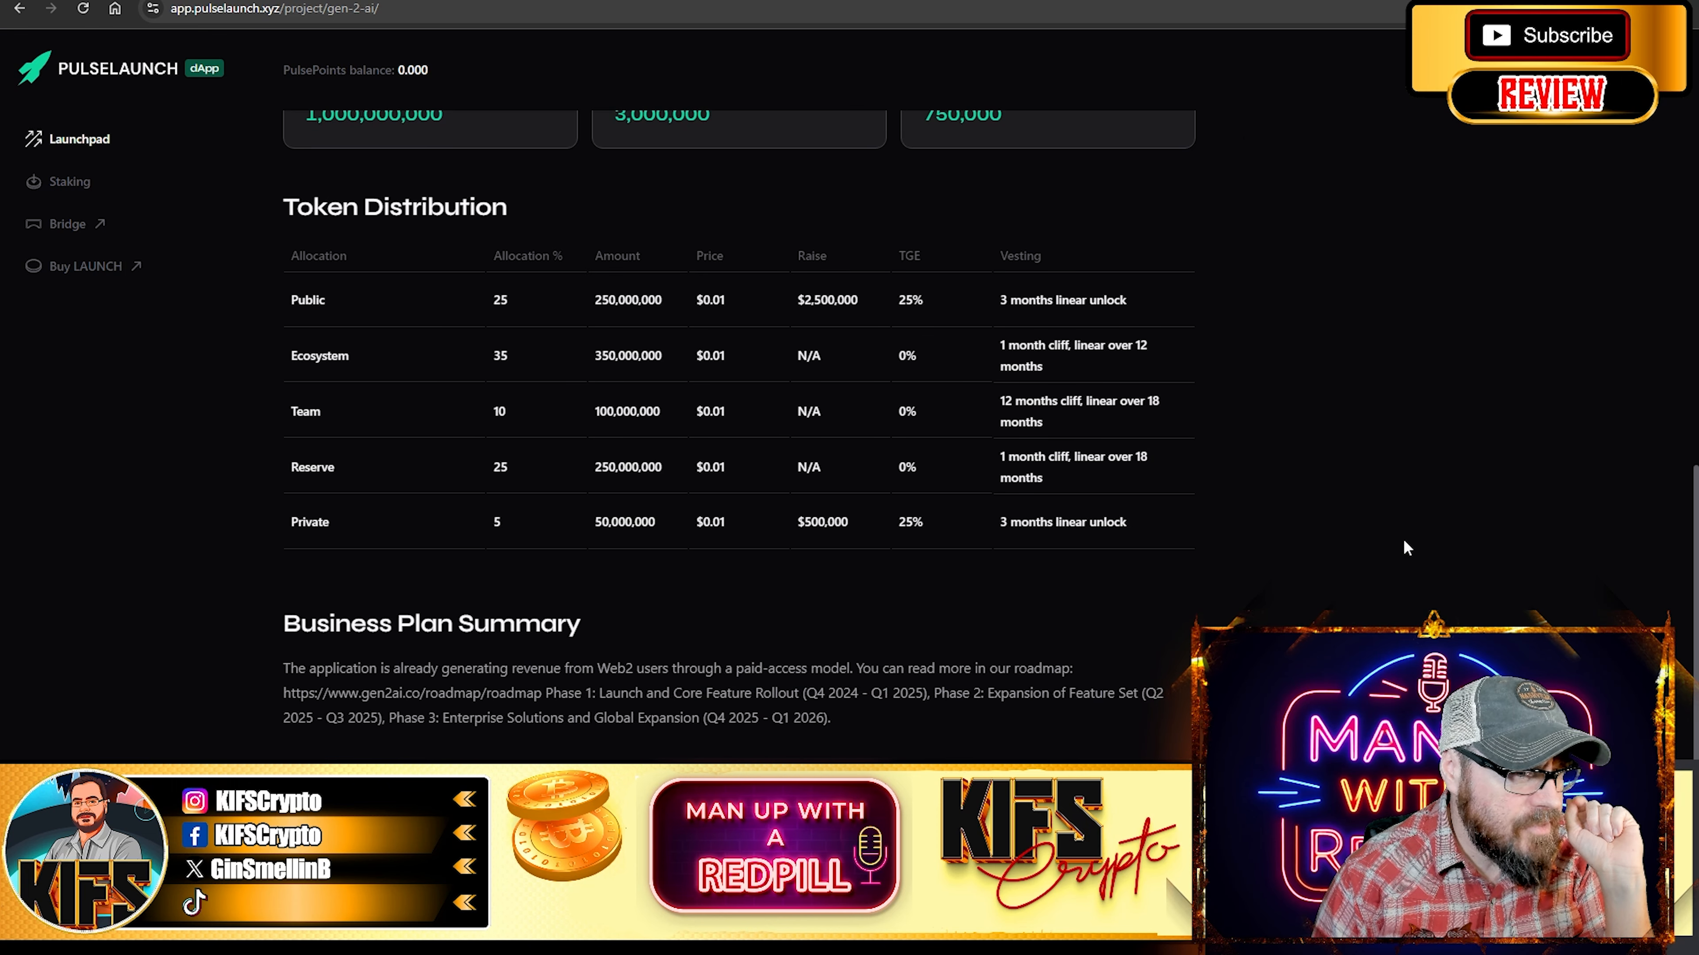
mouse_move(1324, 318)
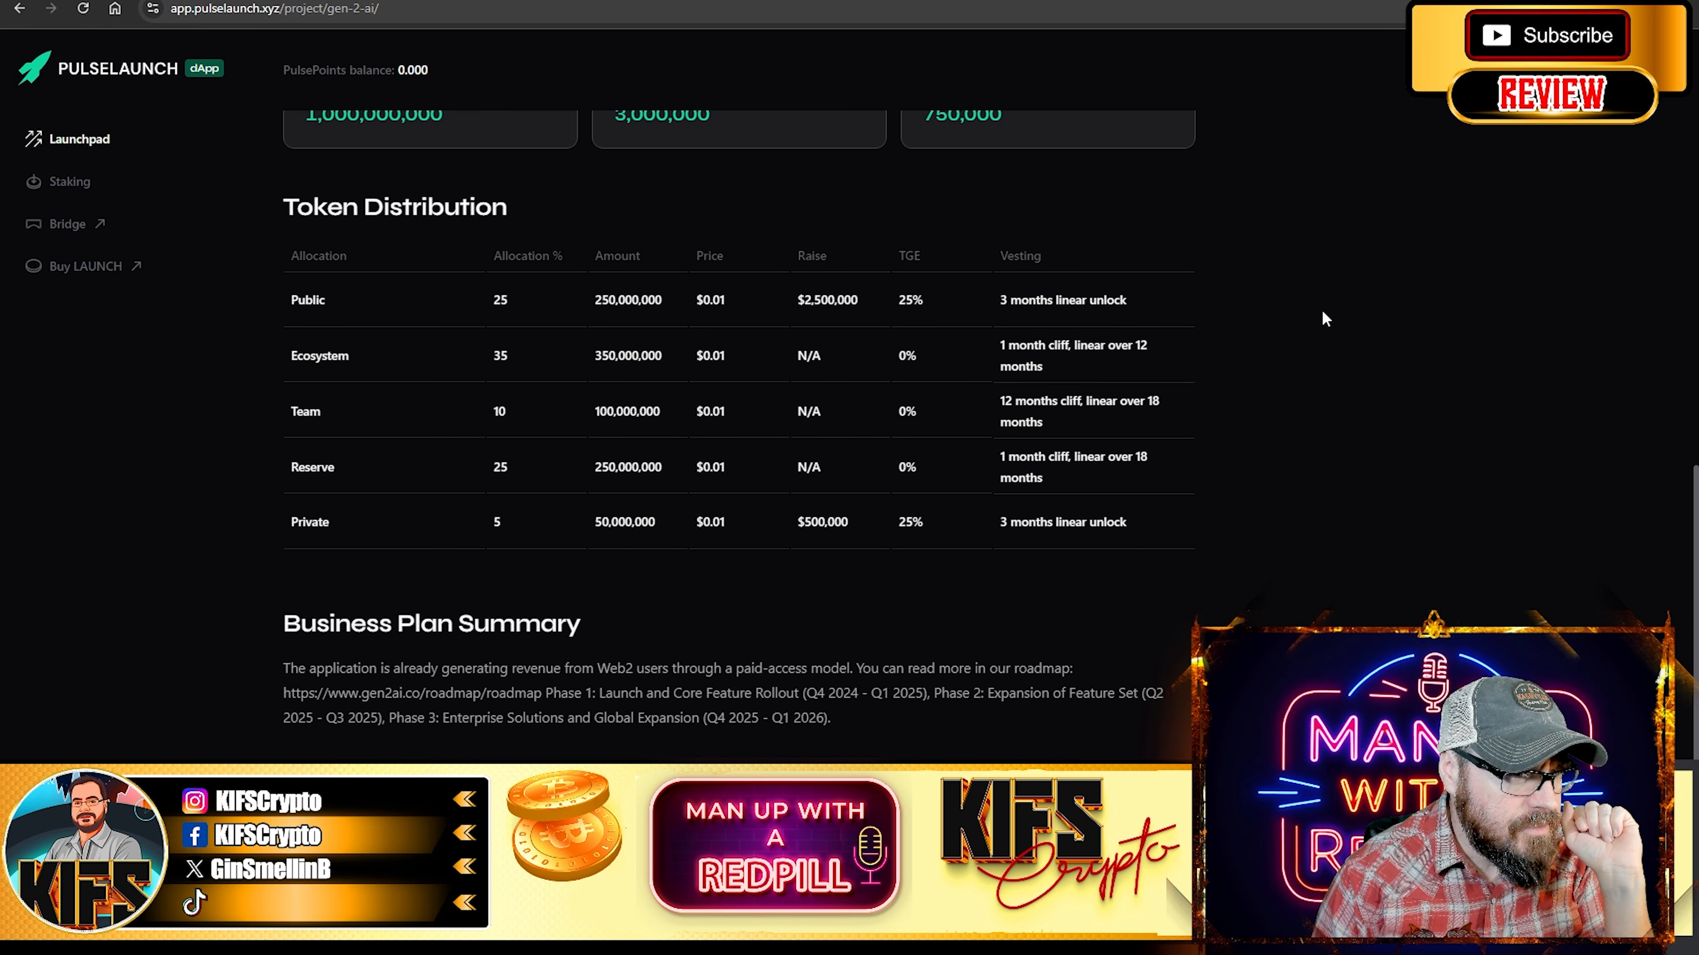
mouse_move(1200, 340)
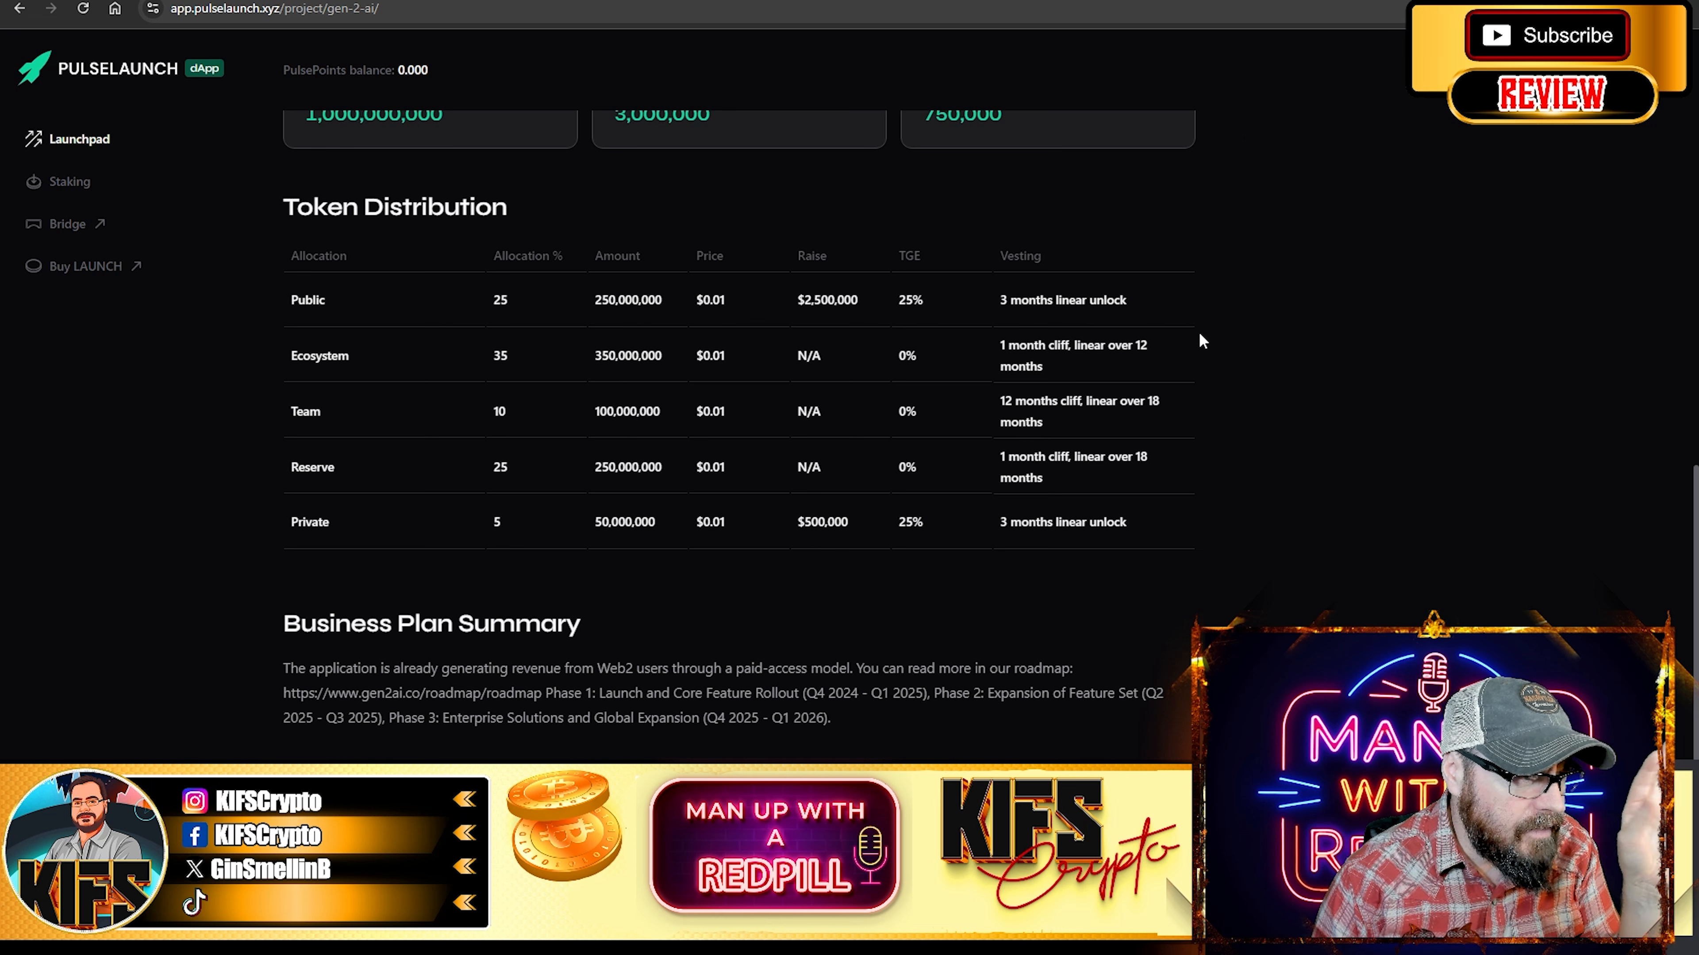
scroll(down, 3)
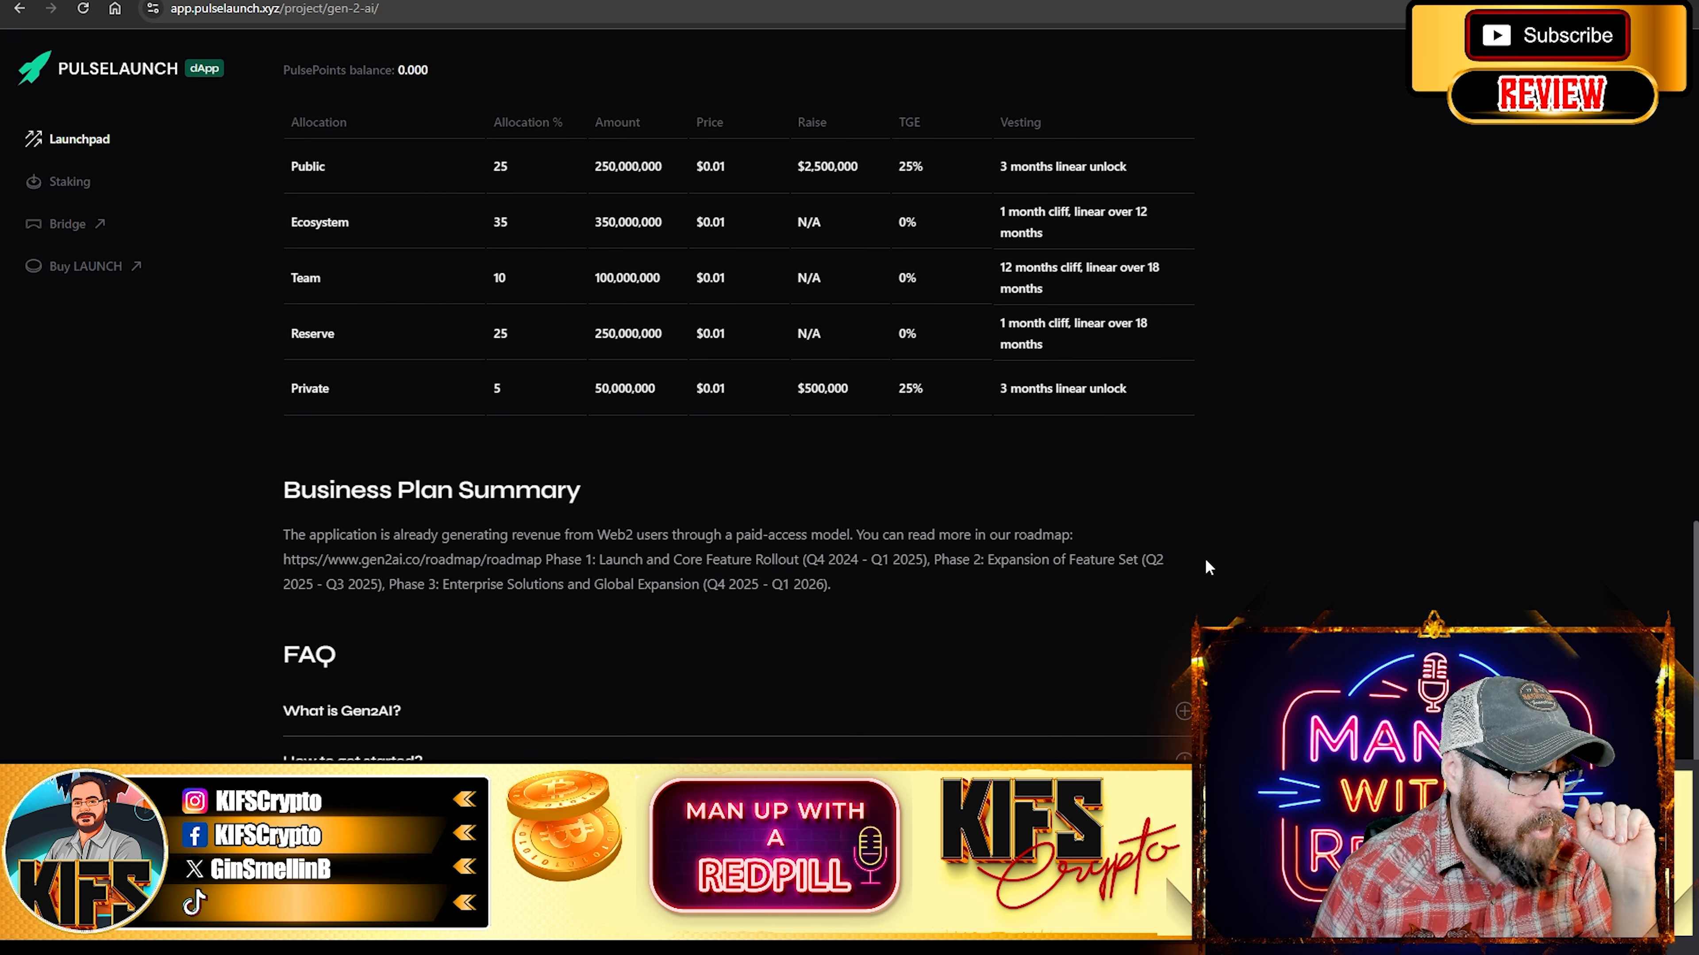
mouse_move(768, 369)
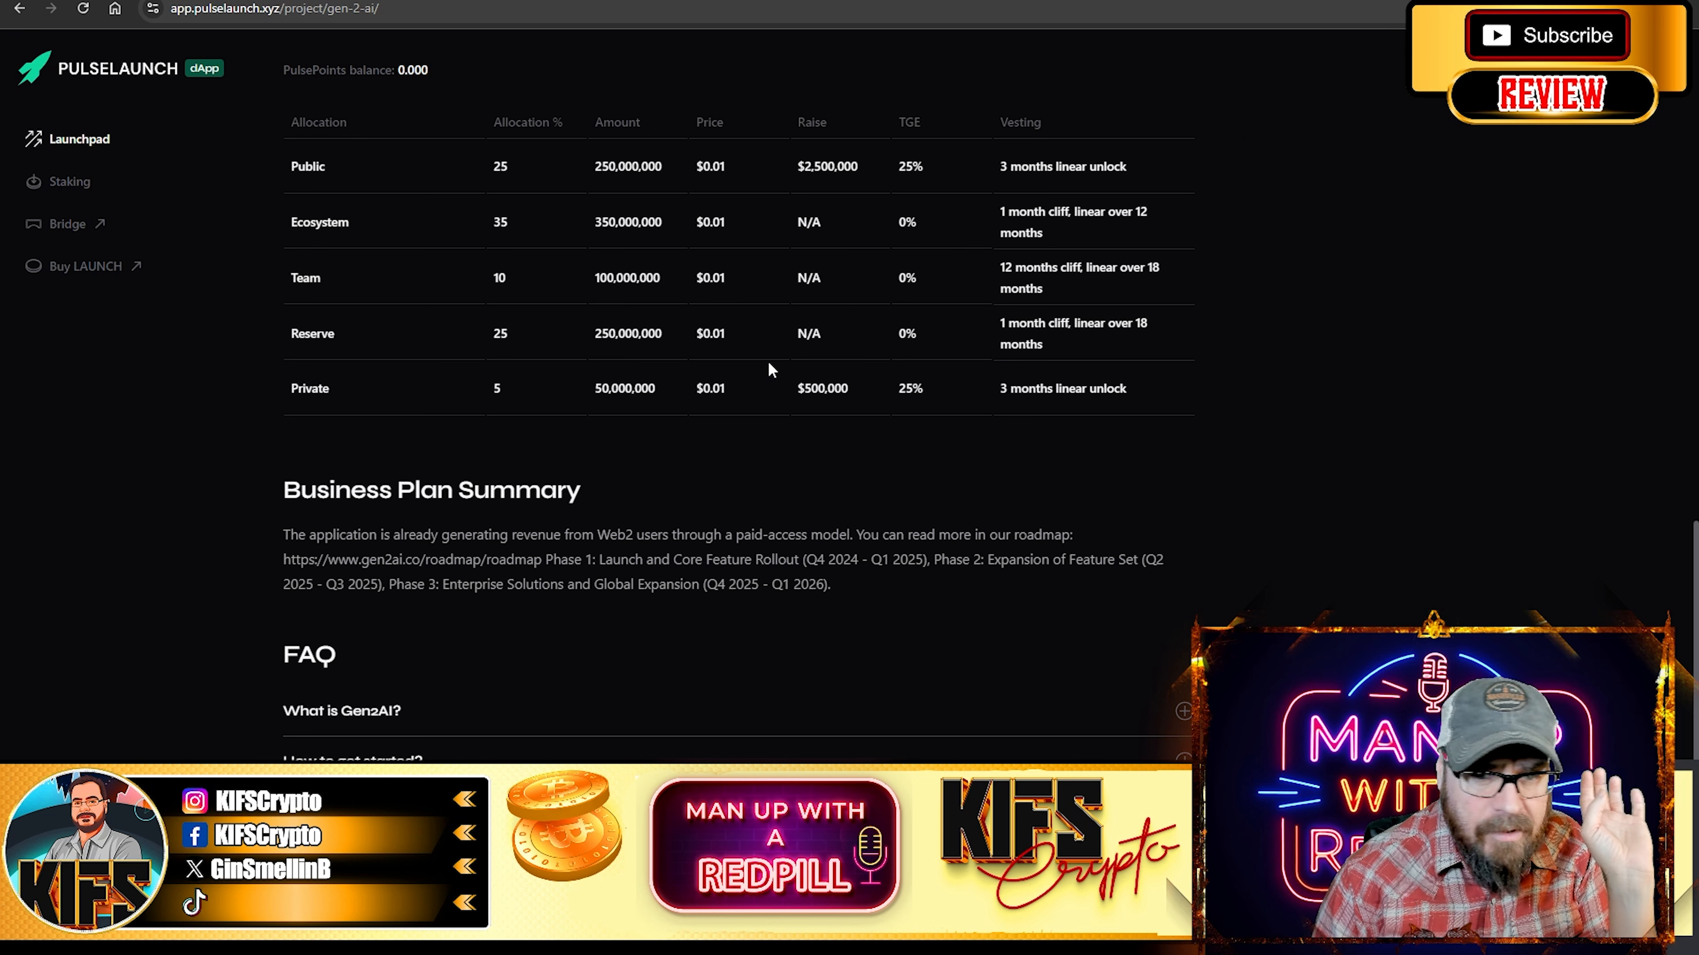
scroll(up, 3)
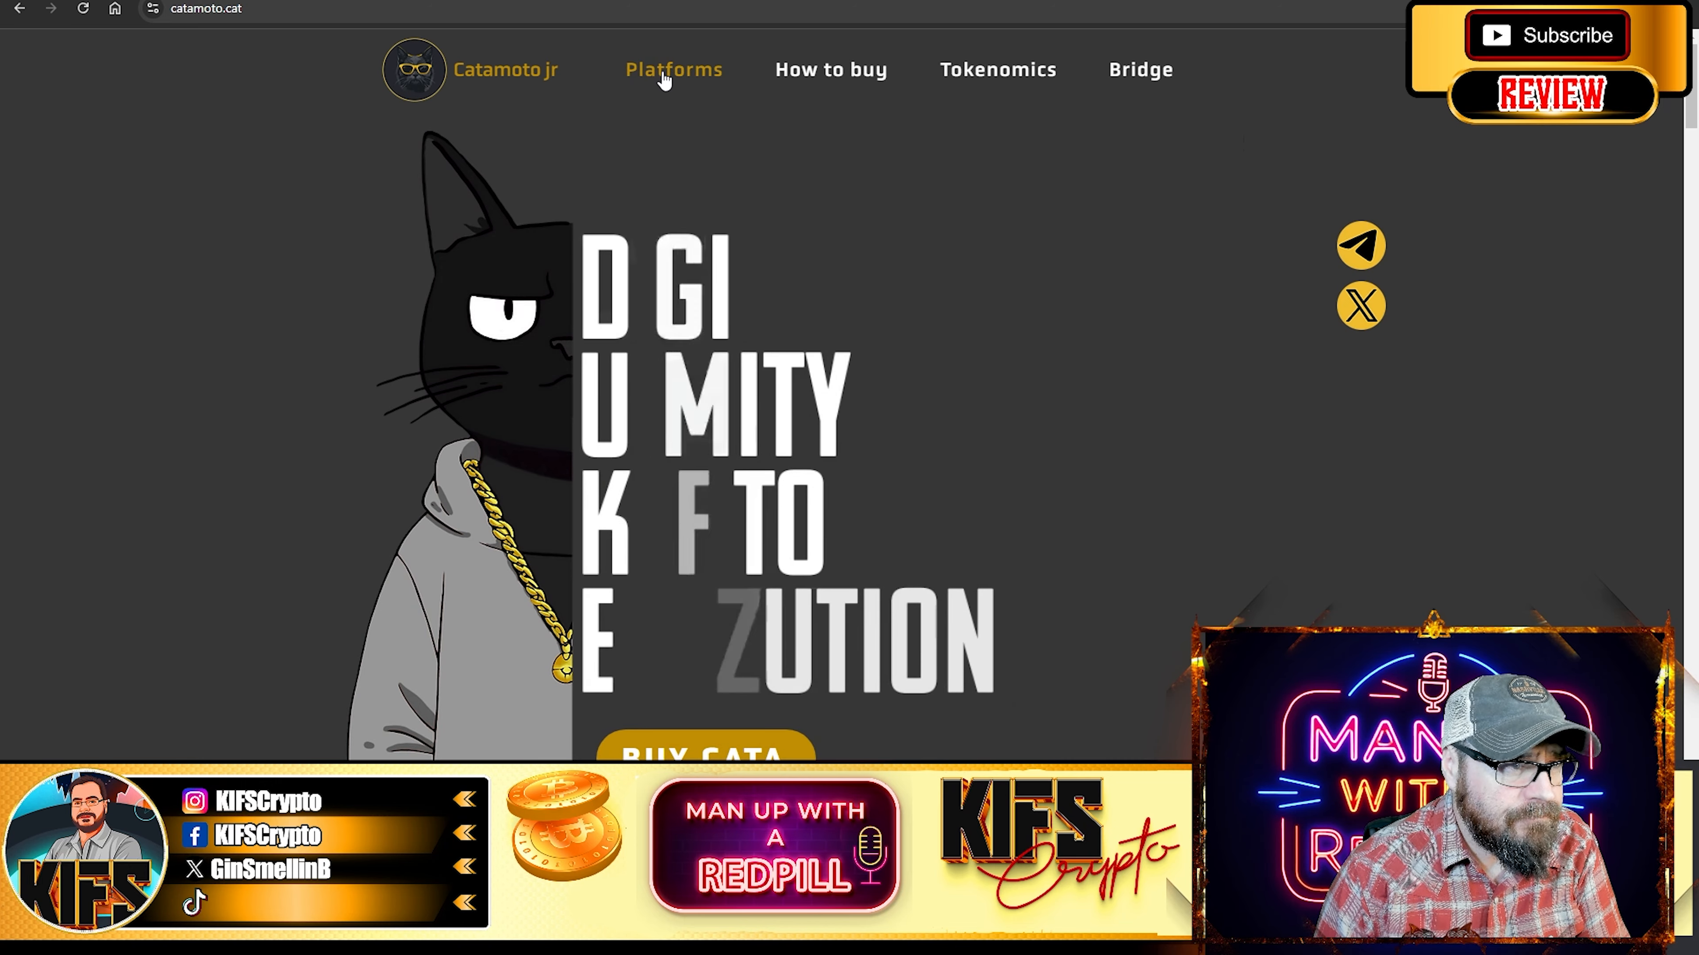
Scroll the Catamoto home page down to its partner launch platforms grid, then head to the announcement
scroll(down, 3)
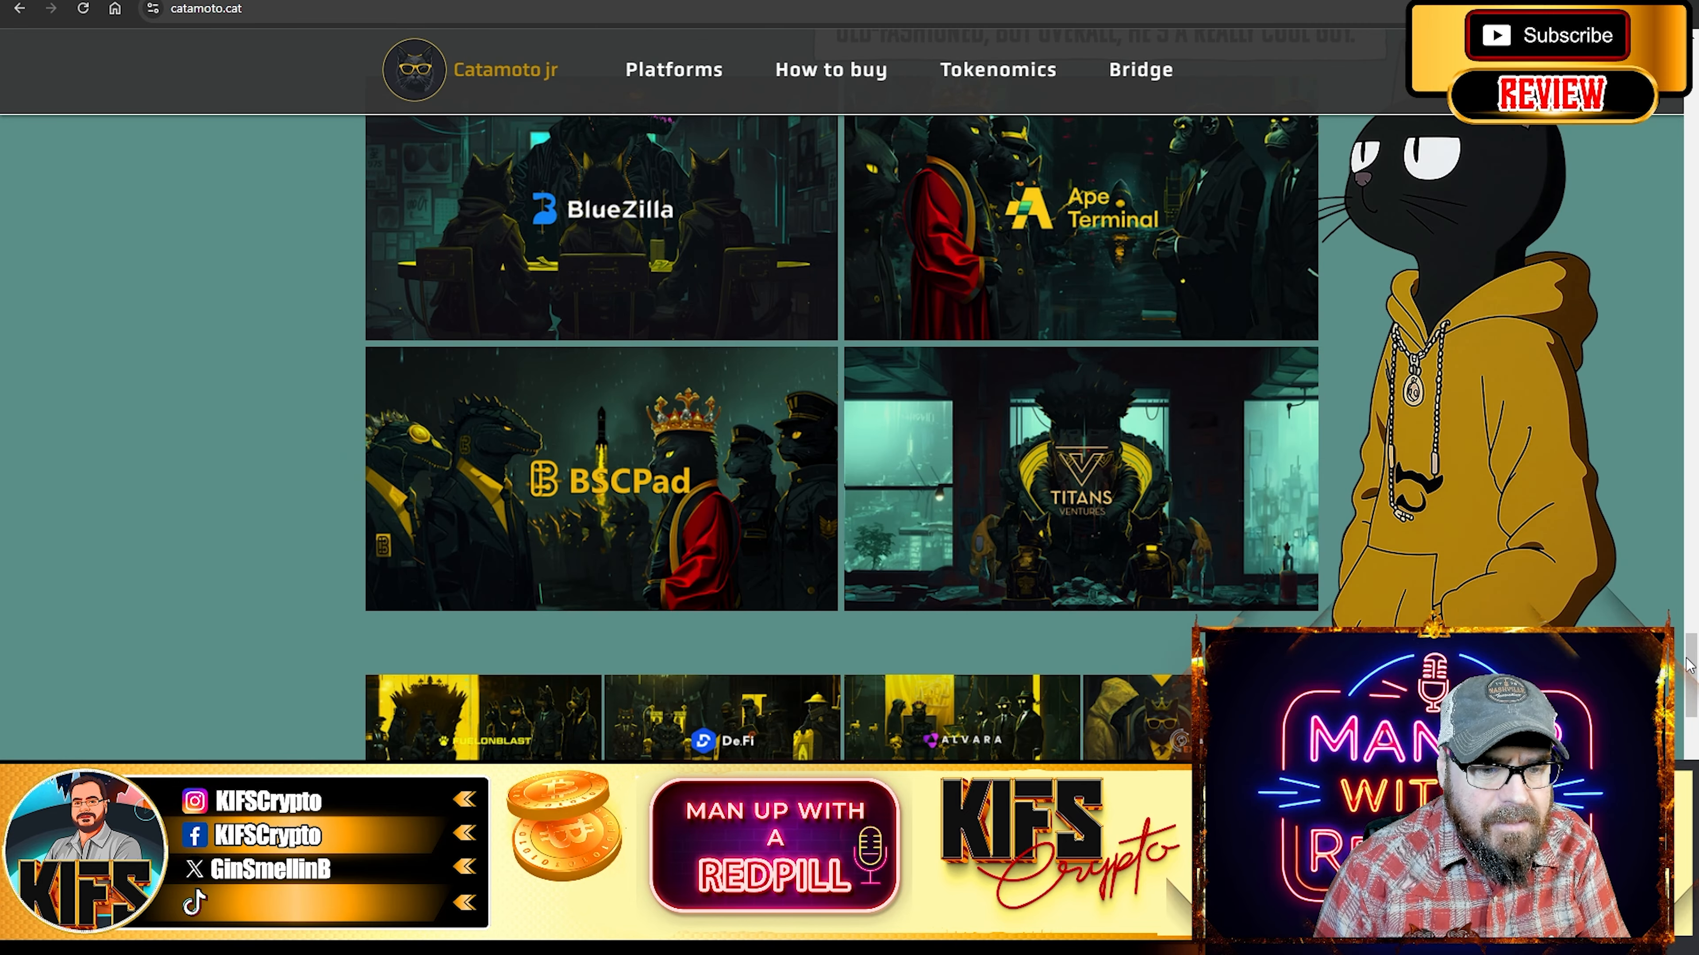
scroll(down, 3)
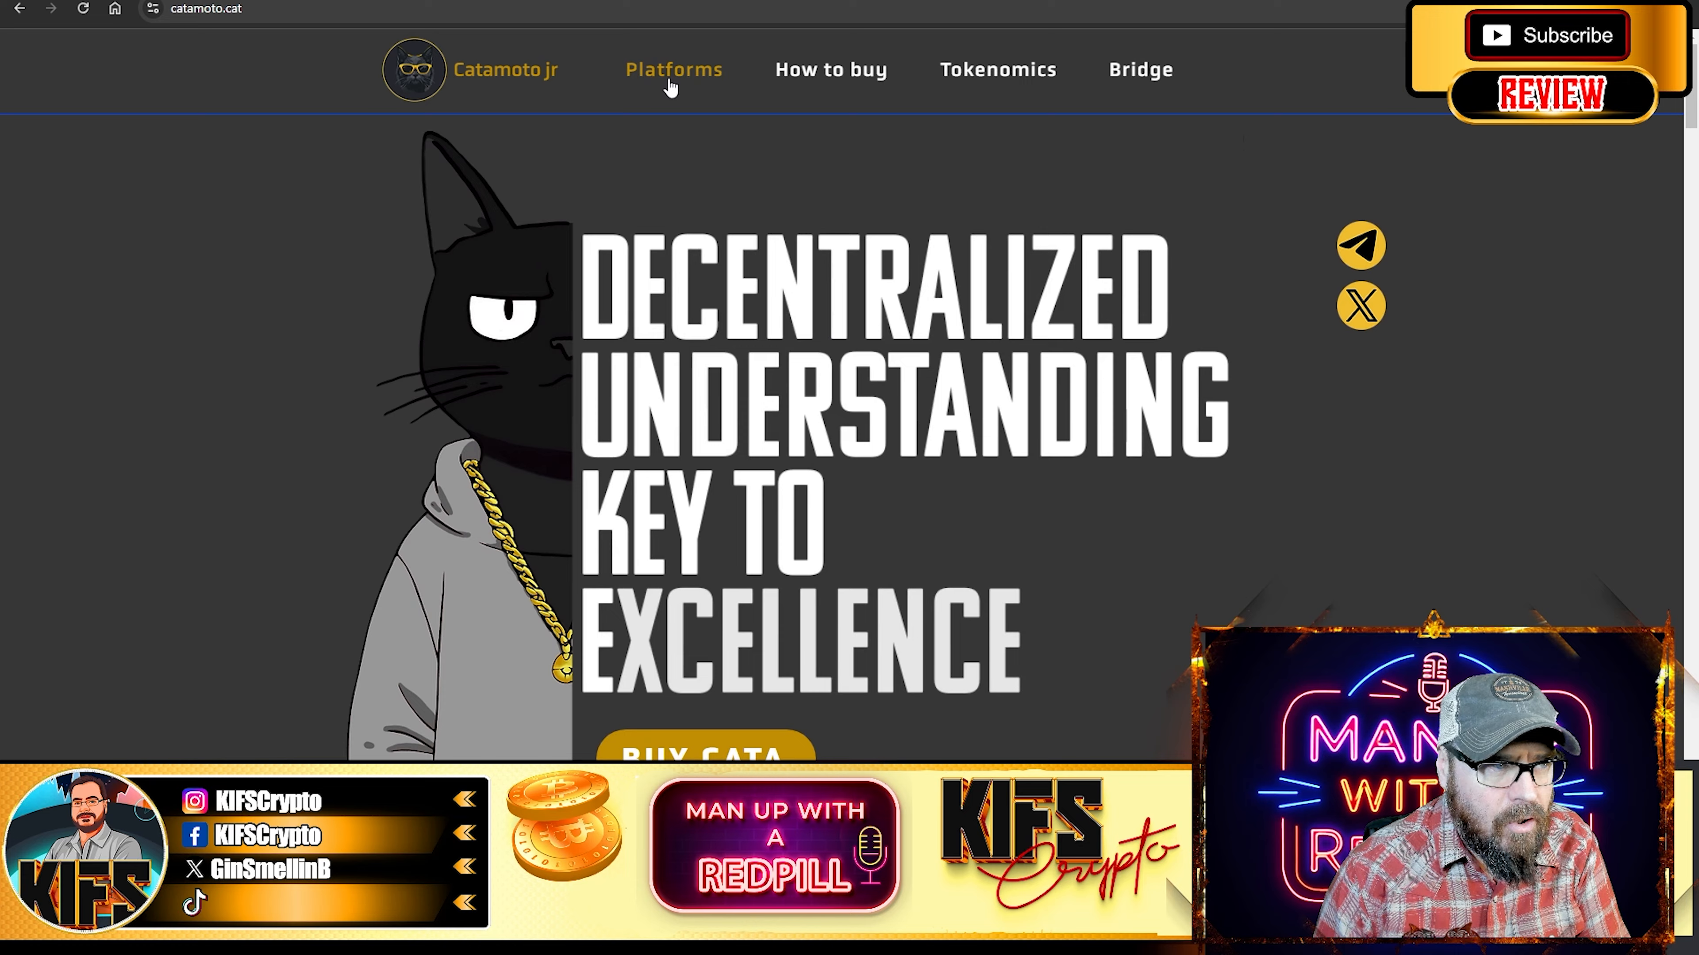
click(671, 69)
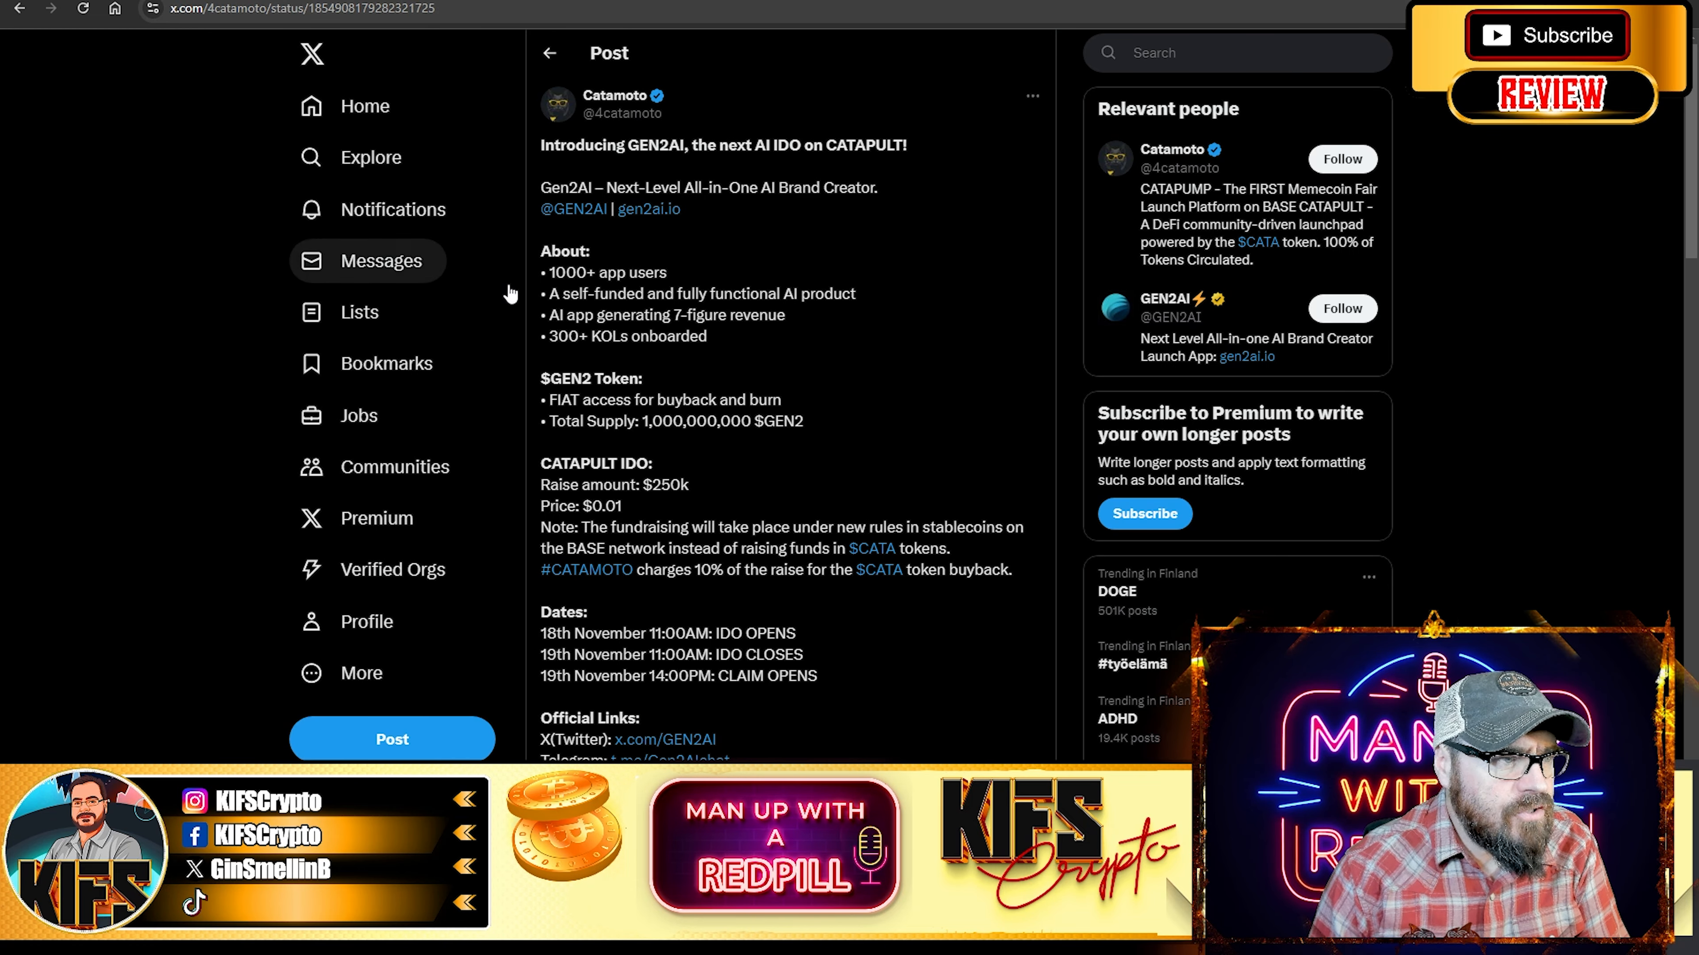
mouse_move(454, 301)
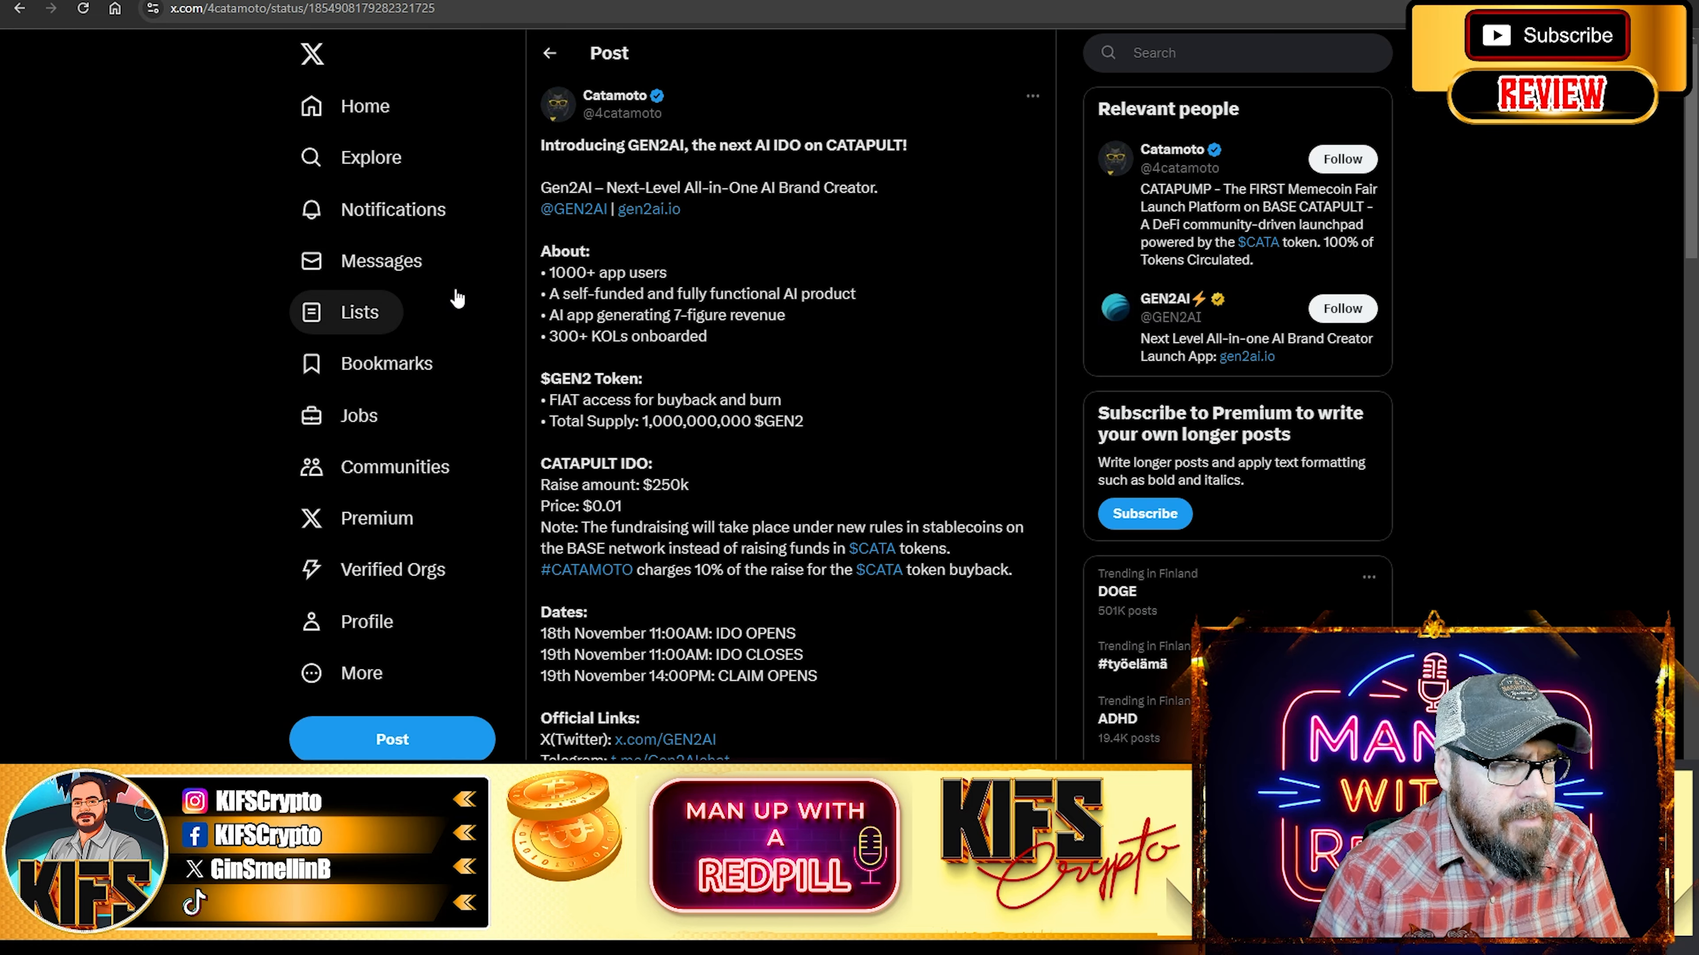
Scroll Catamoto's GEN2AI IDO post and highlight the $0.01 price line
scroll(down, 3)
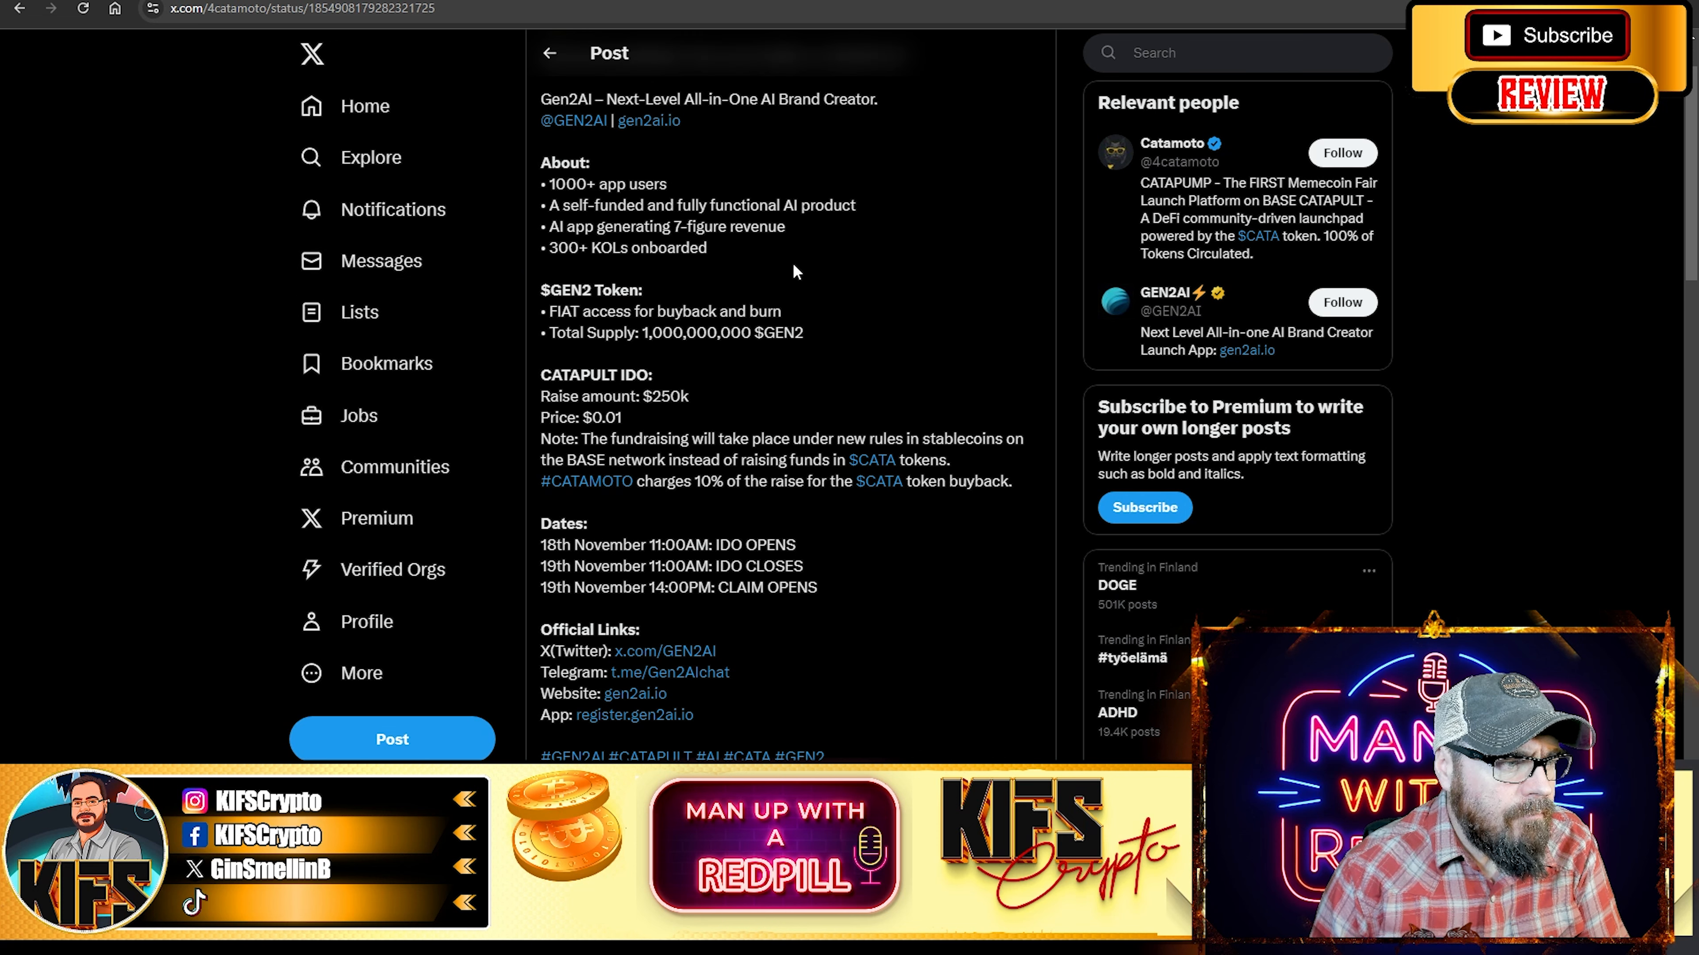
double_click(580, 417)
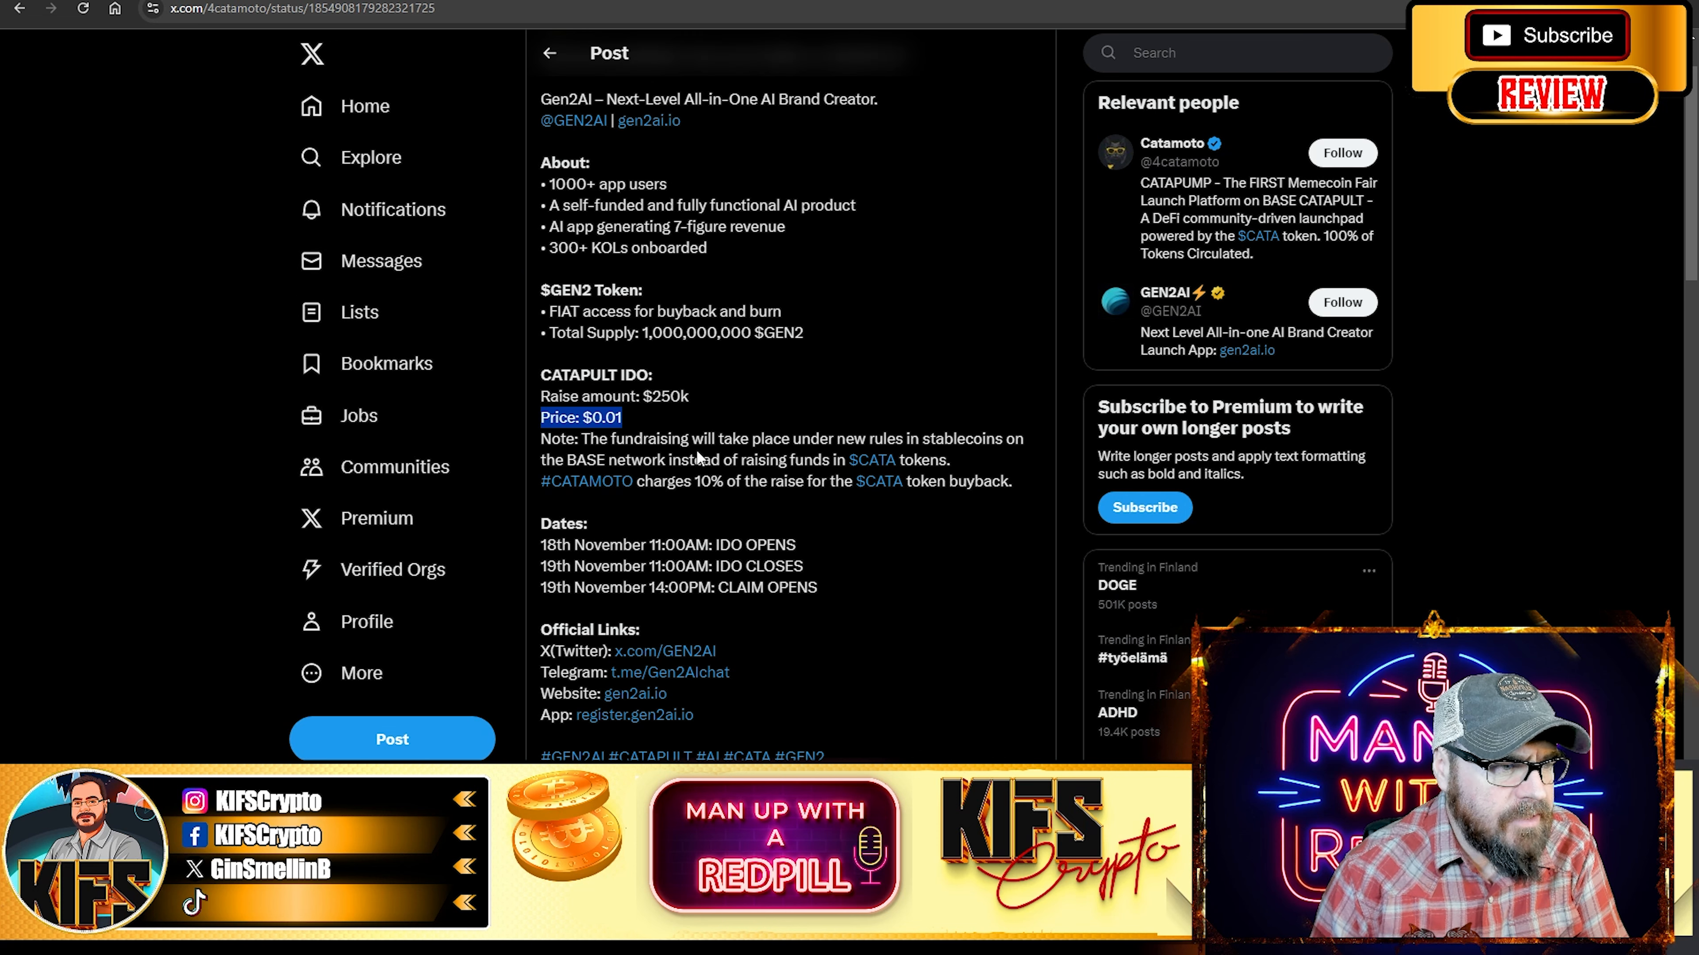
mouse_move(1018, 460)
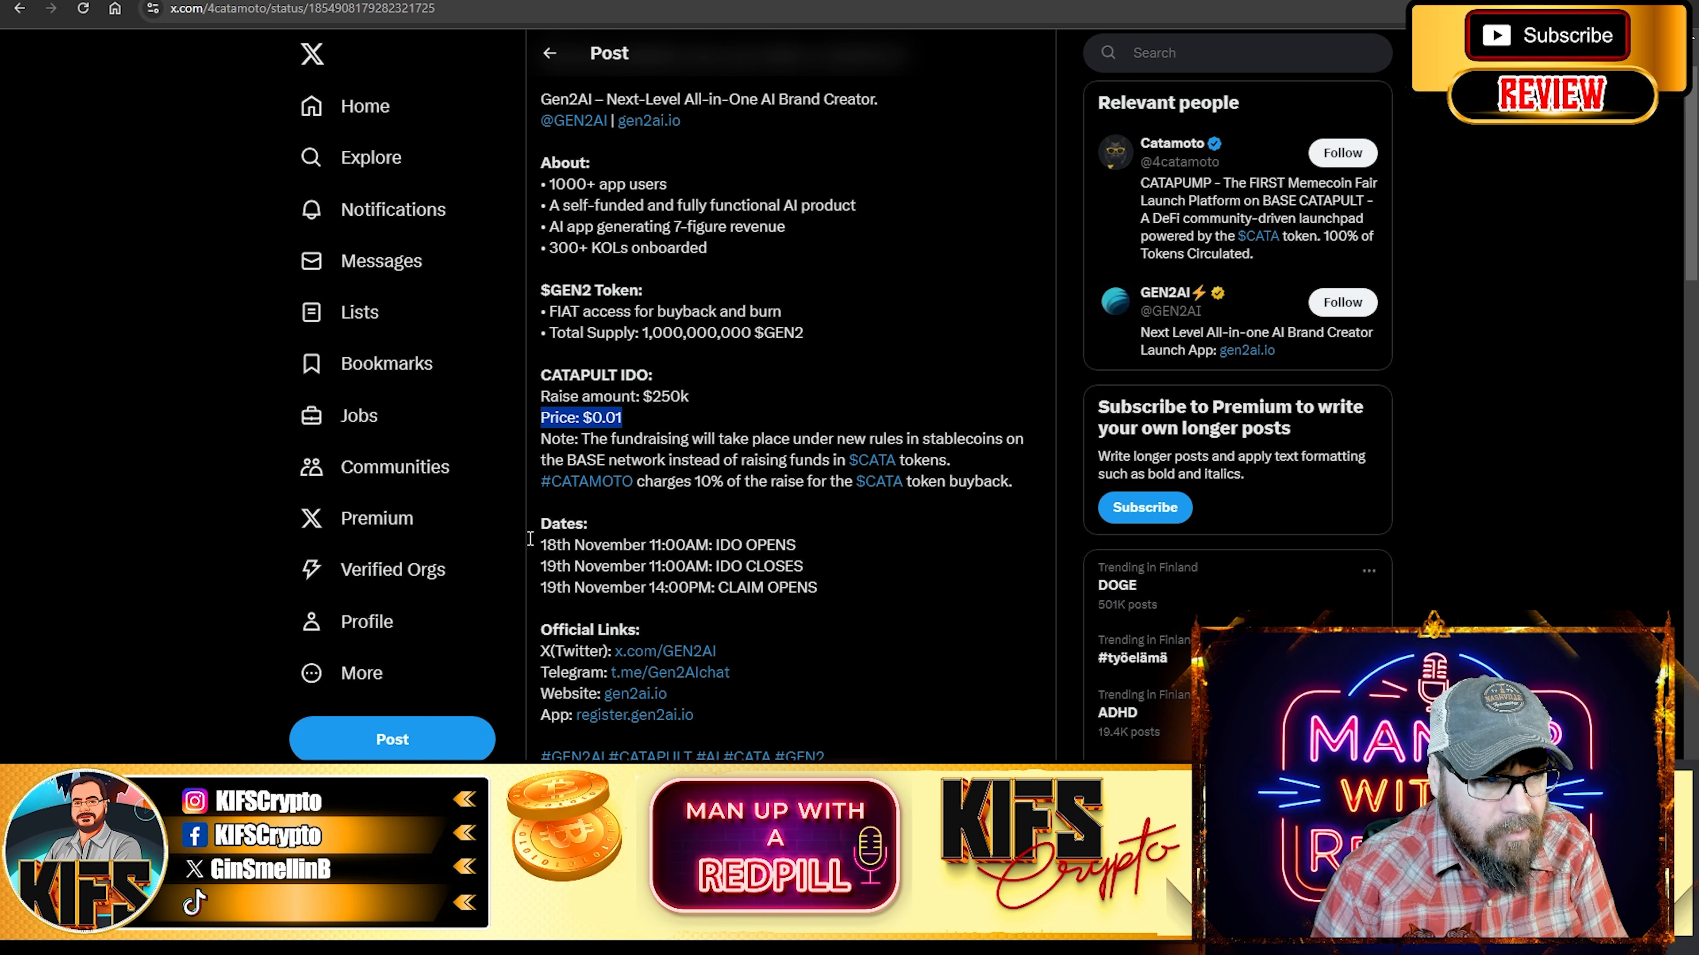
mouse_move(937, 482)
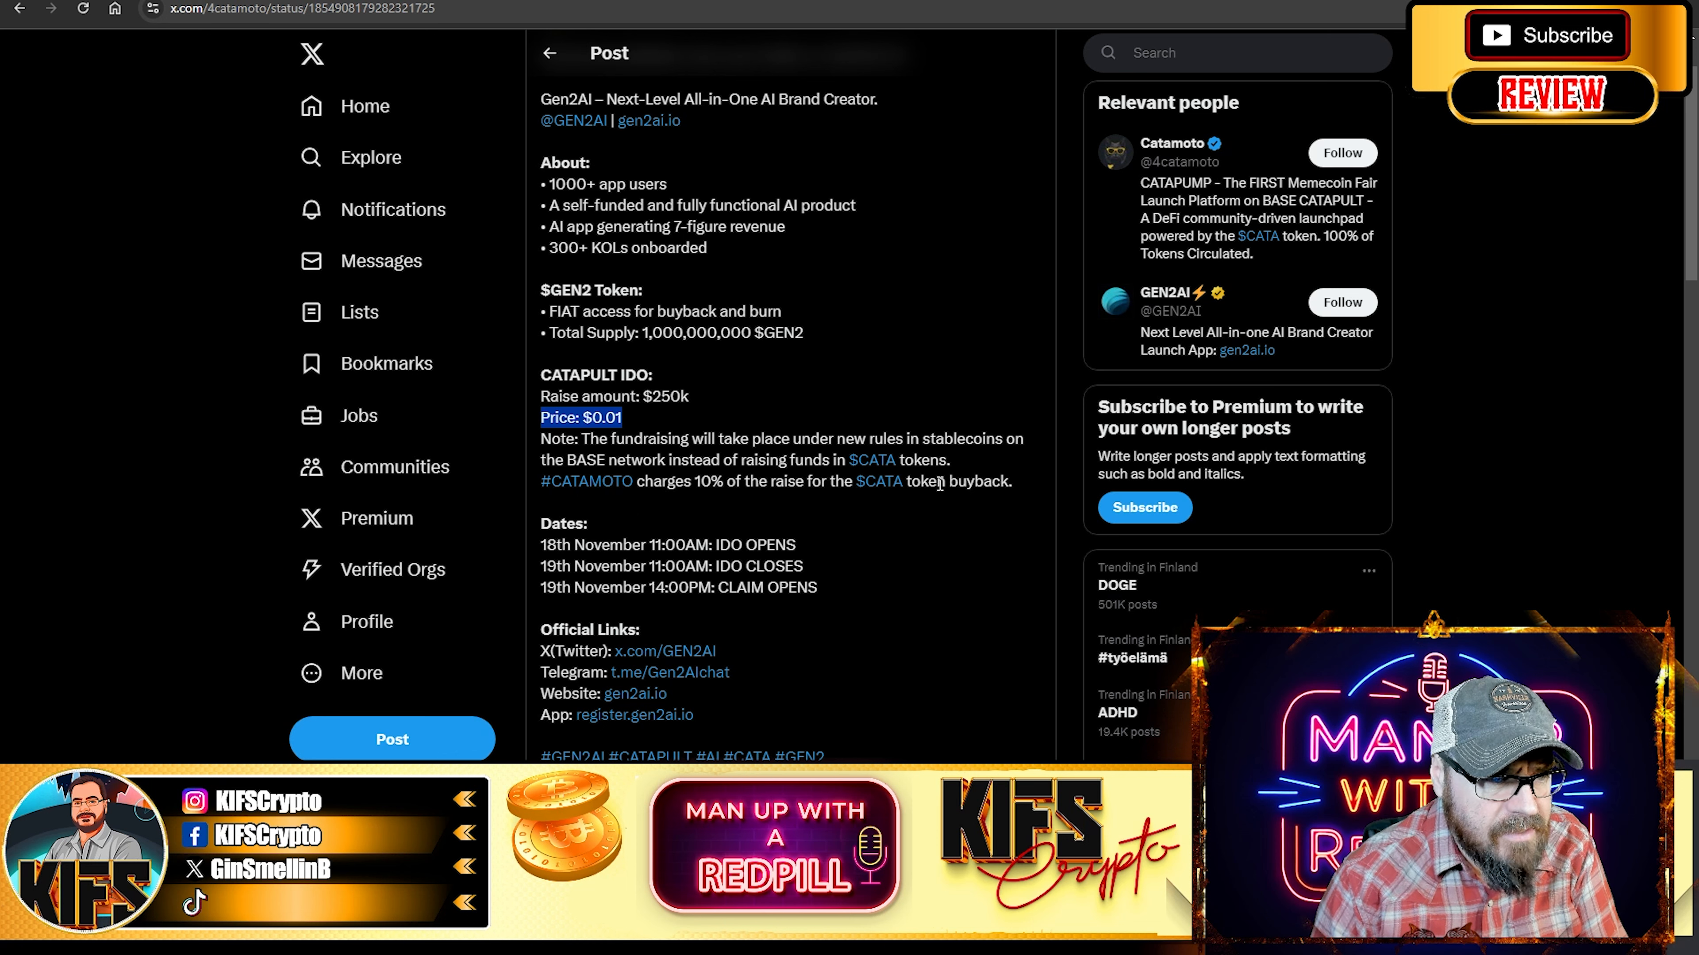
mouse_move(957, 506)
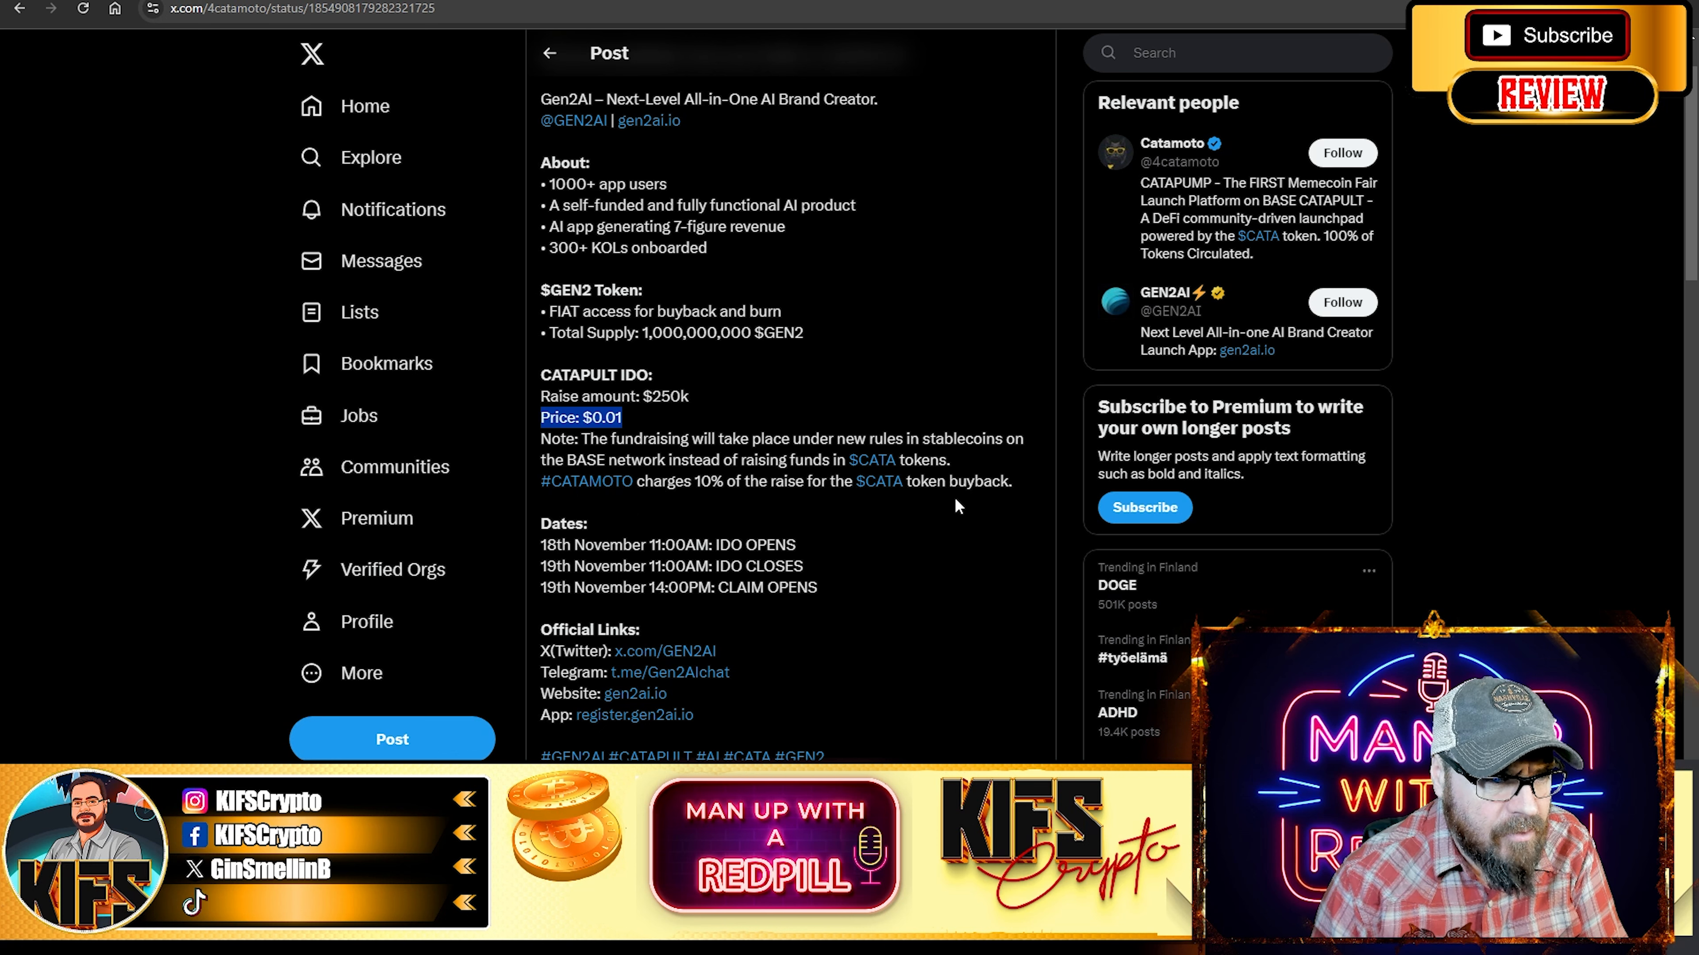
mouse_move(568, 533)
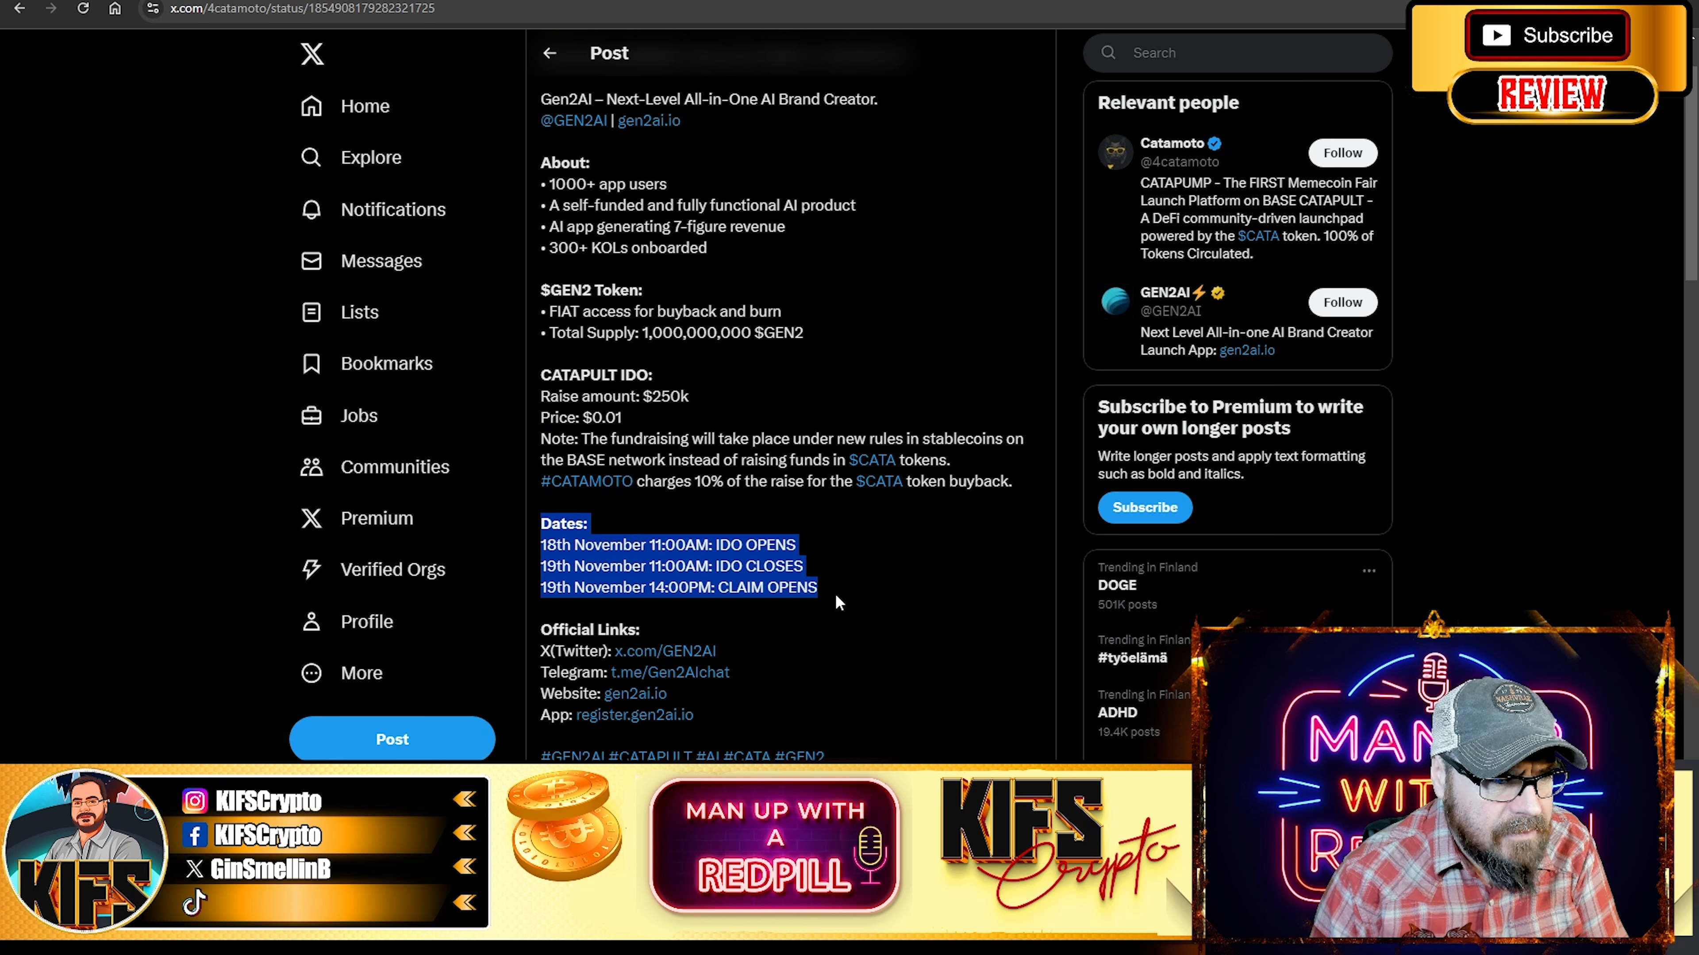
mouse_move(937, 605)
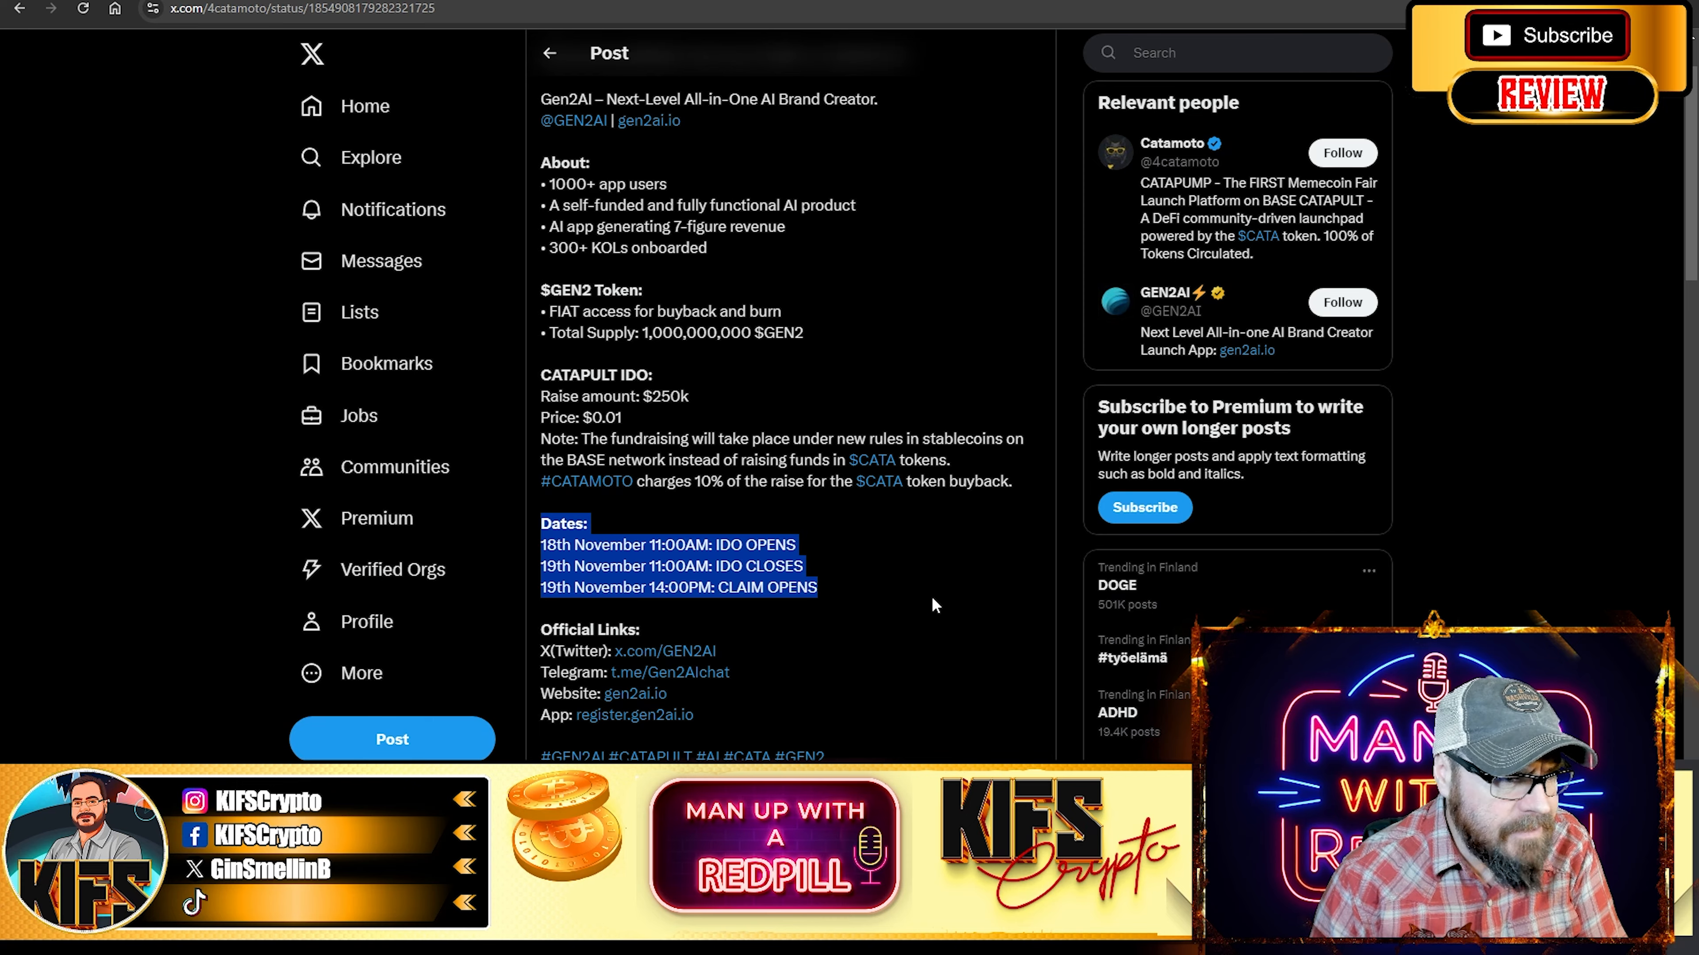
mouse_move(747, 632)
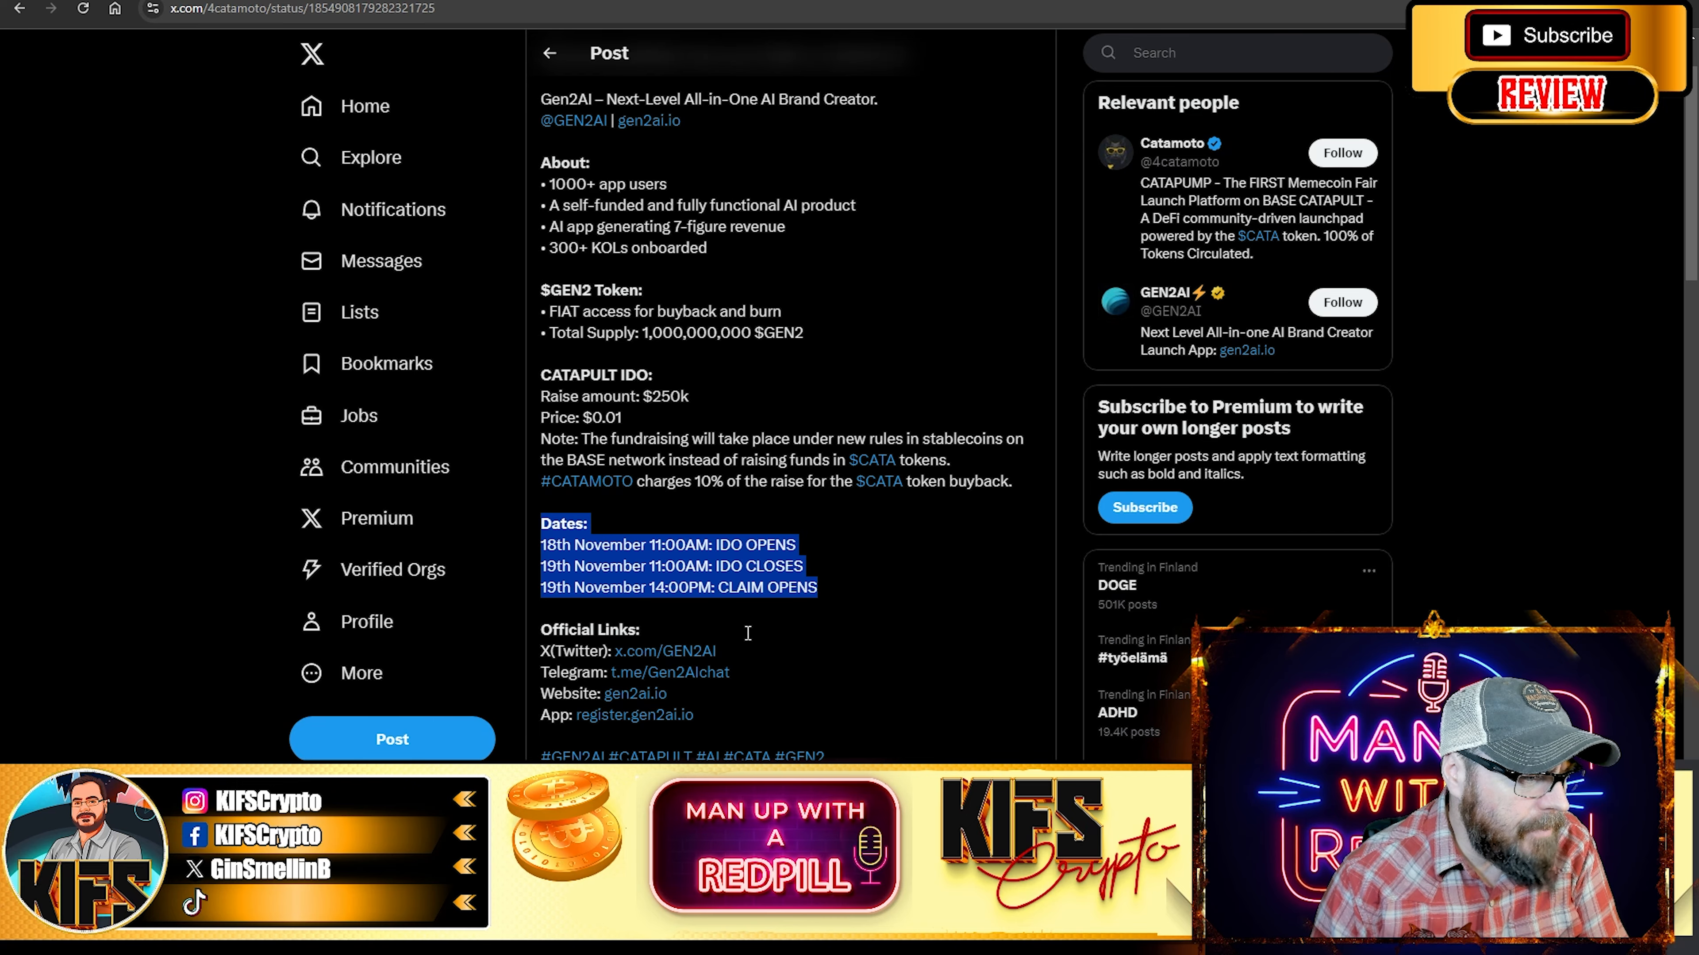